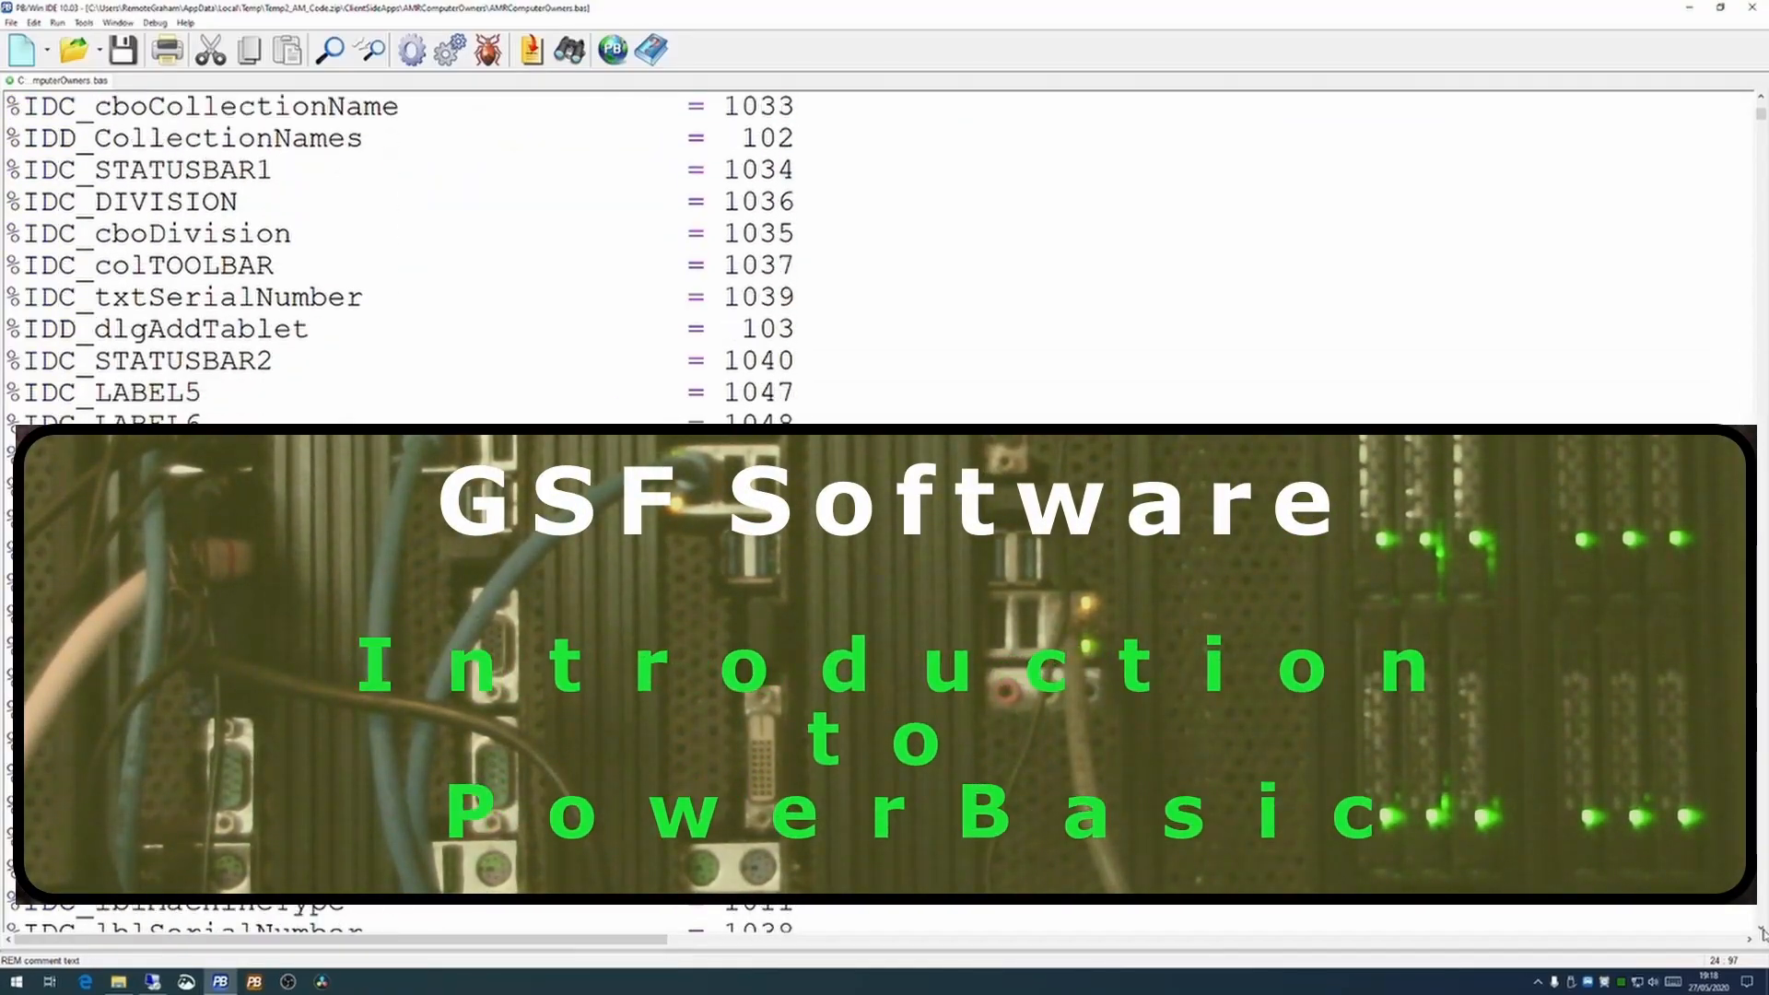
Launch the PowerBASIC Windows editor from the PBEDIT.EXE shortcut
{"action": "scroll", "scroll_direction": "down", "scroll_amount": 3}
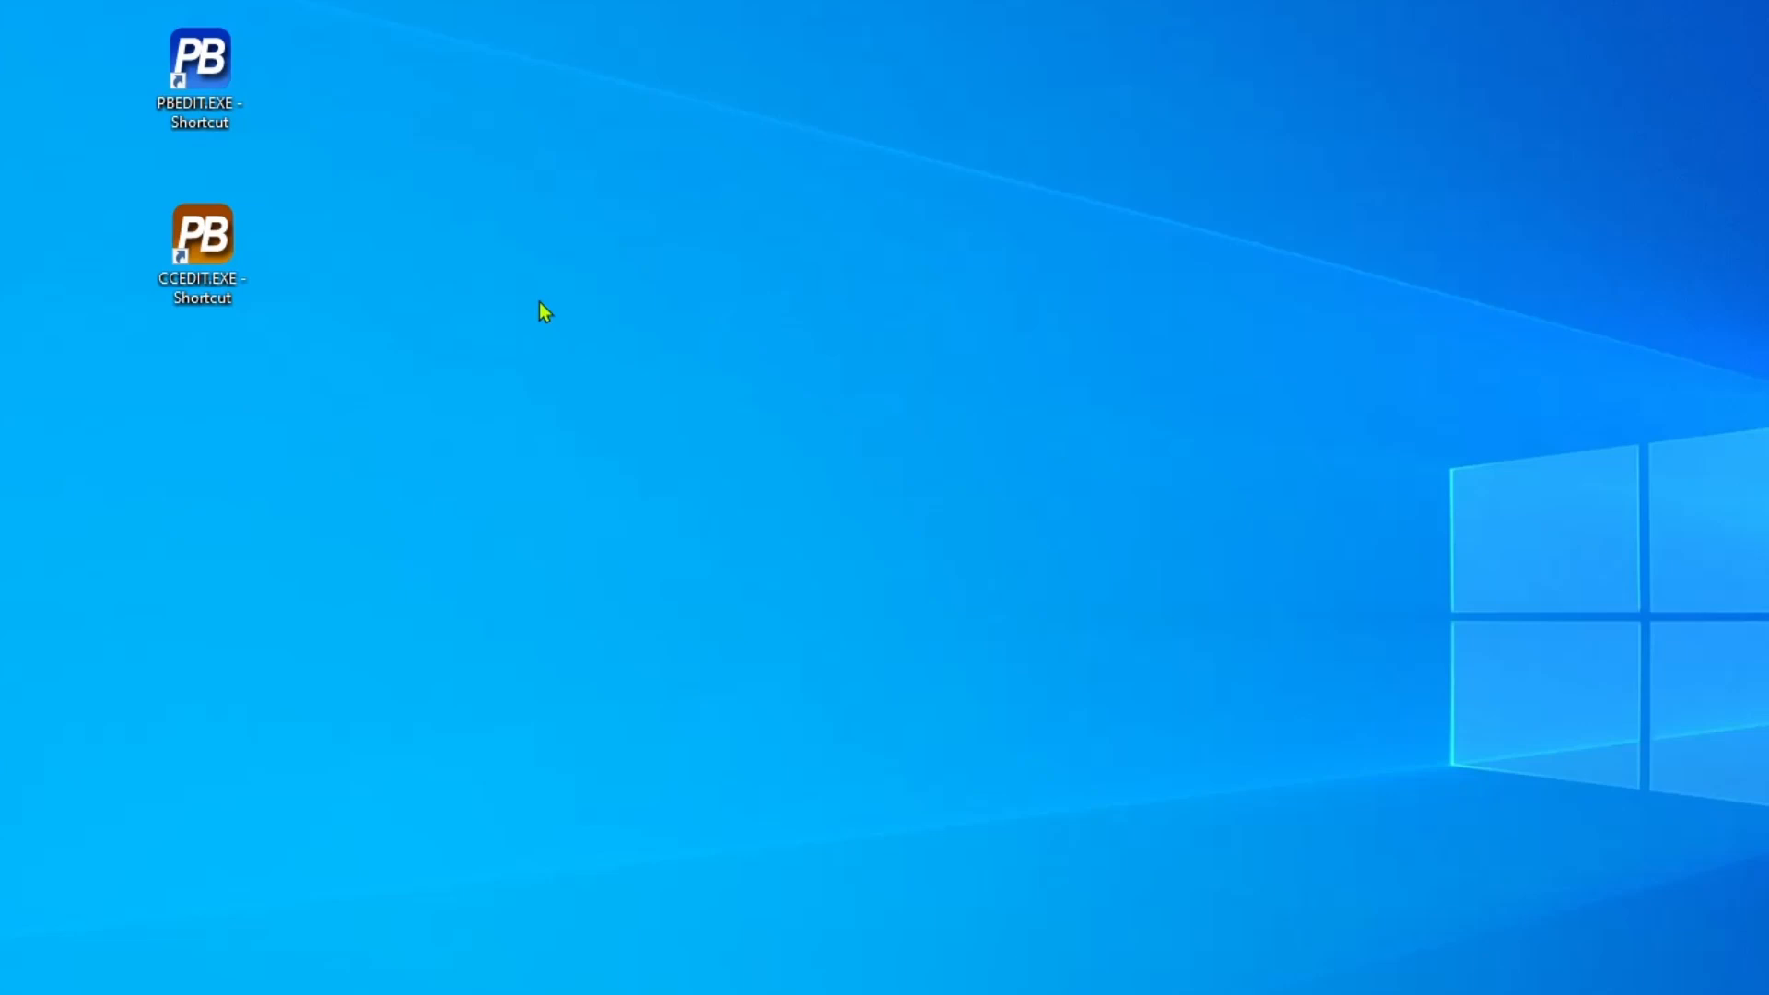
{"action": "mouse_move", "coordinate": [354, 84]}
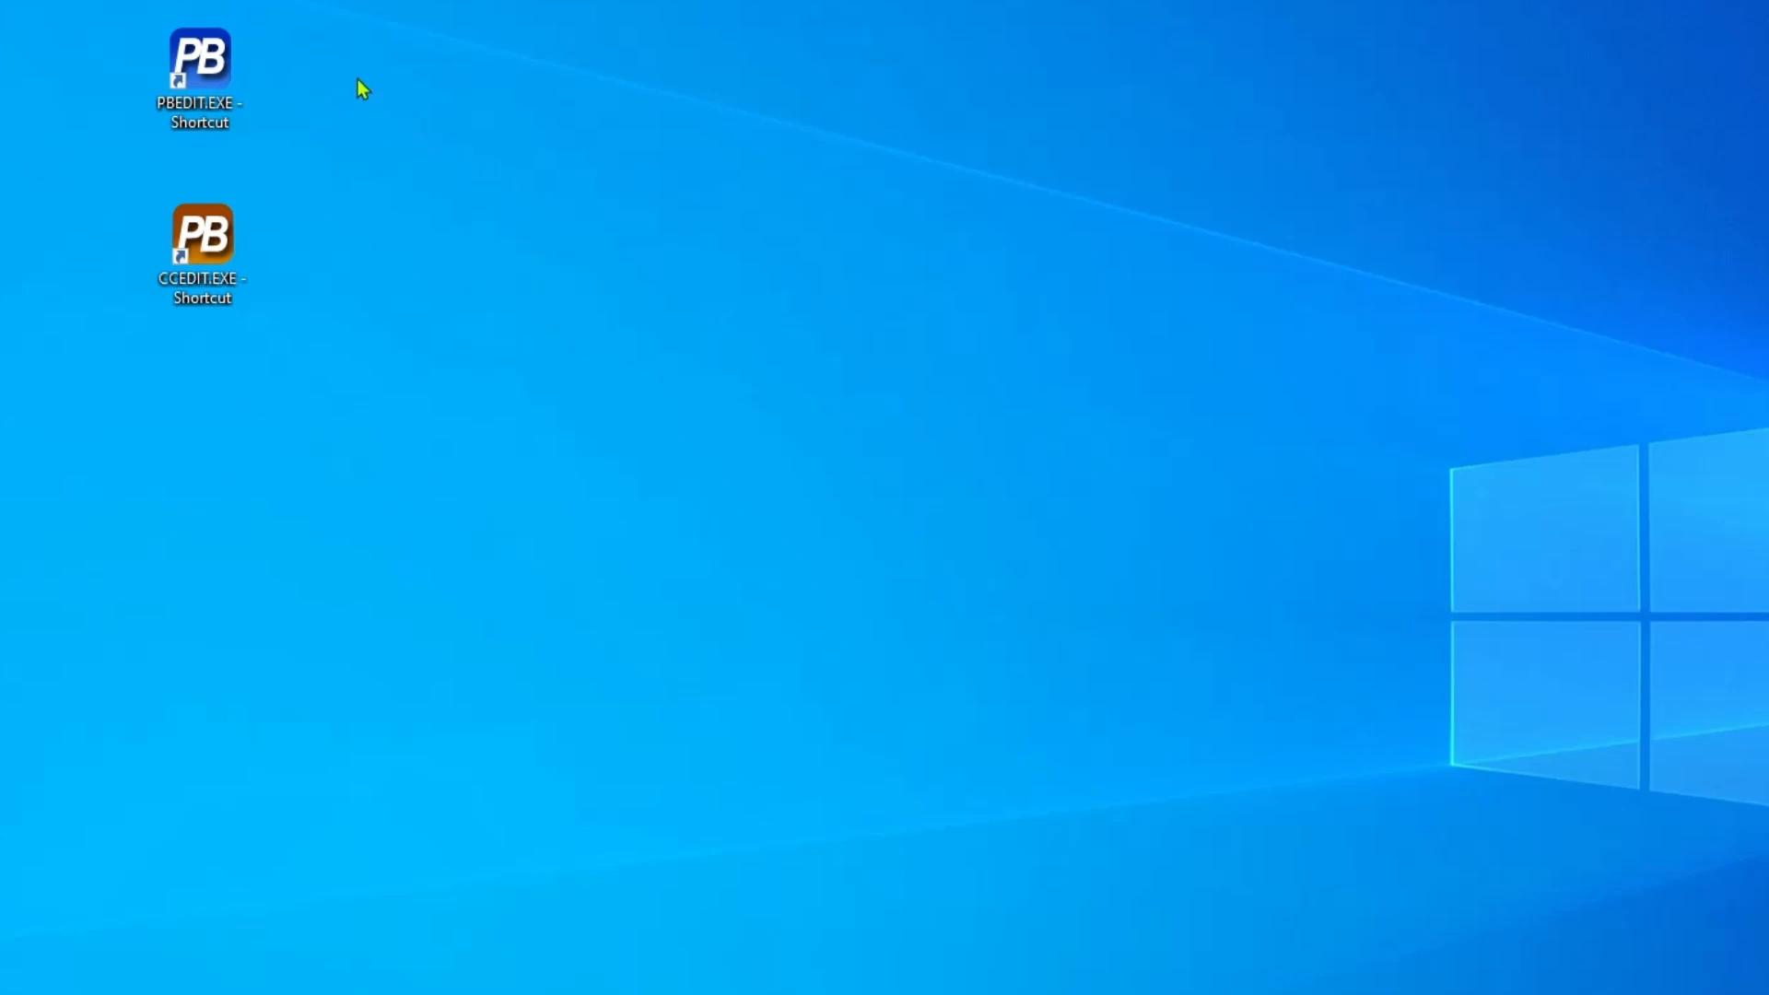
{"action": "left_click", "coordinate": [204, 59]}
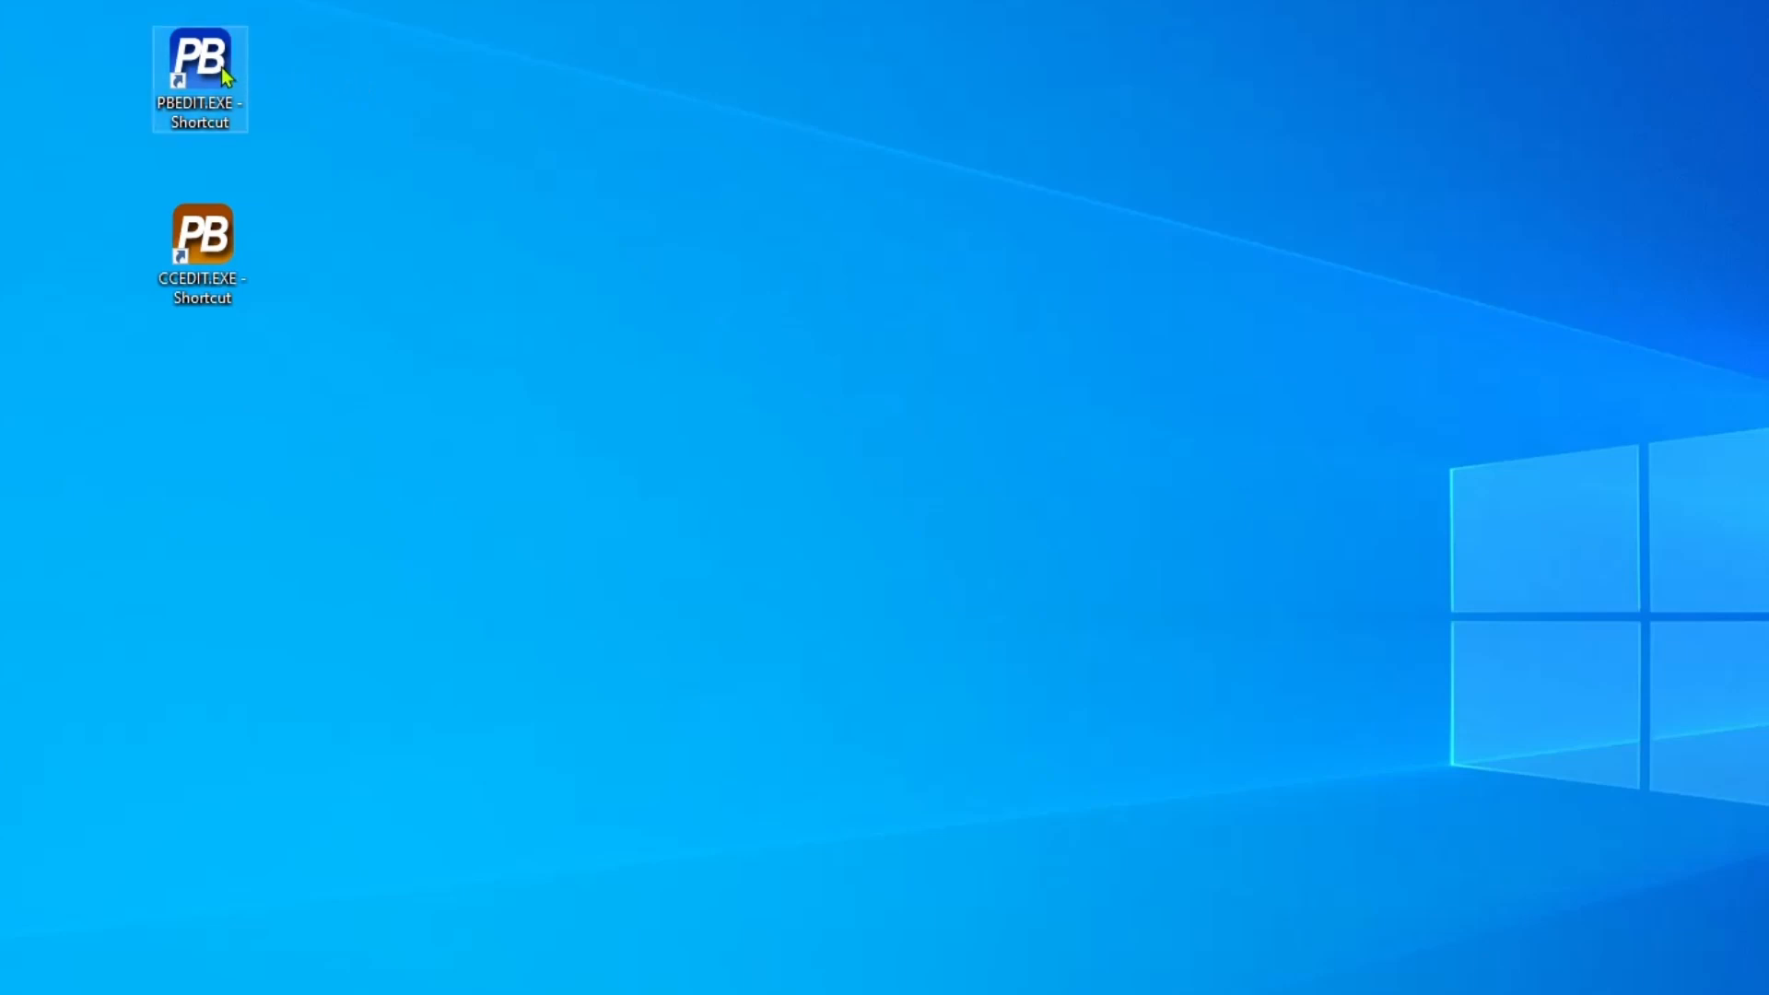
{"action": "left_click", "coordinate": [221, 248]}
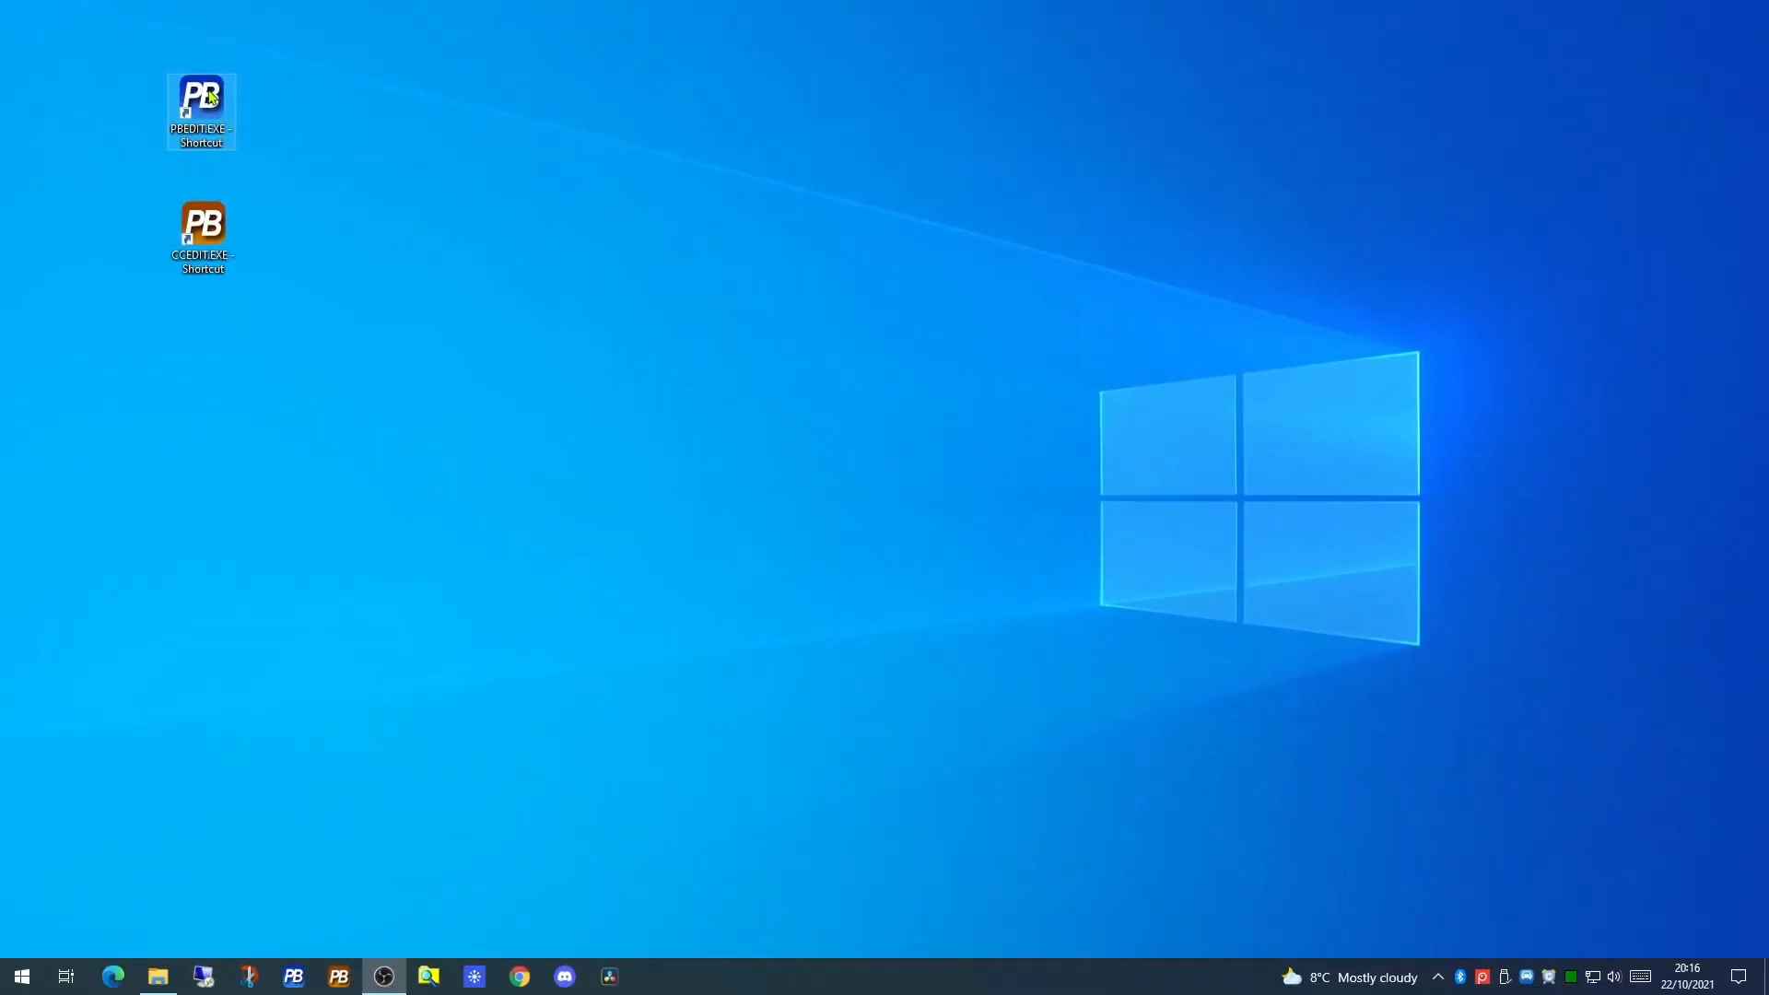
{"action": "double_click", "coordinate": [201, 96]}
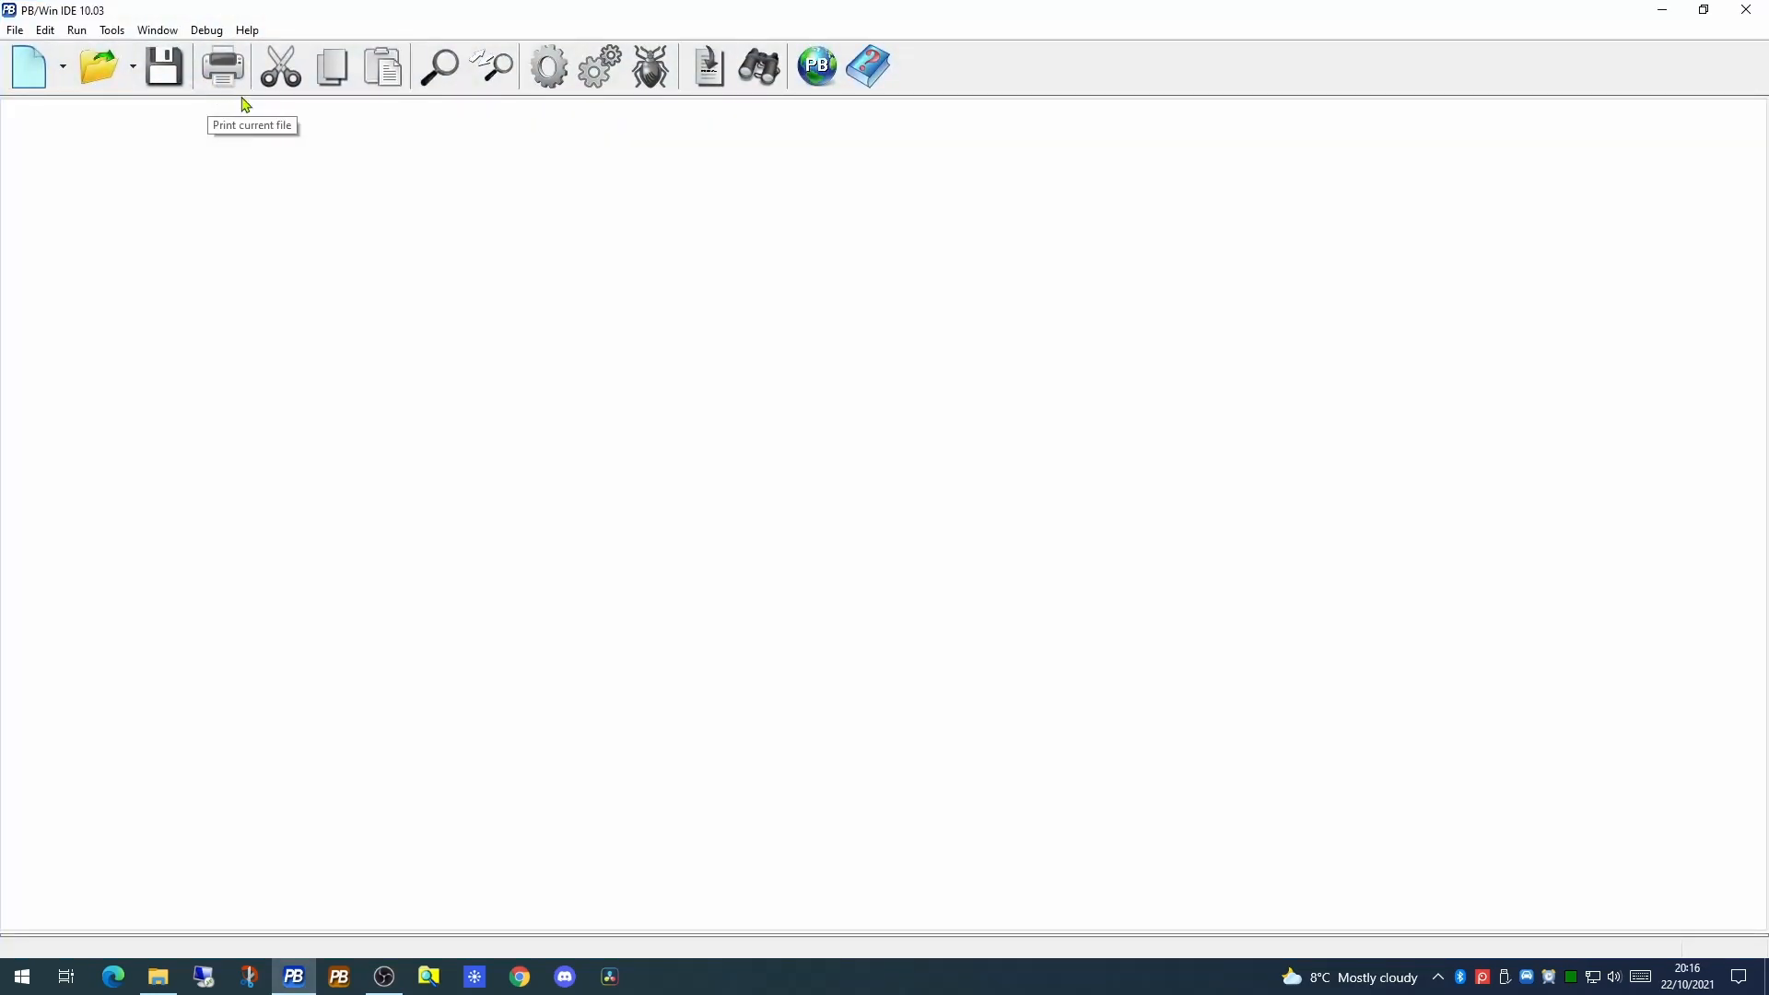
{"action": "mouse_move", "coordinate": [465, 305]}
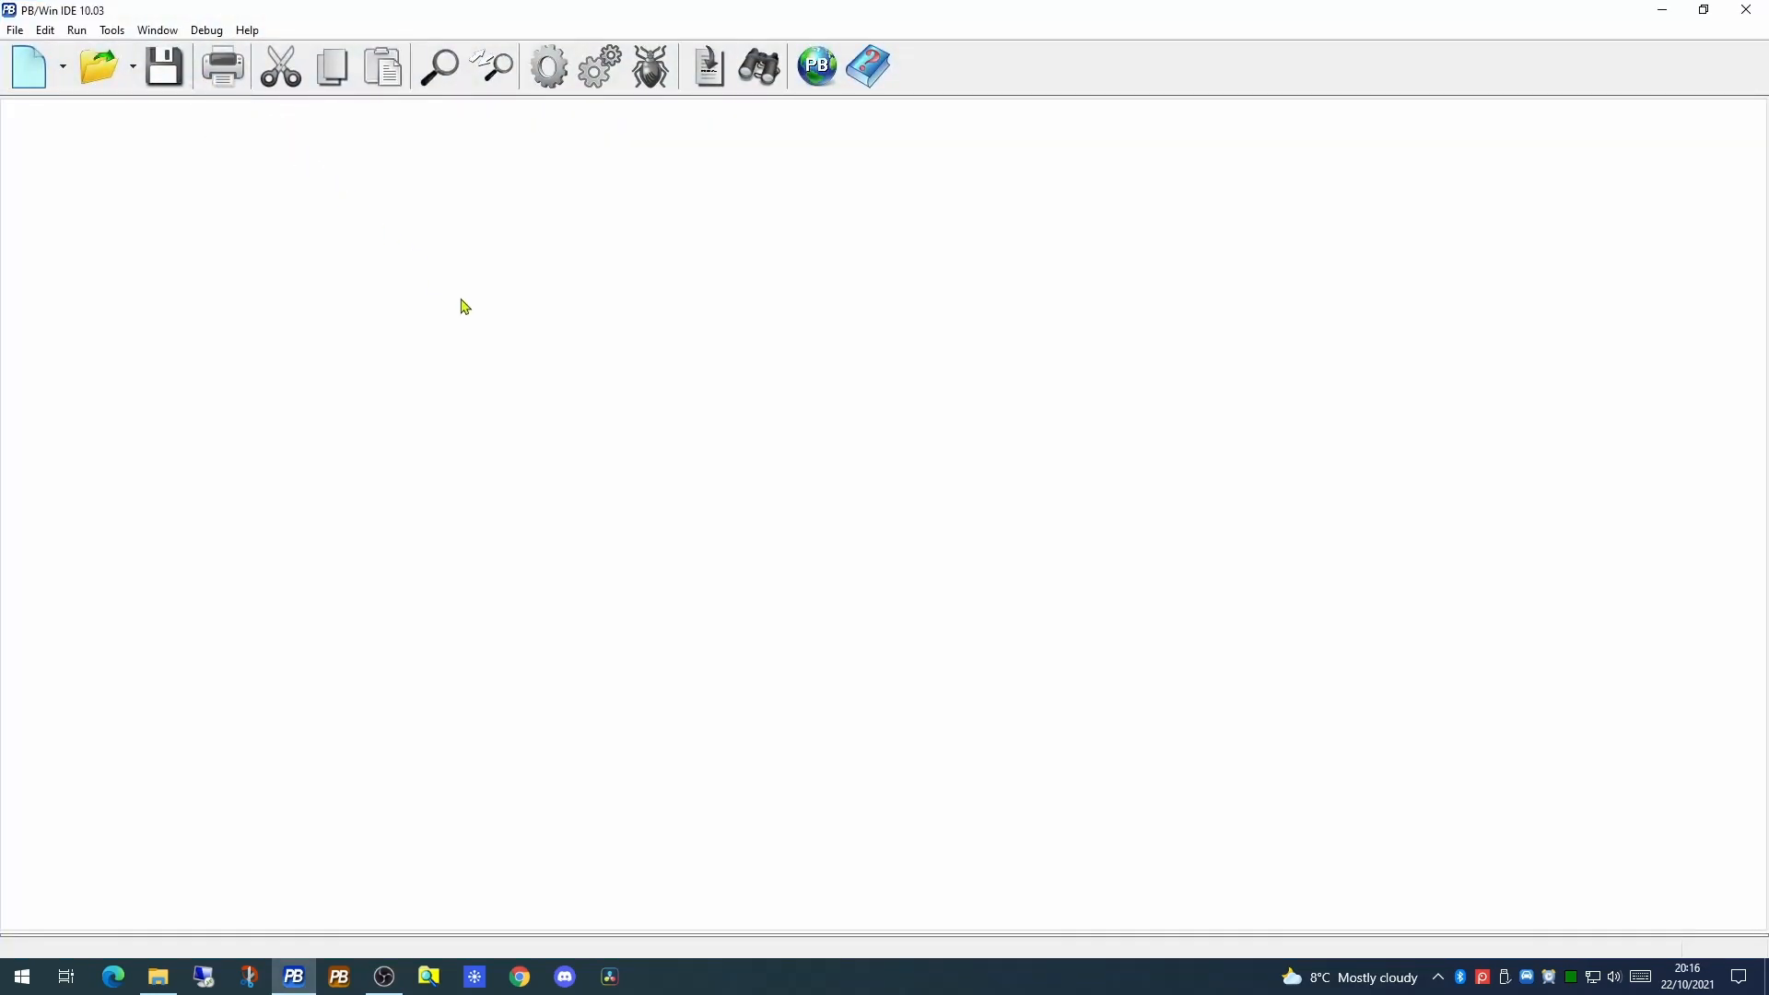
{"action": "mouse_move", "coordinate": [567, 145]}
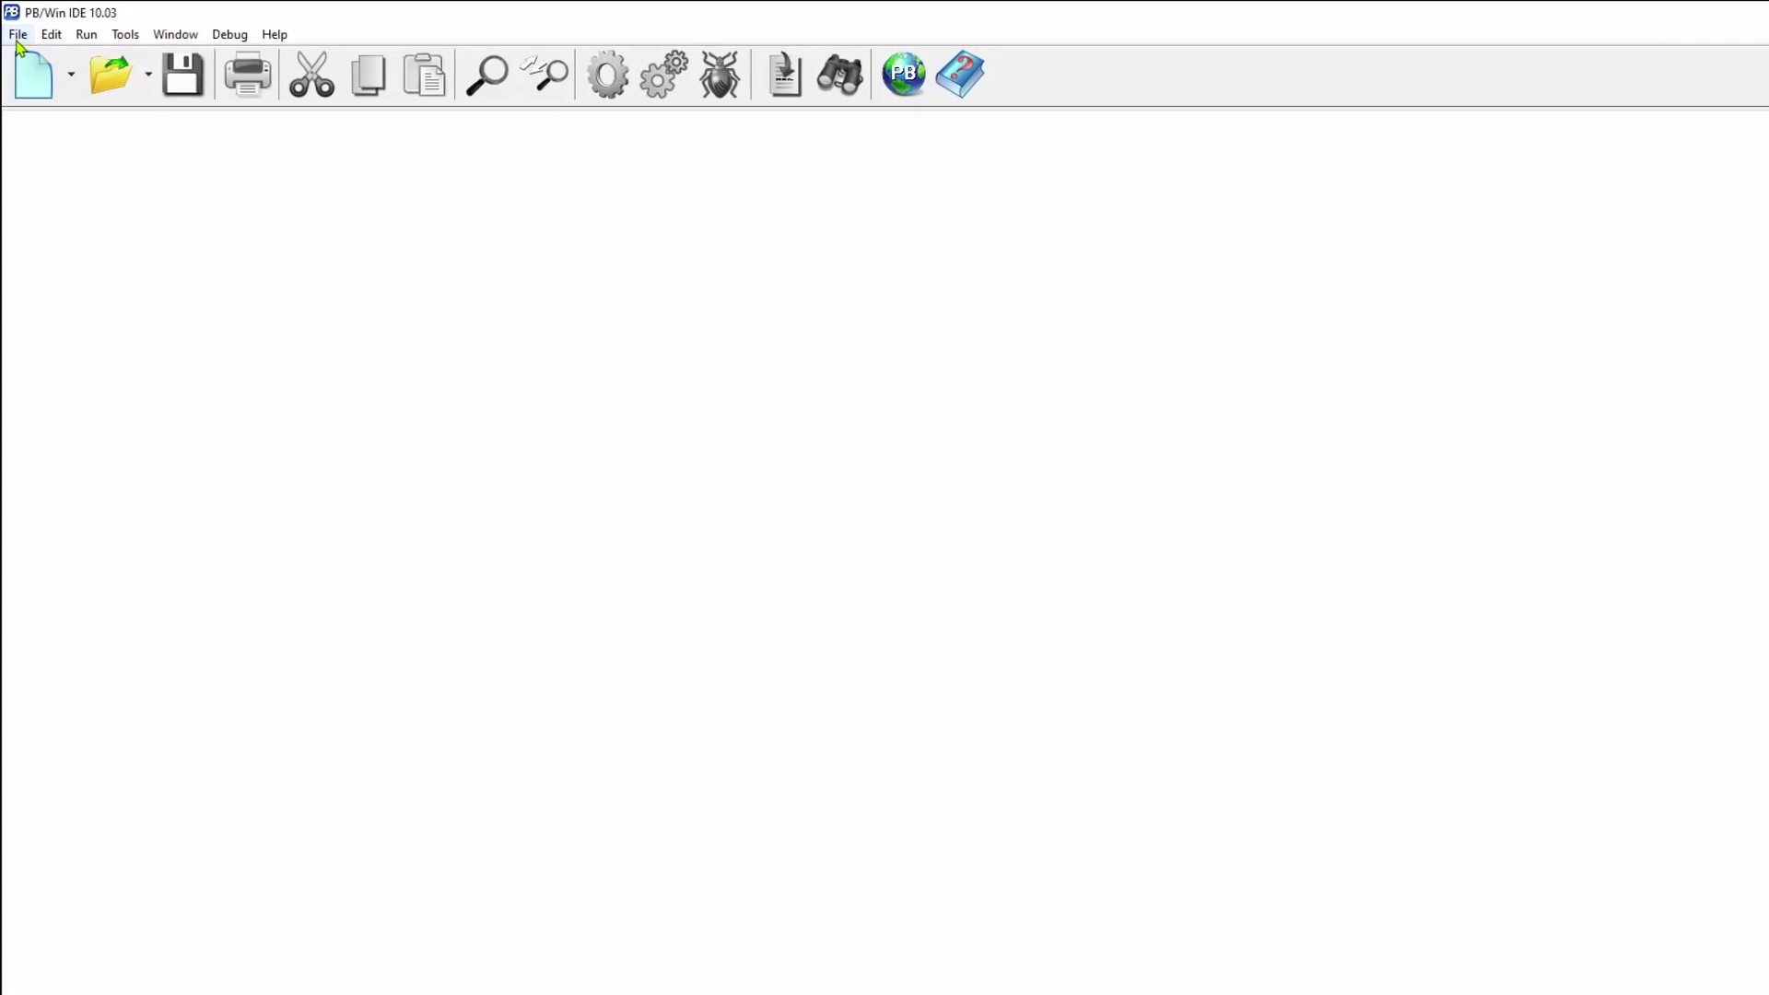
Review the File menu commands and the toolbar Help button in the empty IDE
{"action": "left_click", "coordinate": [19, 33]}
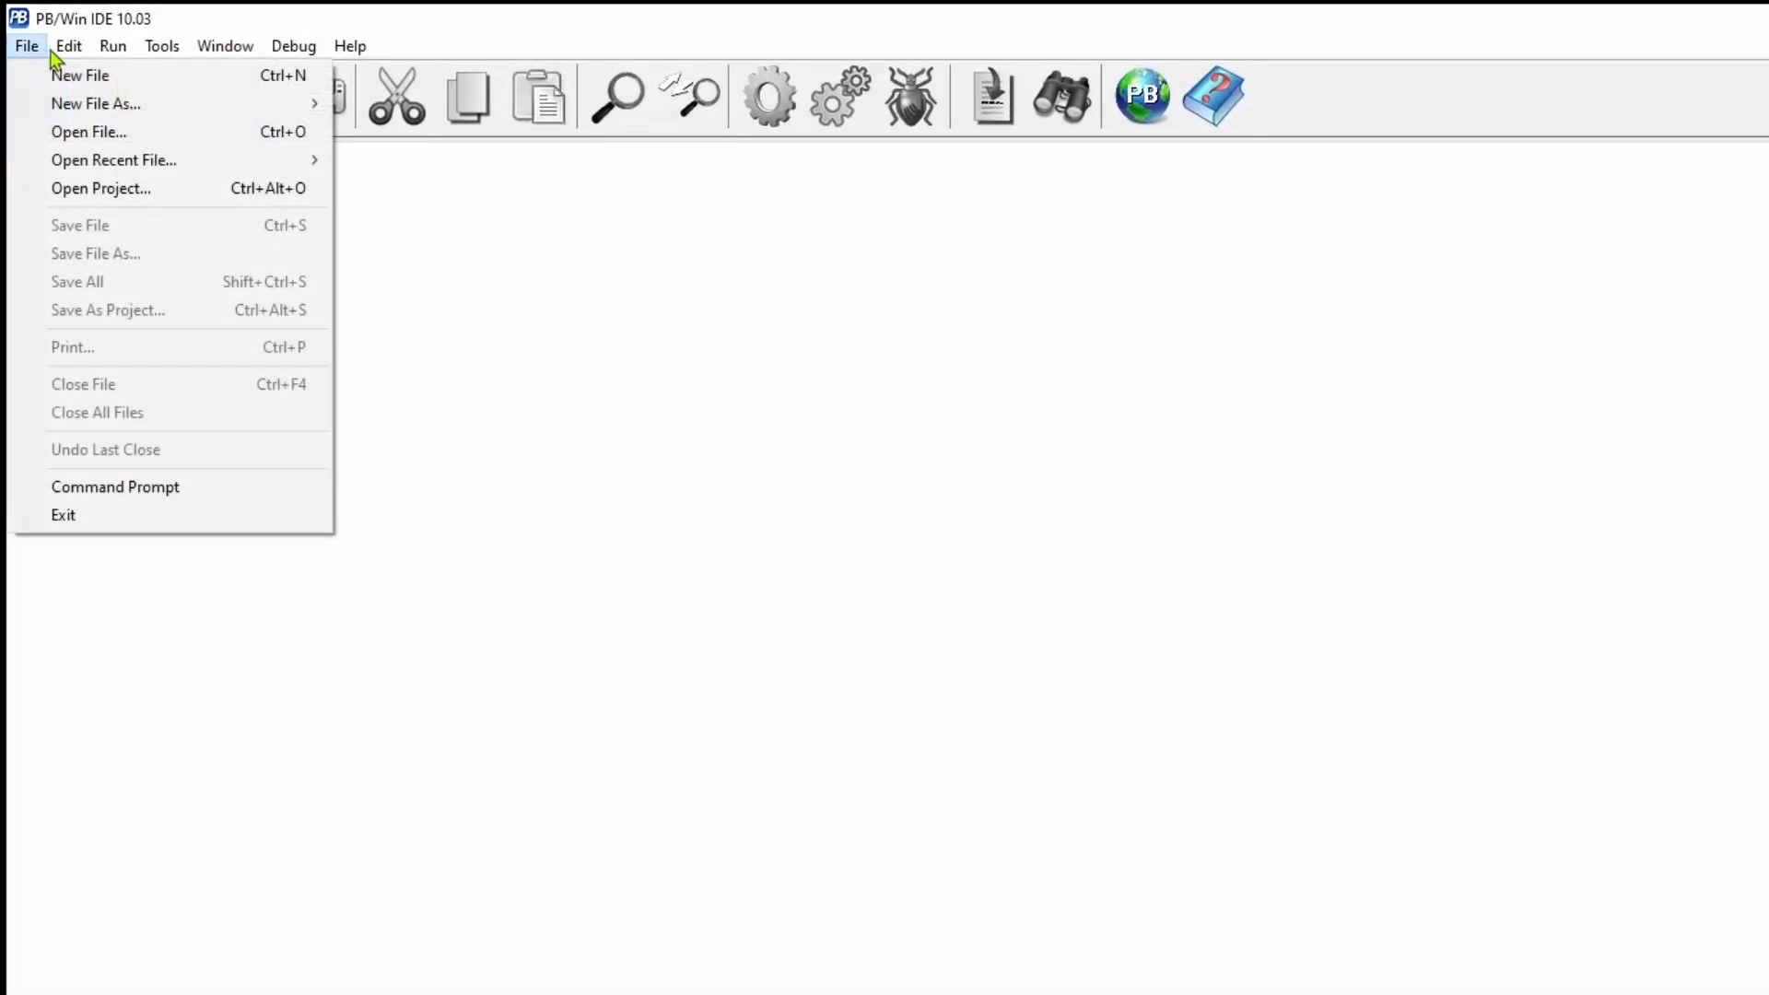
{"action": "left_click", "coordinate": [293, 44]}
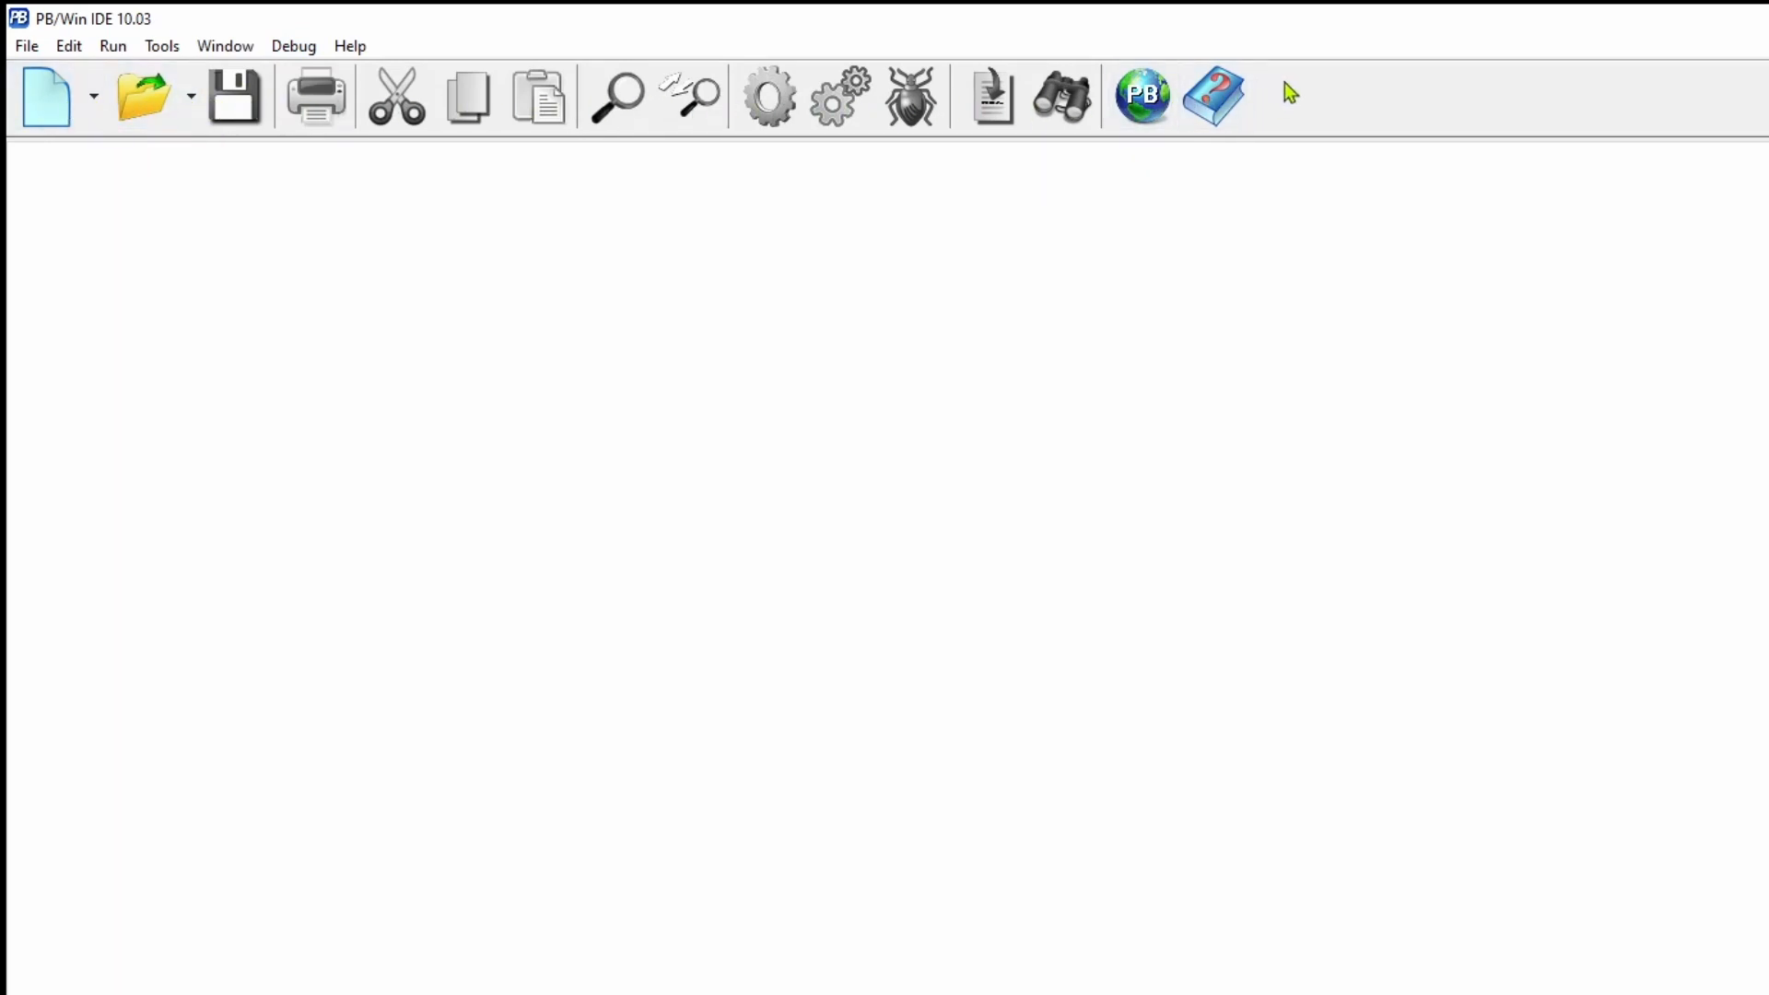
{"action": "mouse_move", "coordinate": [1216, 101]}
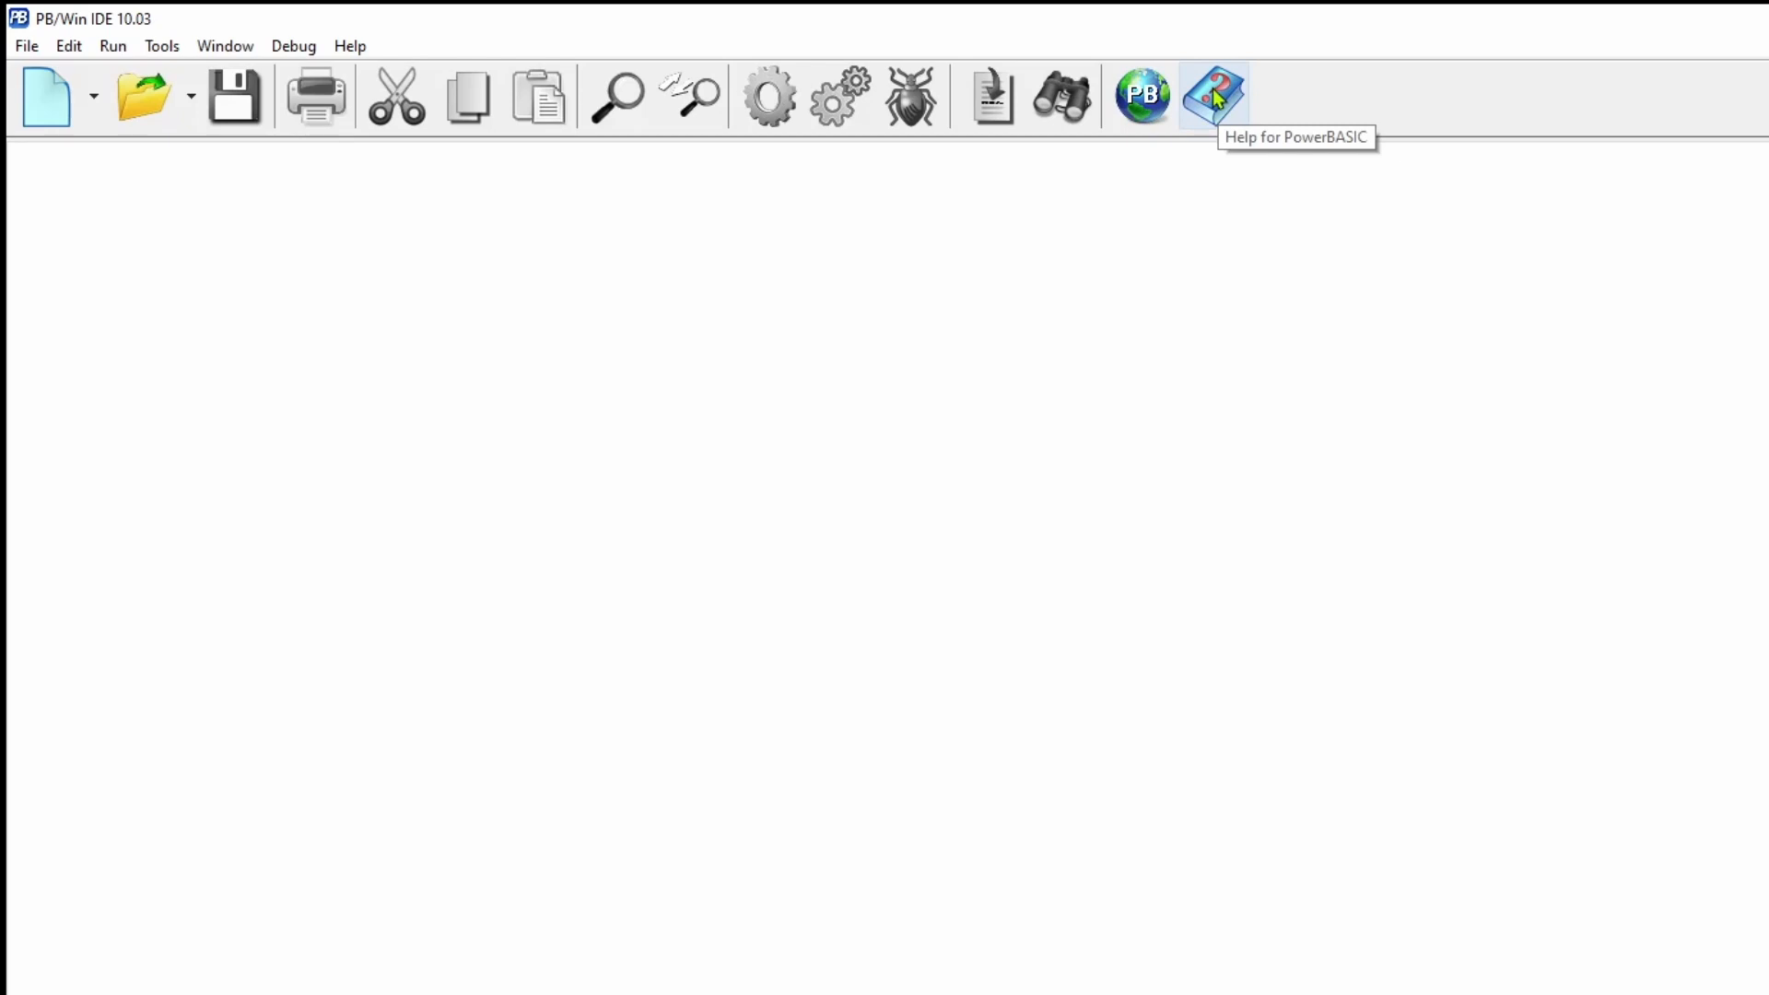
{"action": "left_click", "coordinate": [1216, 93]}
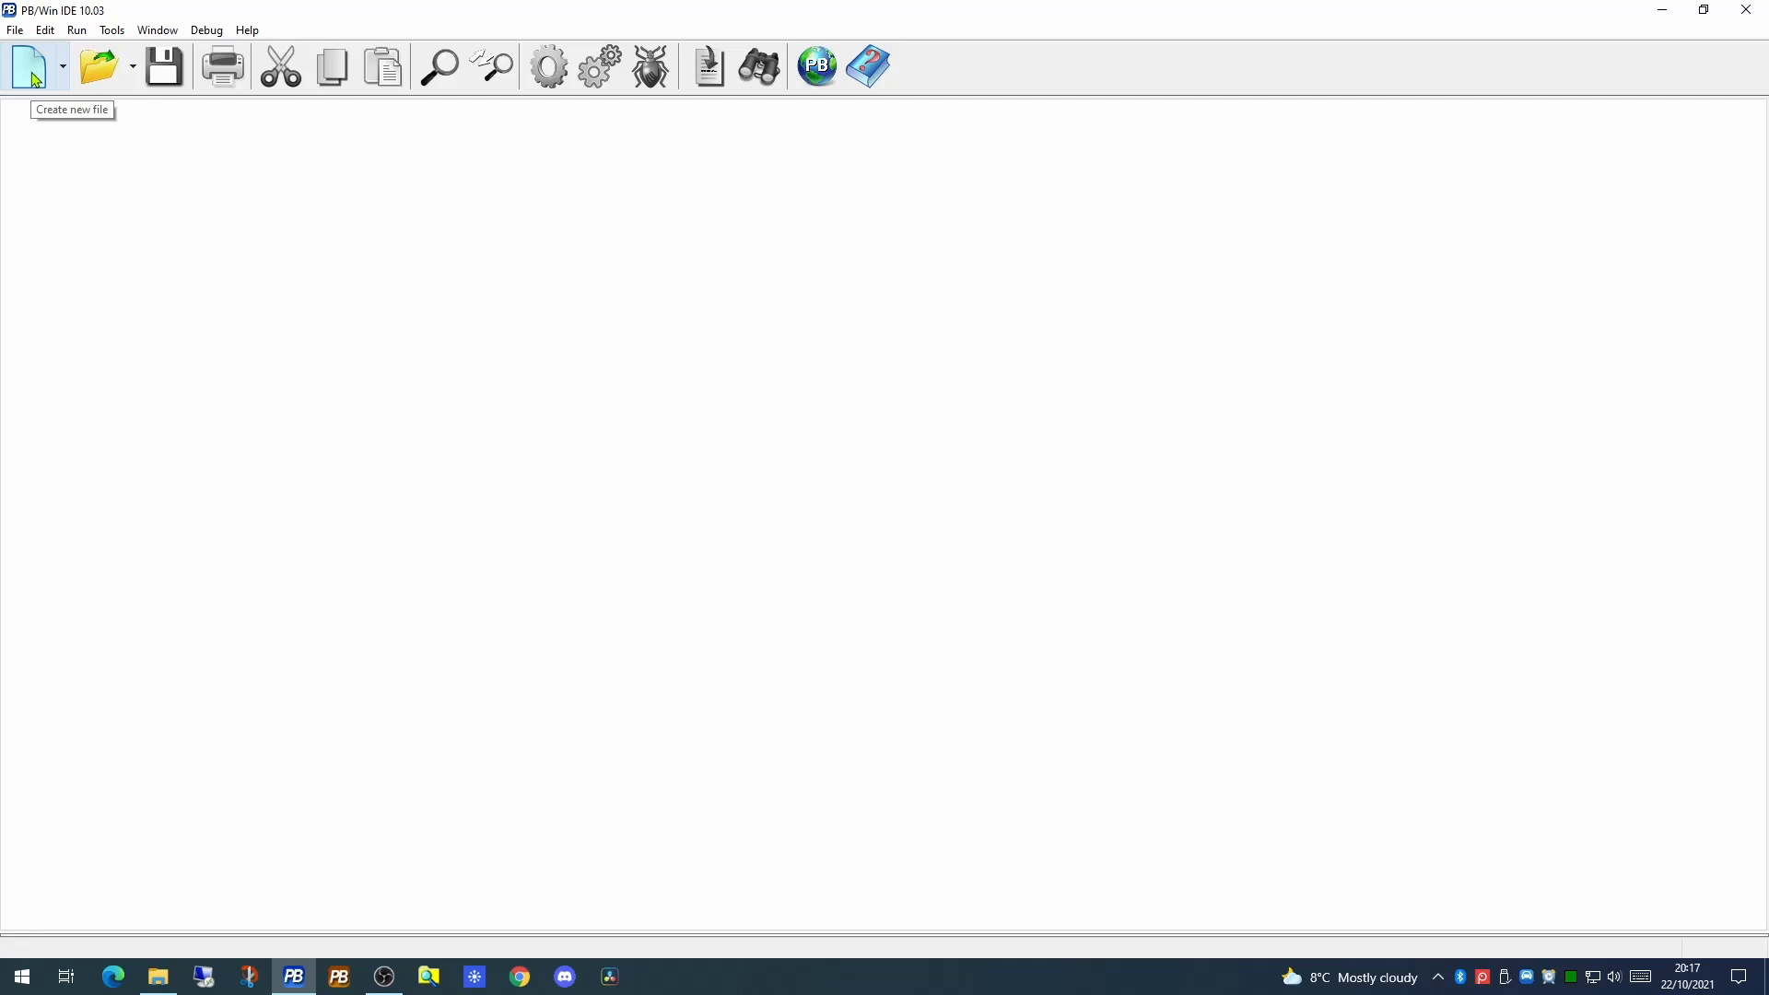
Start NoName1.bas with the default #COMPILE EXE, #DIM ALL and PBMAIN skeleton
{"action": "left_click", "coordinate": [31, 66]}
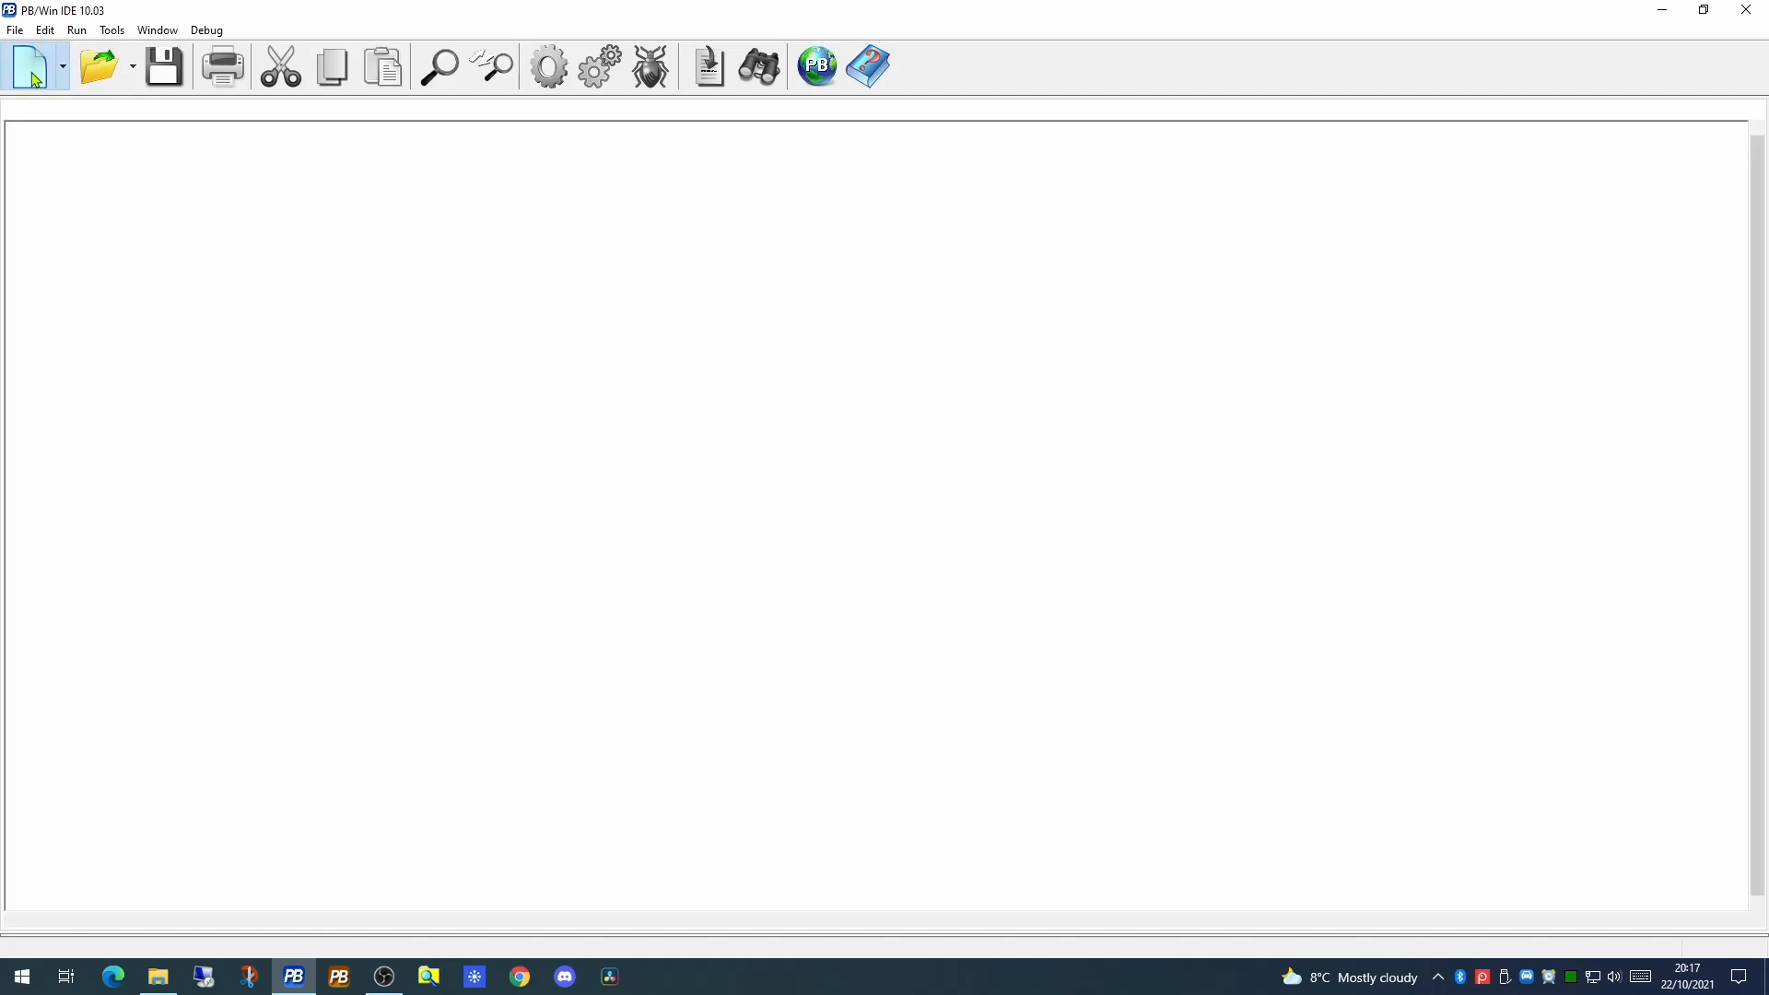
{"action": "left_click", "coordinate": [34, 68]}
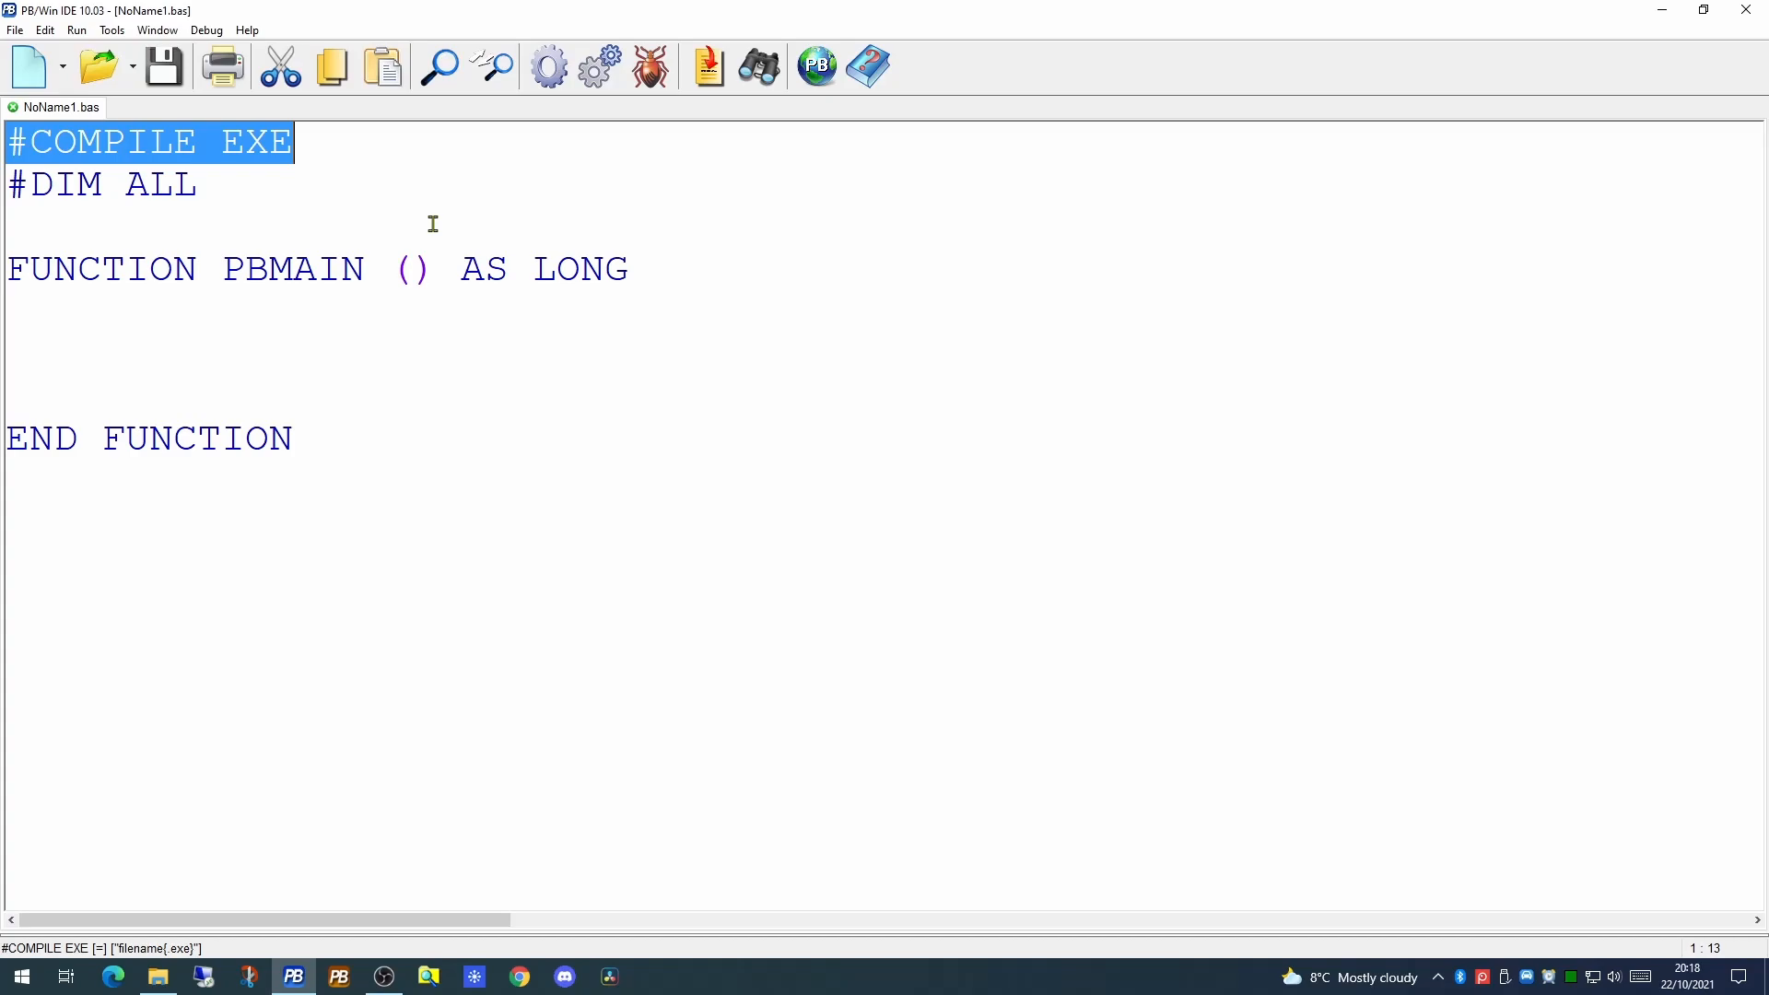
{"action": "left_click", "coordinate": [18, 185]}
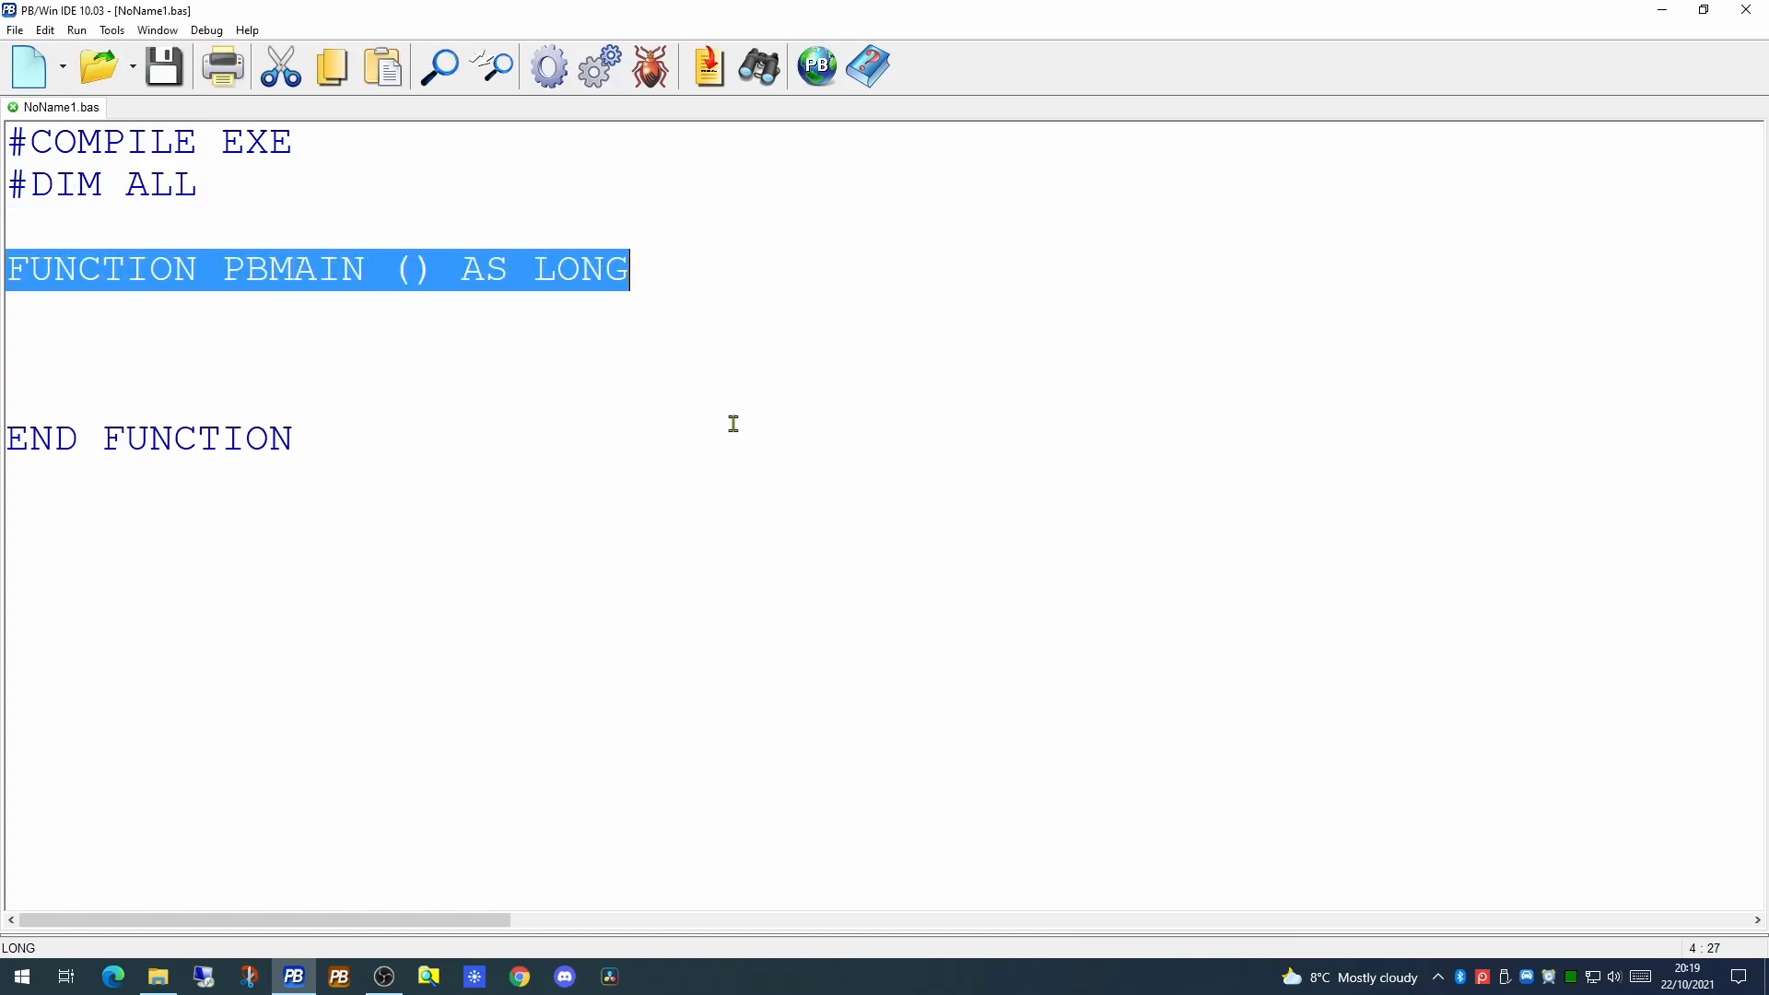
{"action": "mouse_move", "coordinate": [741, 444]}
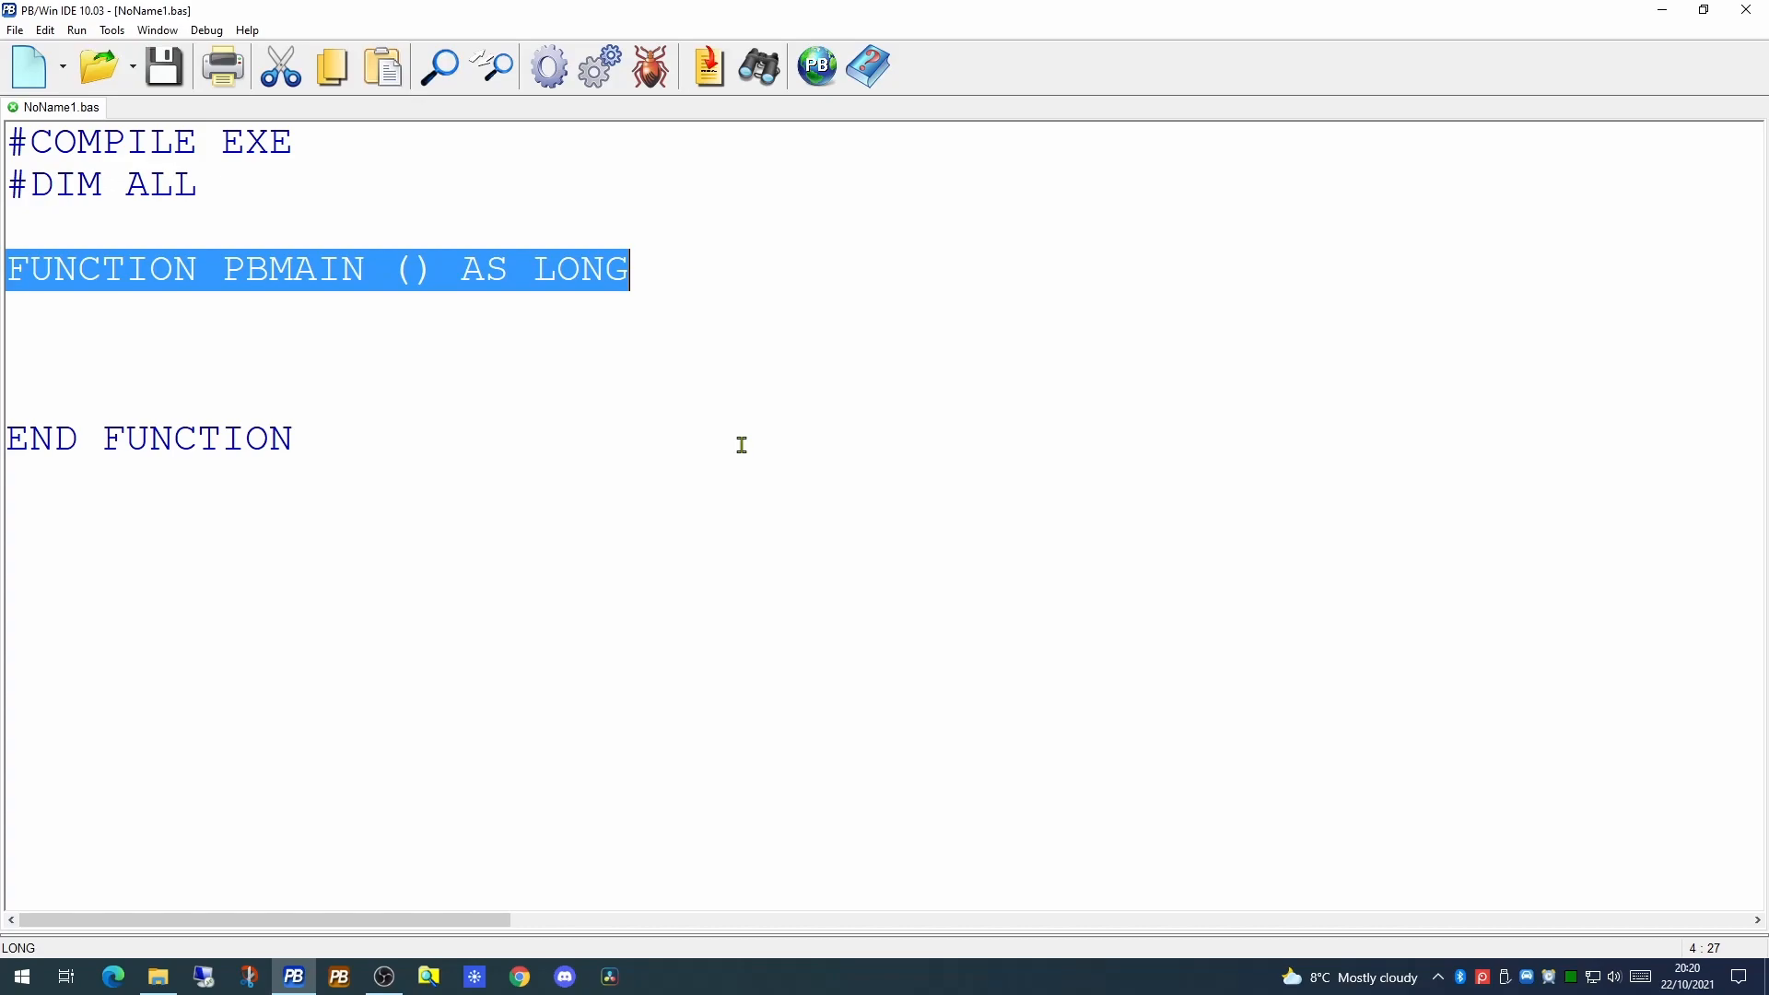
Write MSGBOX "Hello world" on the blank line inside FUNCTION PBMAIN
{"action": "type", "text": "MSGBOX"}
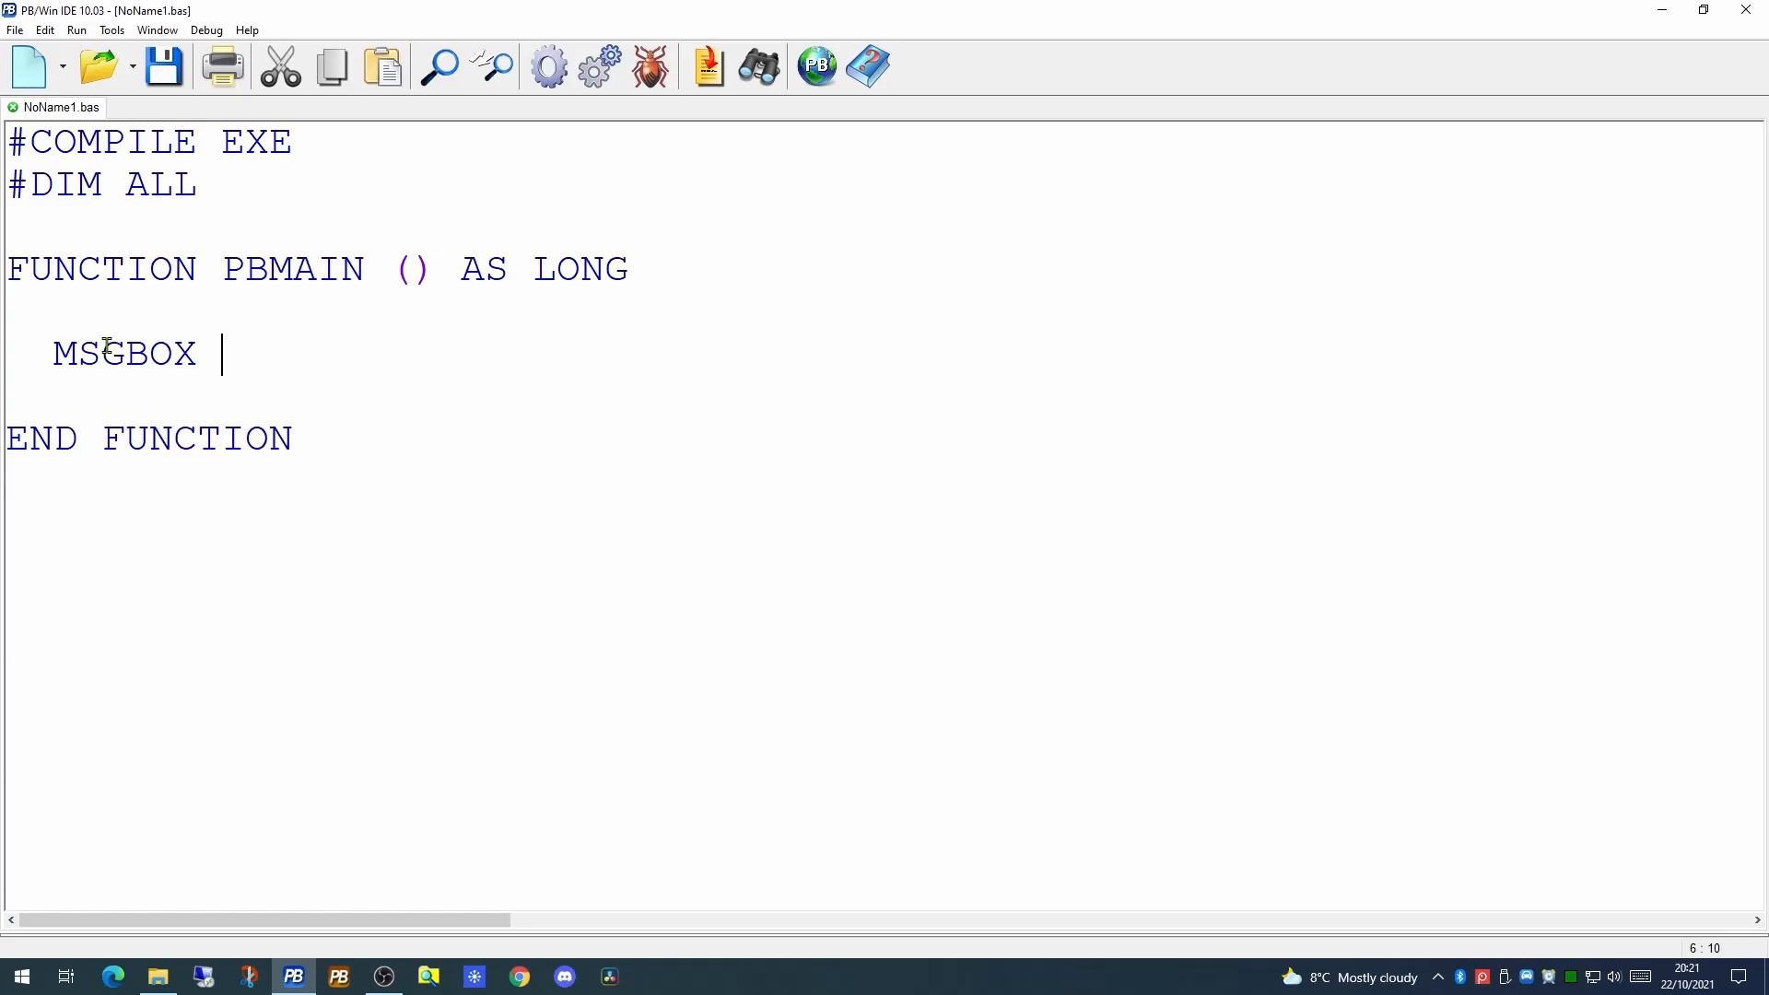
{"action": "type", "text": "\"Hello world\""}
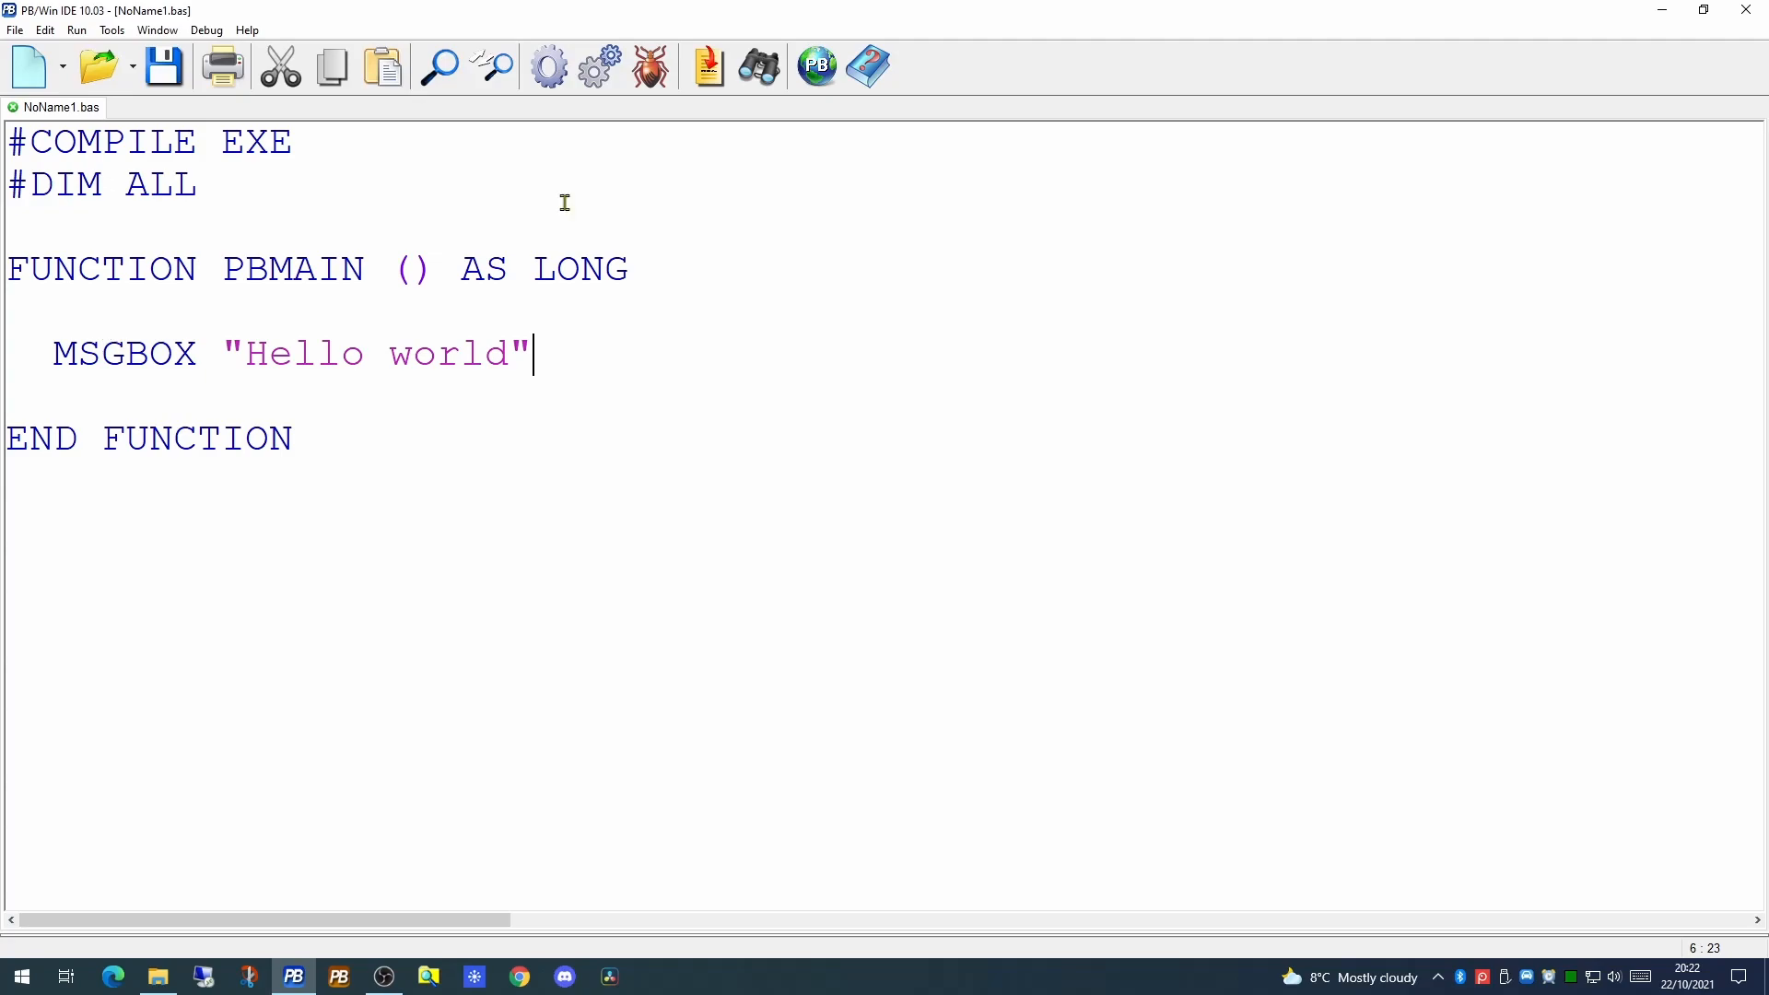
{"action": "mouse_move", "coordinate": [208, 91]}
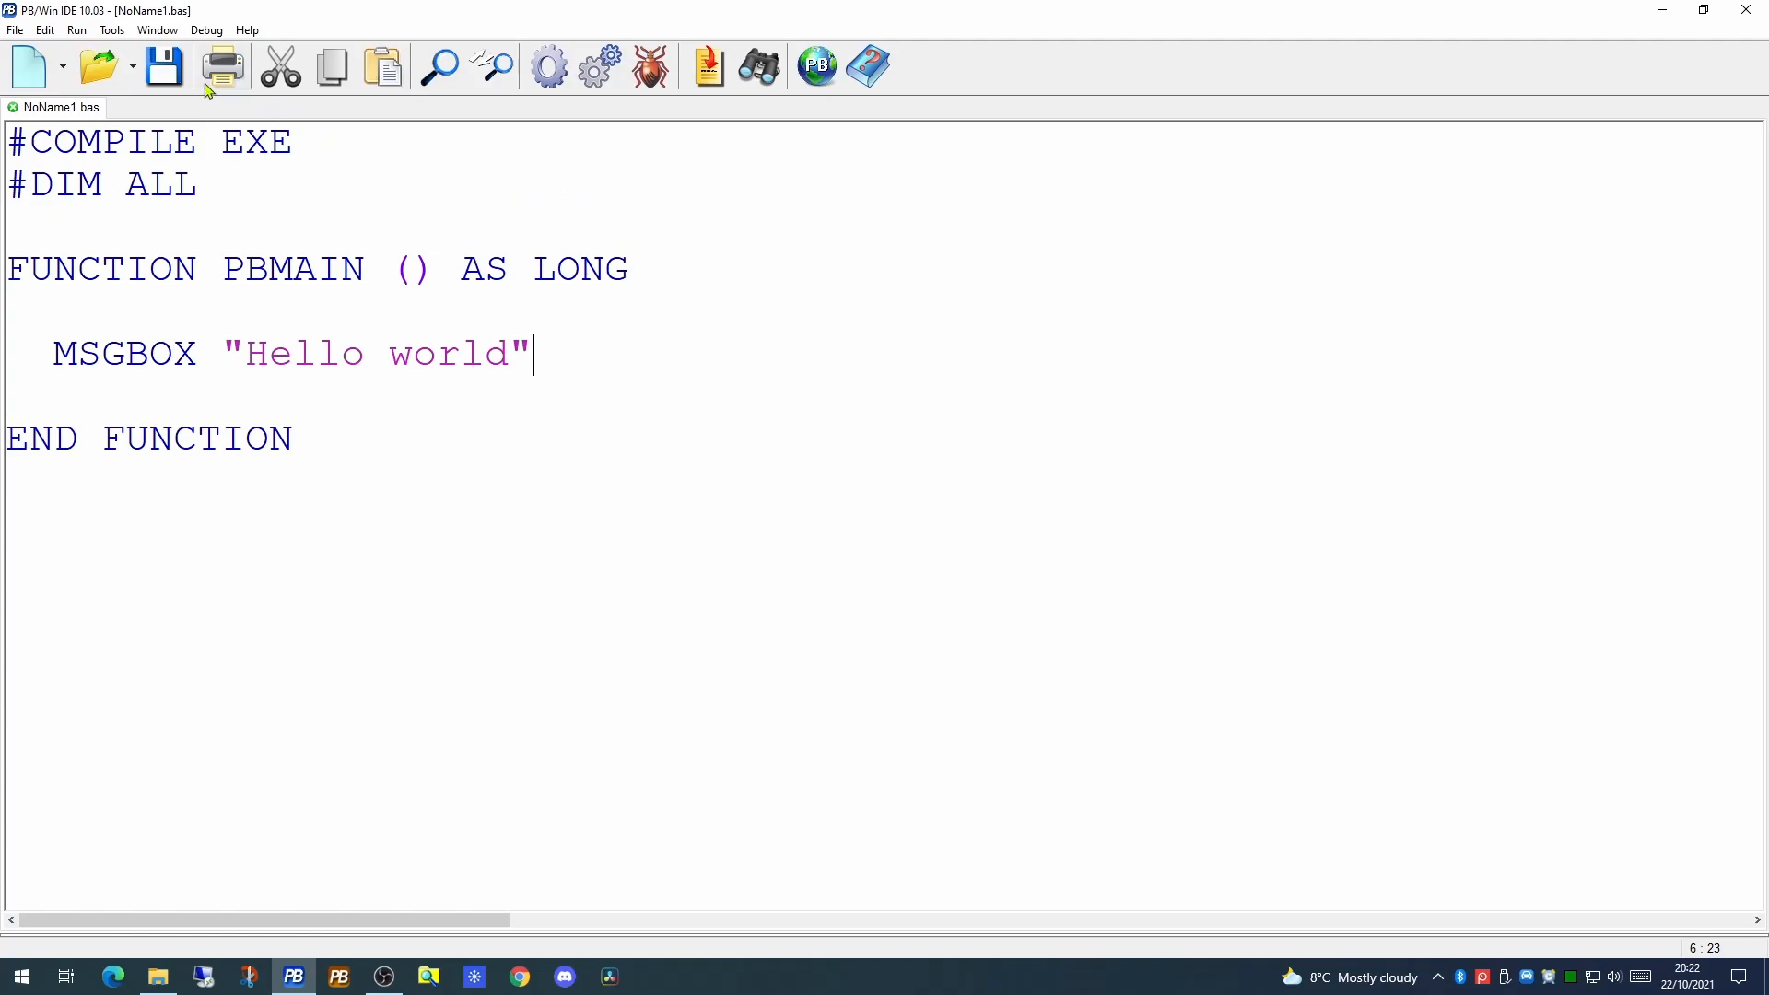
{"action": "mouse_move", "coordinate": [165, 65]}
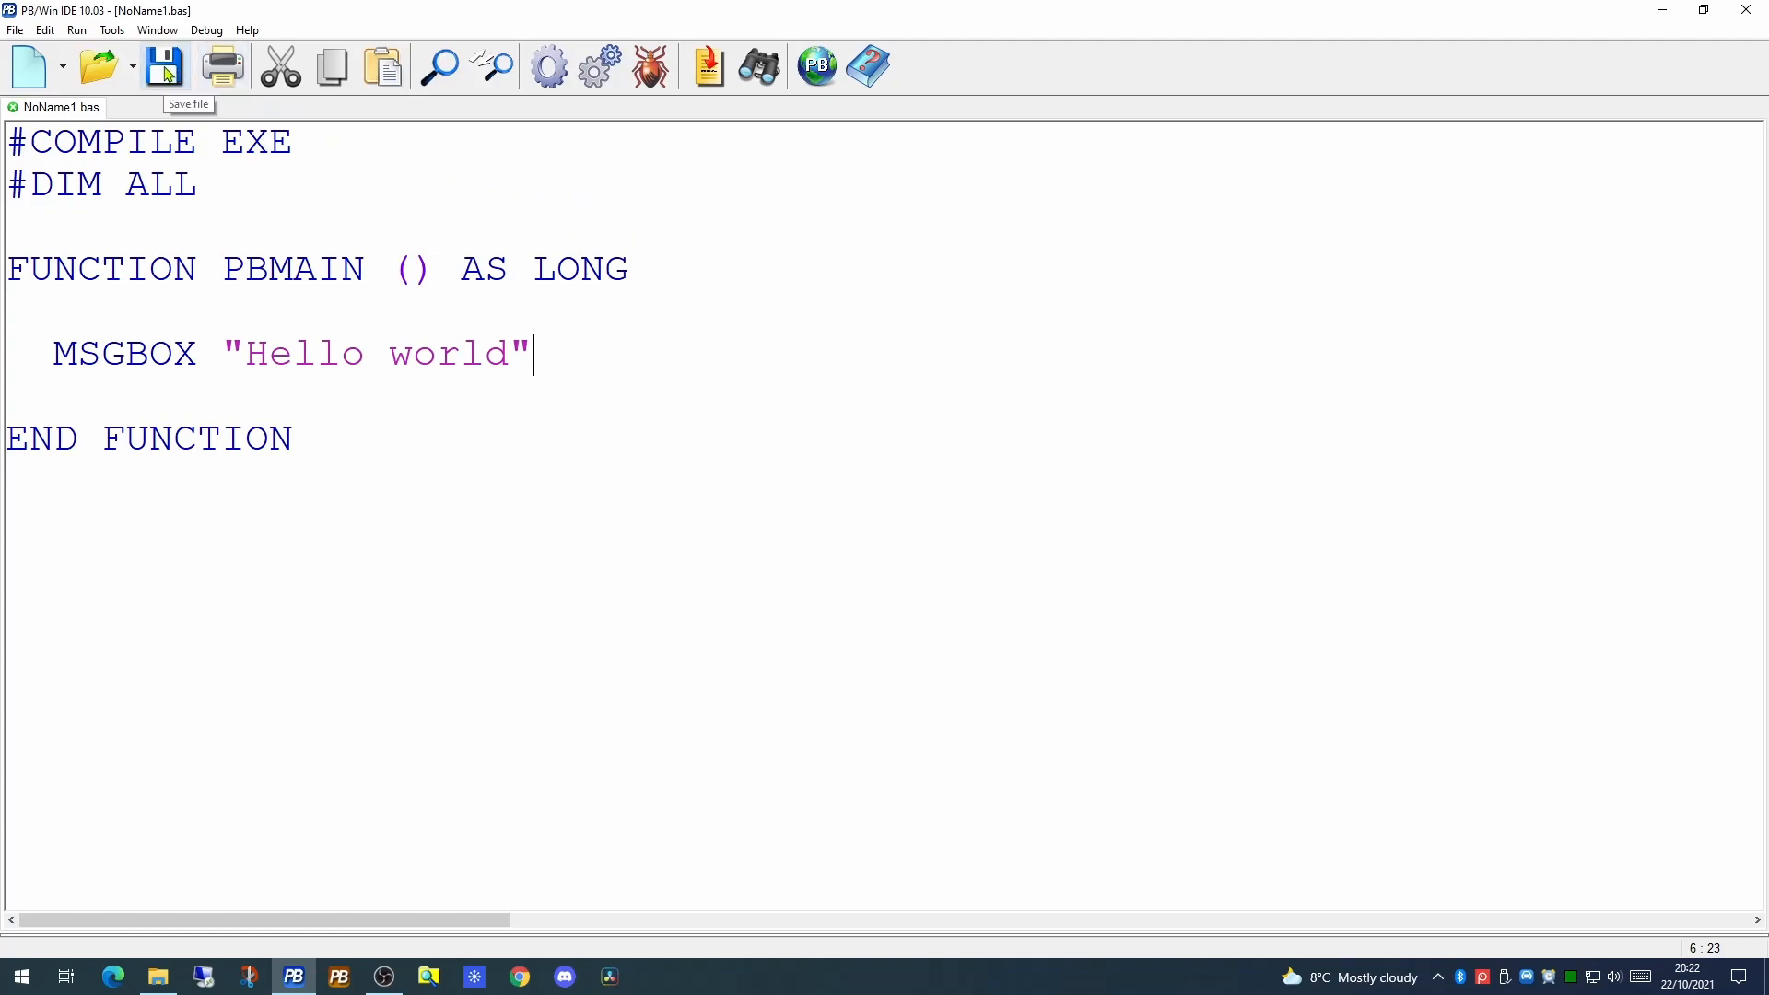
From Save As, navigate to the PowerBasic folder and create a new folder named Code
{"action": "left_click", "coordinate": [166, 65]}
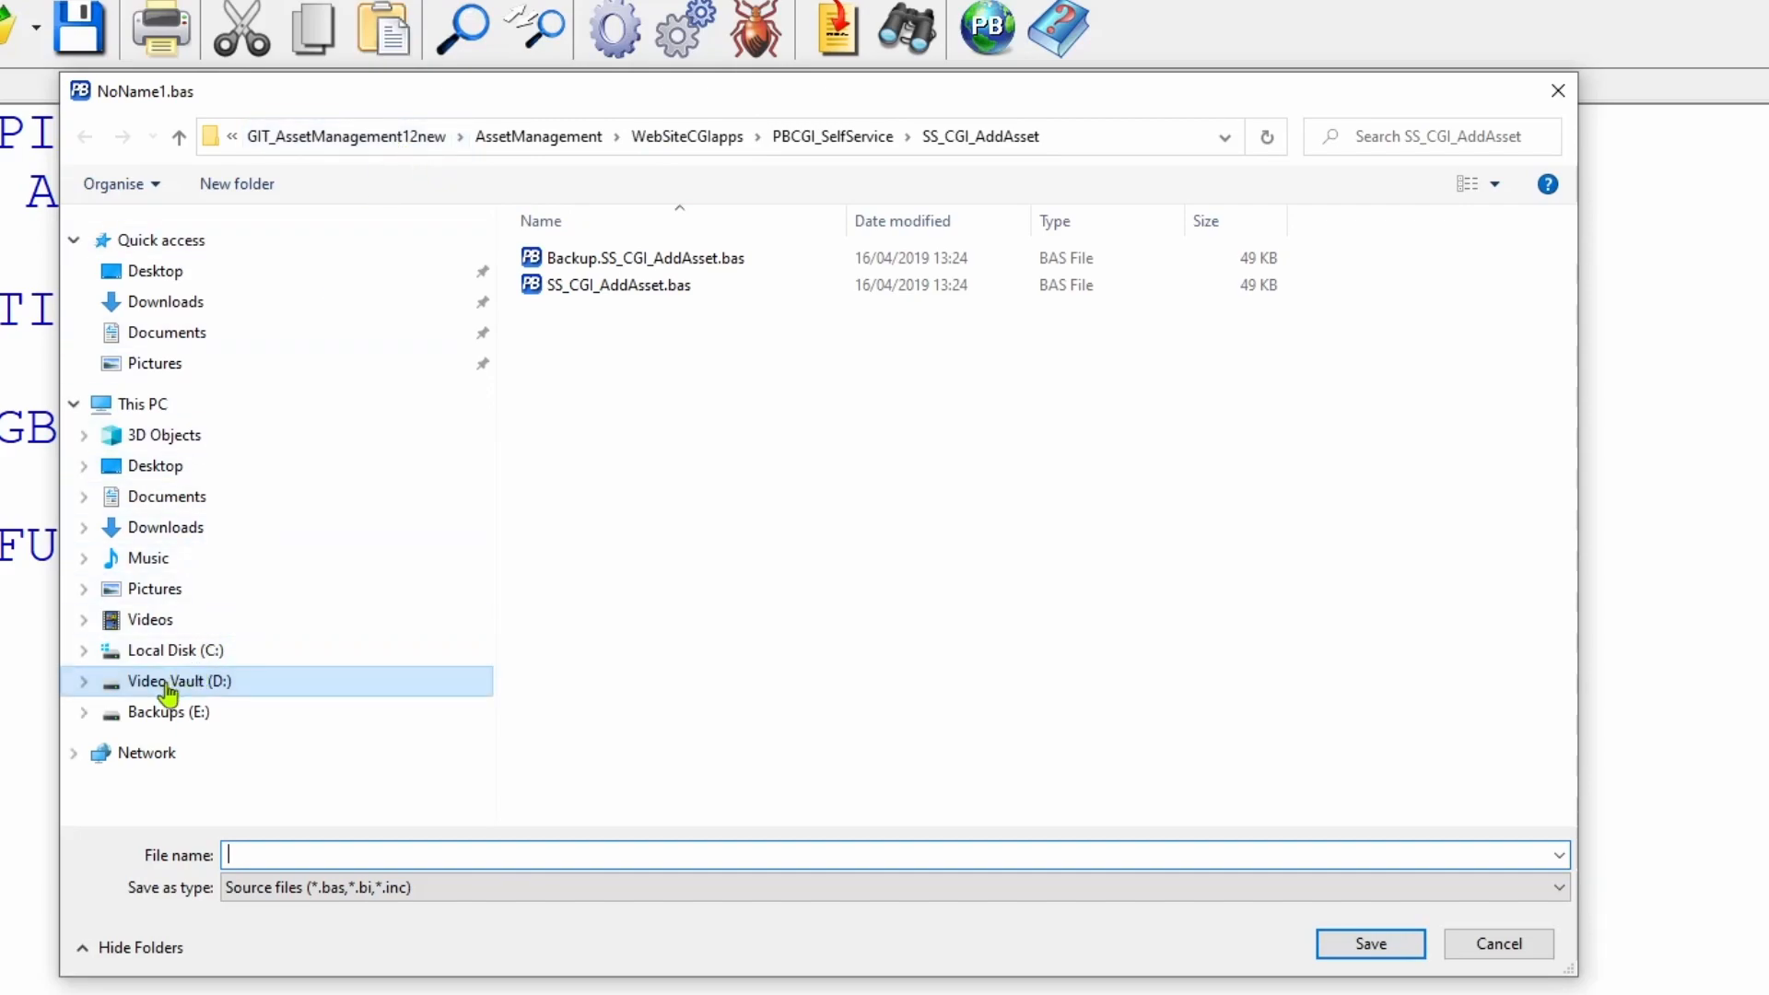
{"action": "double_click", "coordinate": [181, 682]}
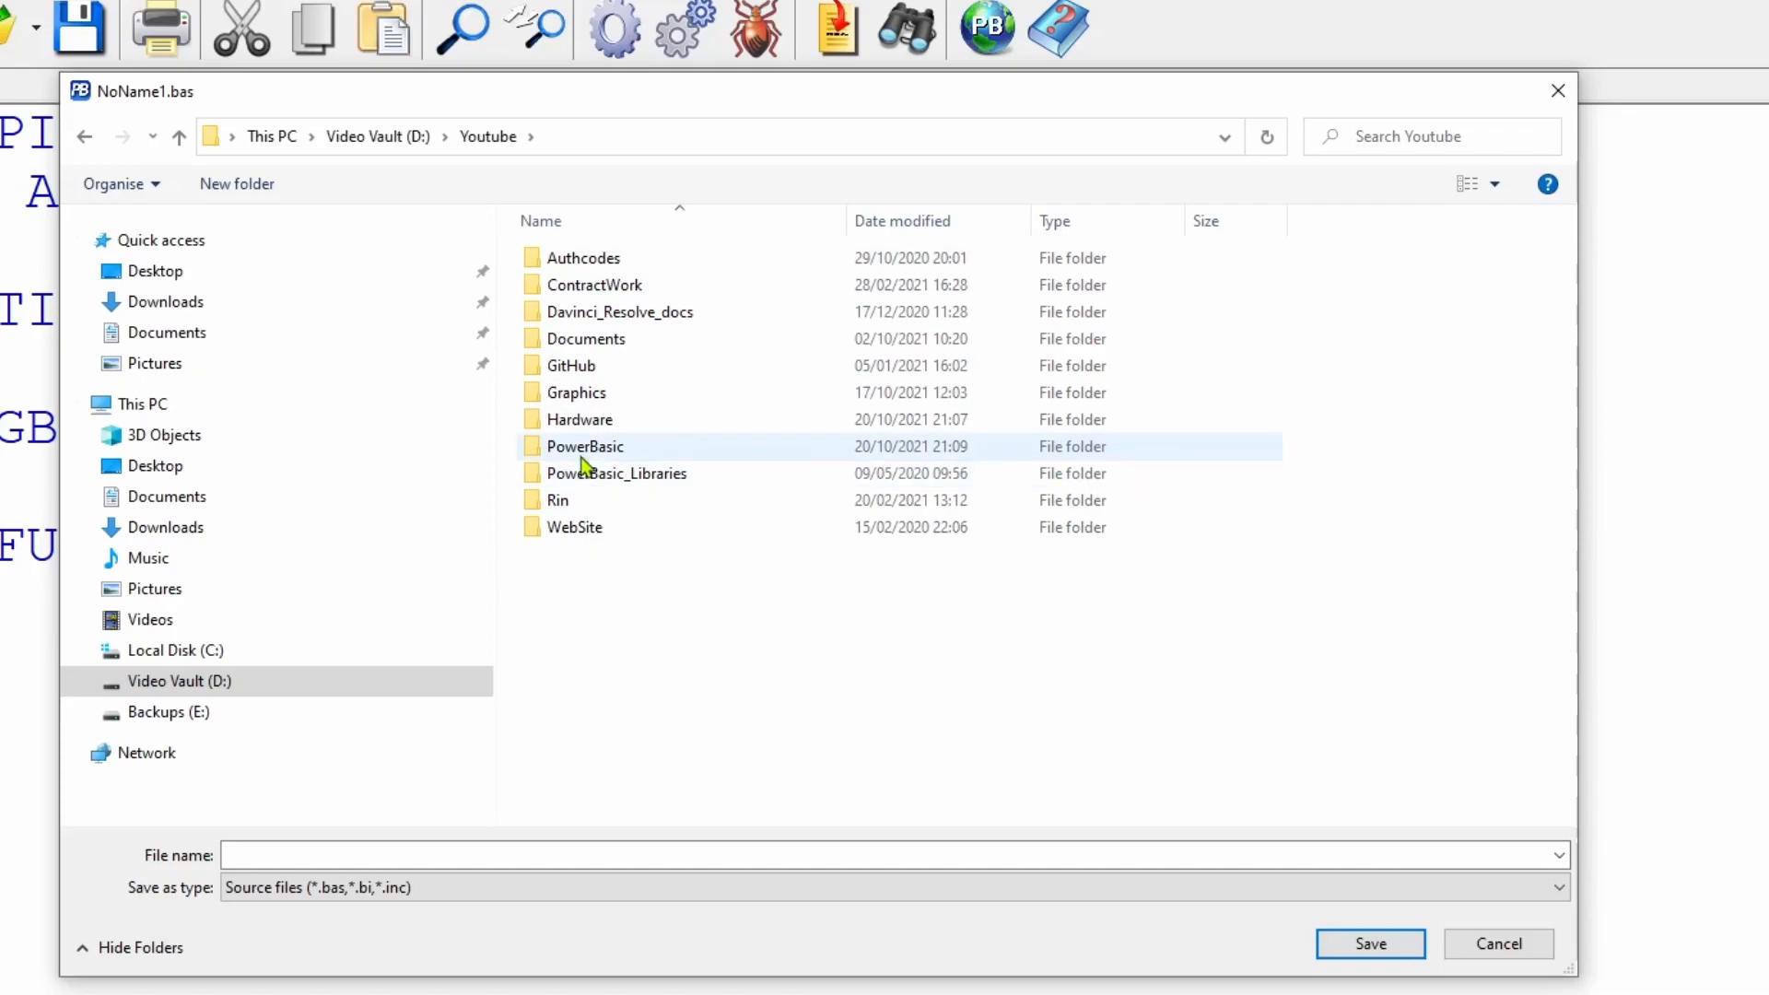
{"action": "double_click", "coordinate": [584, 446]}
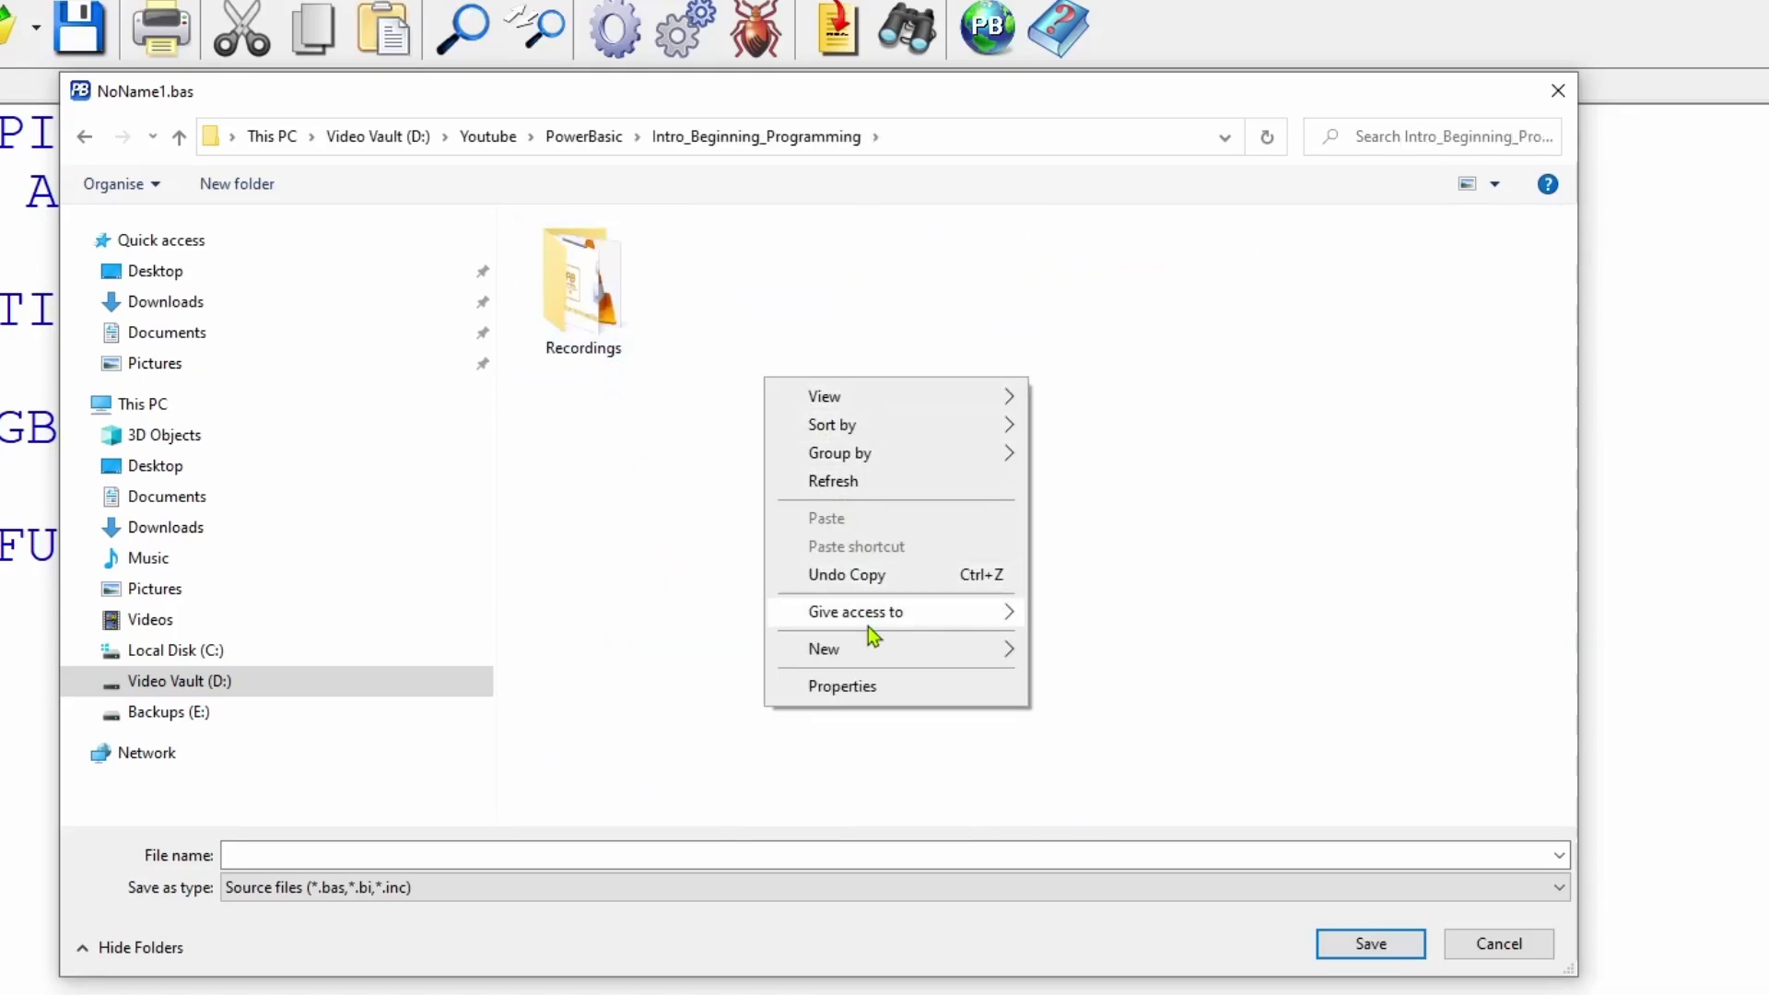
{"action": "left_click", "coordinate": [824, 648]}
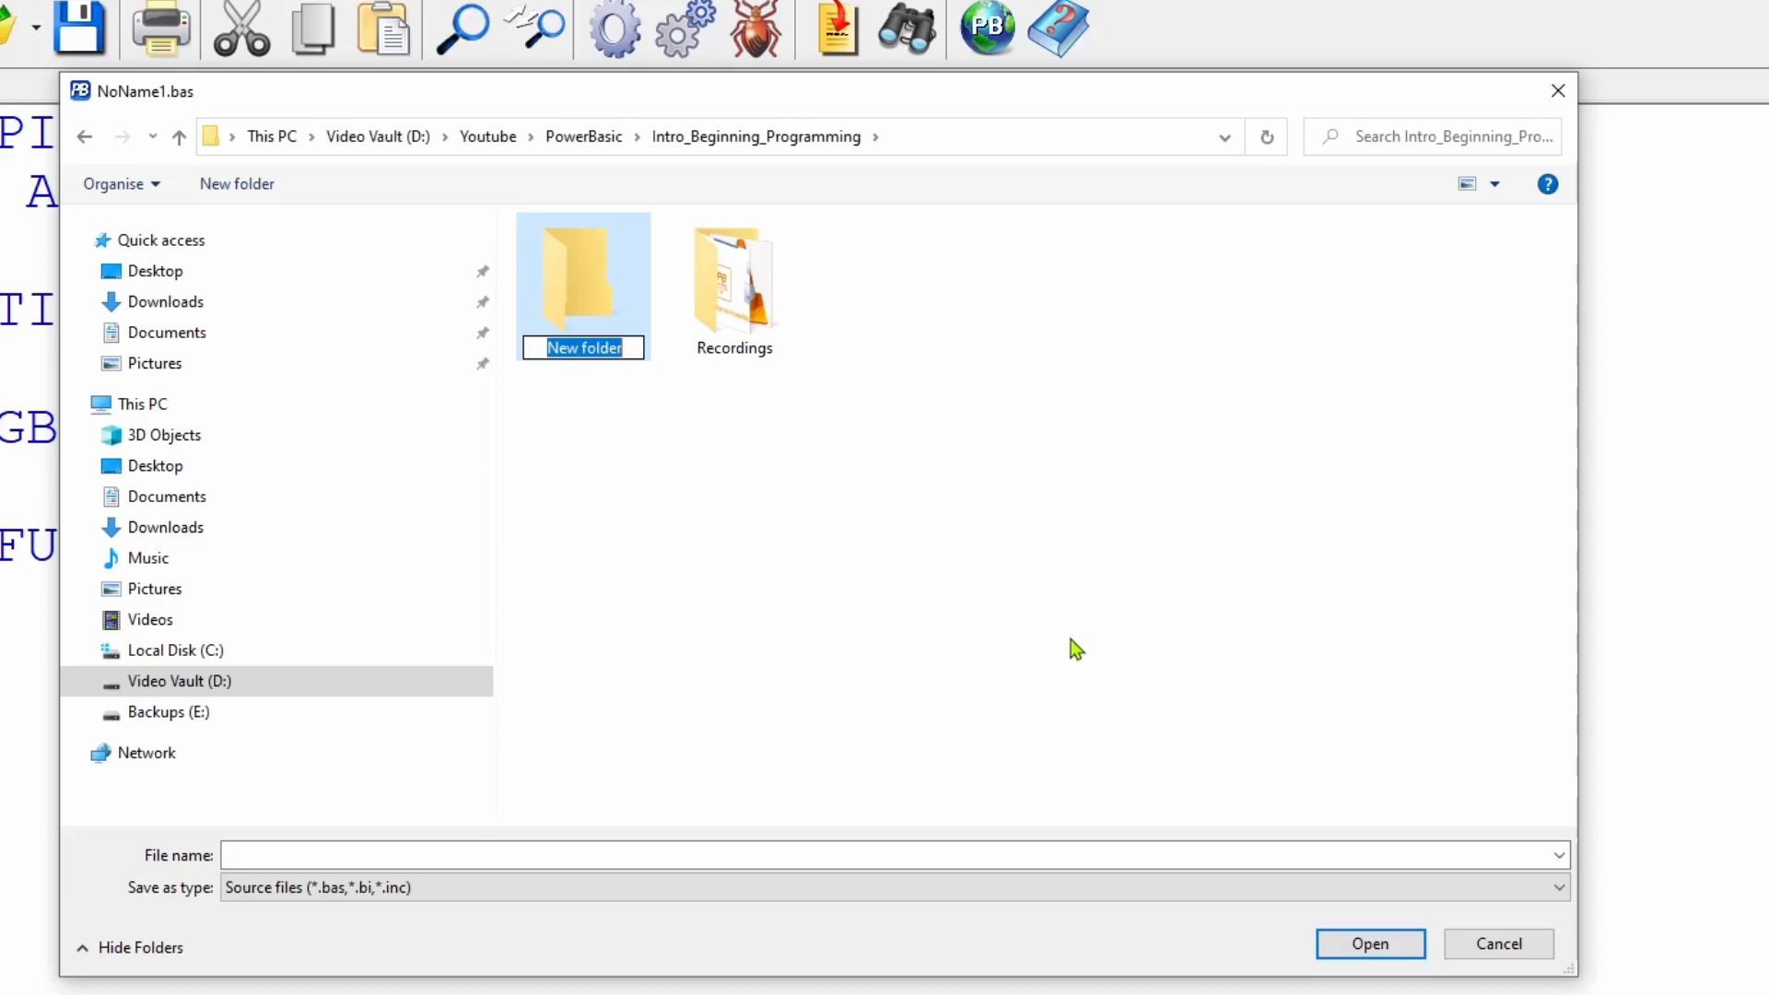
{"action": "type", "text": "Code"}
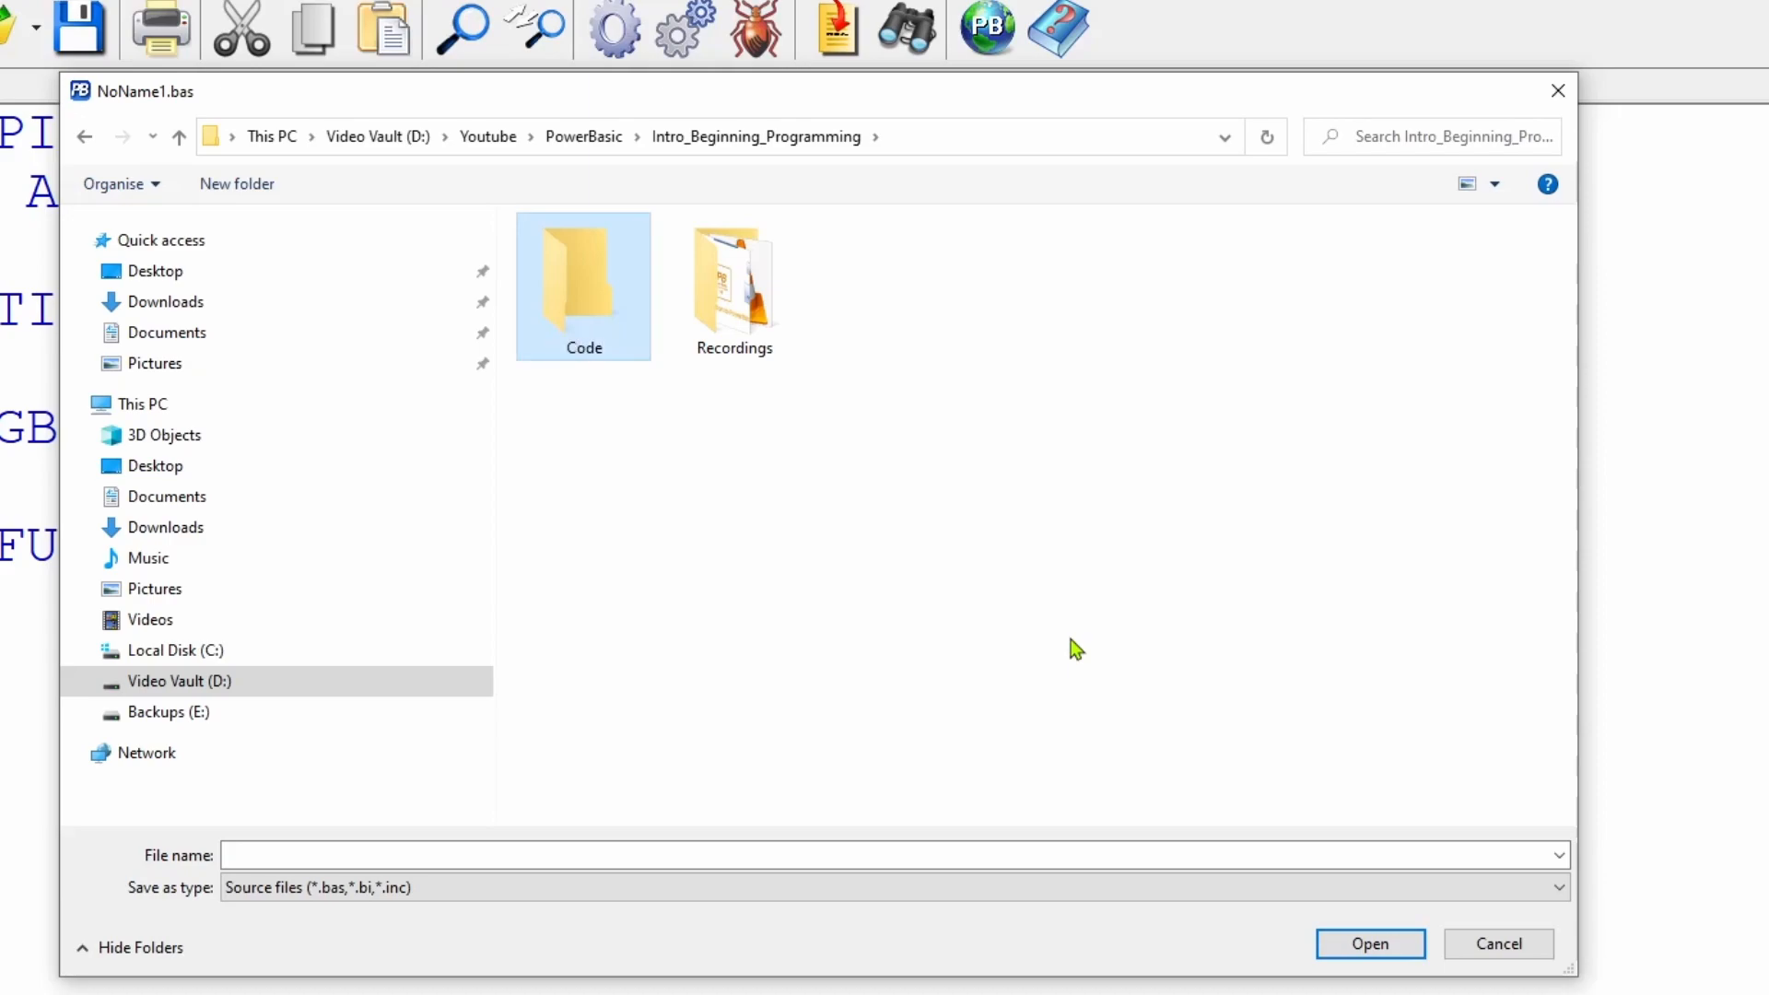
{"action": "mouse_move", "coordinate": [1070, 636]}
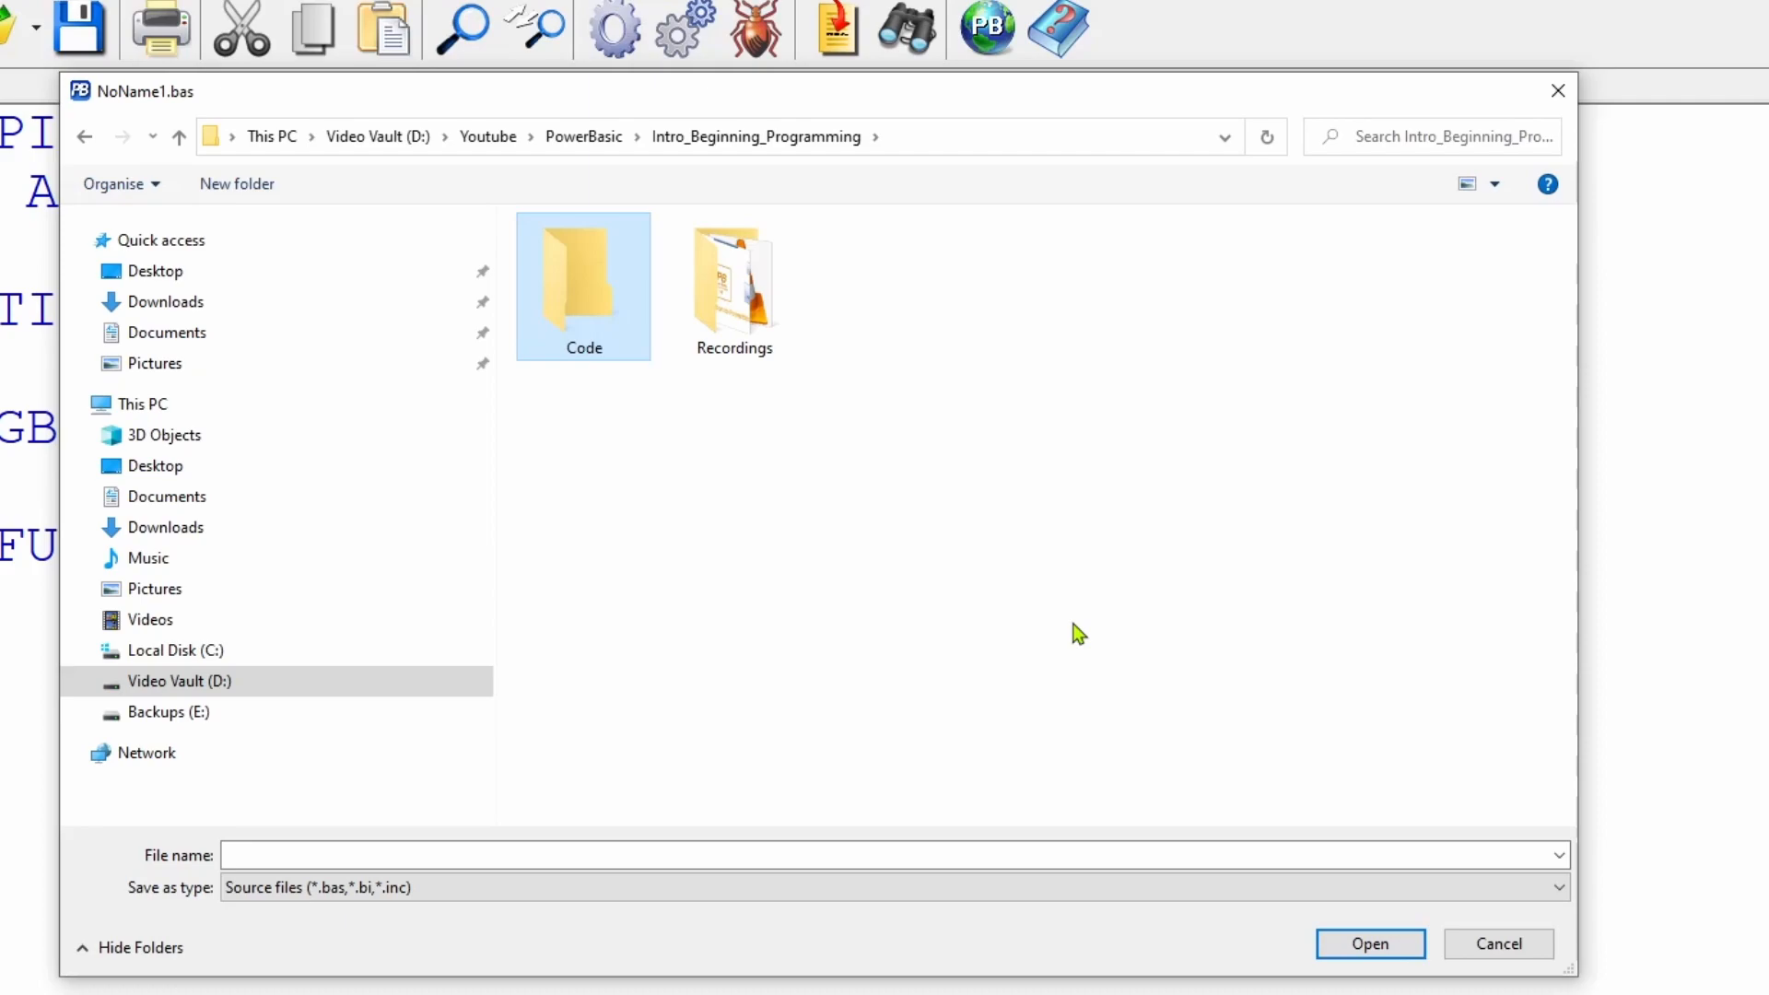
Save the program as HelloWorld.bas in the Intro_Beginning_Programming folder
{"action": "type", "text": "HelloWorld.bas"}
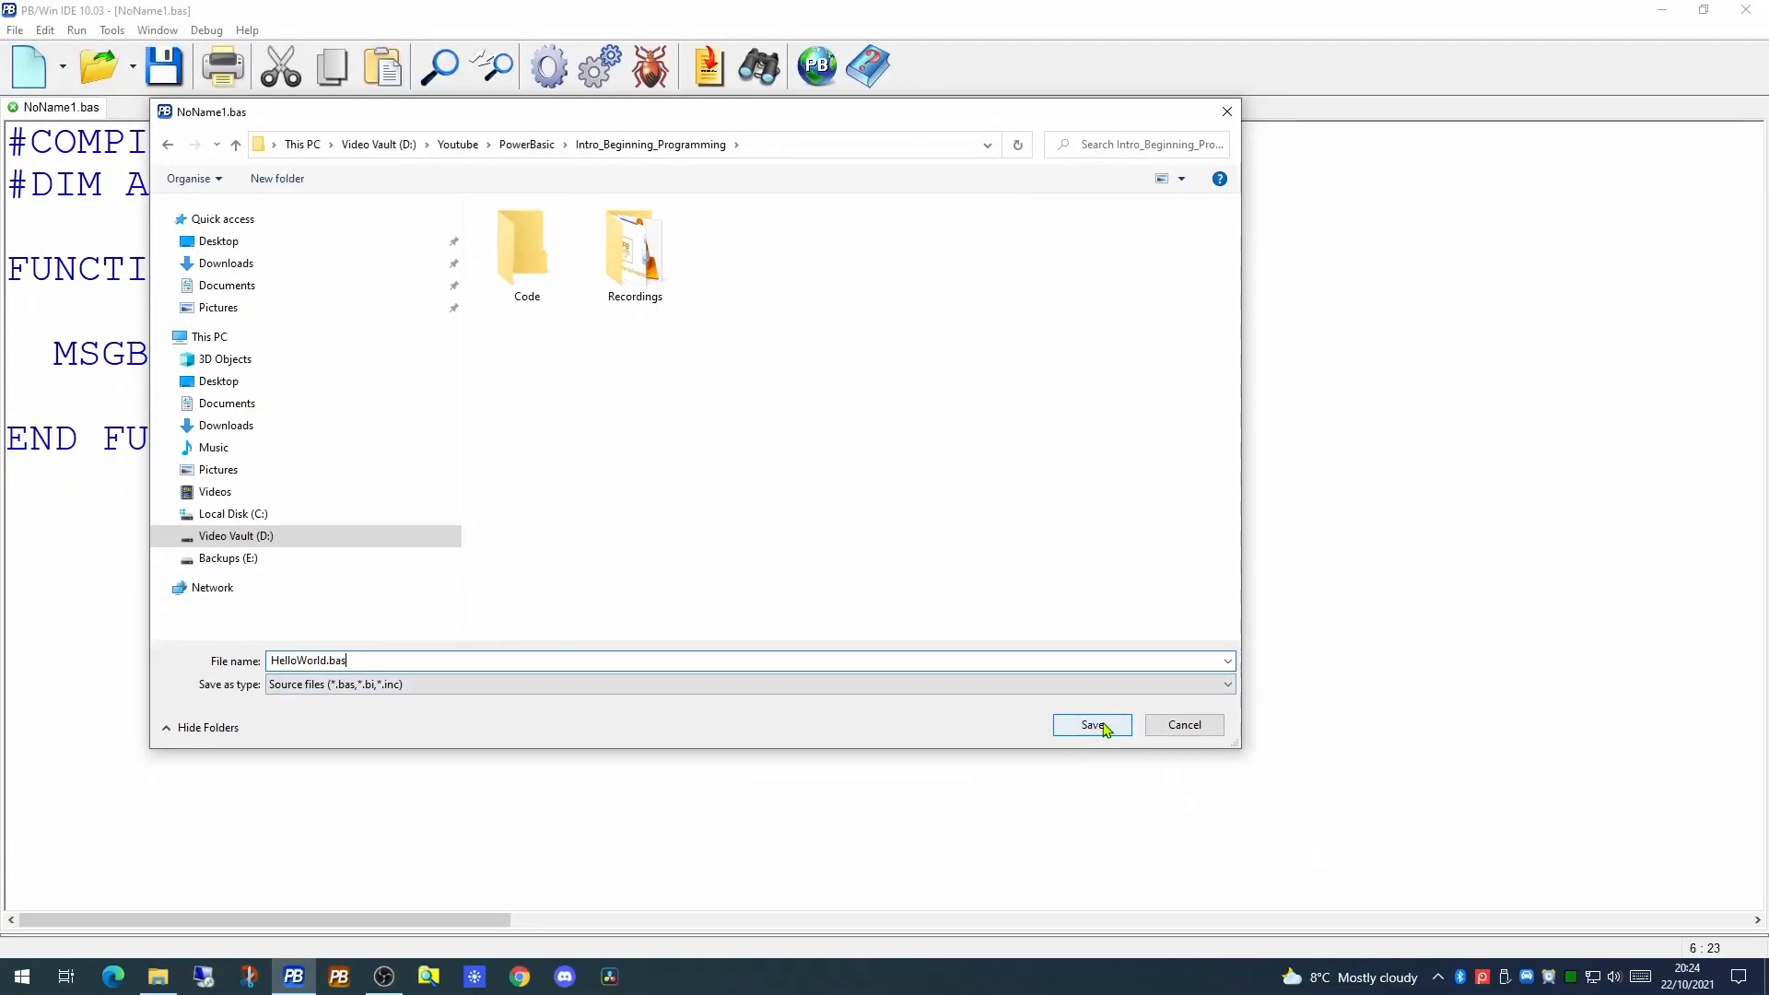
{"action": "left_click", "coordinate": [1091, 726]}
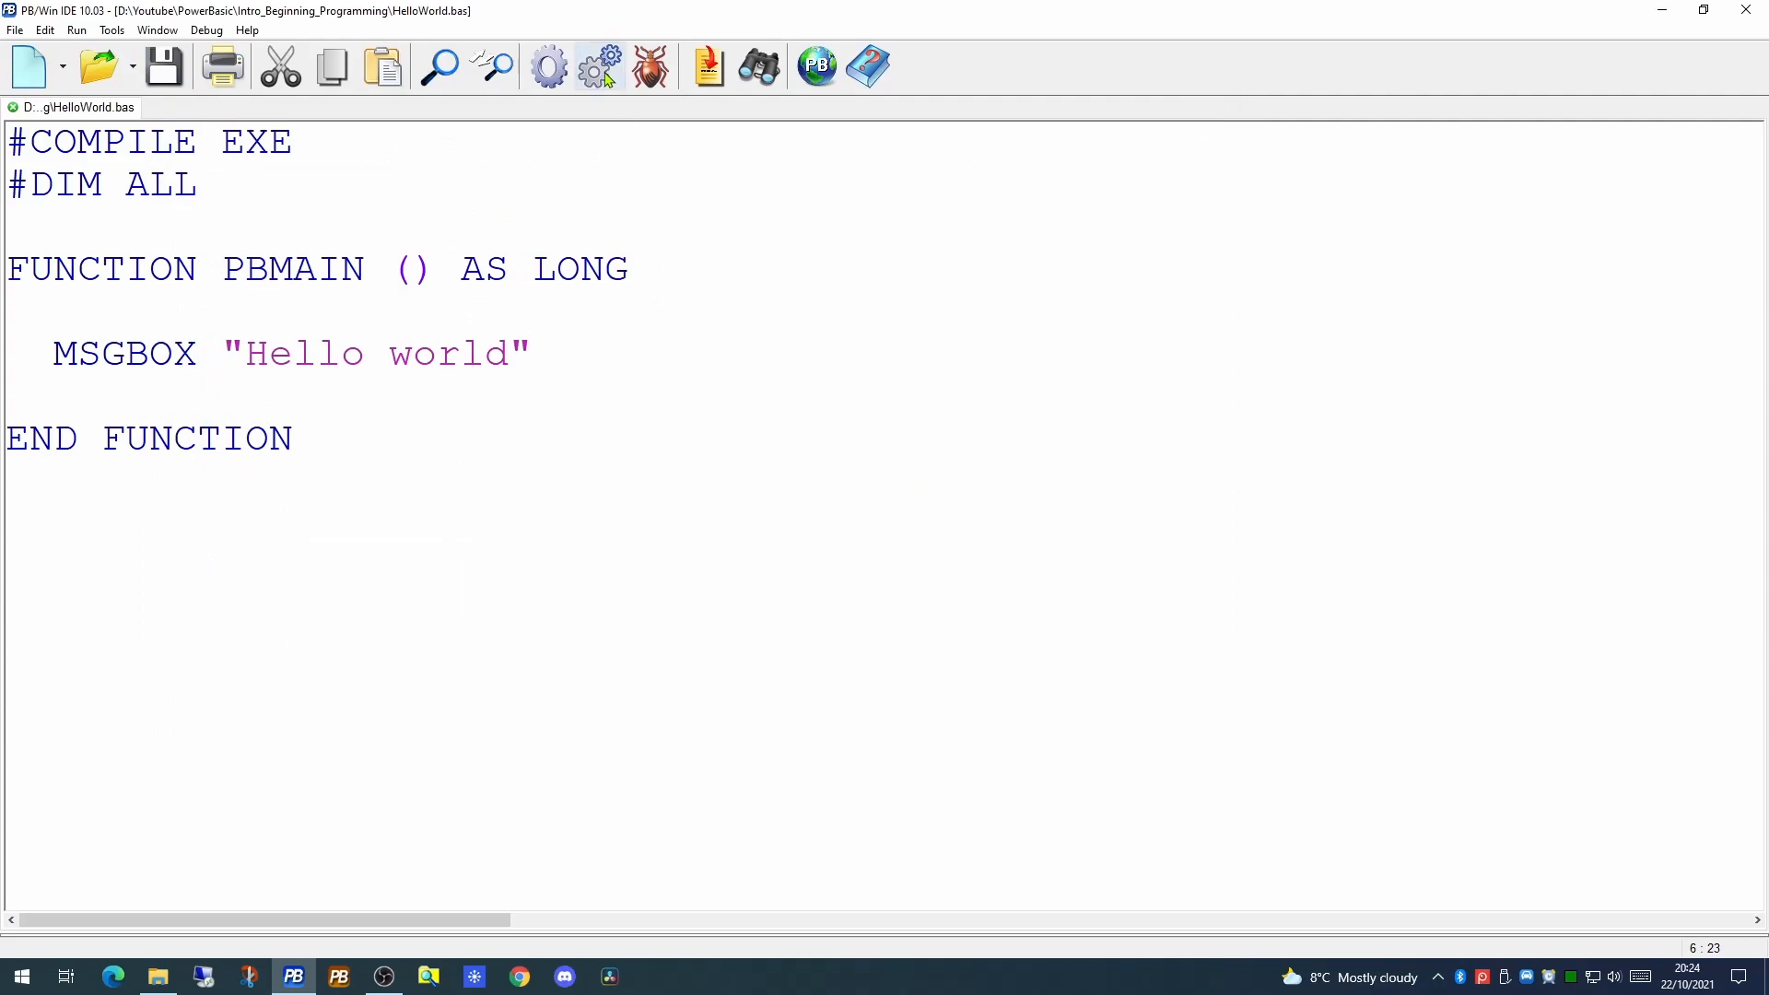
{"action": "mouse_move", "coordinate": [604, 73]}
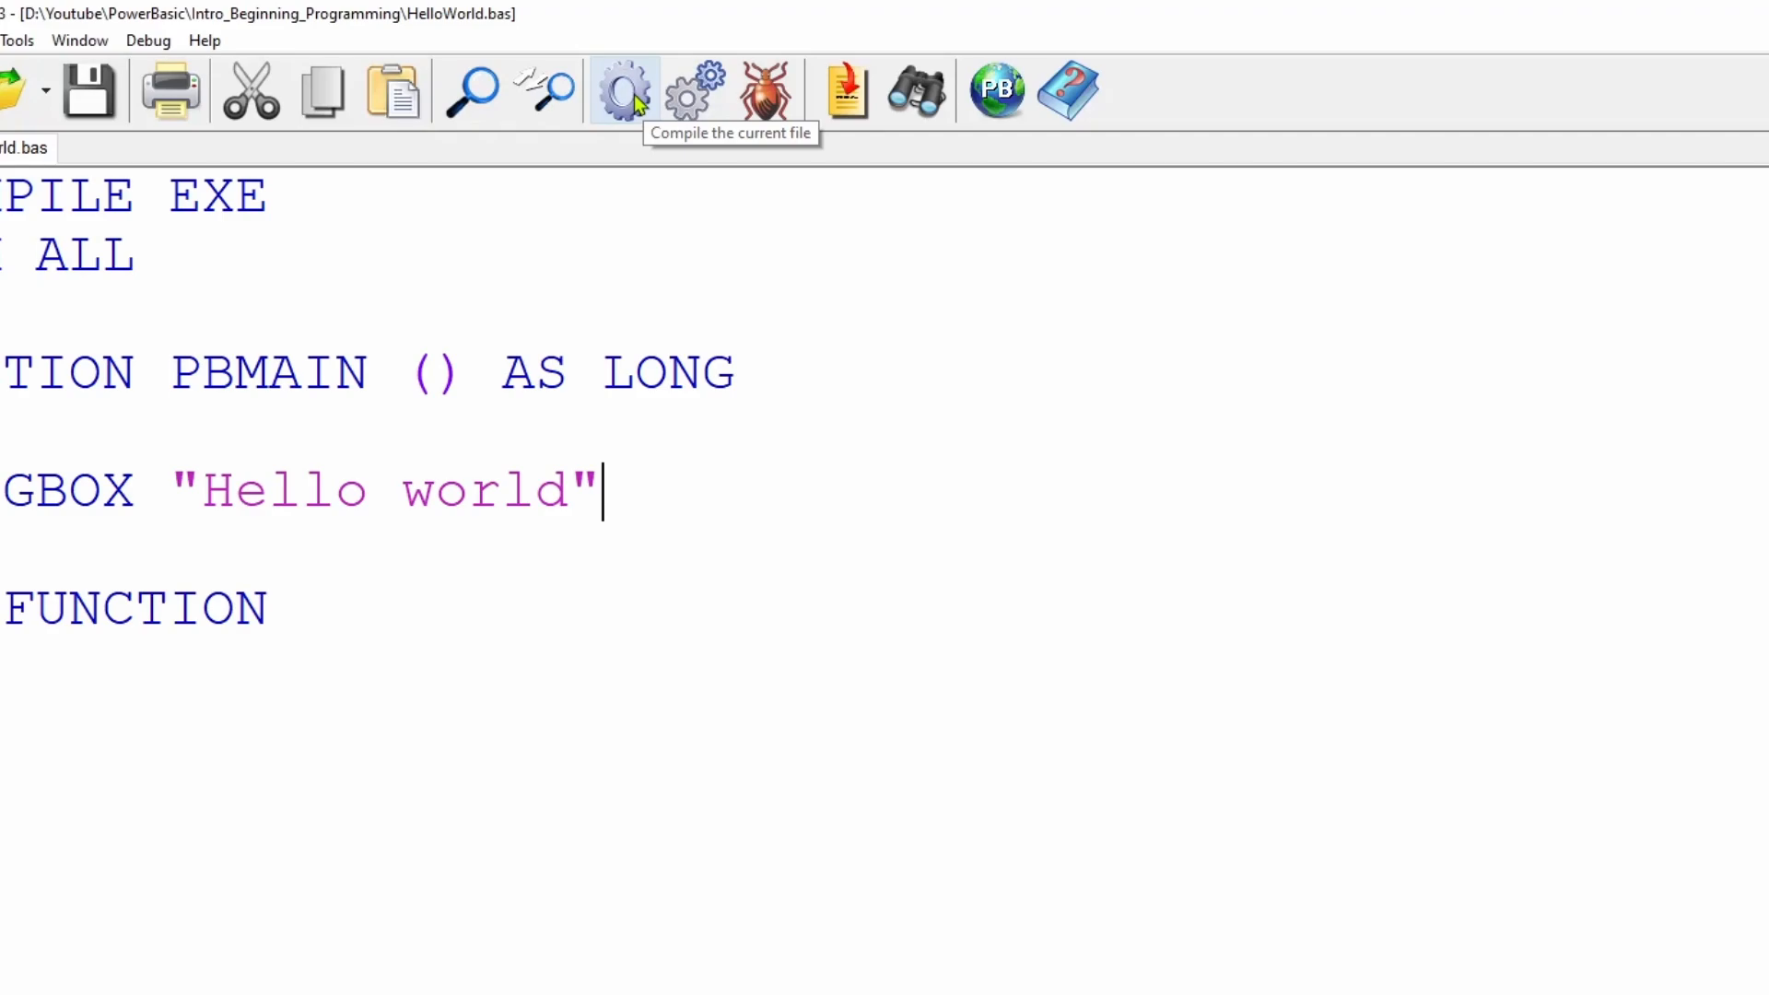
{"action": "mouse_move", "coordinate": [641, 99]}
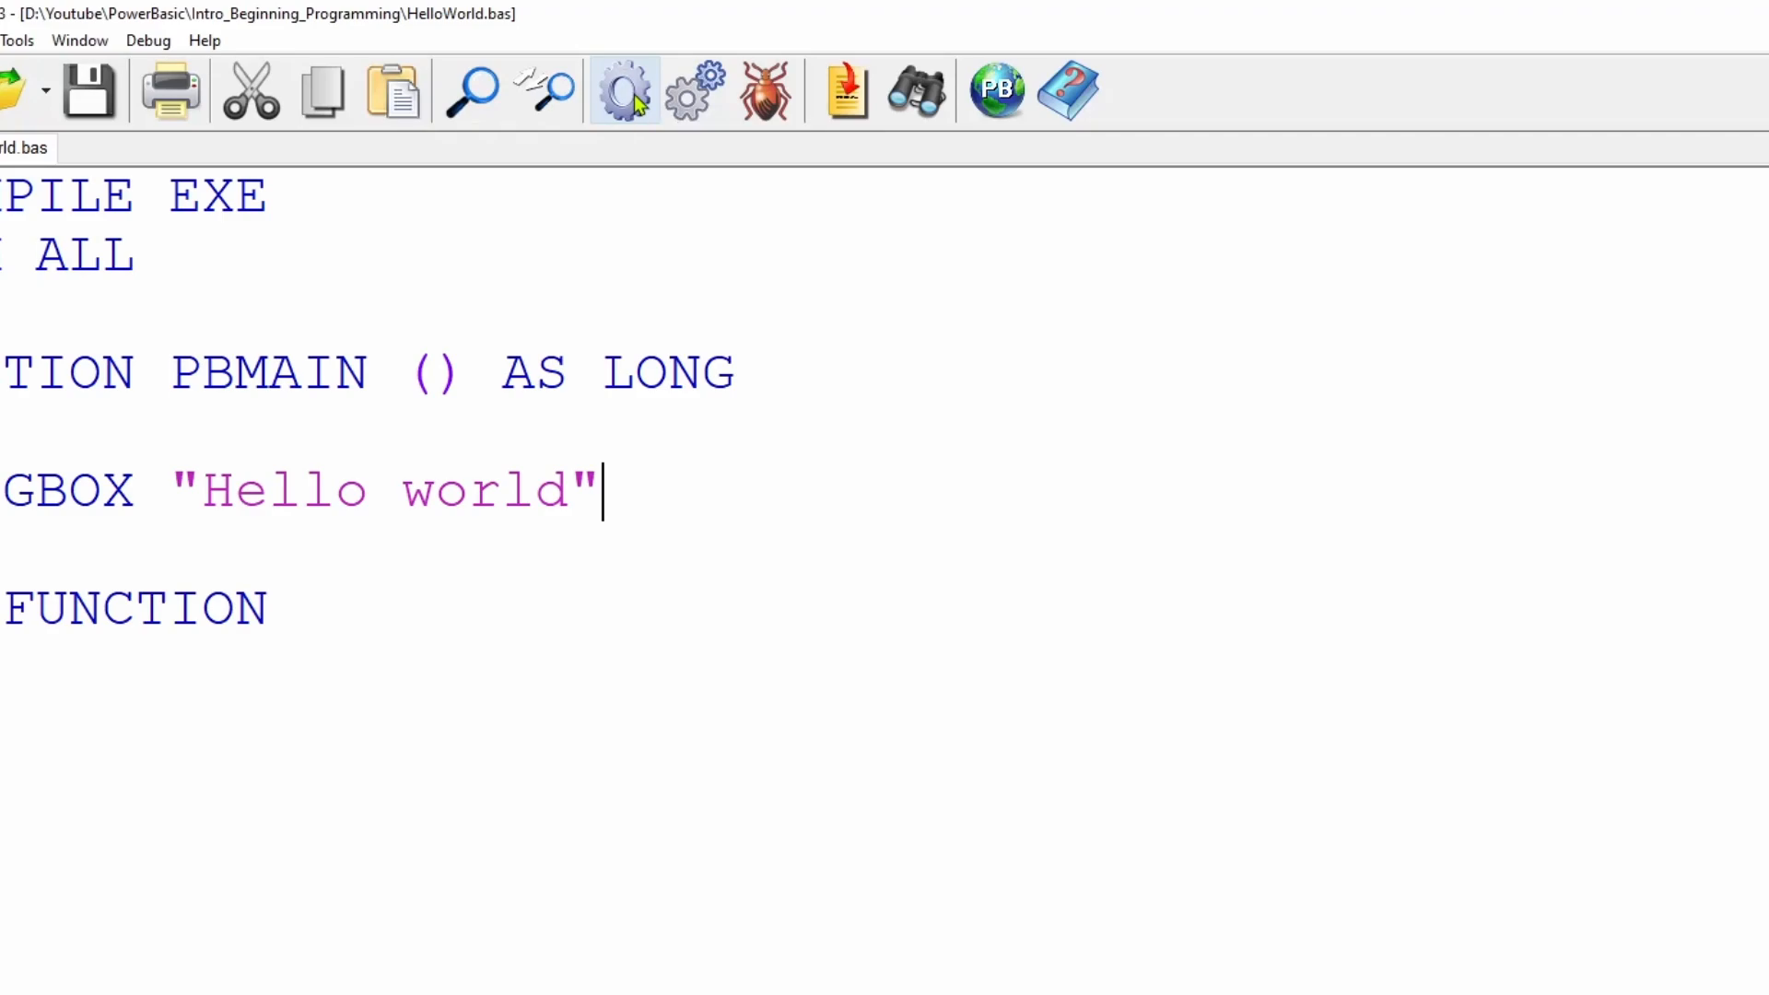
Compile HelloWorld.bas and acknowledge the message that HelloWorld.EXE was created
{"action": "left_click", "coordinate": [621, 90]}
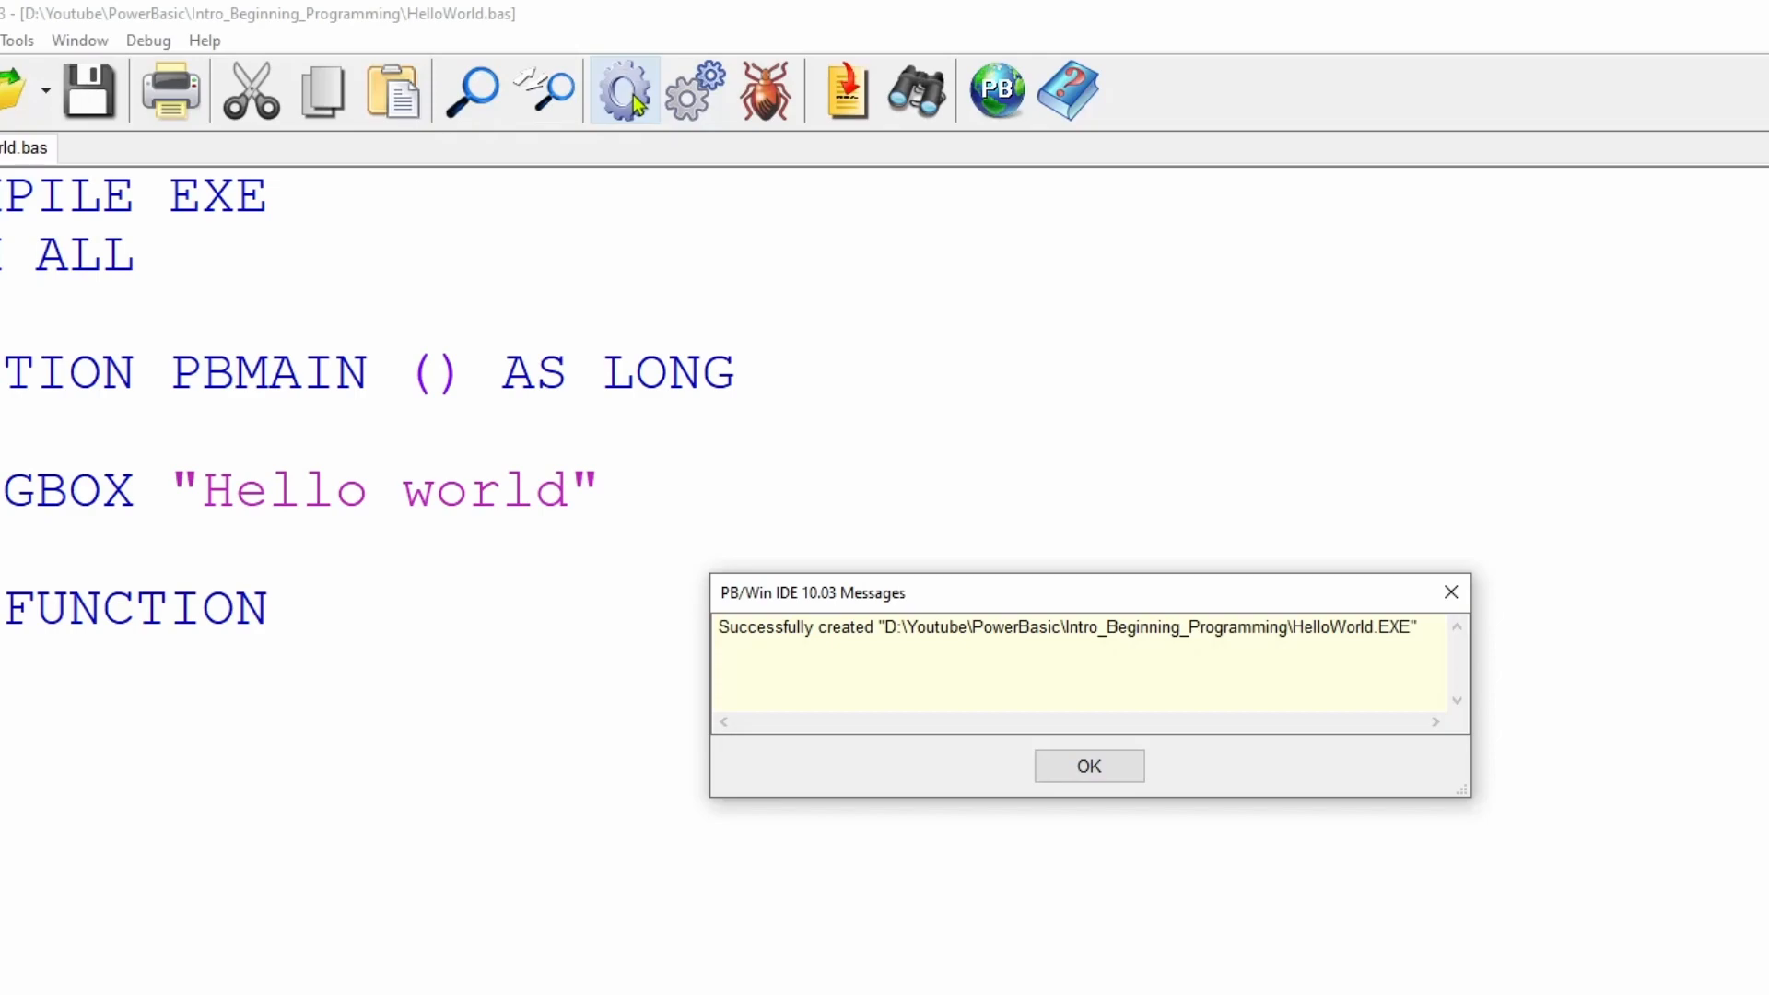
{"action": "left_click", "coordinate": [1089, 764]}
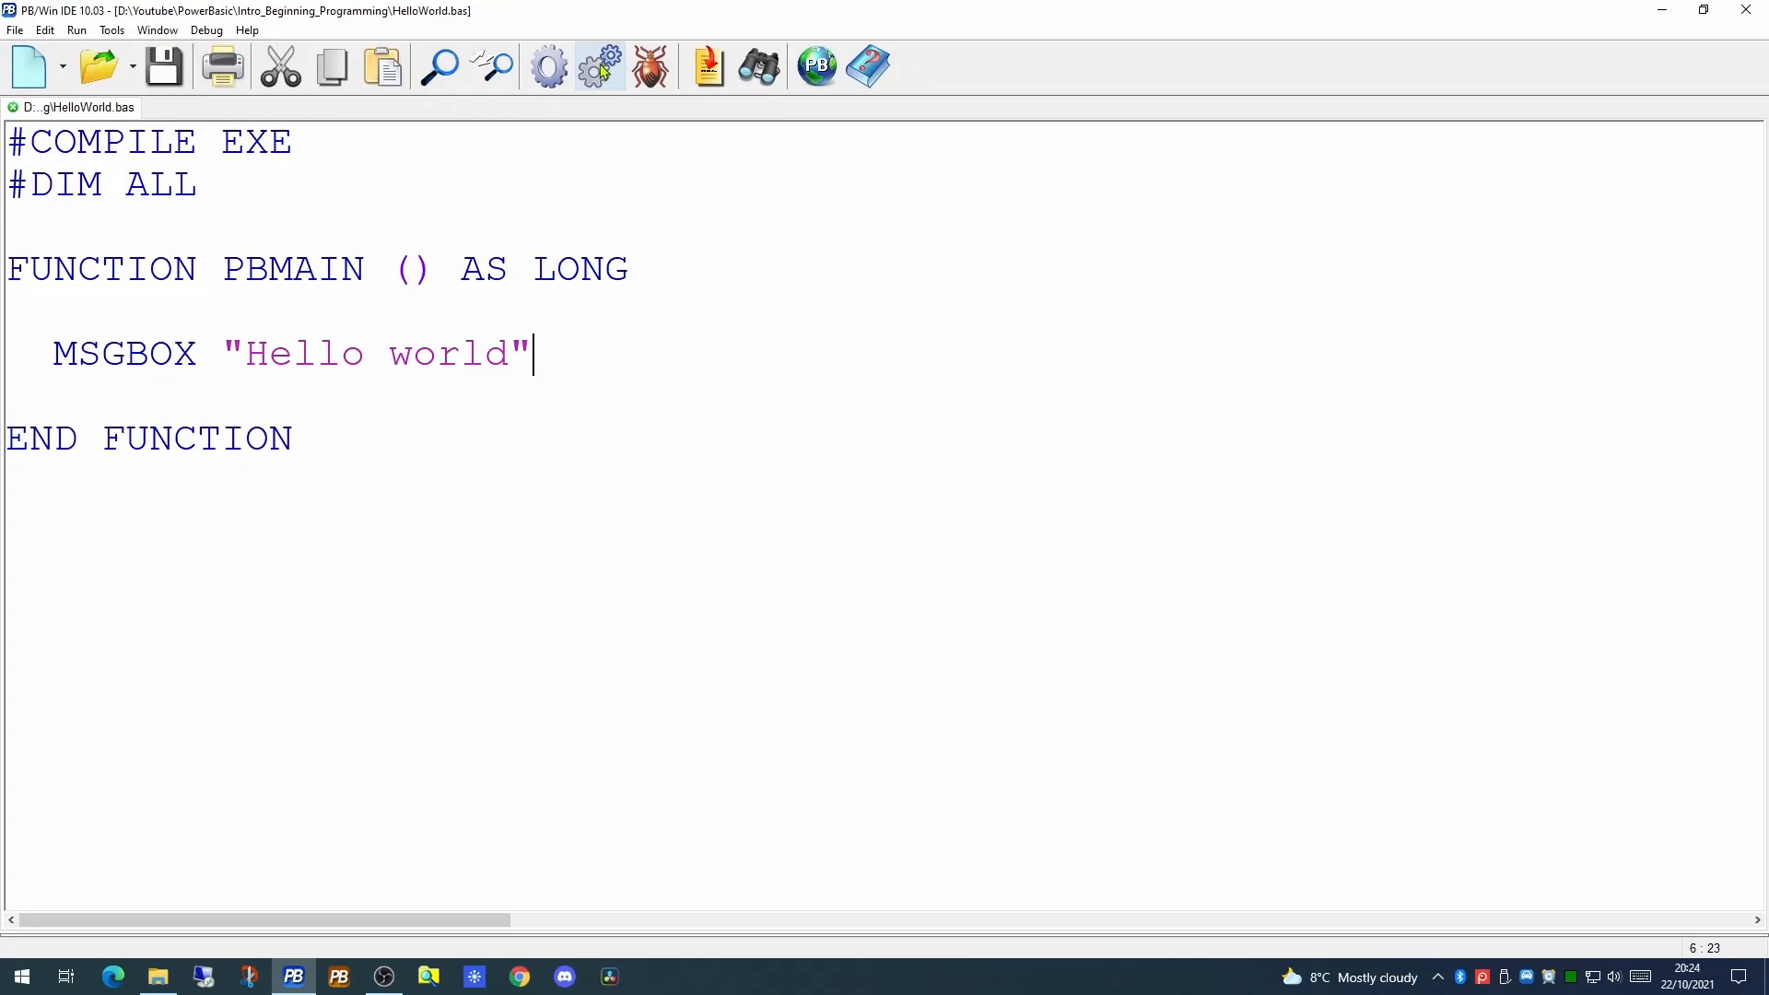
Run HelloWorld.EXE, dismiss its Hello world box and close the compile report
{"action": "left_click", "coordinate": [601, 66]}
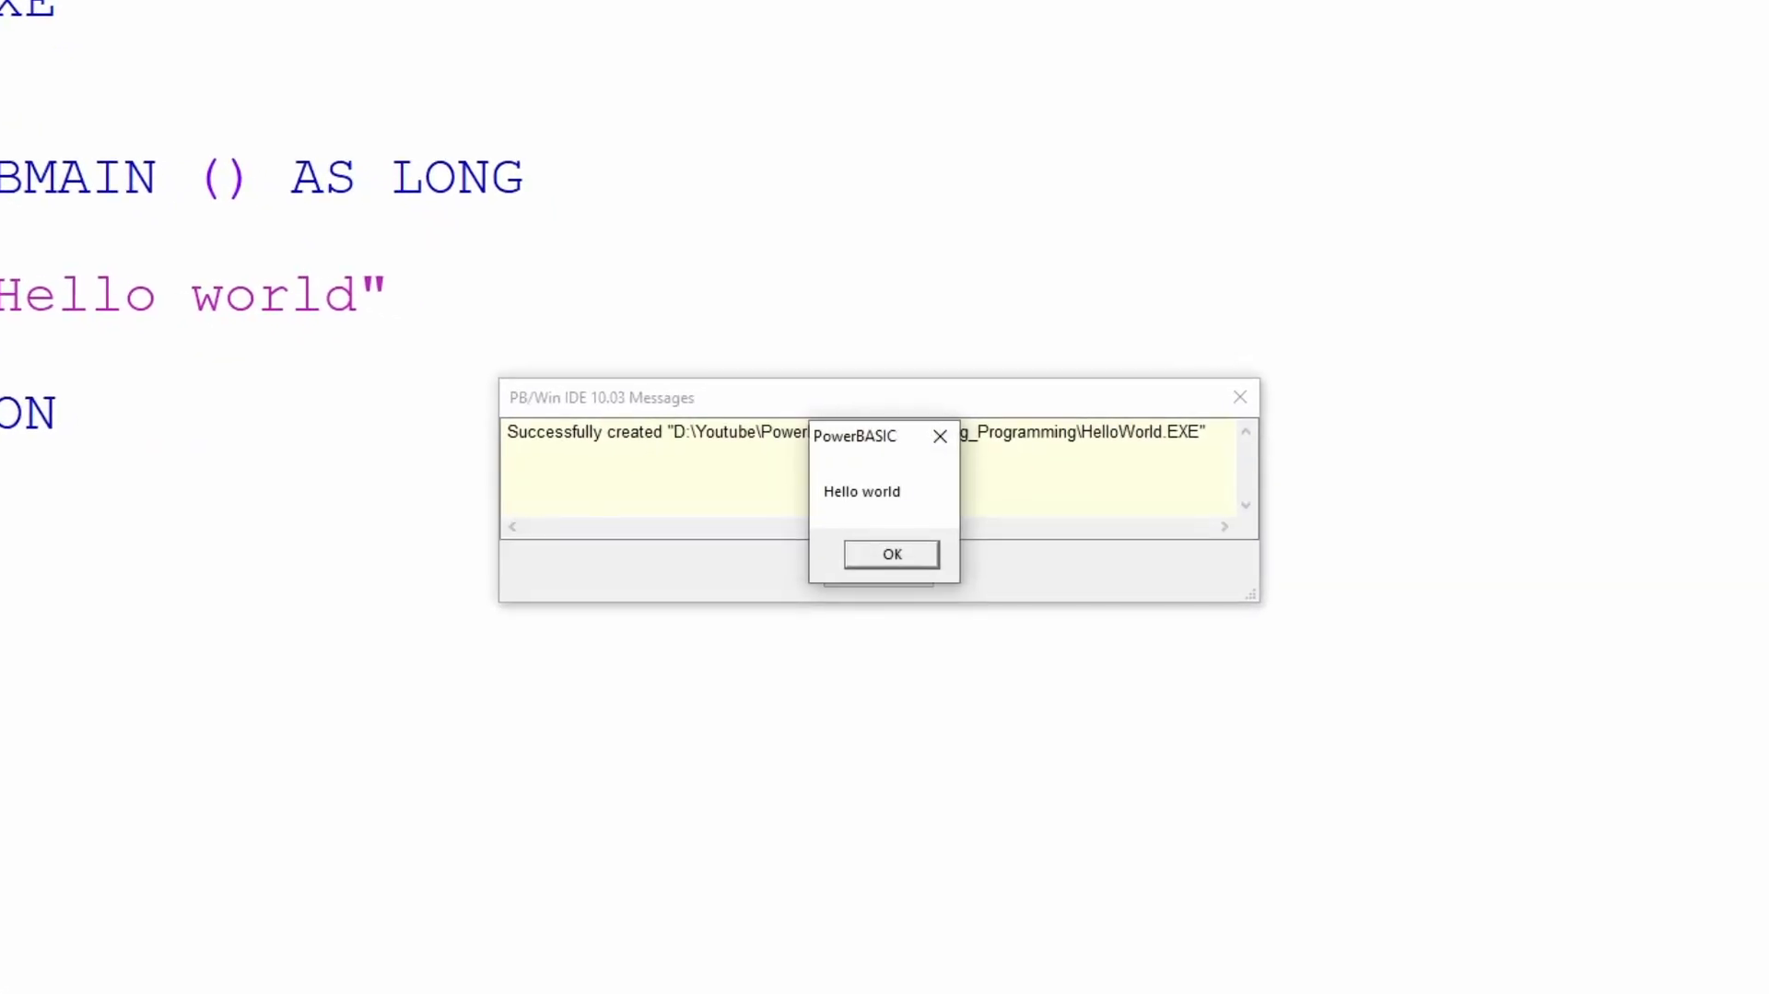
{"action": "mouse_move", "coordinate": [902, 580]}
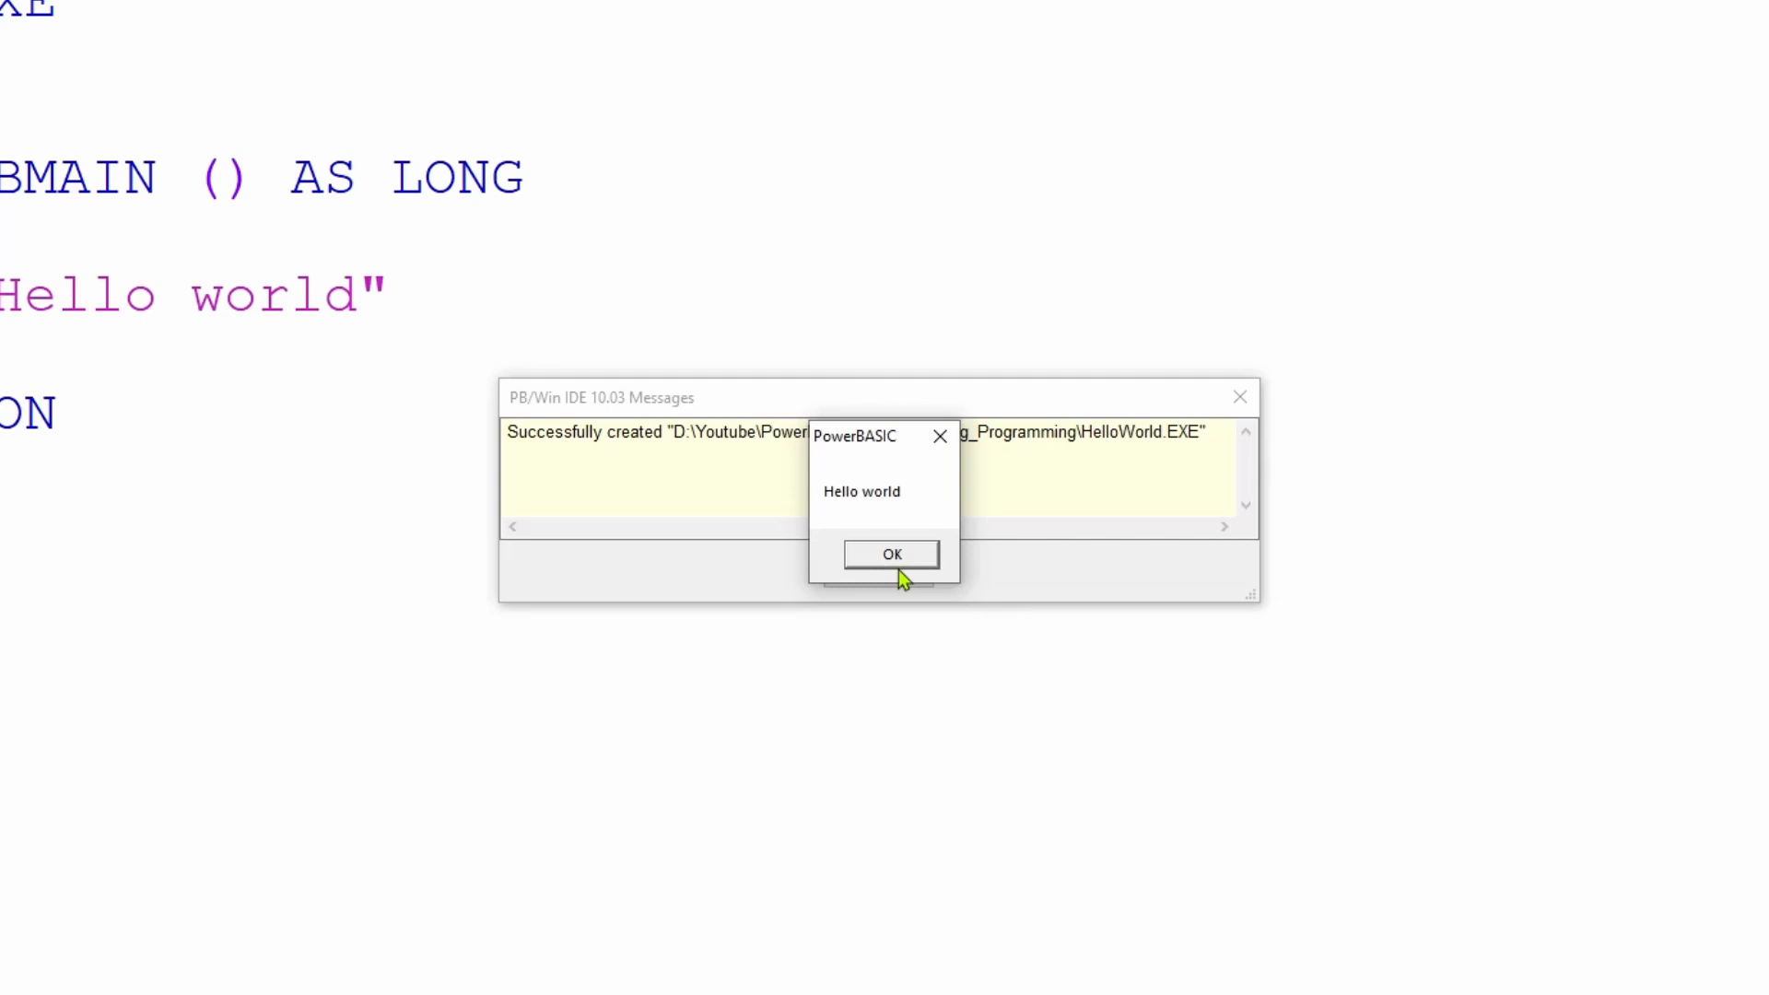
{"action": "mouse_move", "coordinate": [936, 436]}
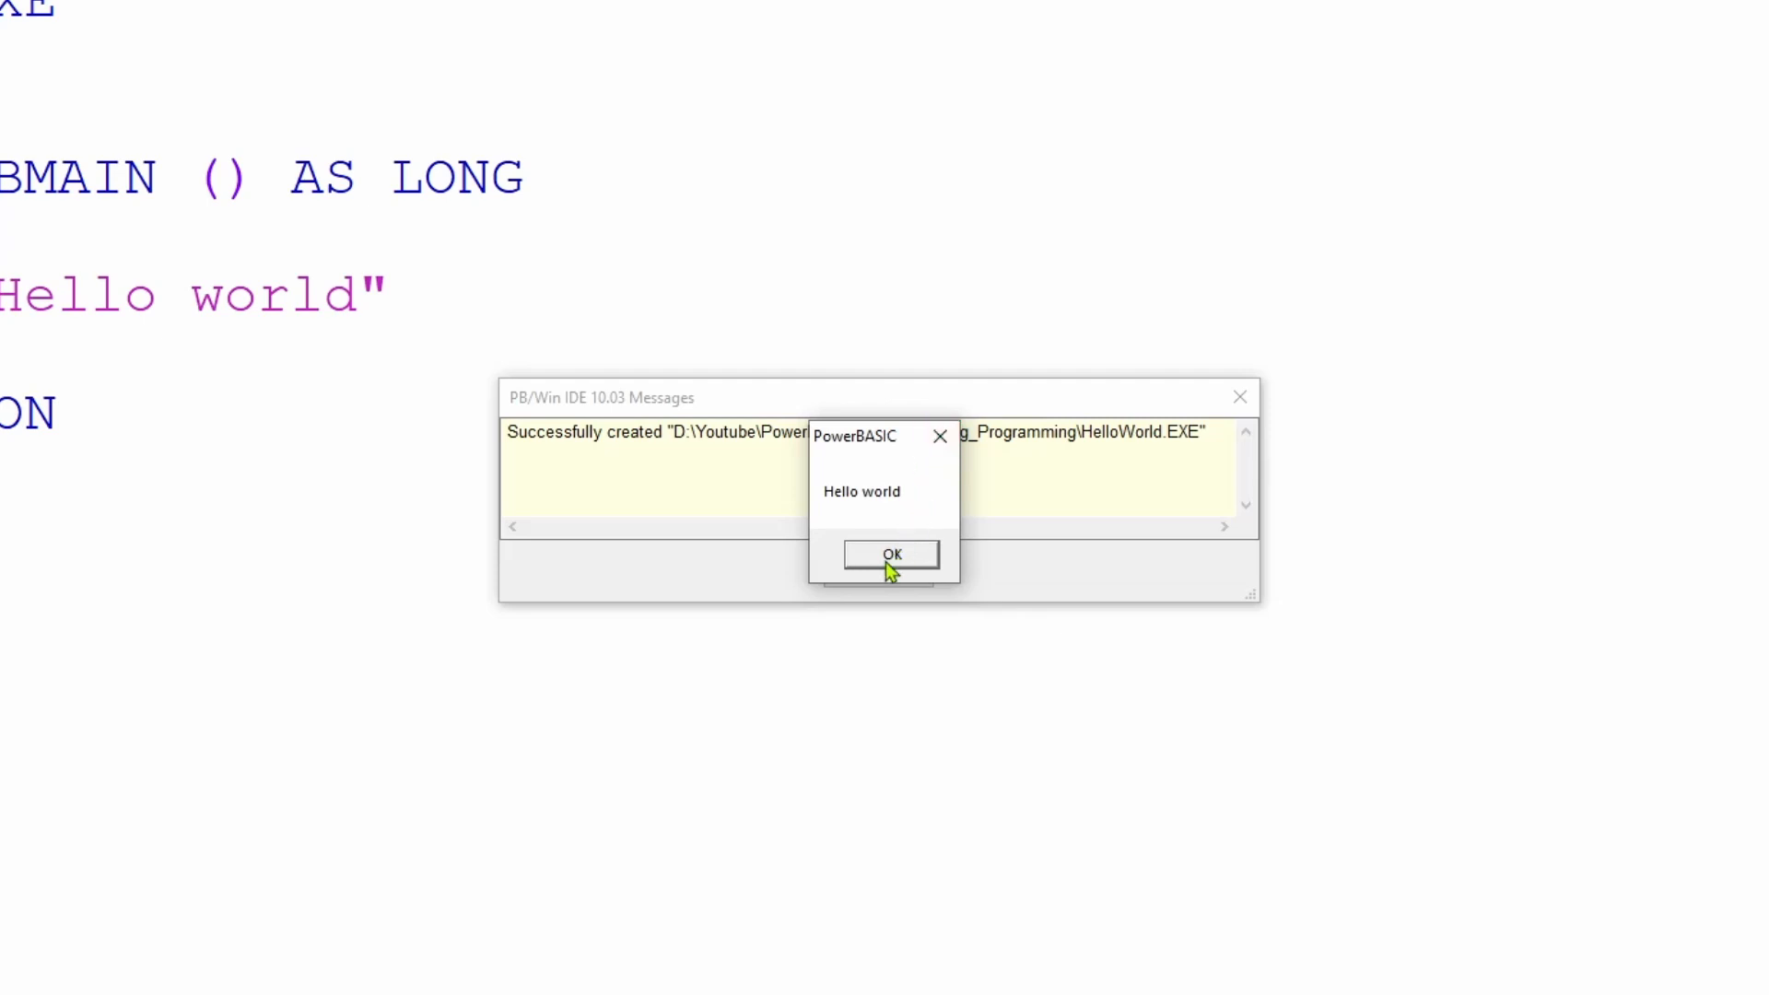
{"action": "left_click", "coordinate": [890, 553]}
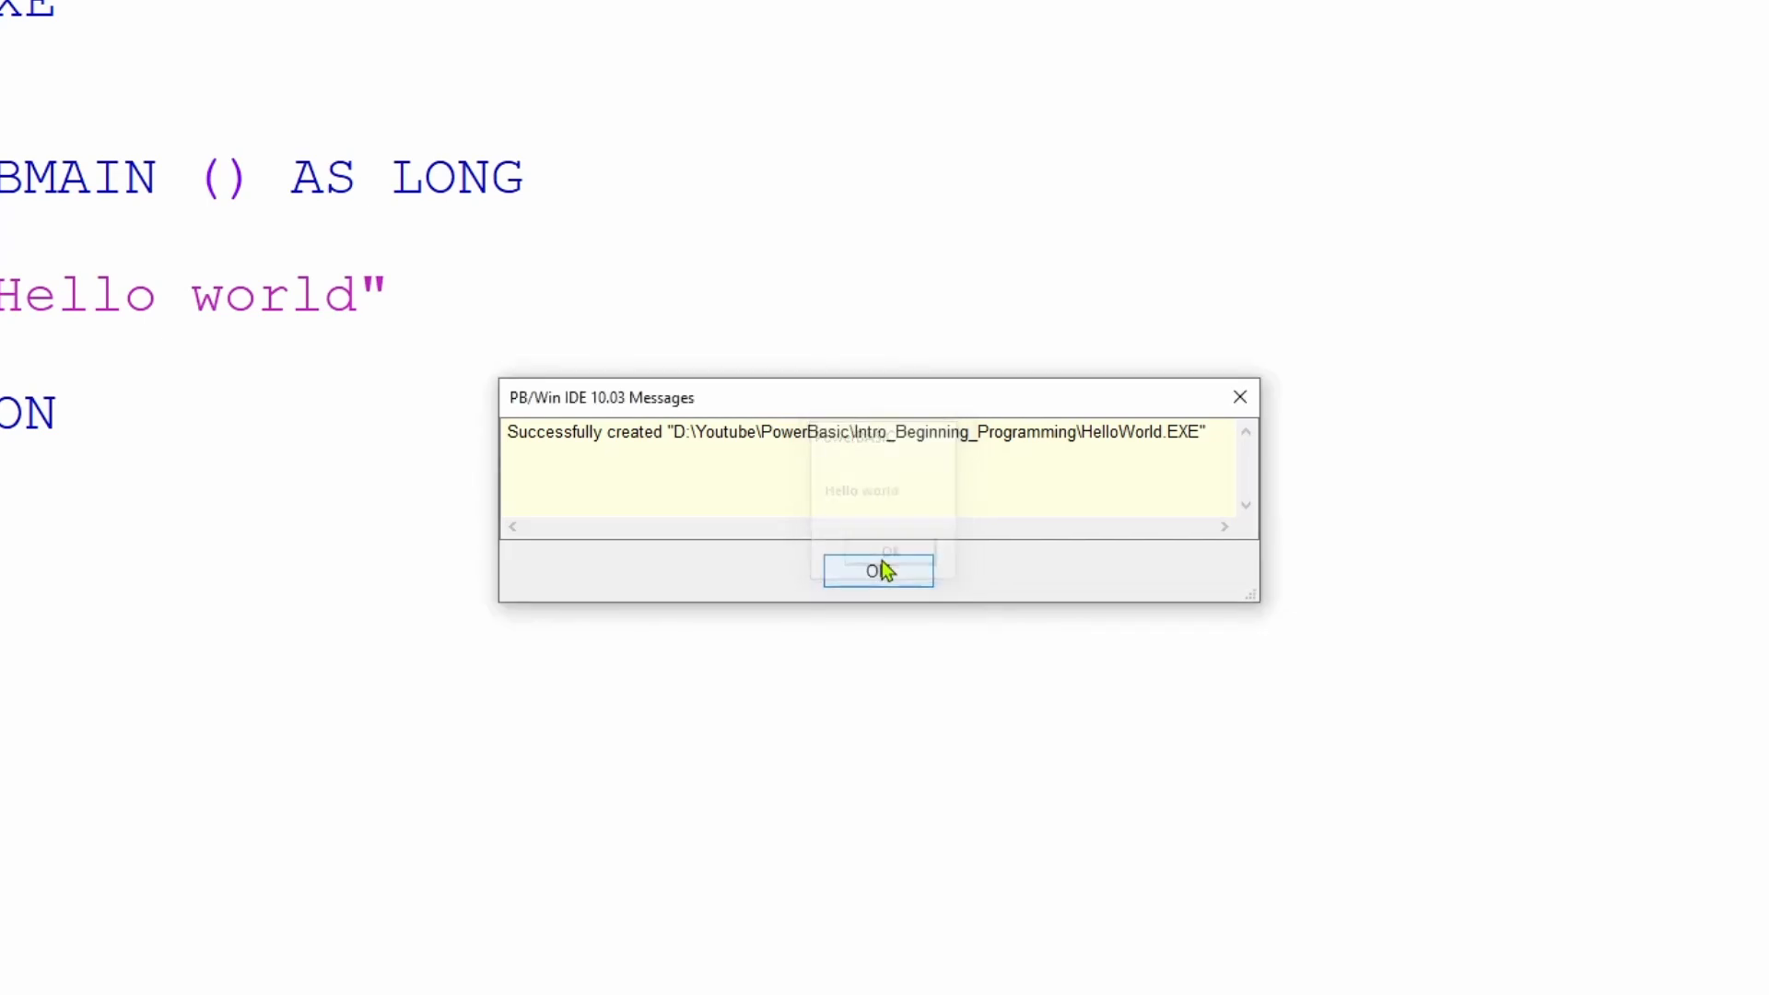
{"action": "left_click", "coordinate": [877, 571]}
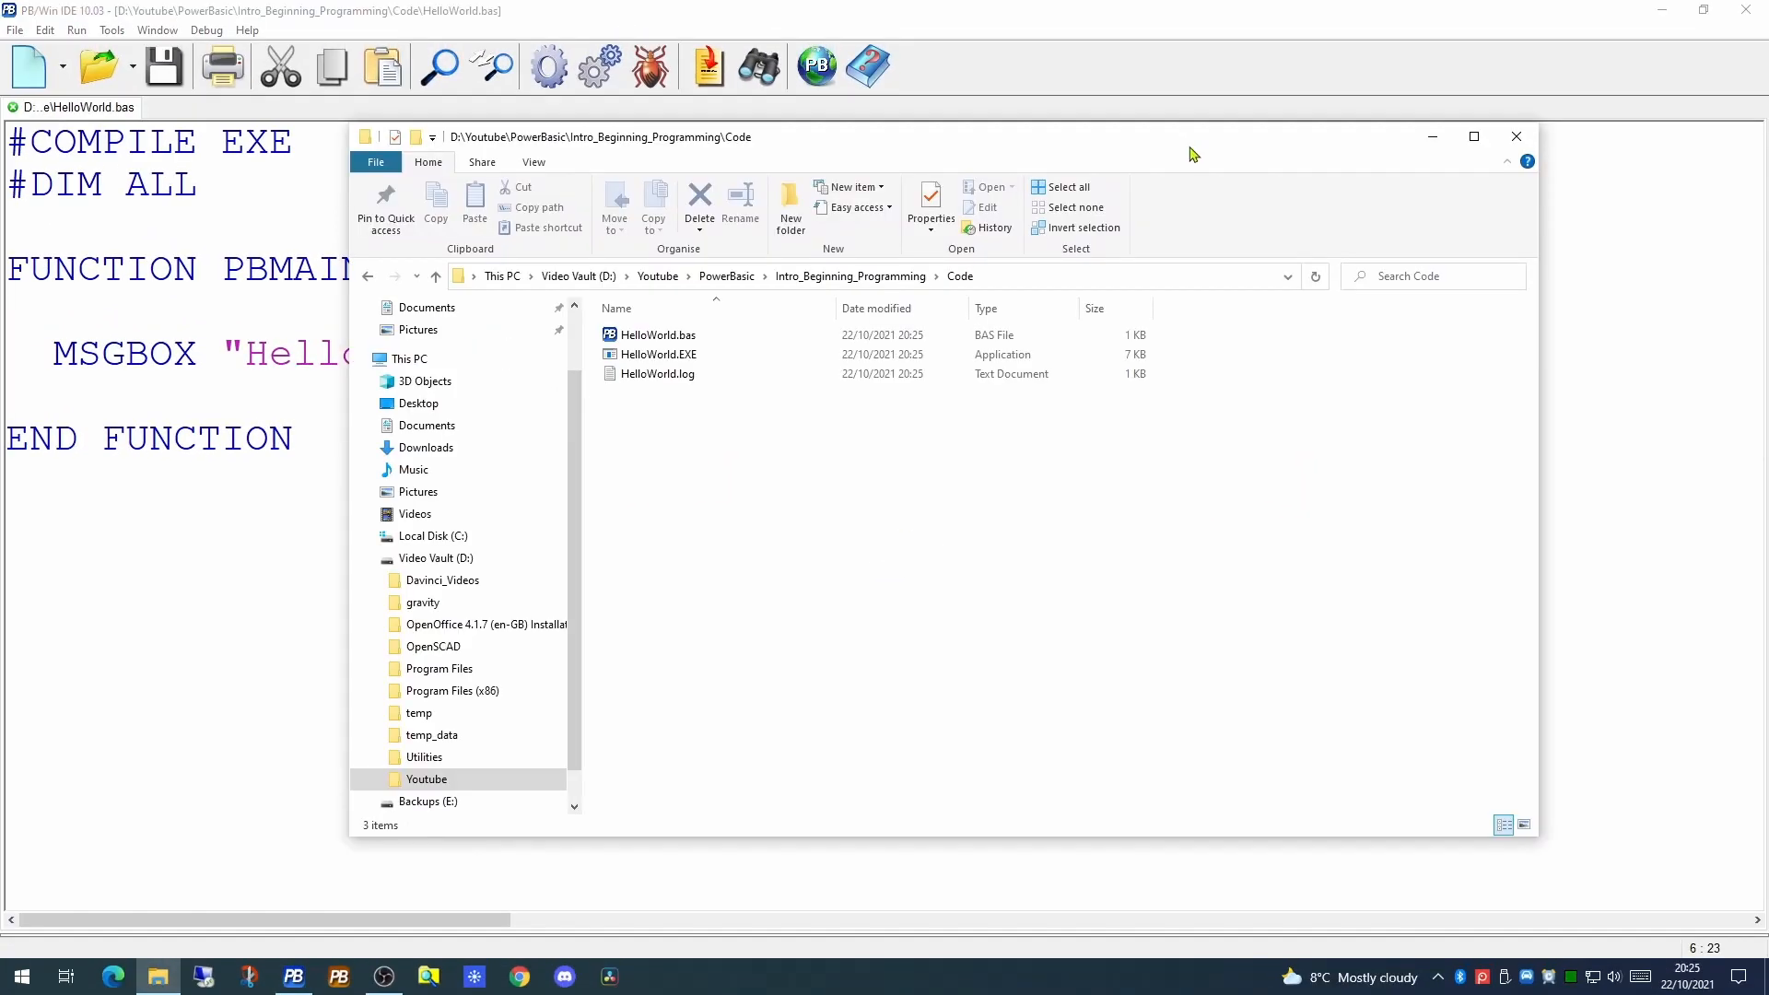
{"action": "mouse_move", "coordinate": [775, 497]}
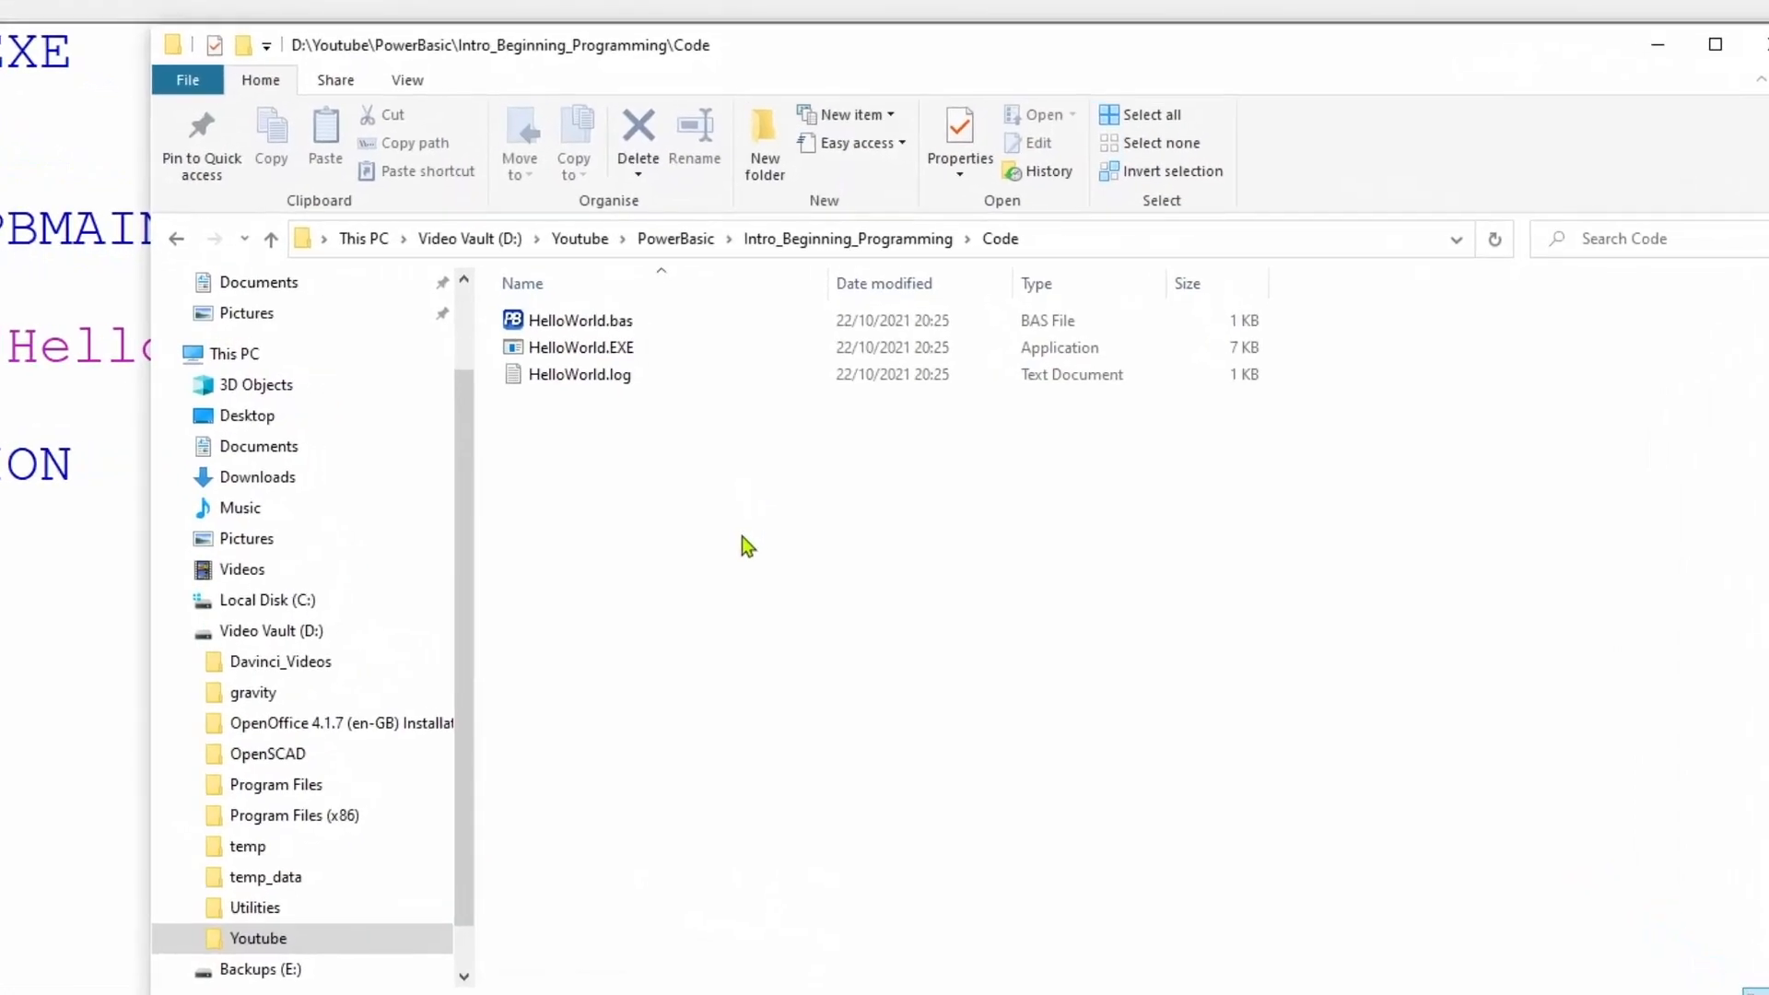
{"action": "mouse_move", "coordinate": [593, 328]}
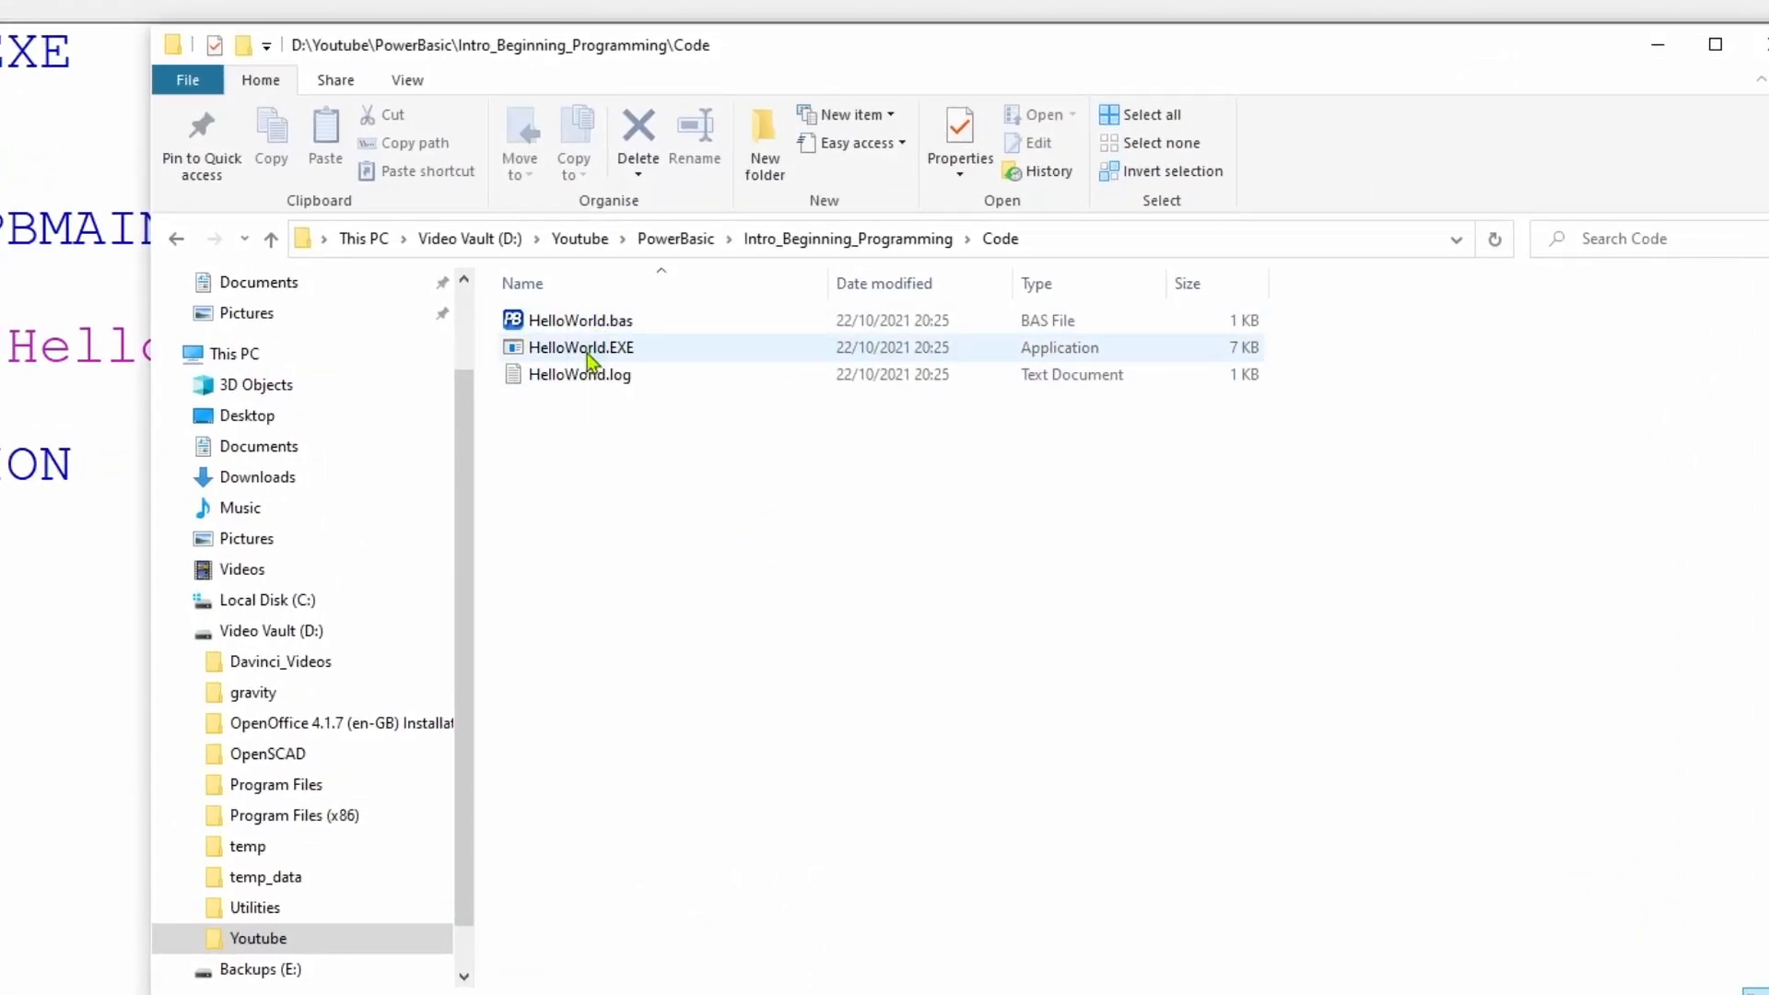
{"action": "mouse_move", "coordinate": [585, 353]}
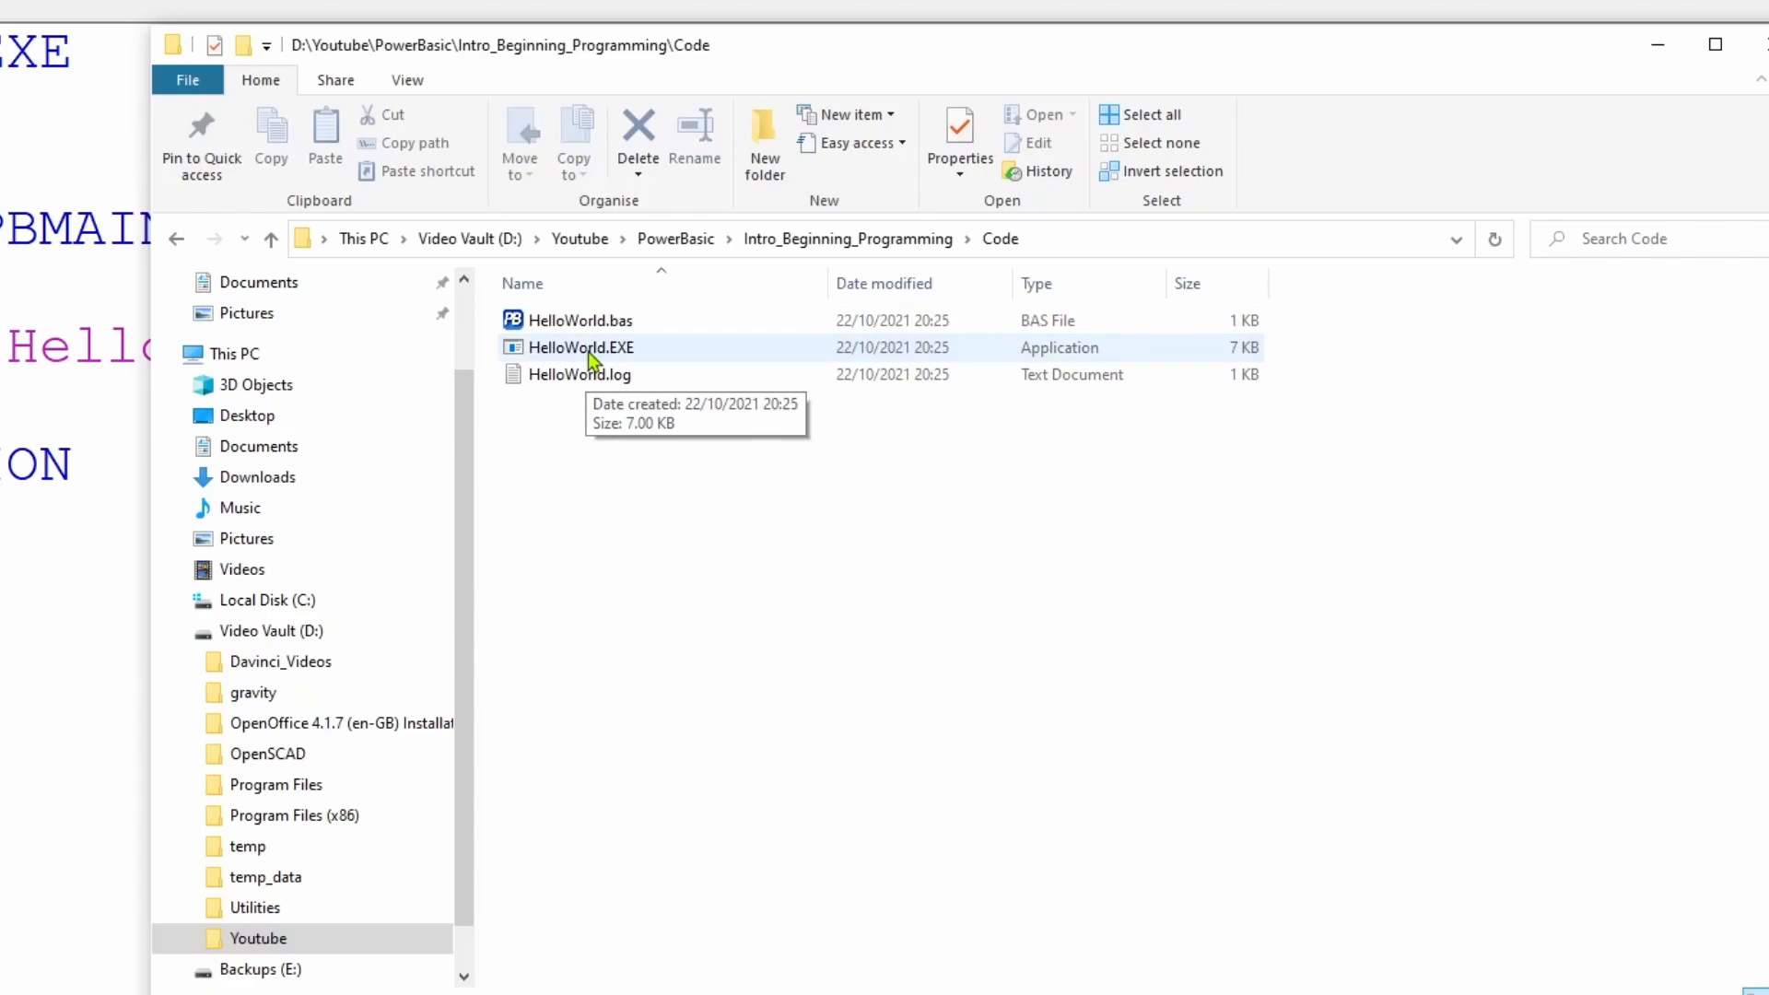
{"action": "mouse_move", "coordinate": [578, 393]}
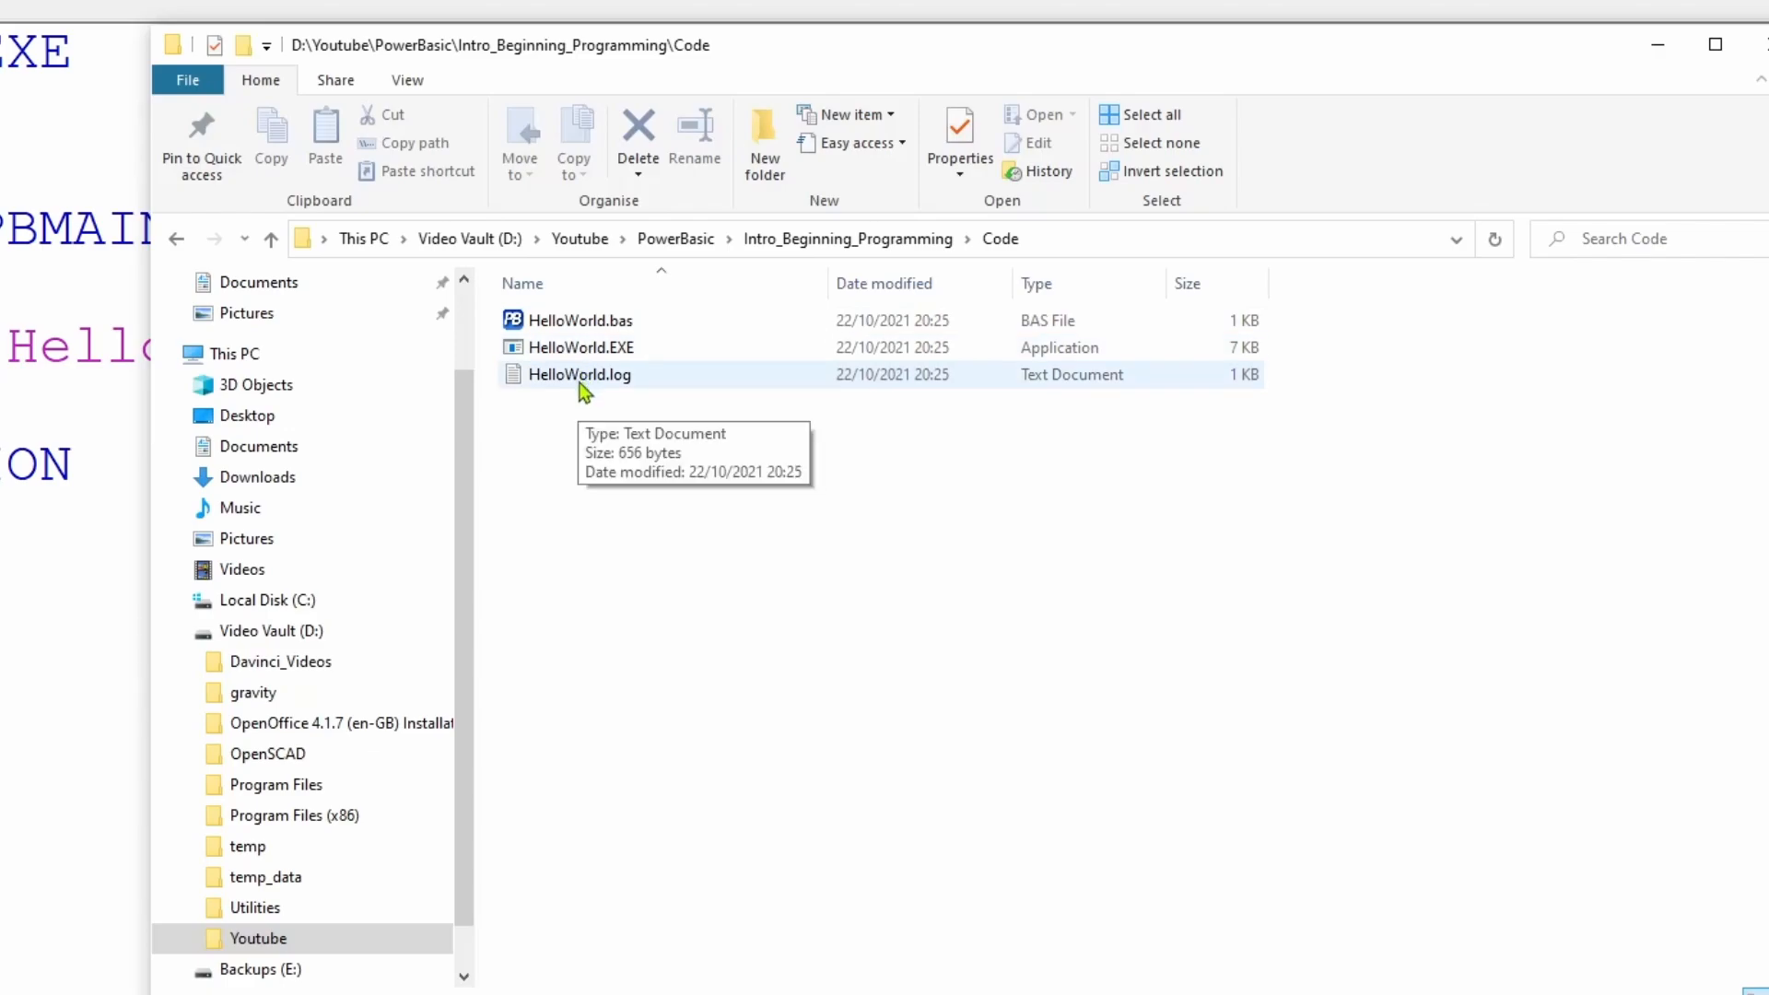
{"action": "double_click", "coordinate": [578, 374]}
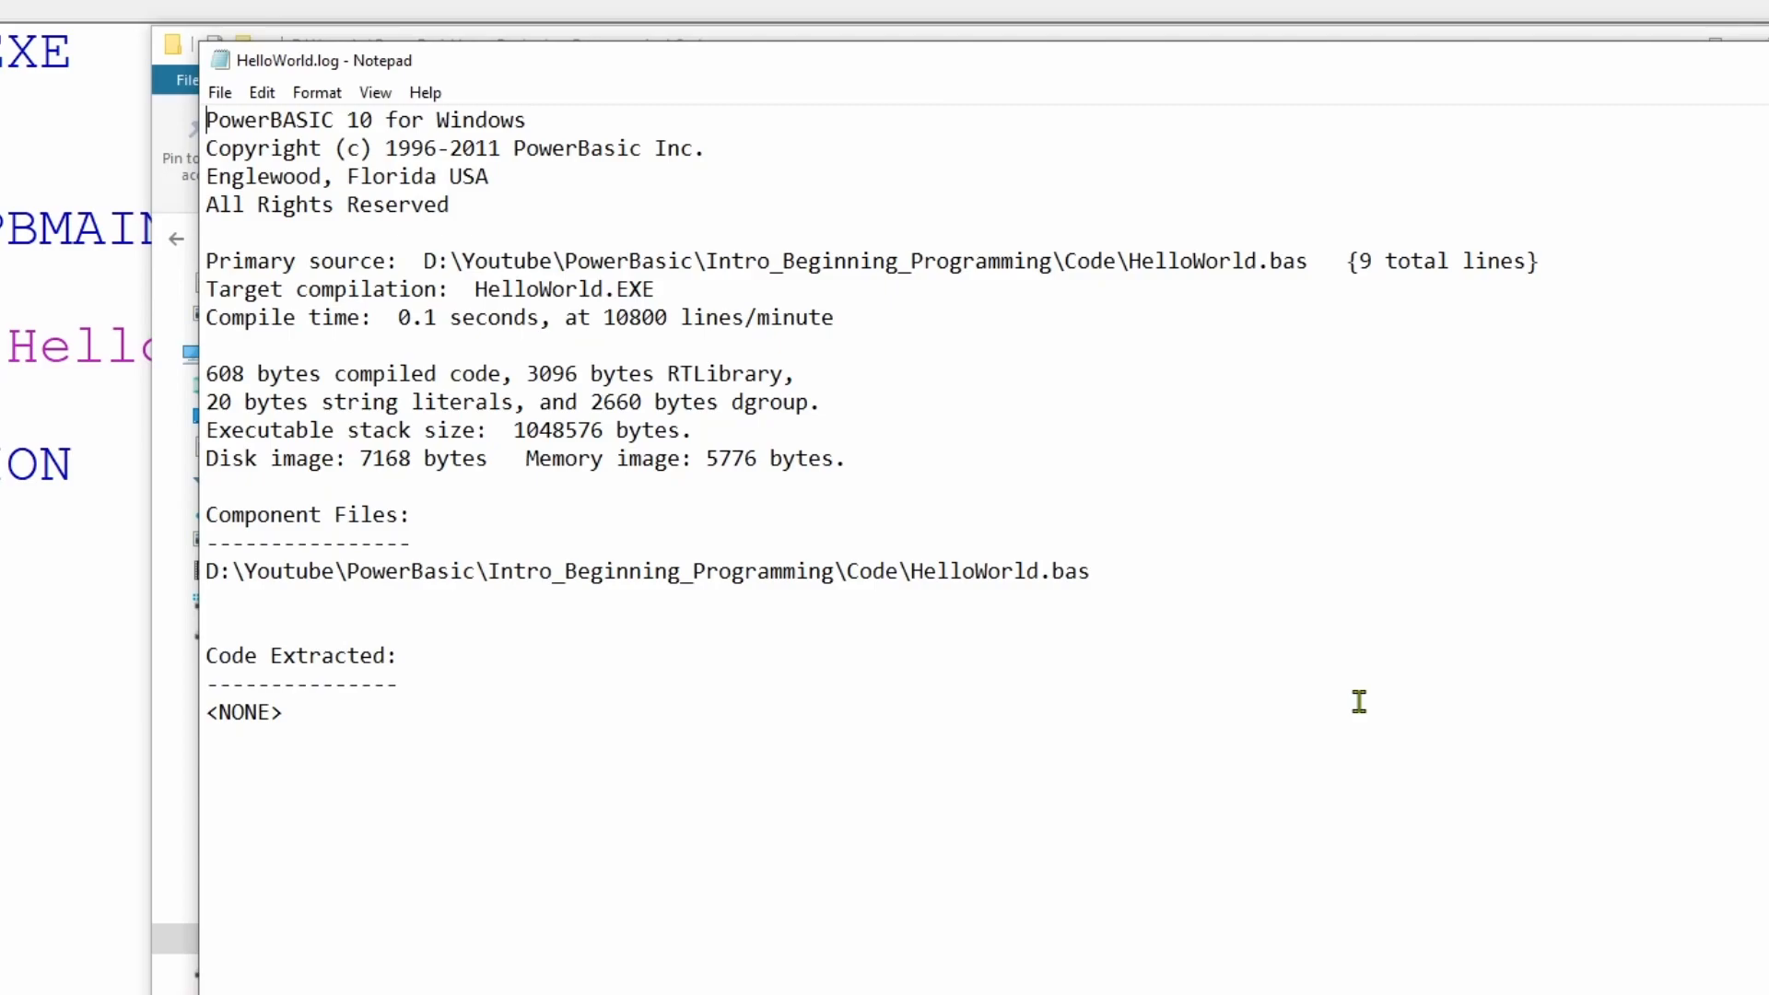
{"action": "mouse_move", "coordinate": [1348, 652]}
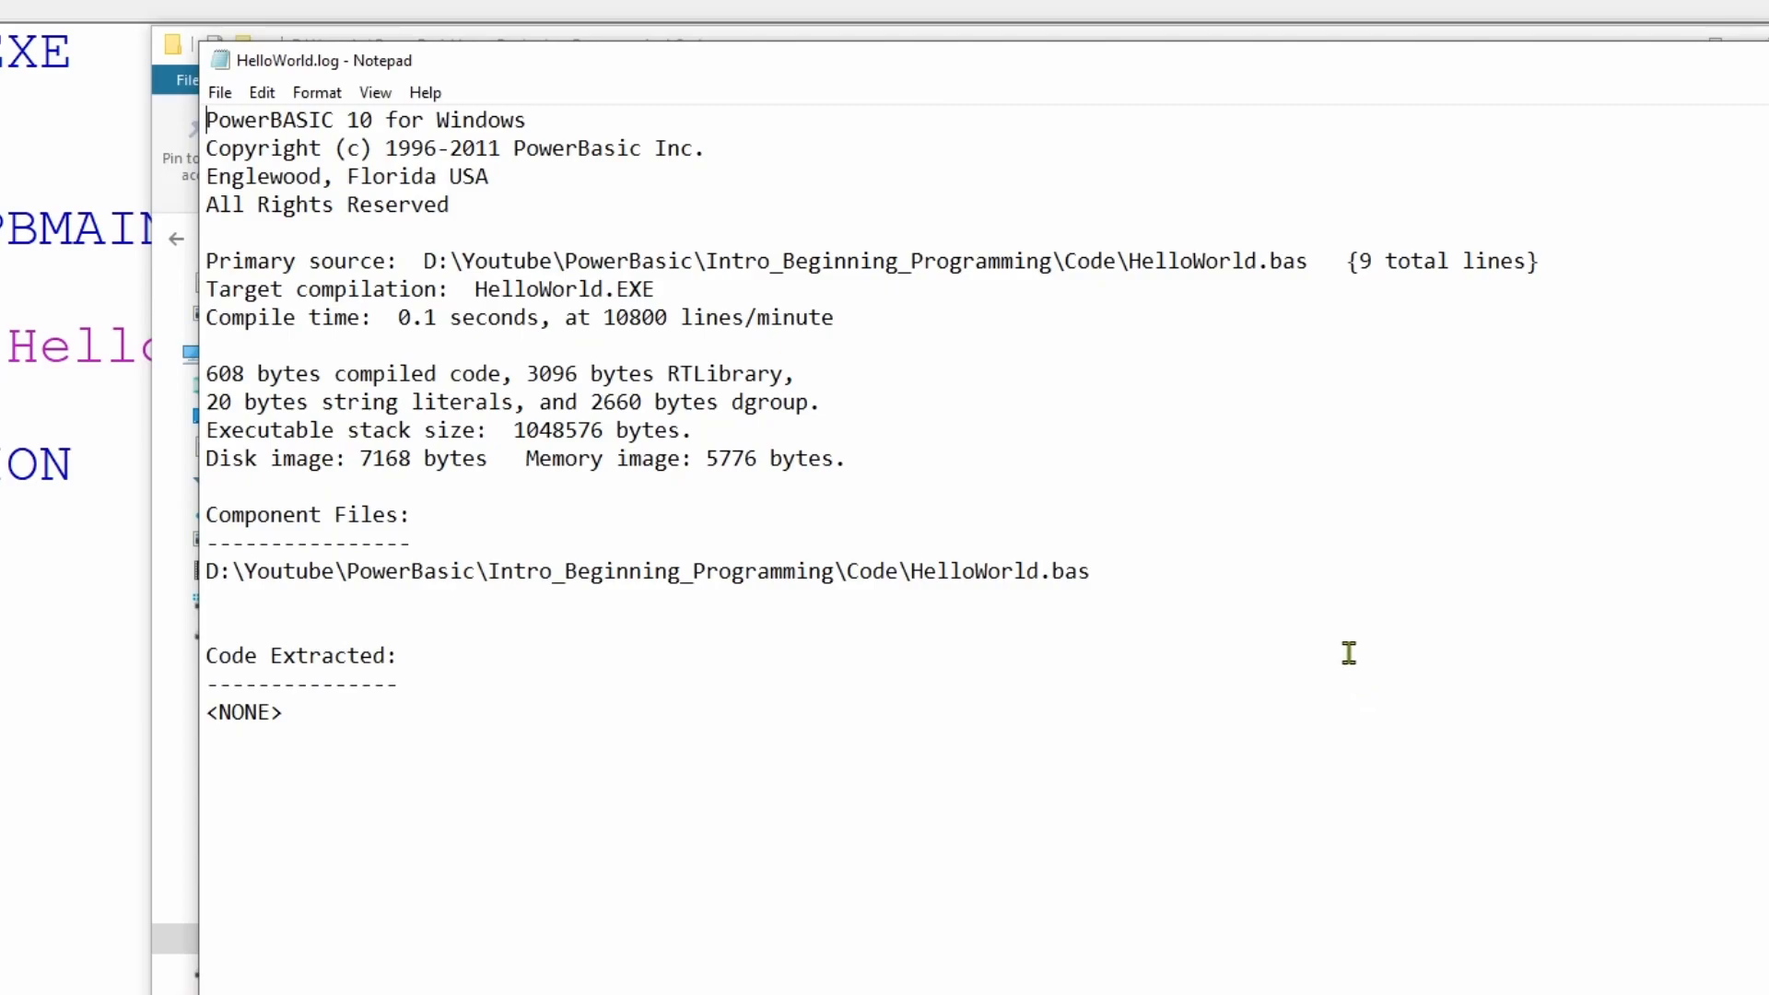
{"action": "mouse_move", "coordinate": [263, 575]}
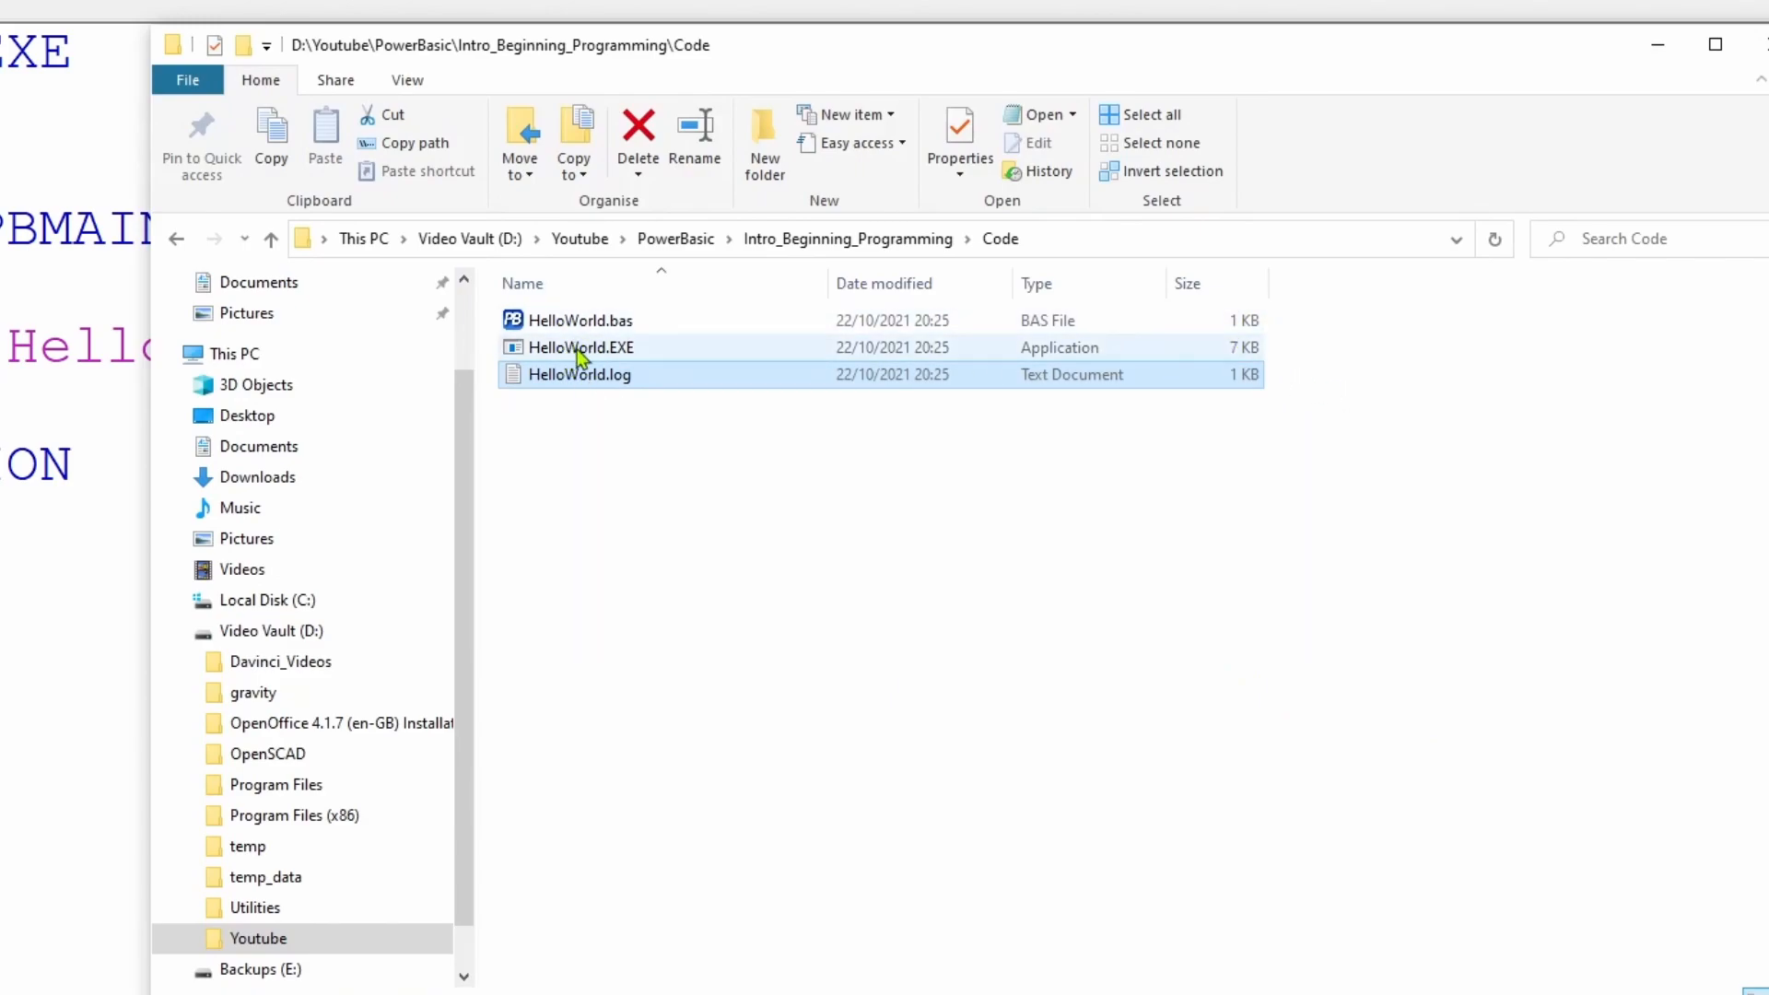
{"action": "left_click", "coordinate": [581, 347]}
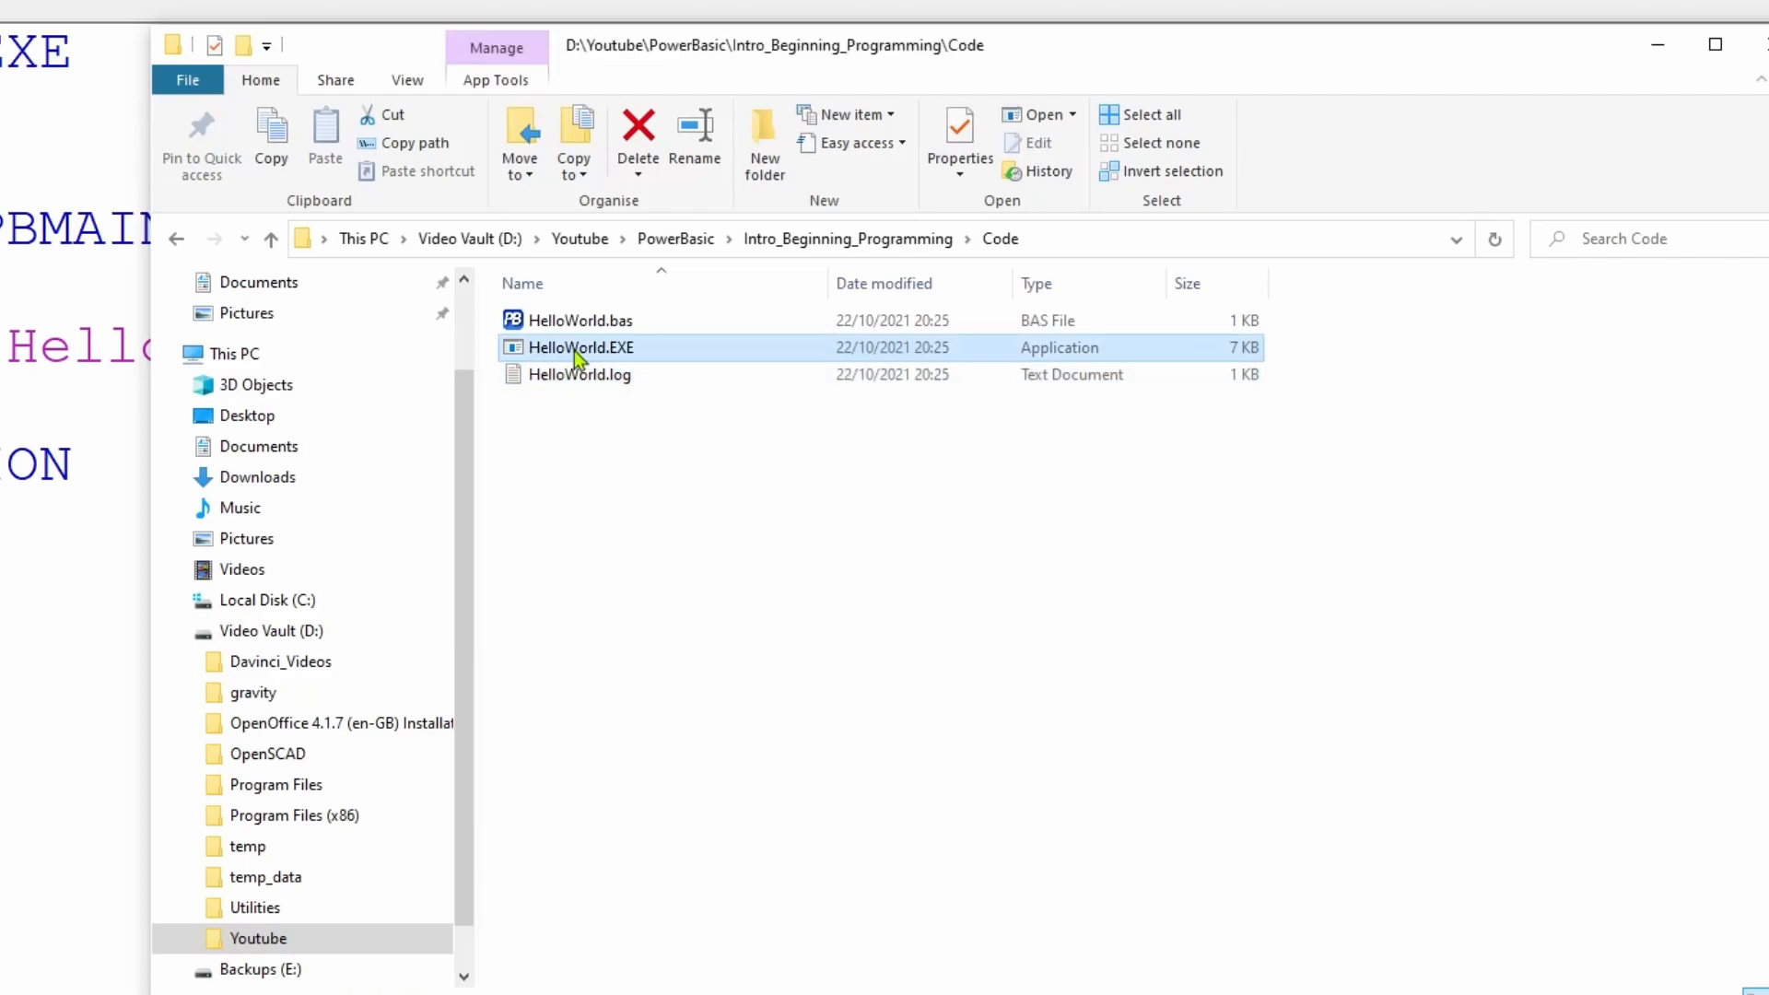
{"action": "double_click", "coordinate": [579, 346]}
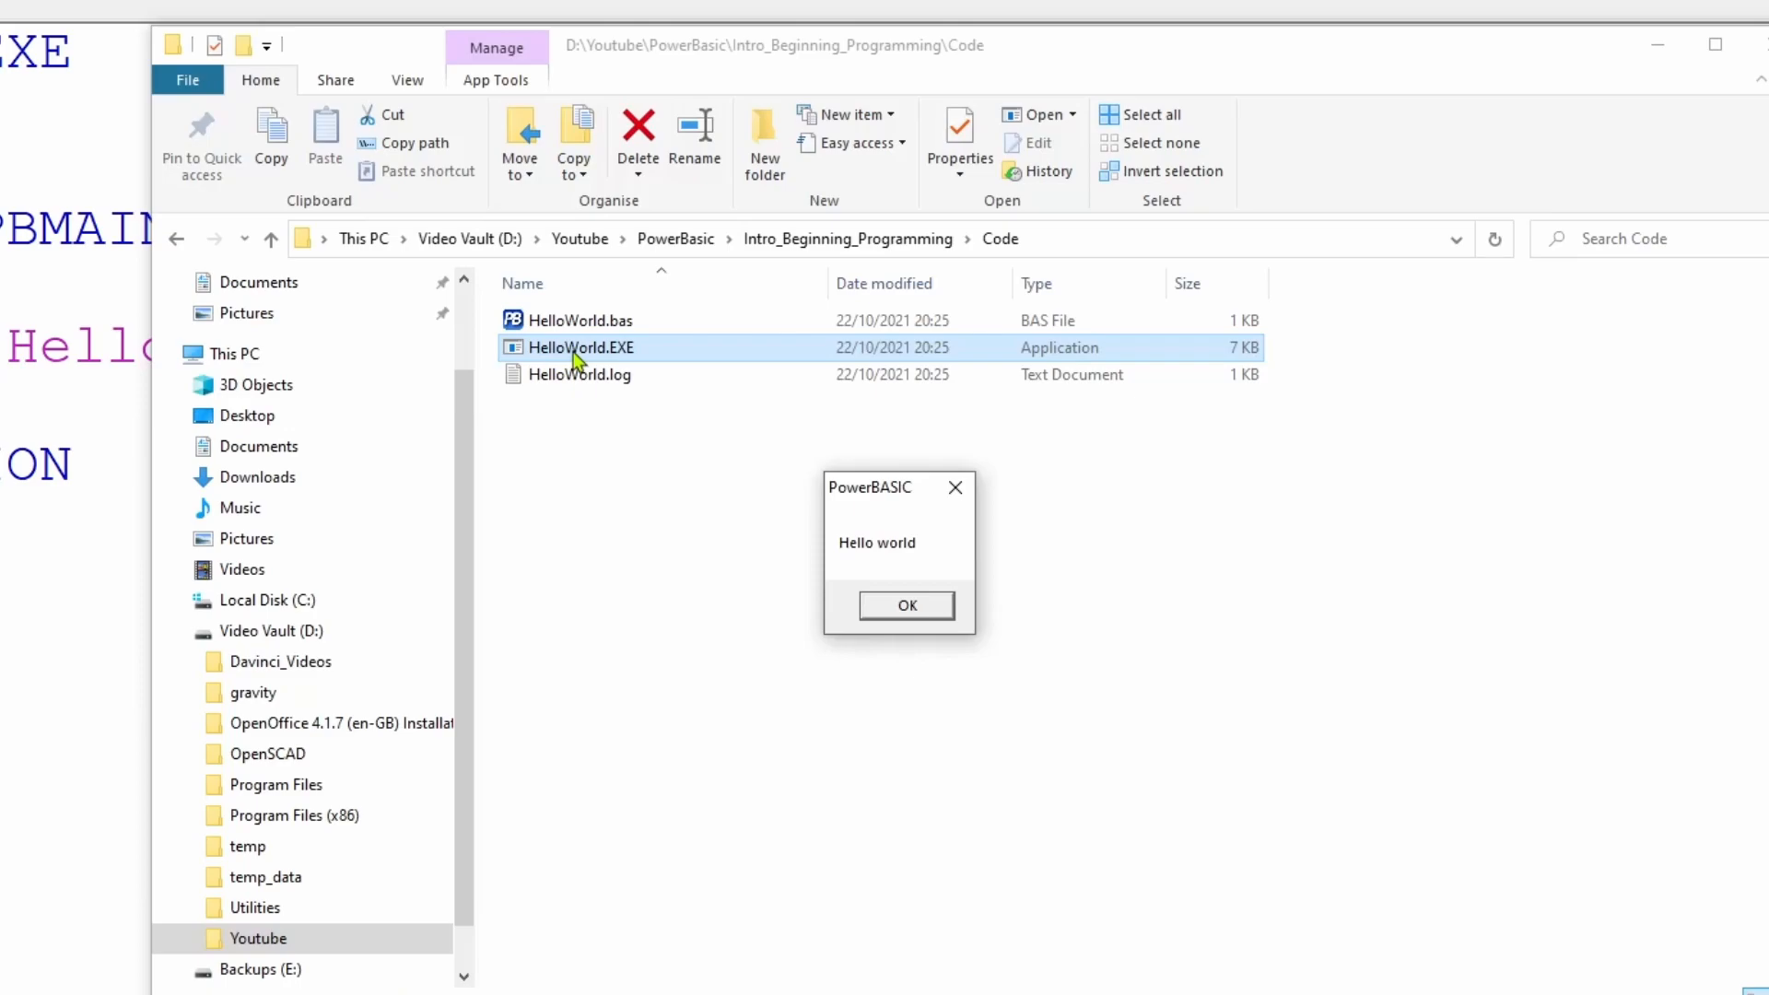
{"action": "left_click", "coordinate": [906, 604]}
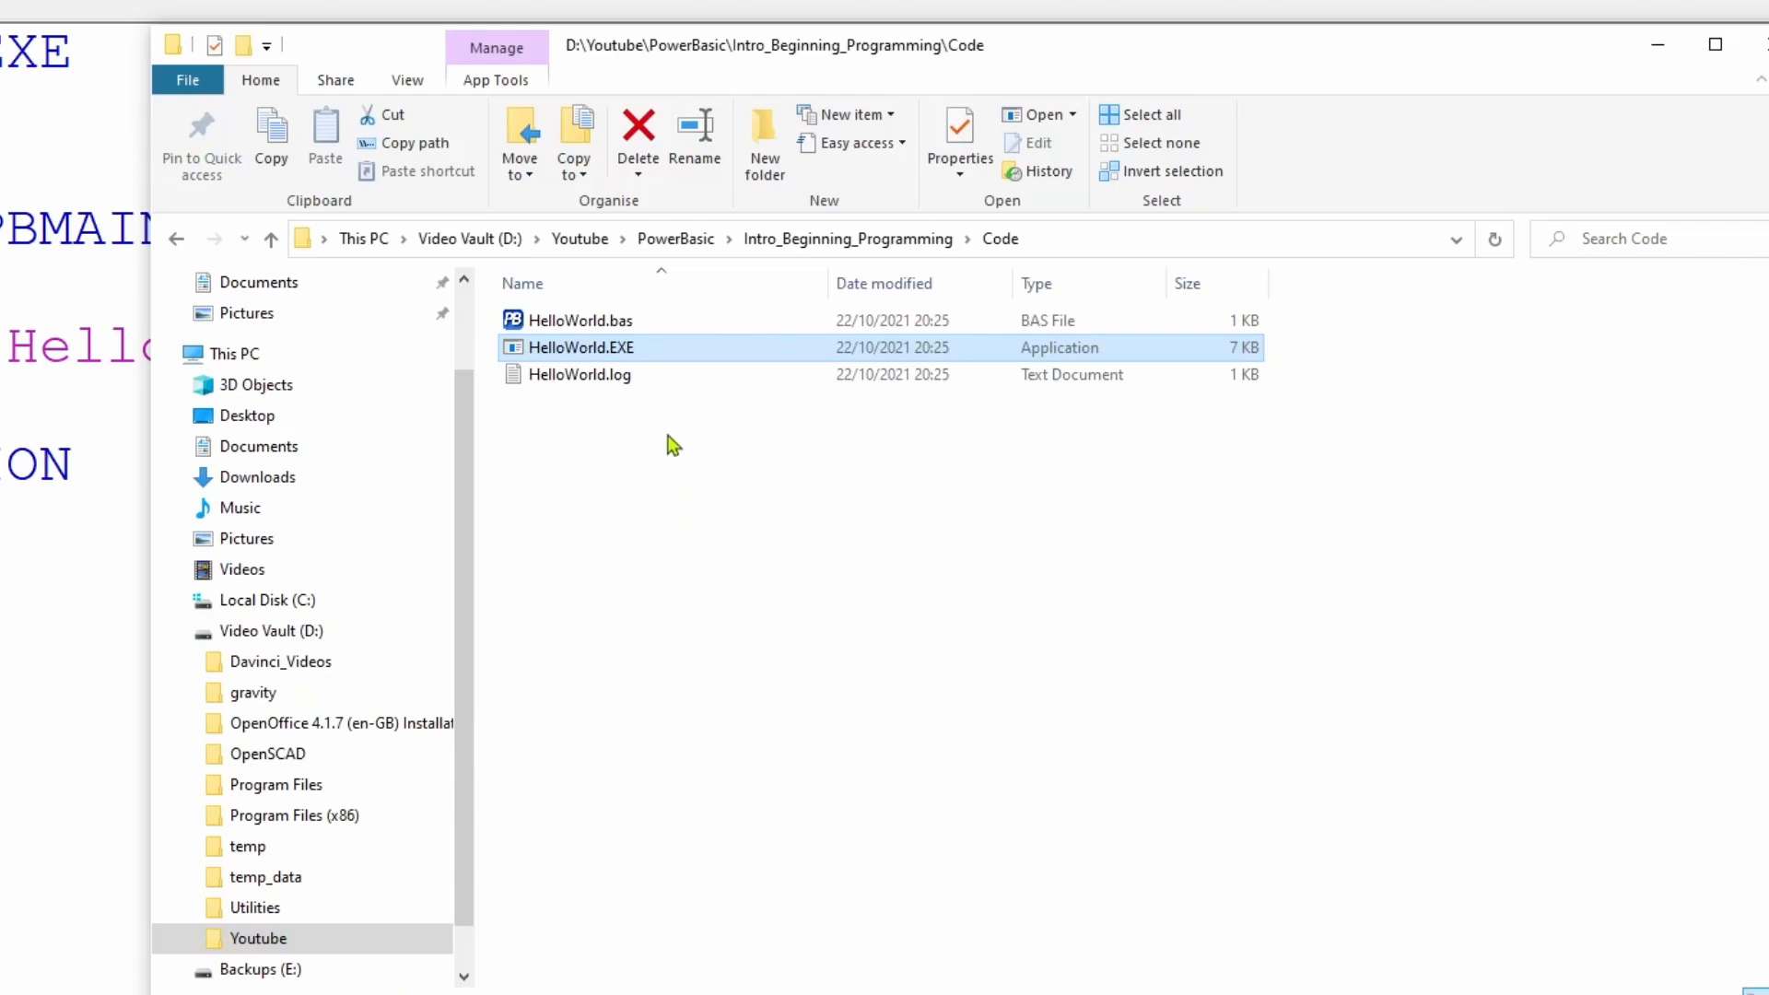
{"action": "mouse_move", "coordinate": [671, 350]}
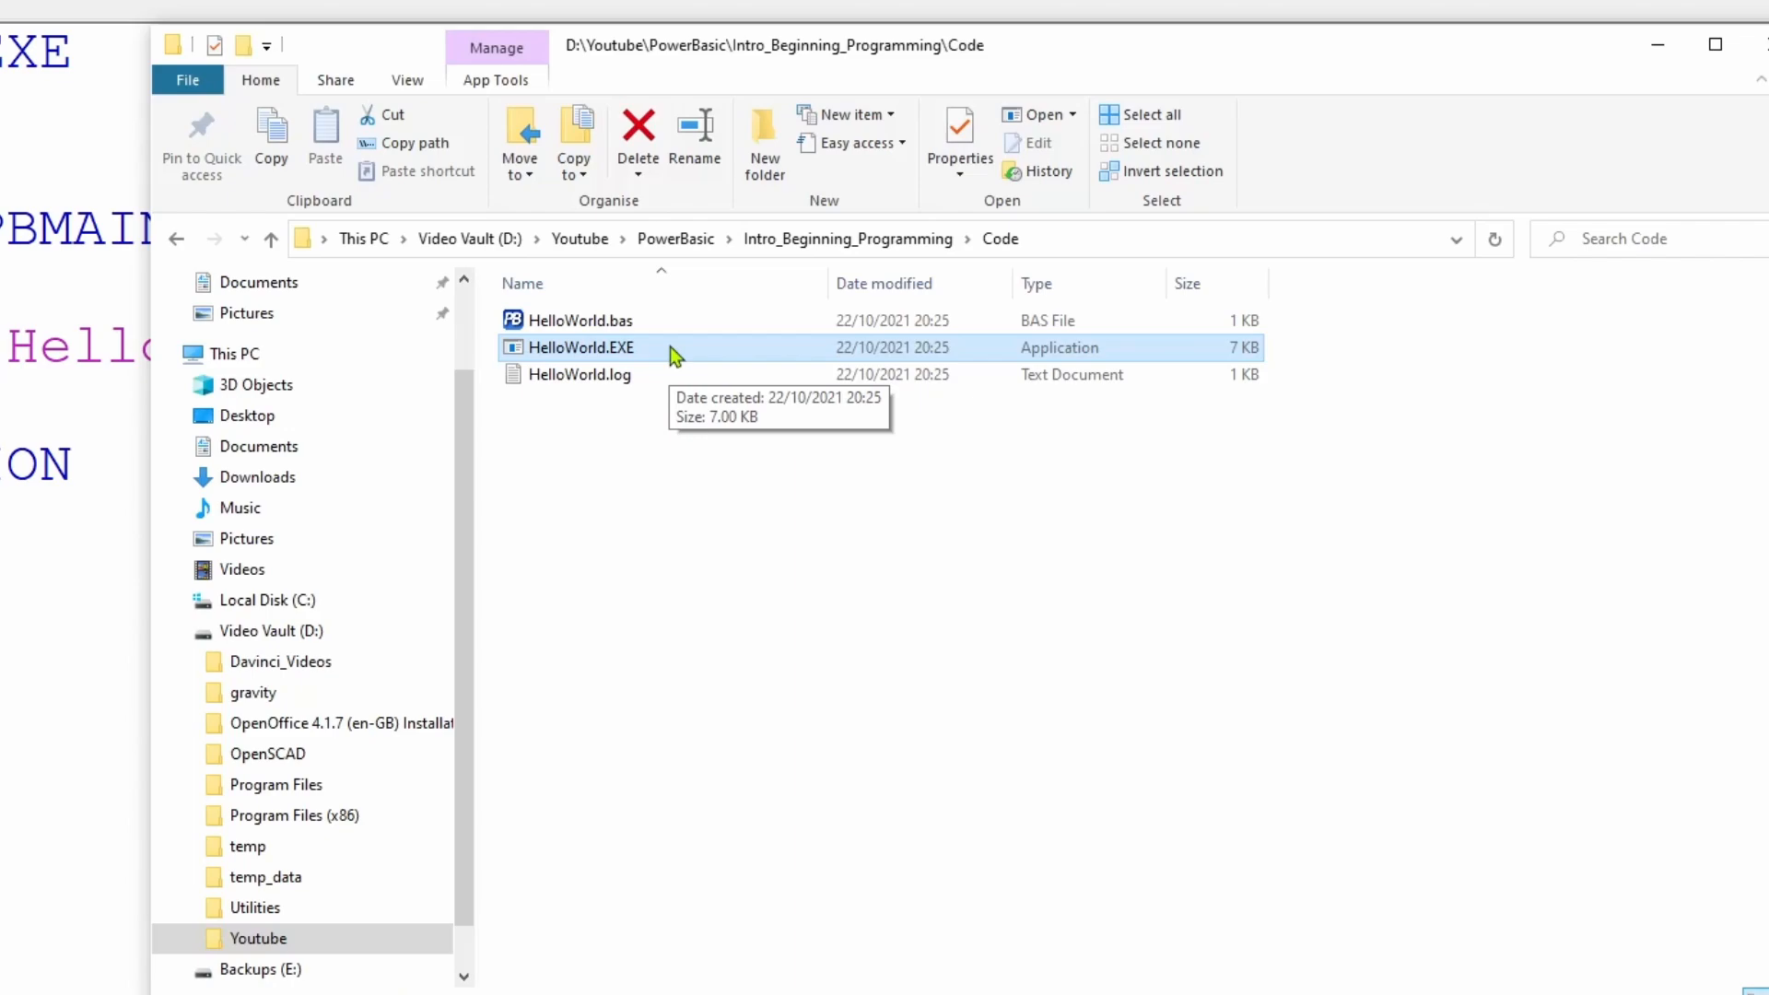
{"action": "double_click", "coordinate": [582, 347]}
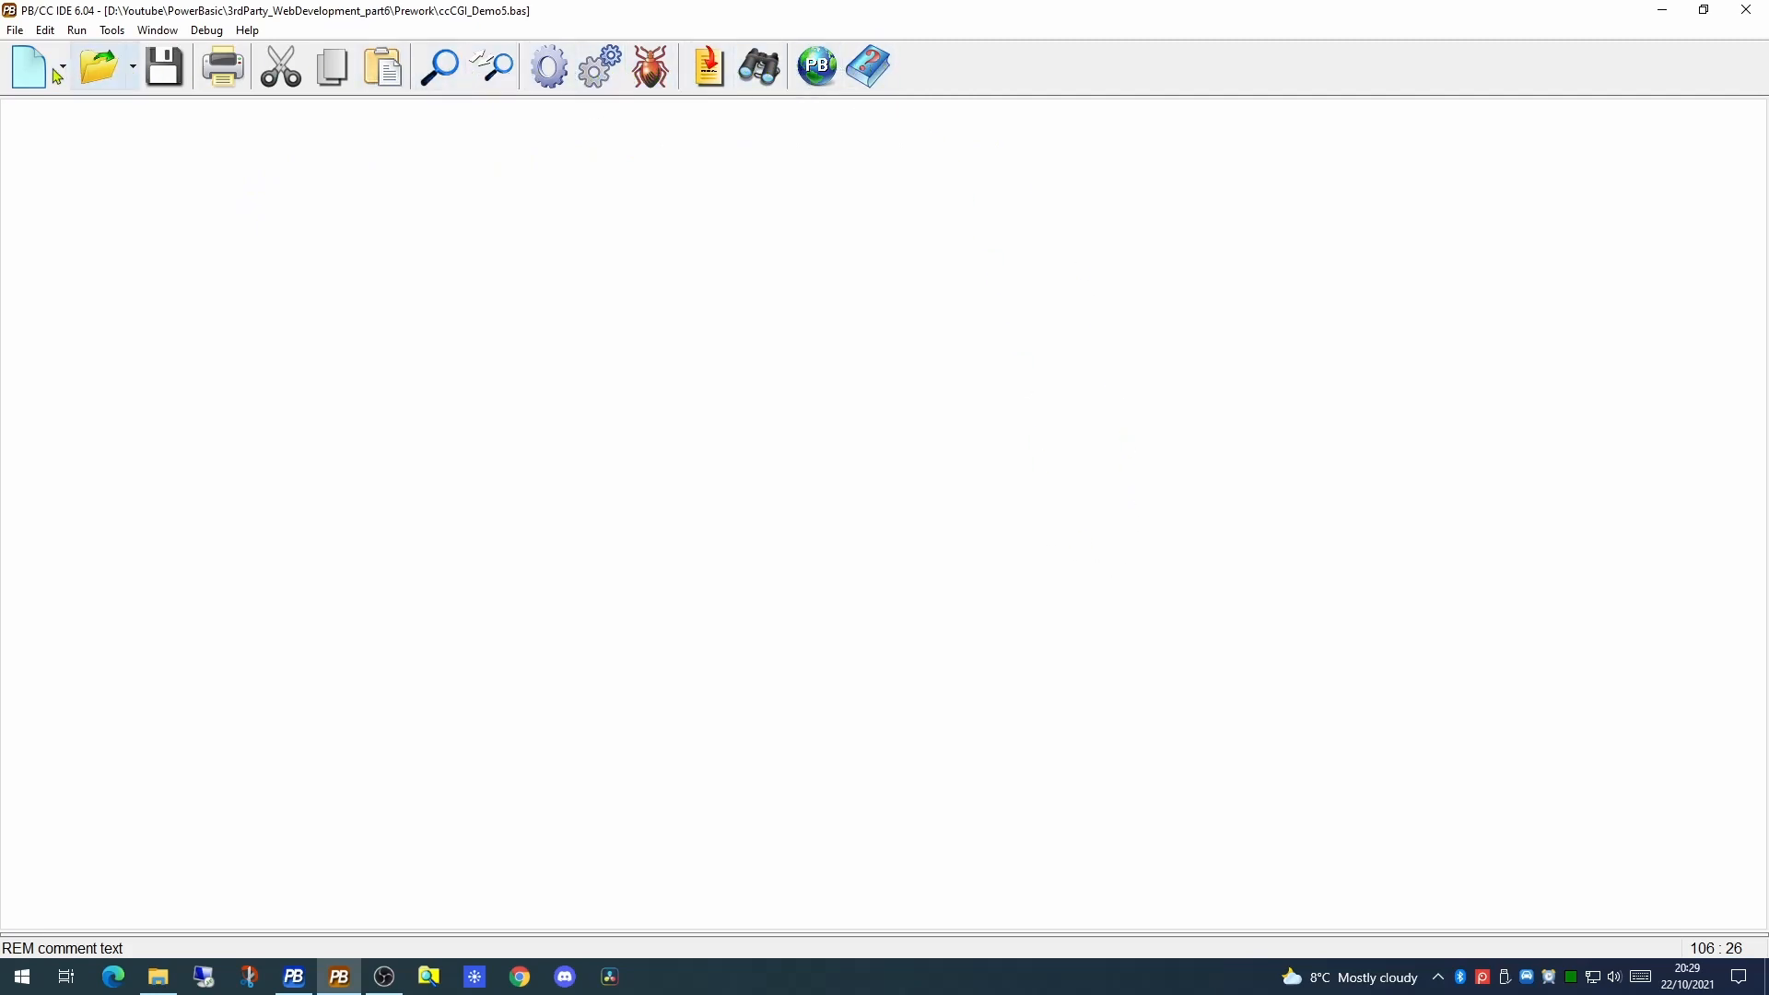
{"action": "mouse_move", "coordinate": [29, 63]}
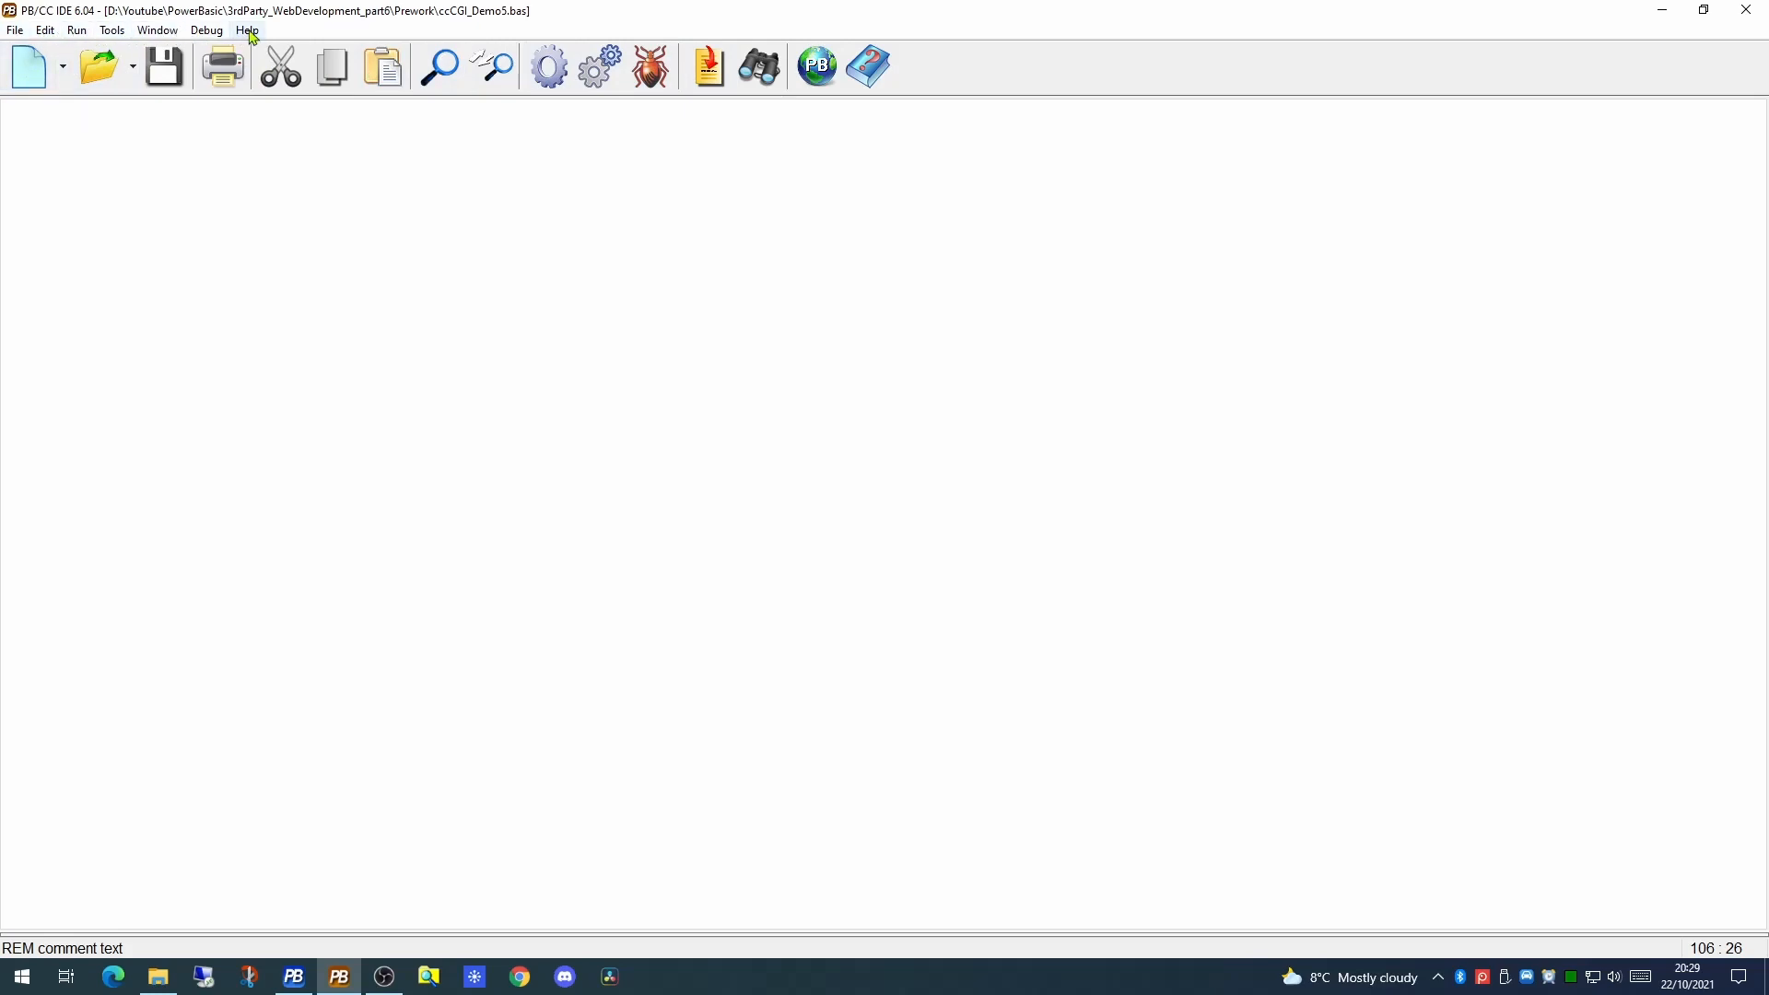
{"action": "mouse_move", "coordinate": [34, 66]}
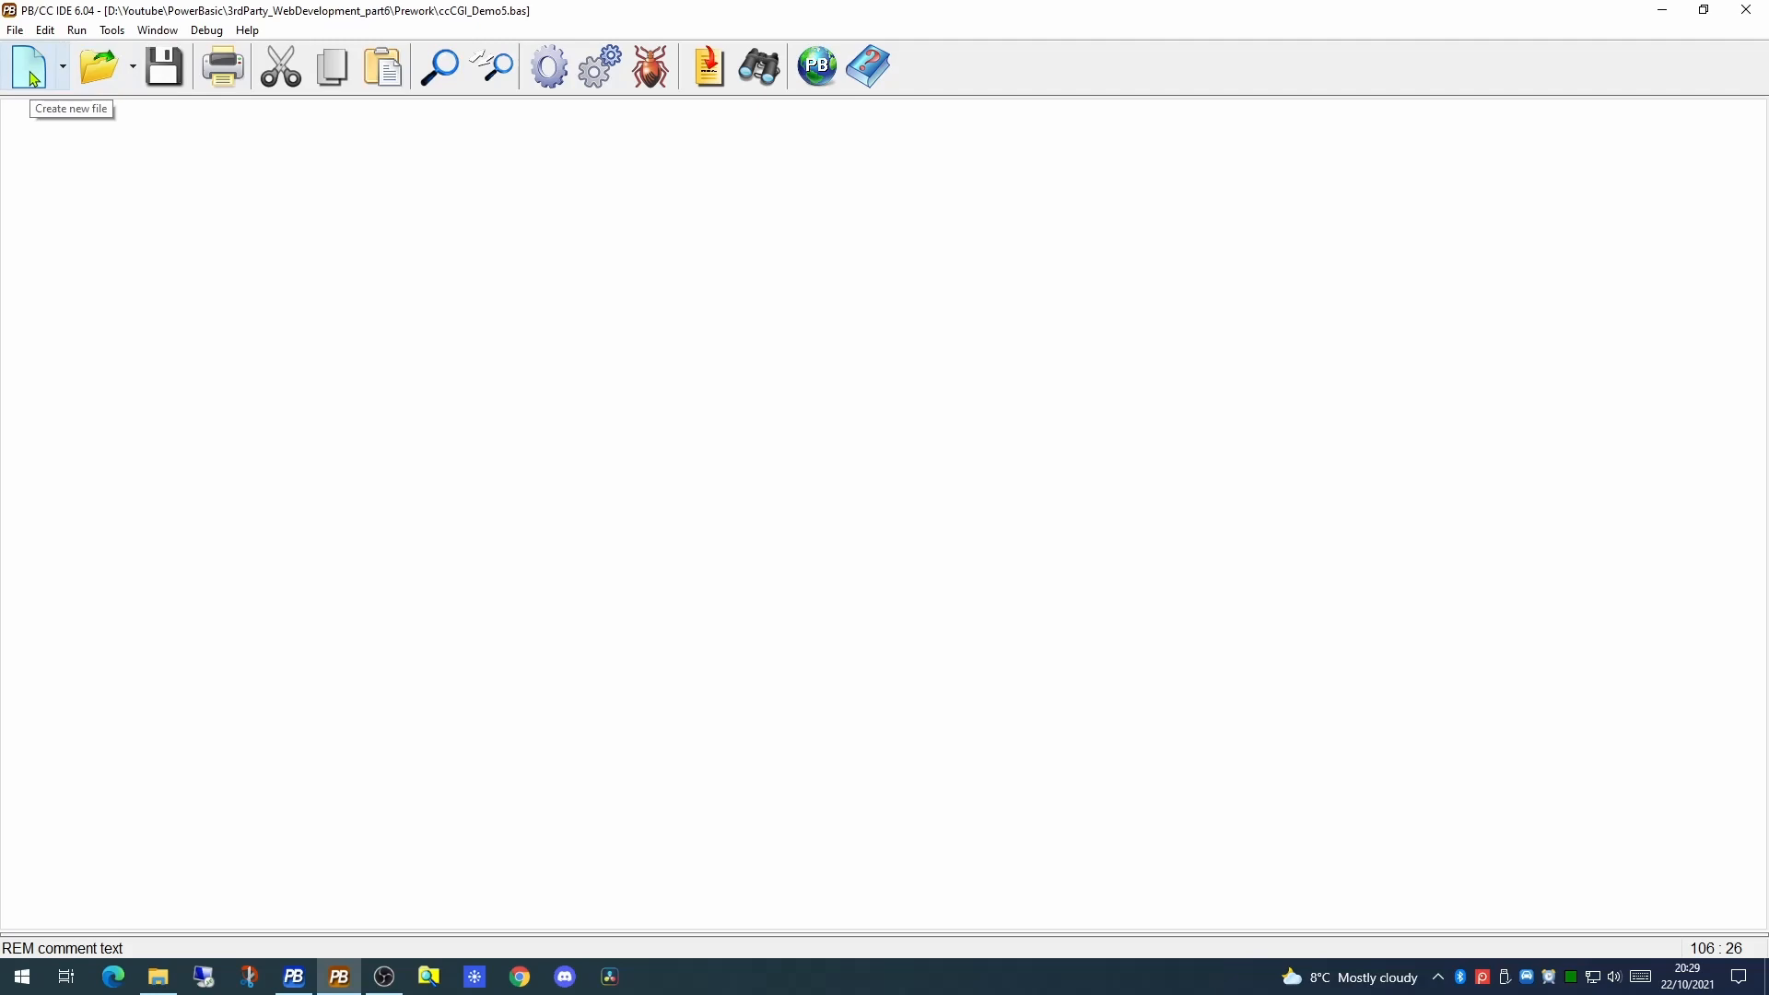
Start a new console source file and write PRINT "Hello World" inside PBMAIN
{"action": "left_click", "coordinate": [30, 66]}
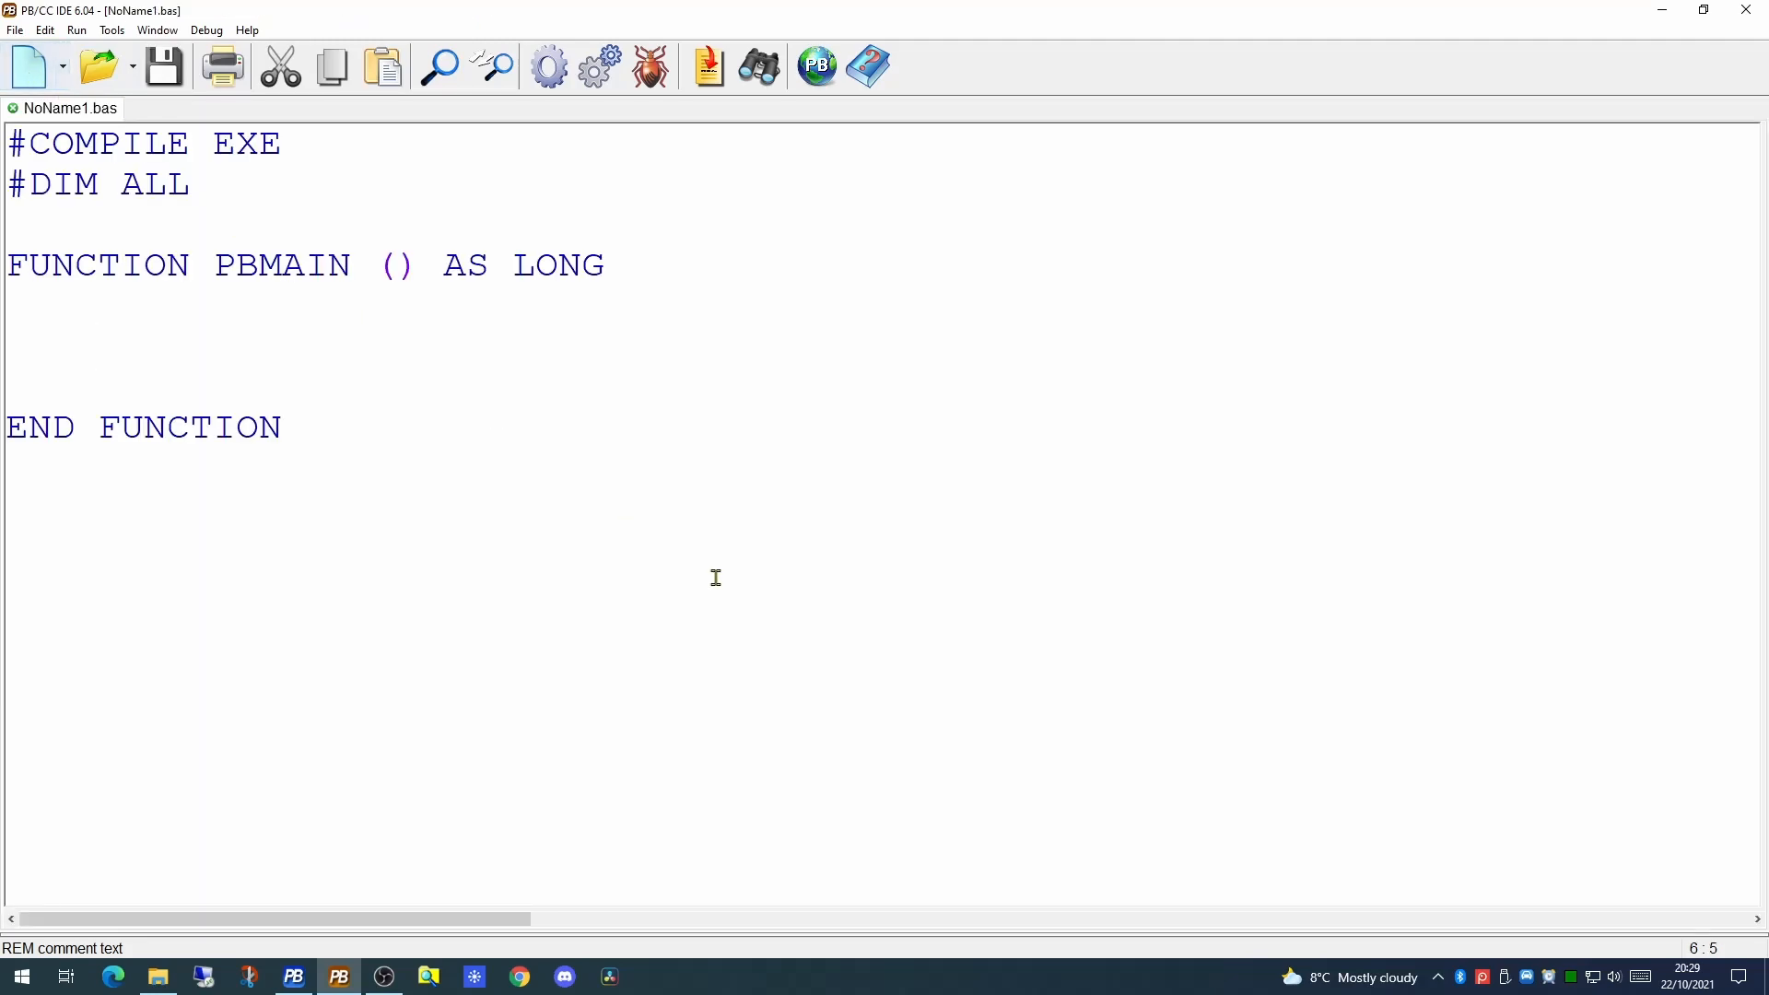
{"action": "mouse_move", "coordinate": [753, 609]}
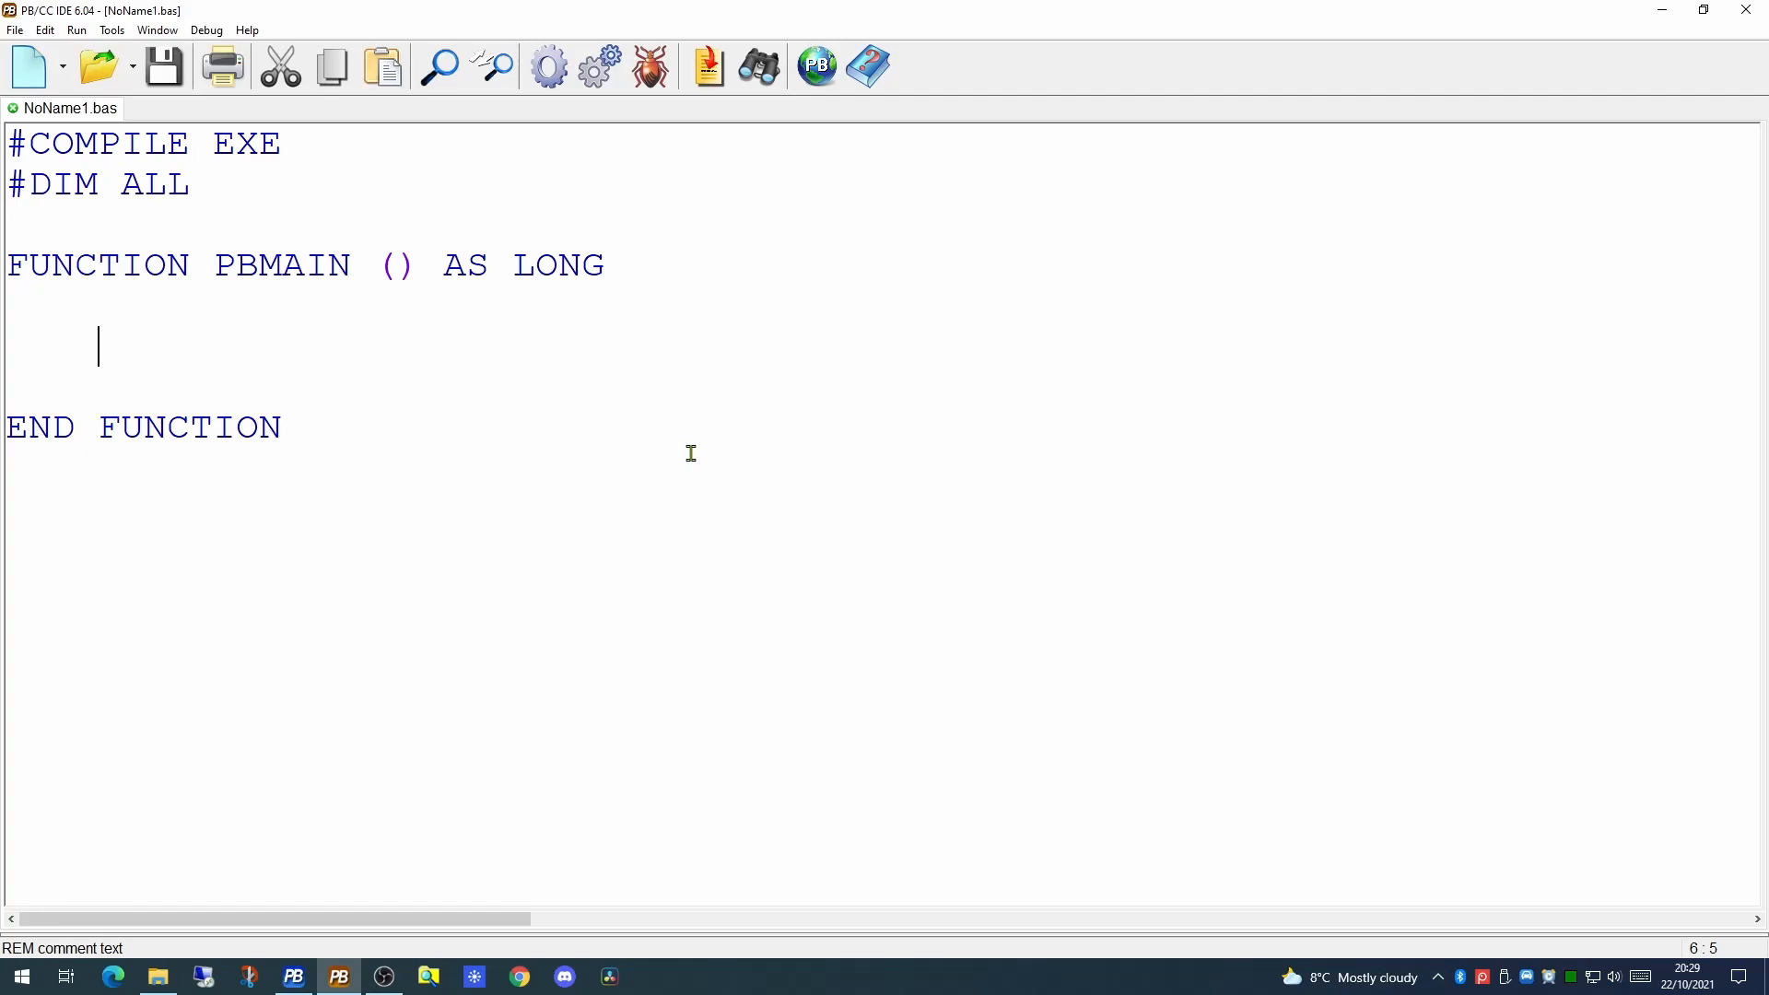
{"action": "type", "text": "PRINT \"Hello World\""}
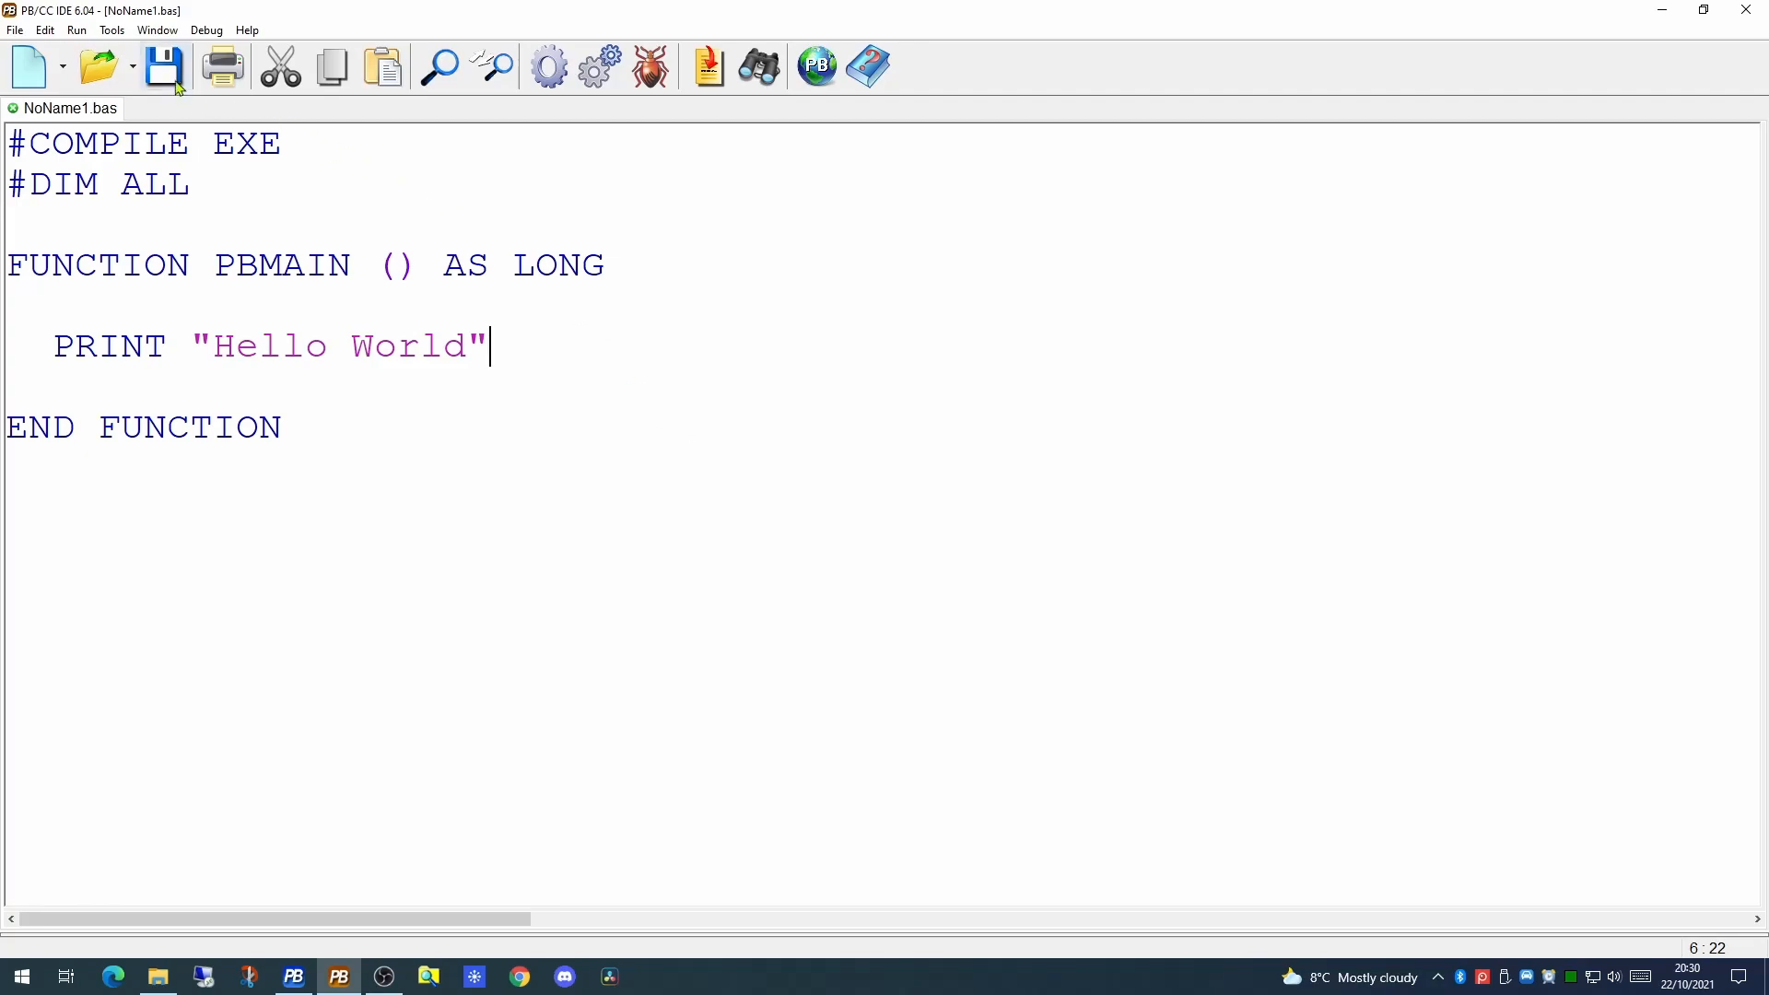
In Save As, enter the ConsolCode folder and name the file ccHelloWorld.bas
{"action": "left_click", "coordinate": [166, 67]}
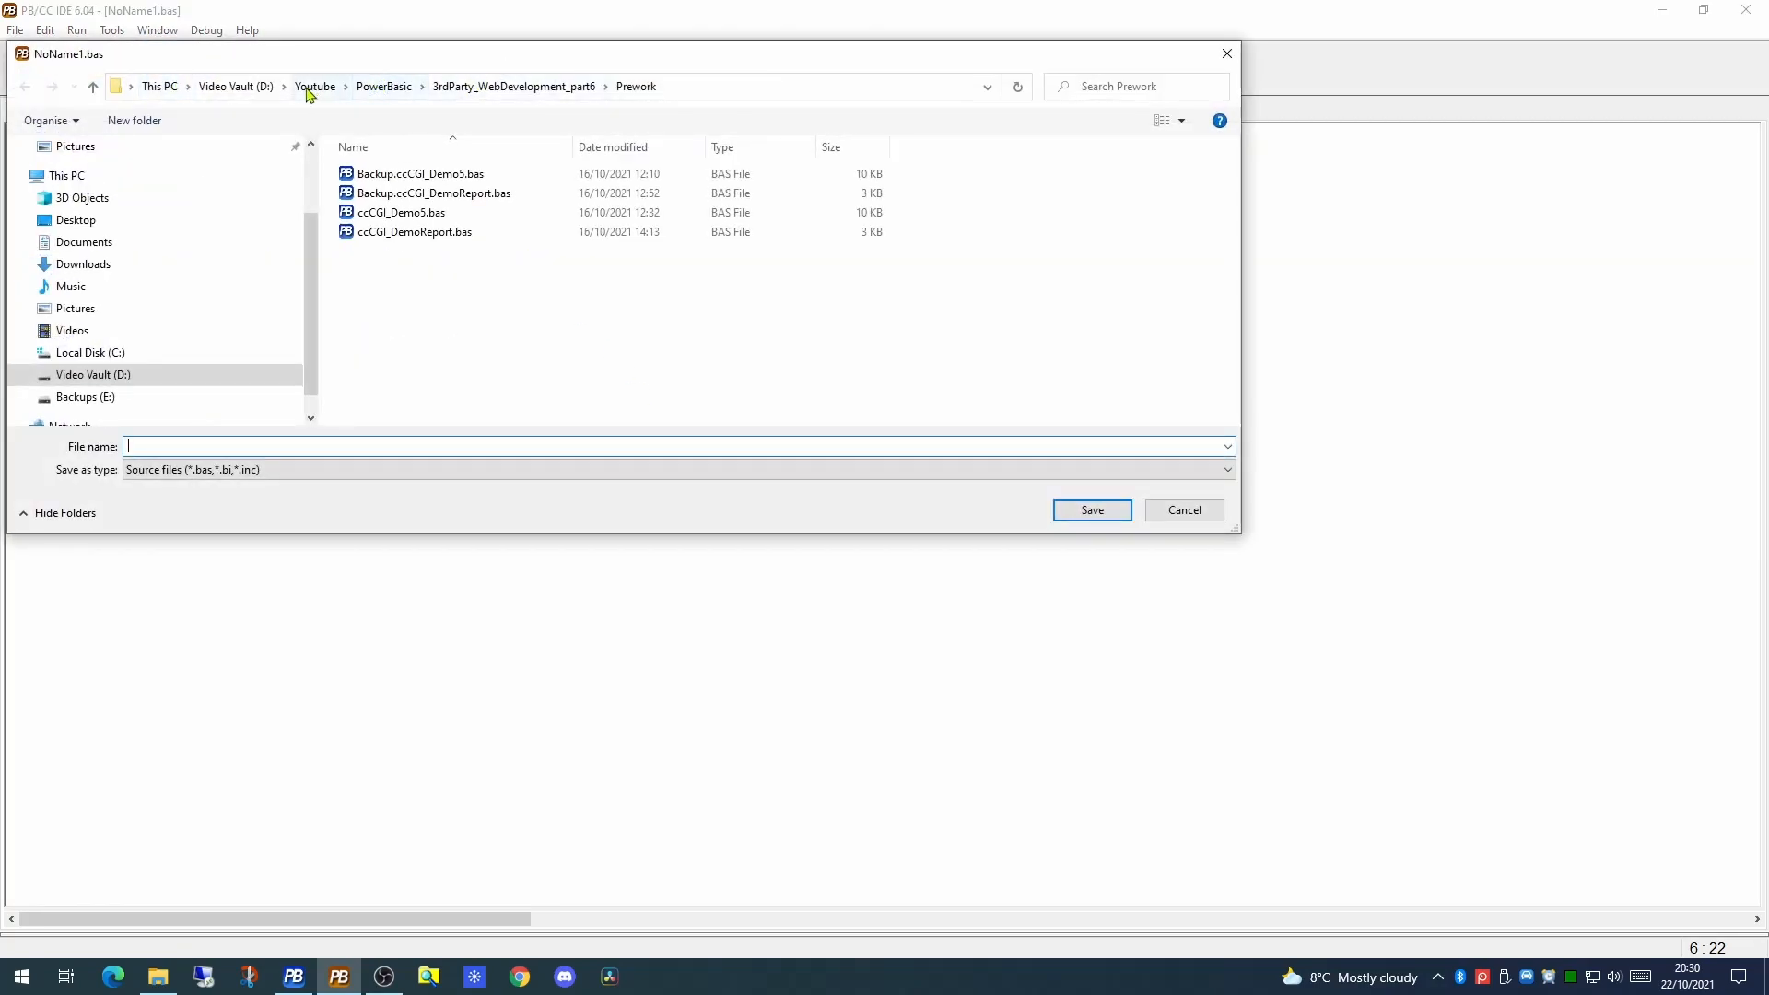
{"action": "left_click", "coordinate": [383, 84]}
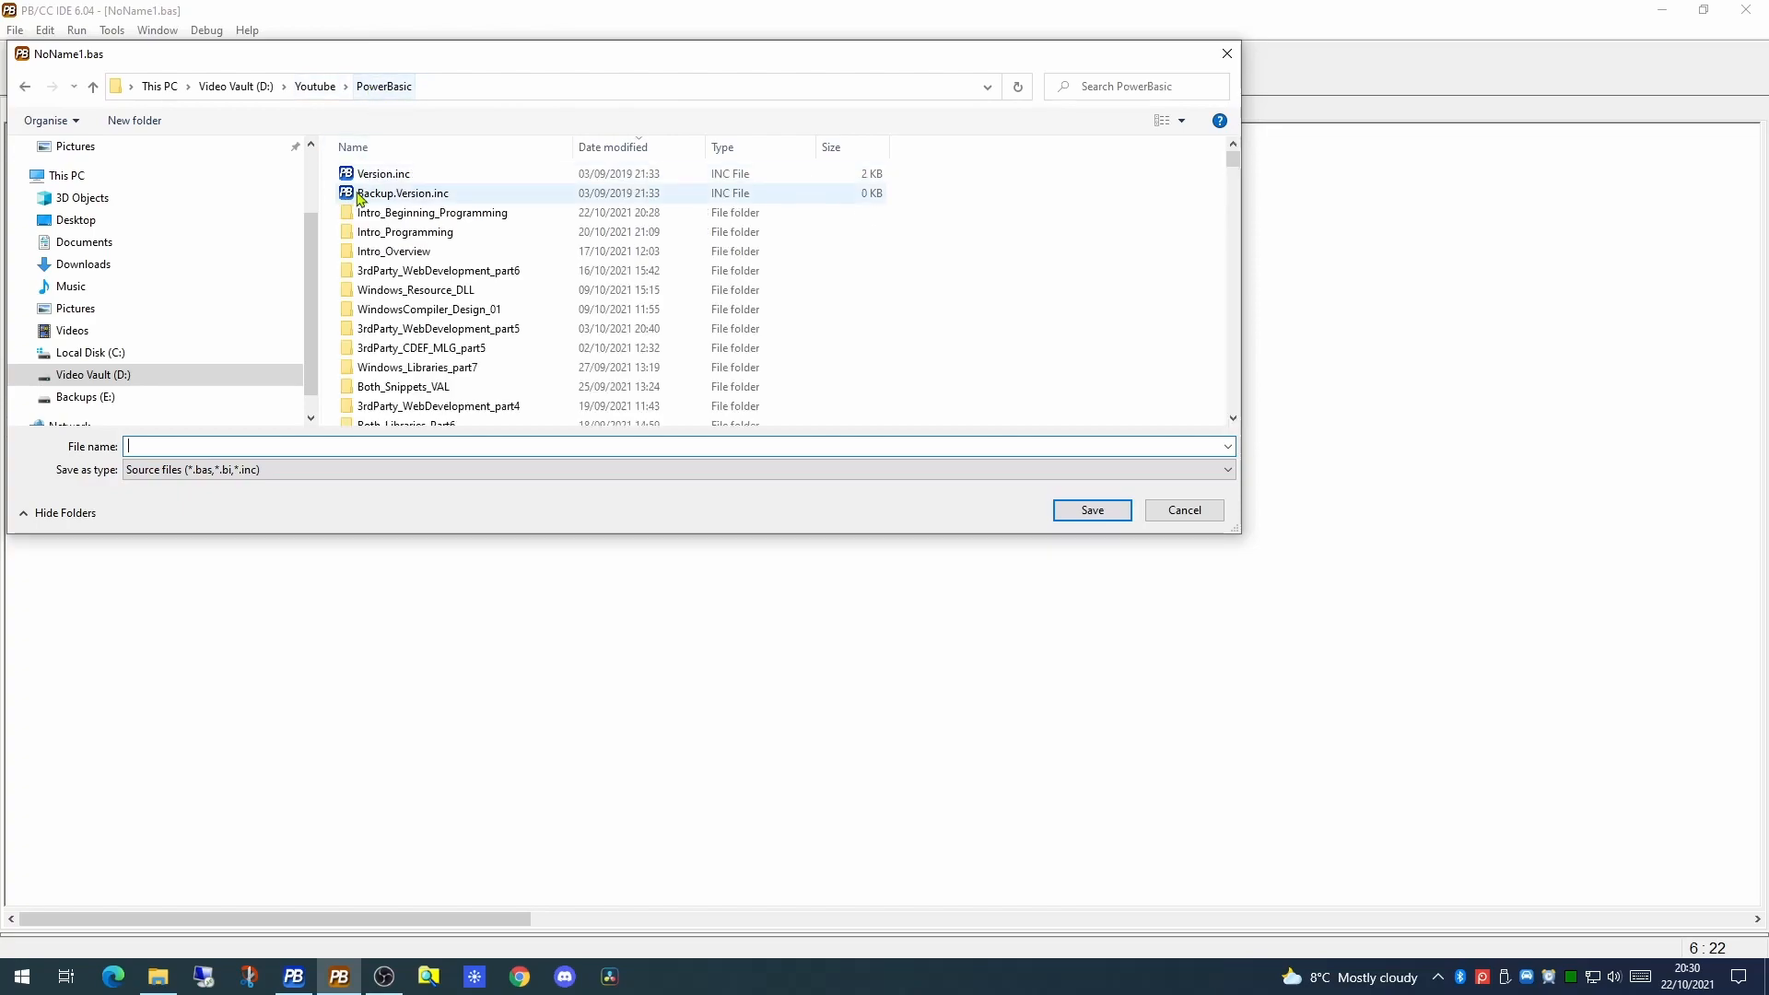
{"action": "double_click", "coordinate": [431, 212]}
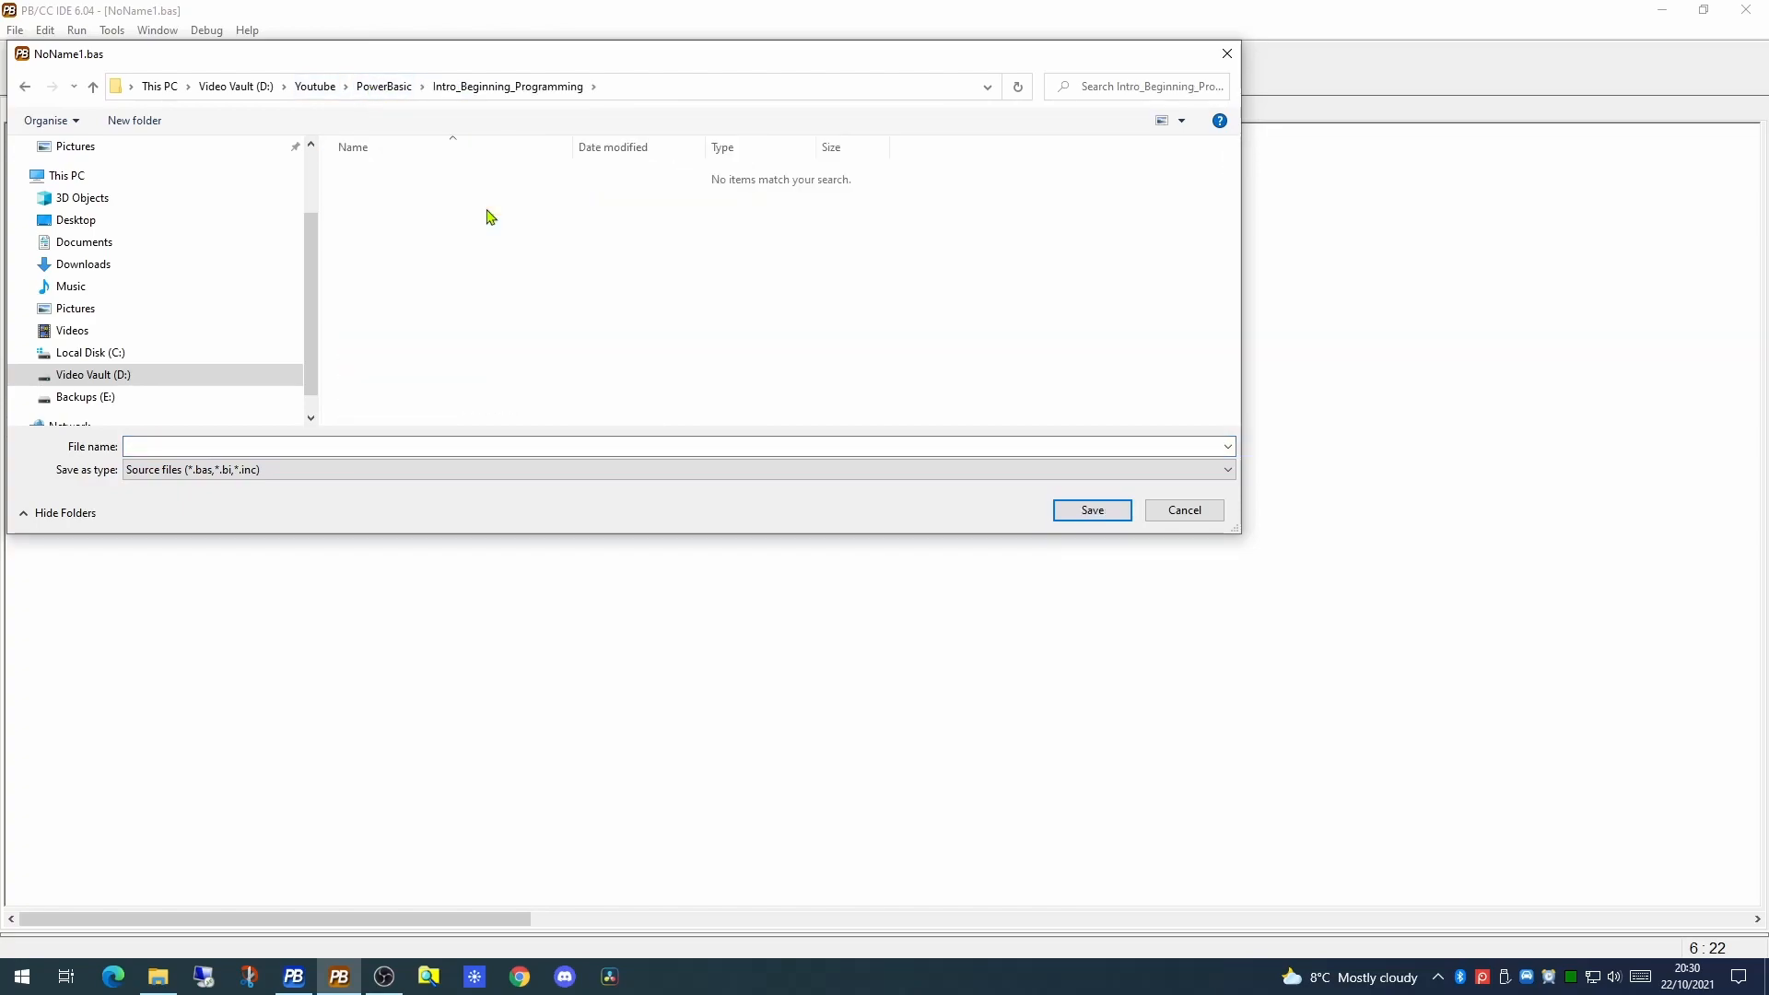
{"action": "type", "text": "c"}
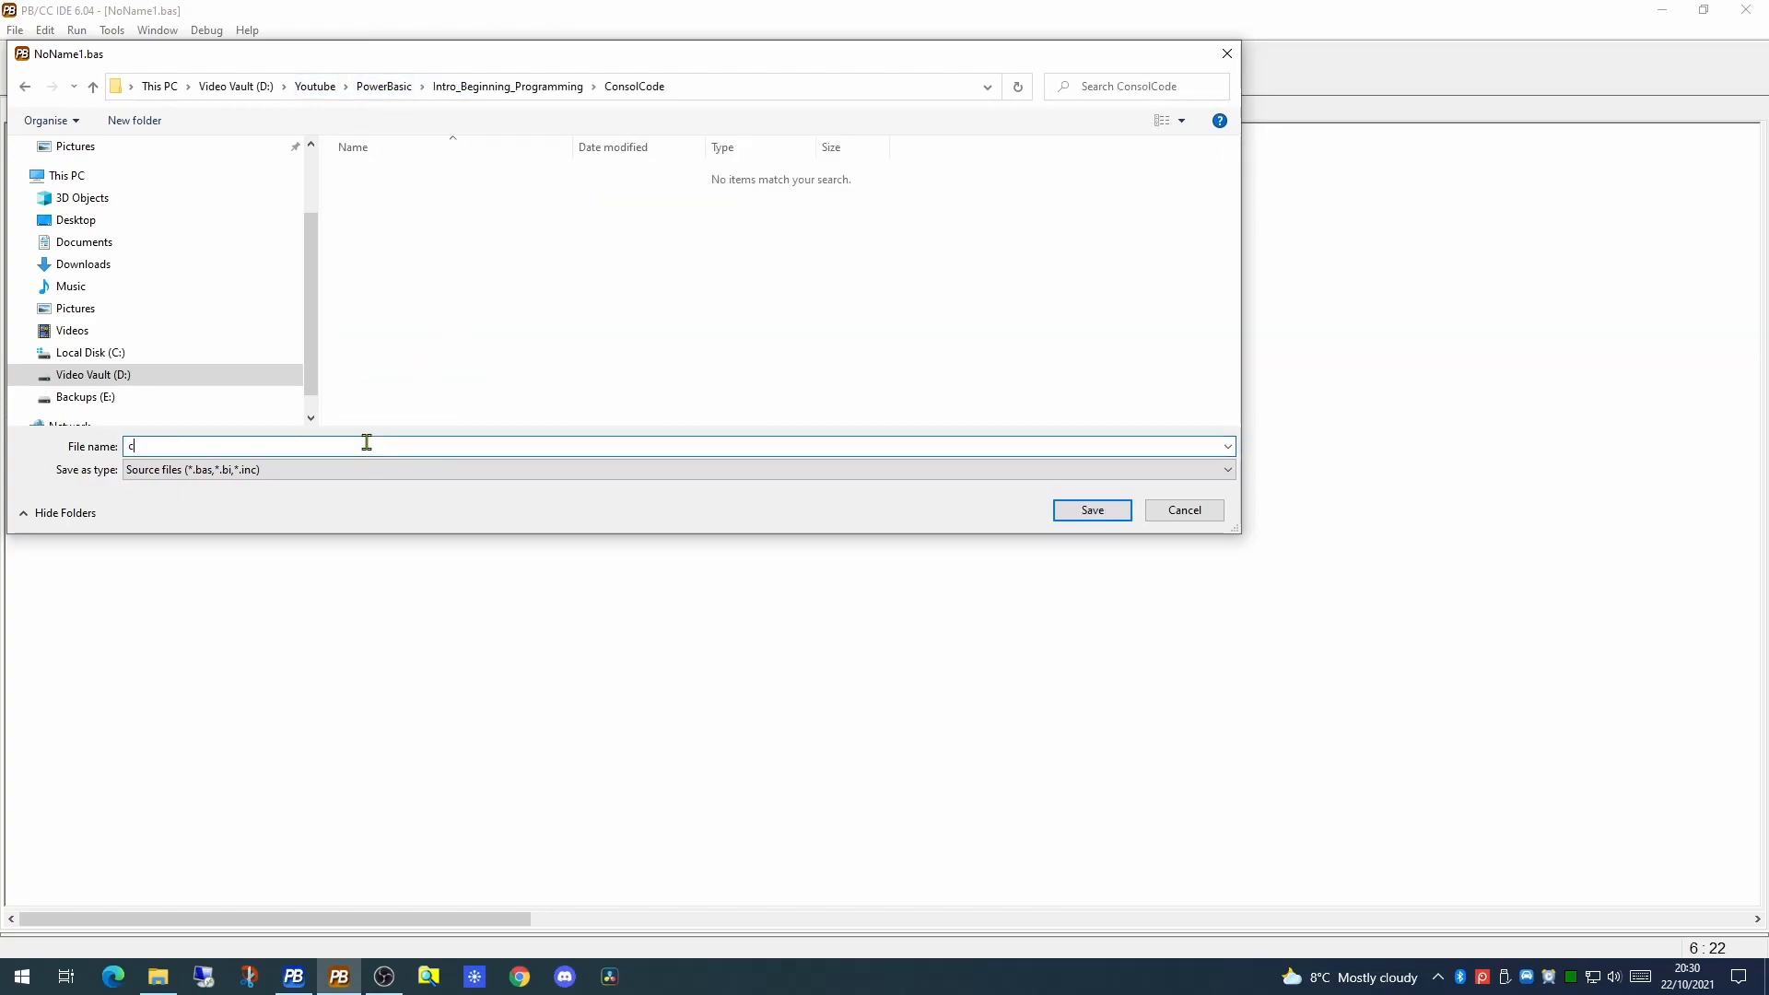
{"action": "type", "text": "cHelloWorld."}
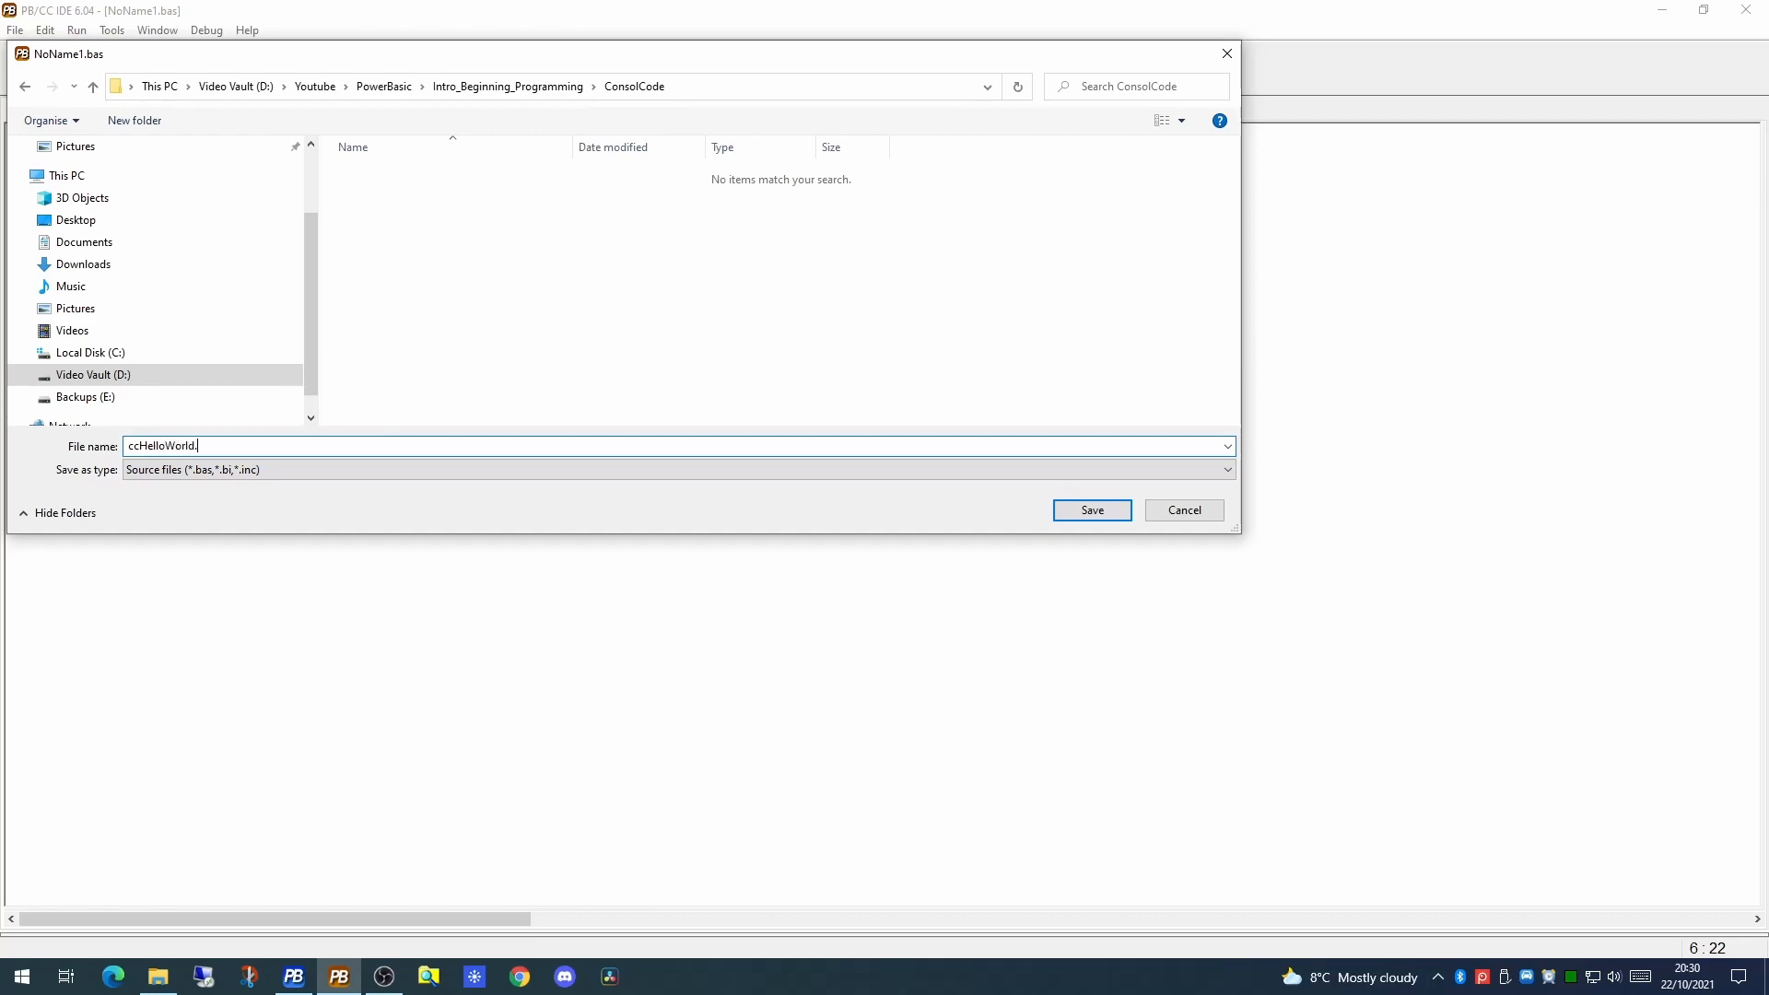
{"action": "type", "text": "bas"}
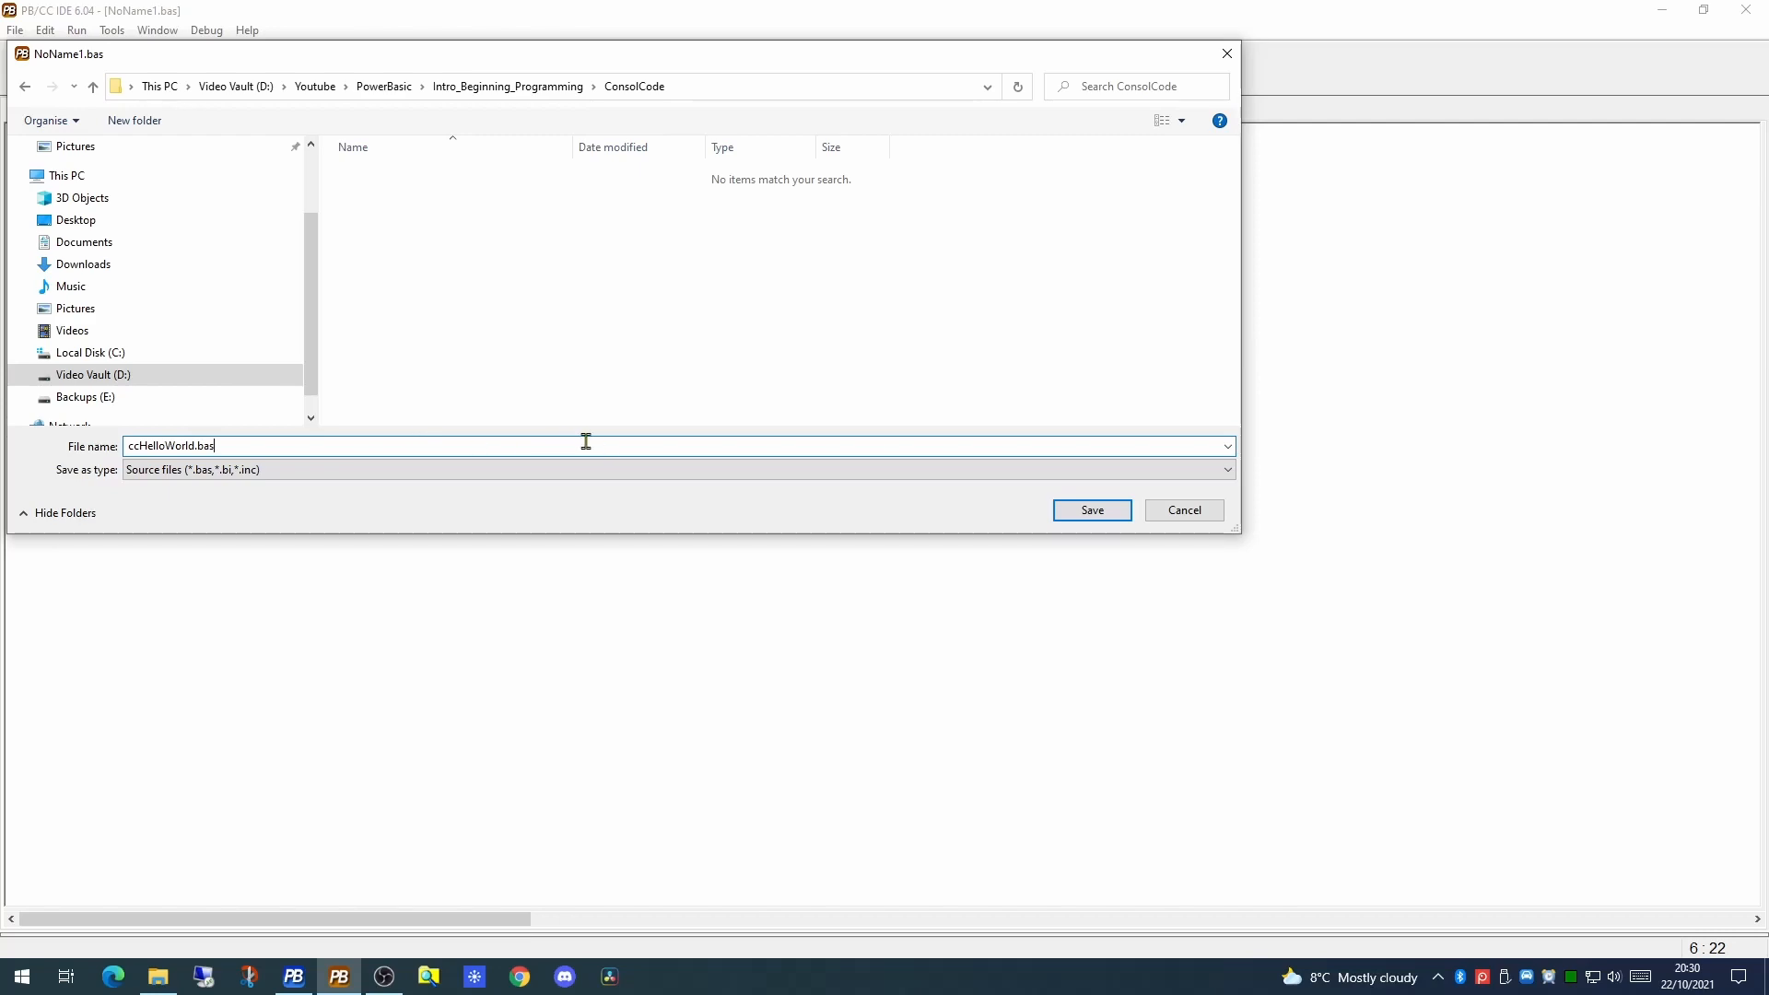
{"action": "mouse_move", "coordinate": [615, 449]}
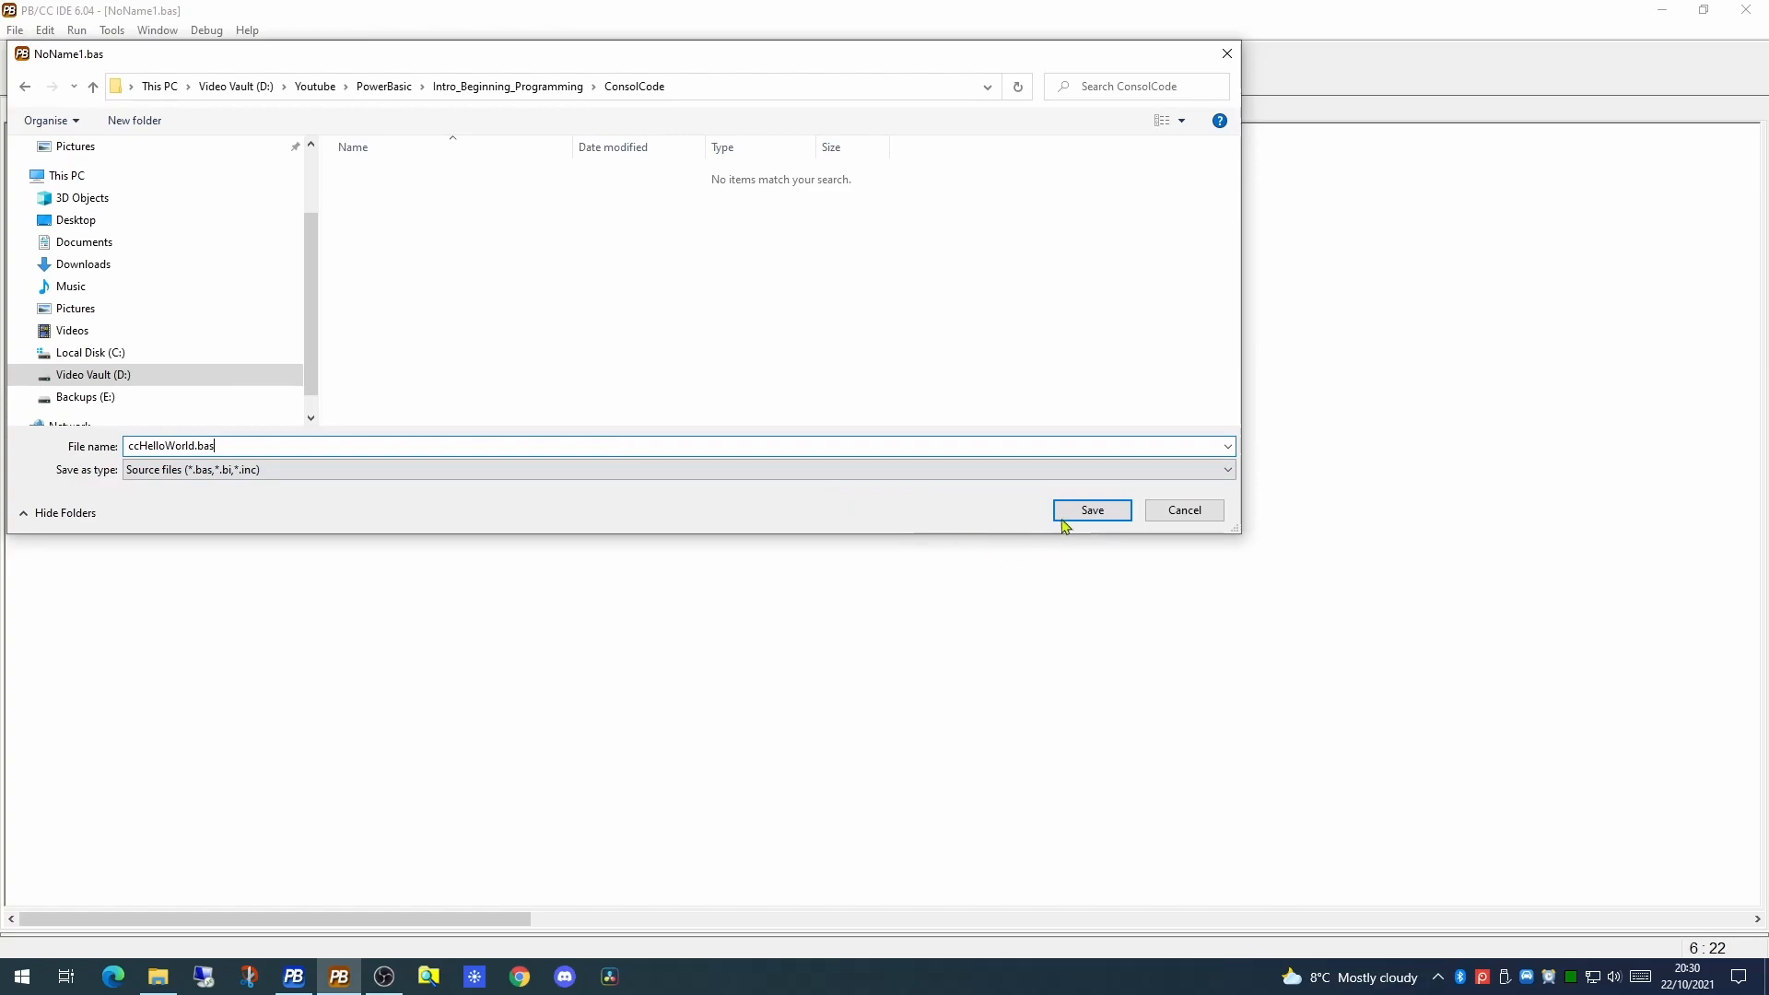
Save ccHelloWorld.bas, then compile and run it twice to print Hello World in a console
{"action": "left_click", "coordinate": [1091, 511]}
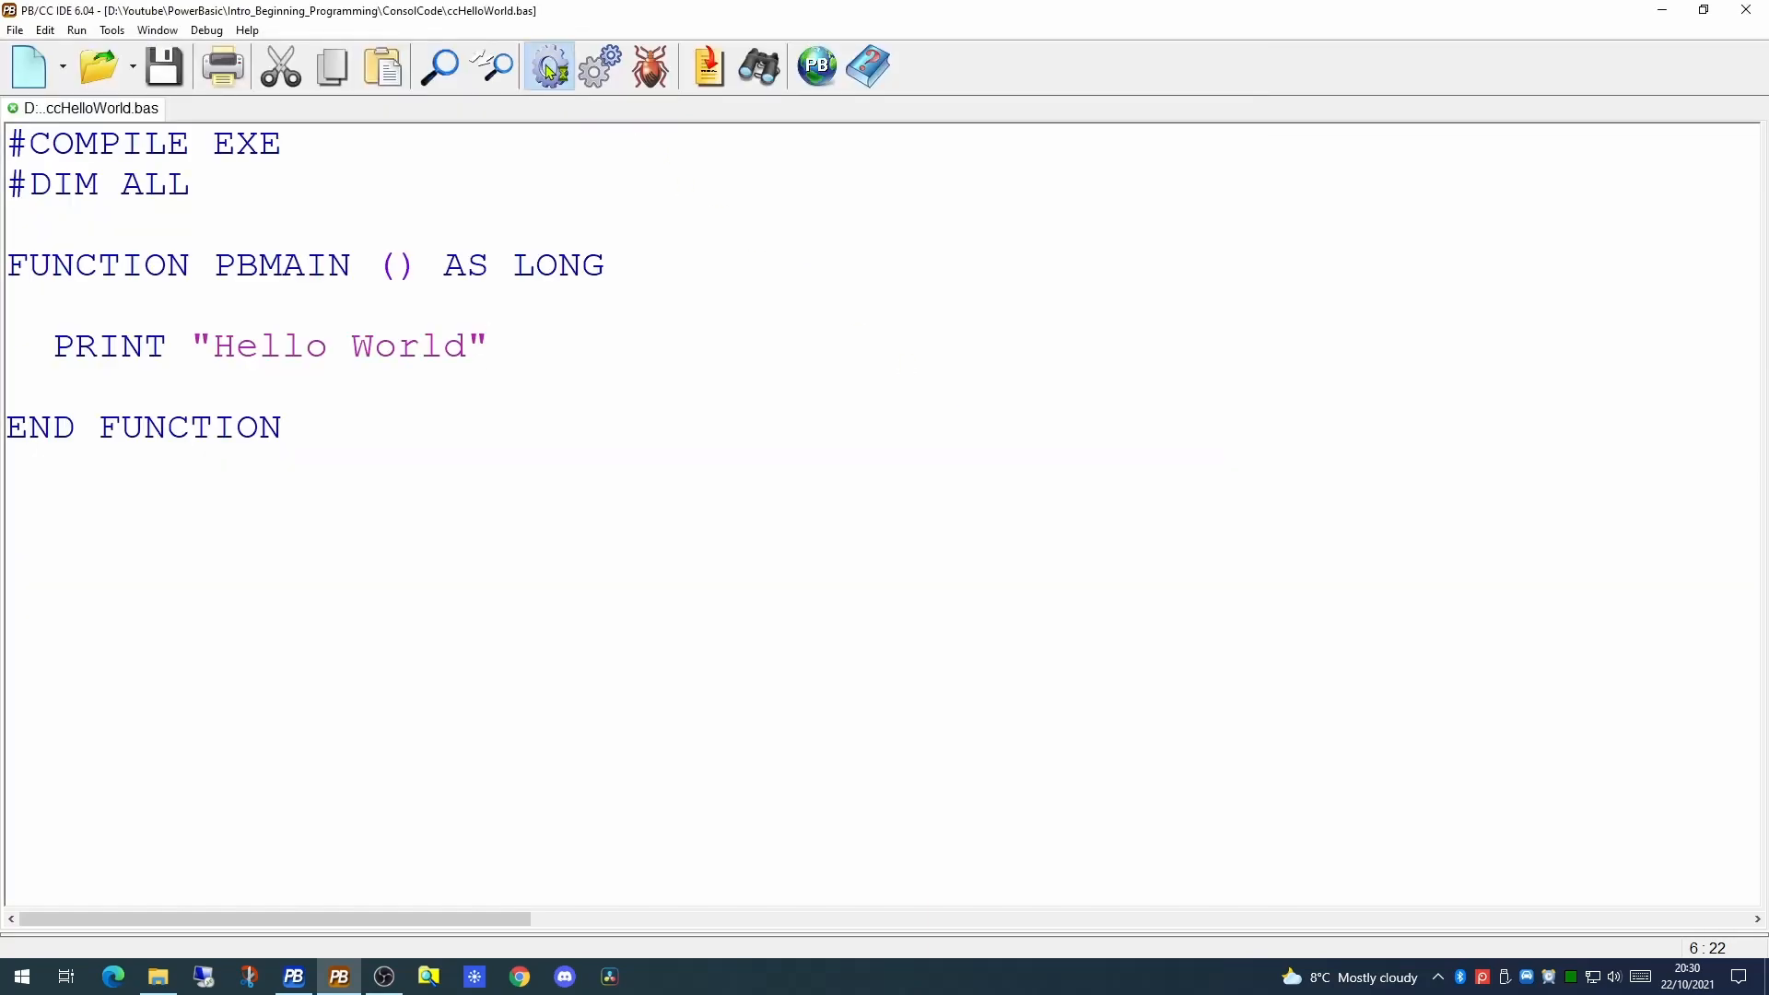
{"action": "left_click", "coordinate": [549, 67]}
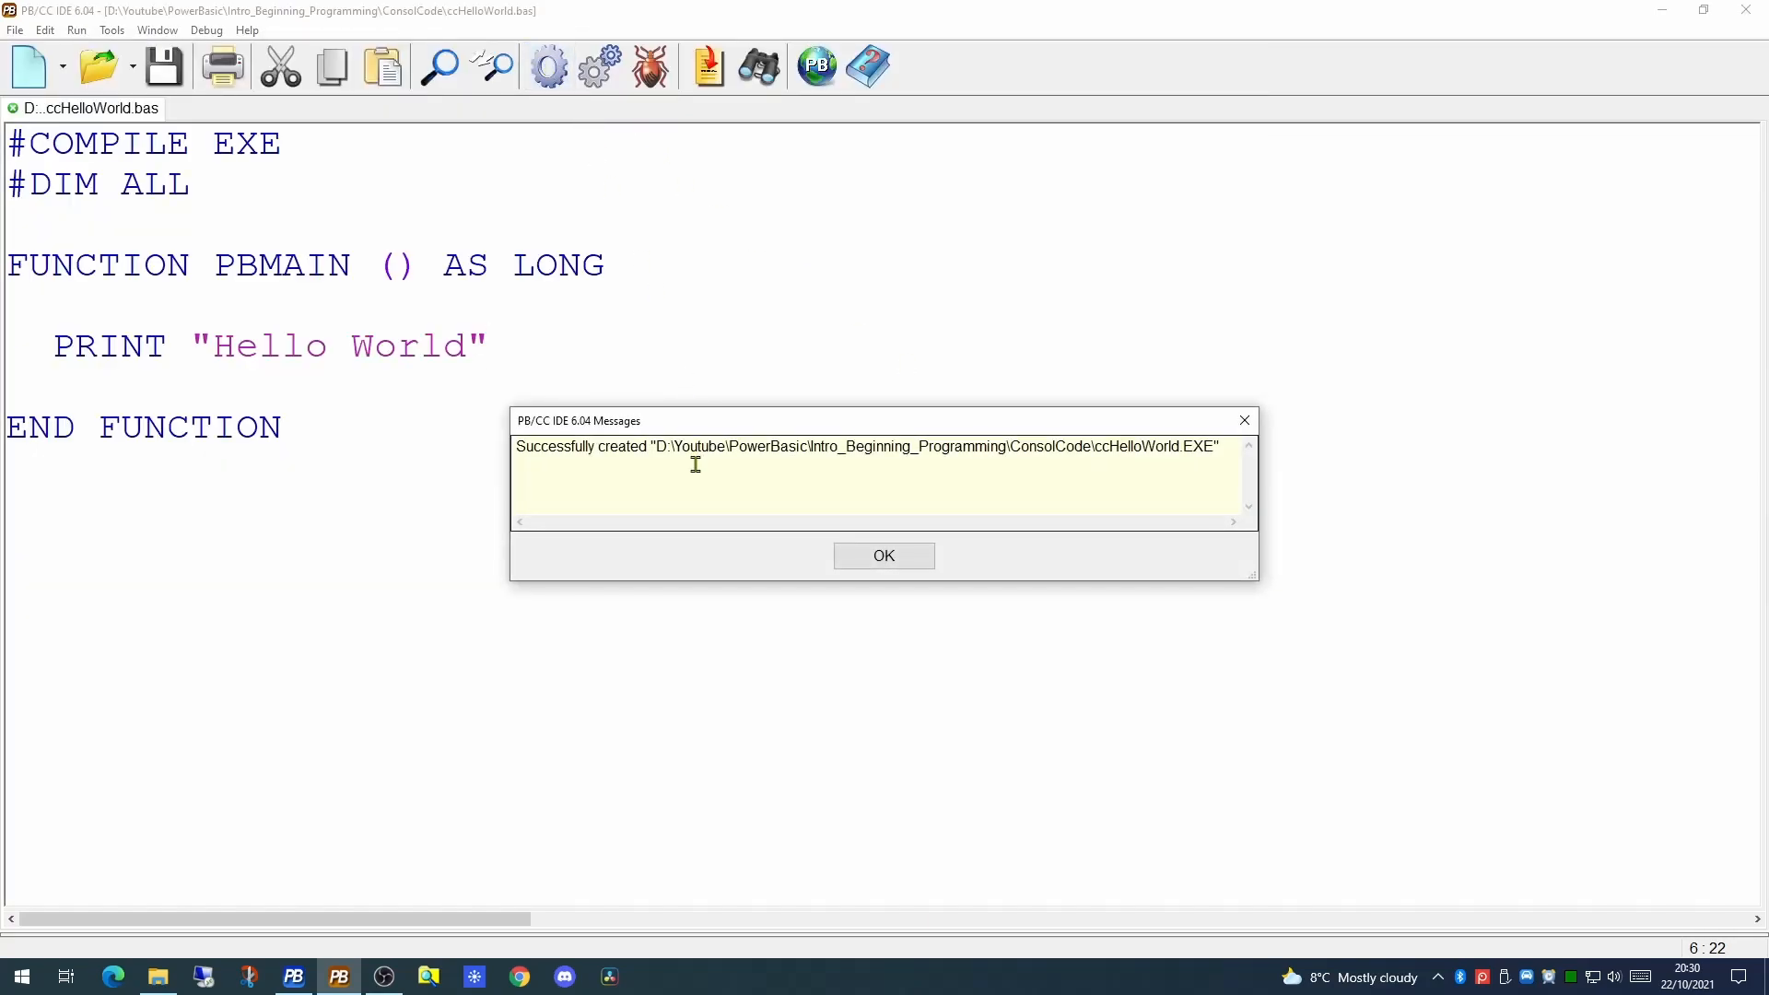
{"action": "left_click", "coordinate": [884, 556]}
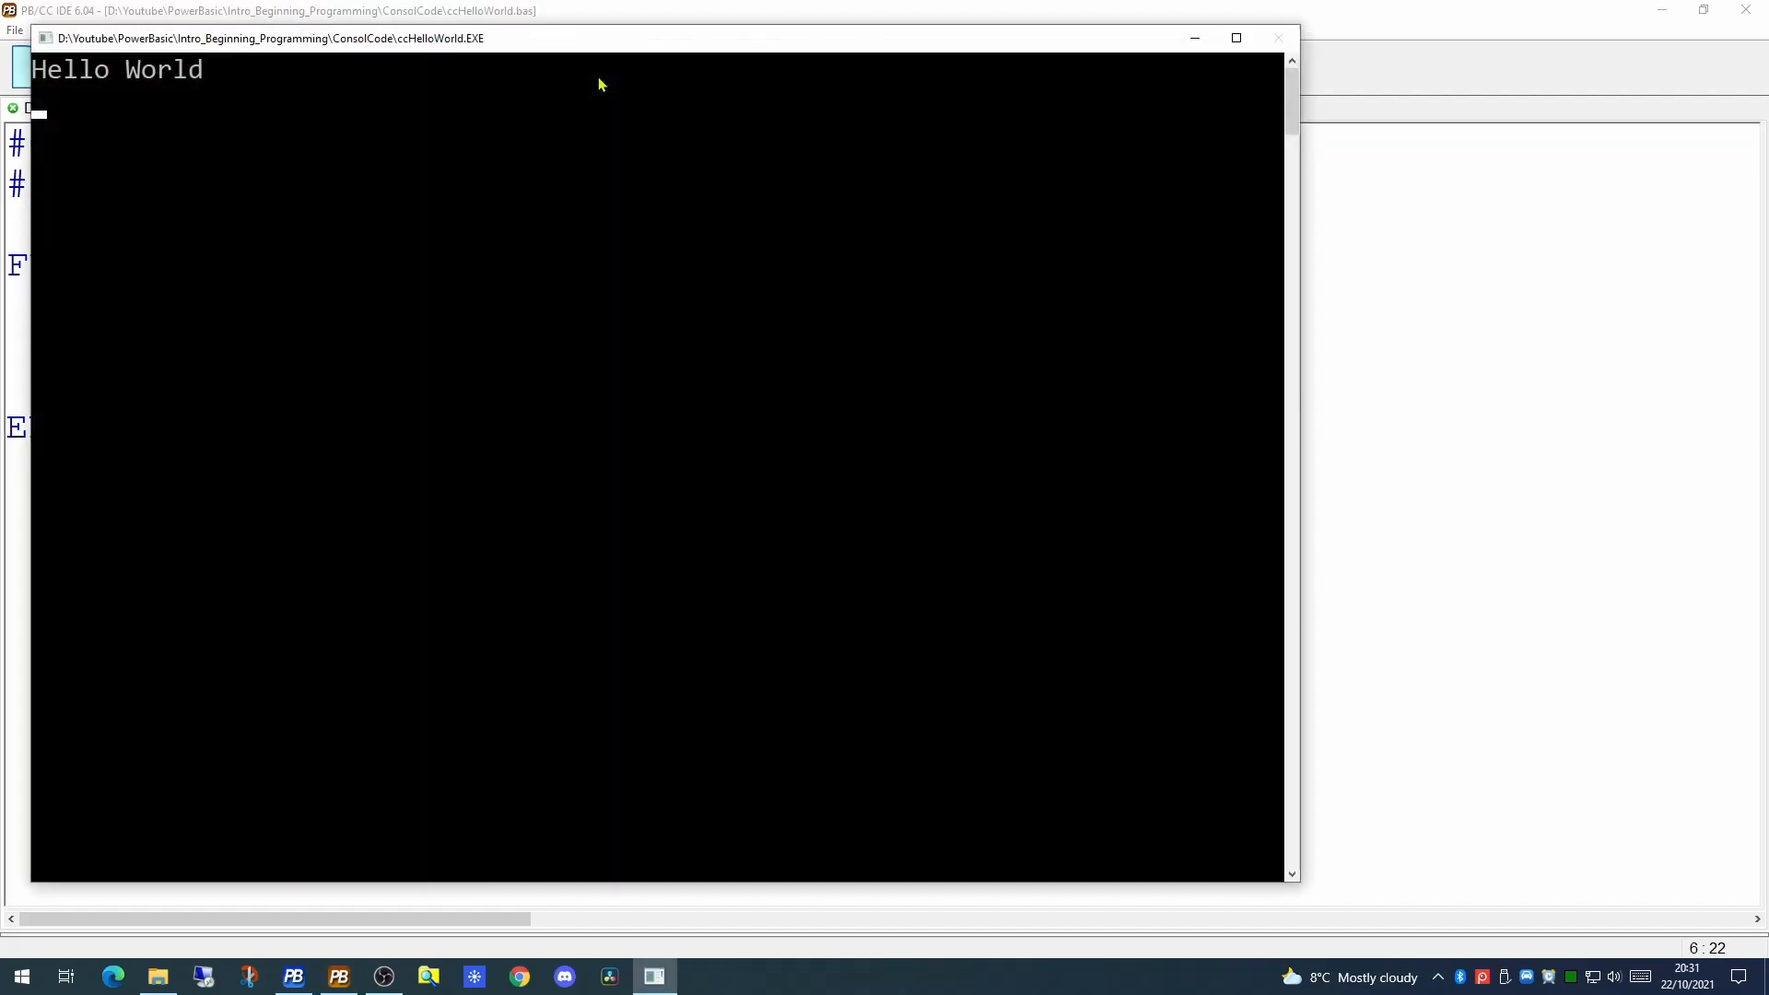
{"action": "left_click", "coordinate": [597, 68]}
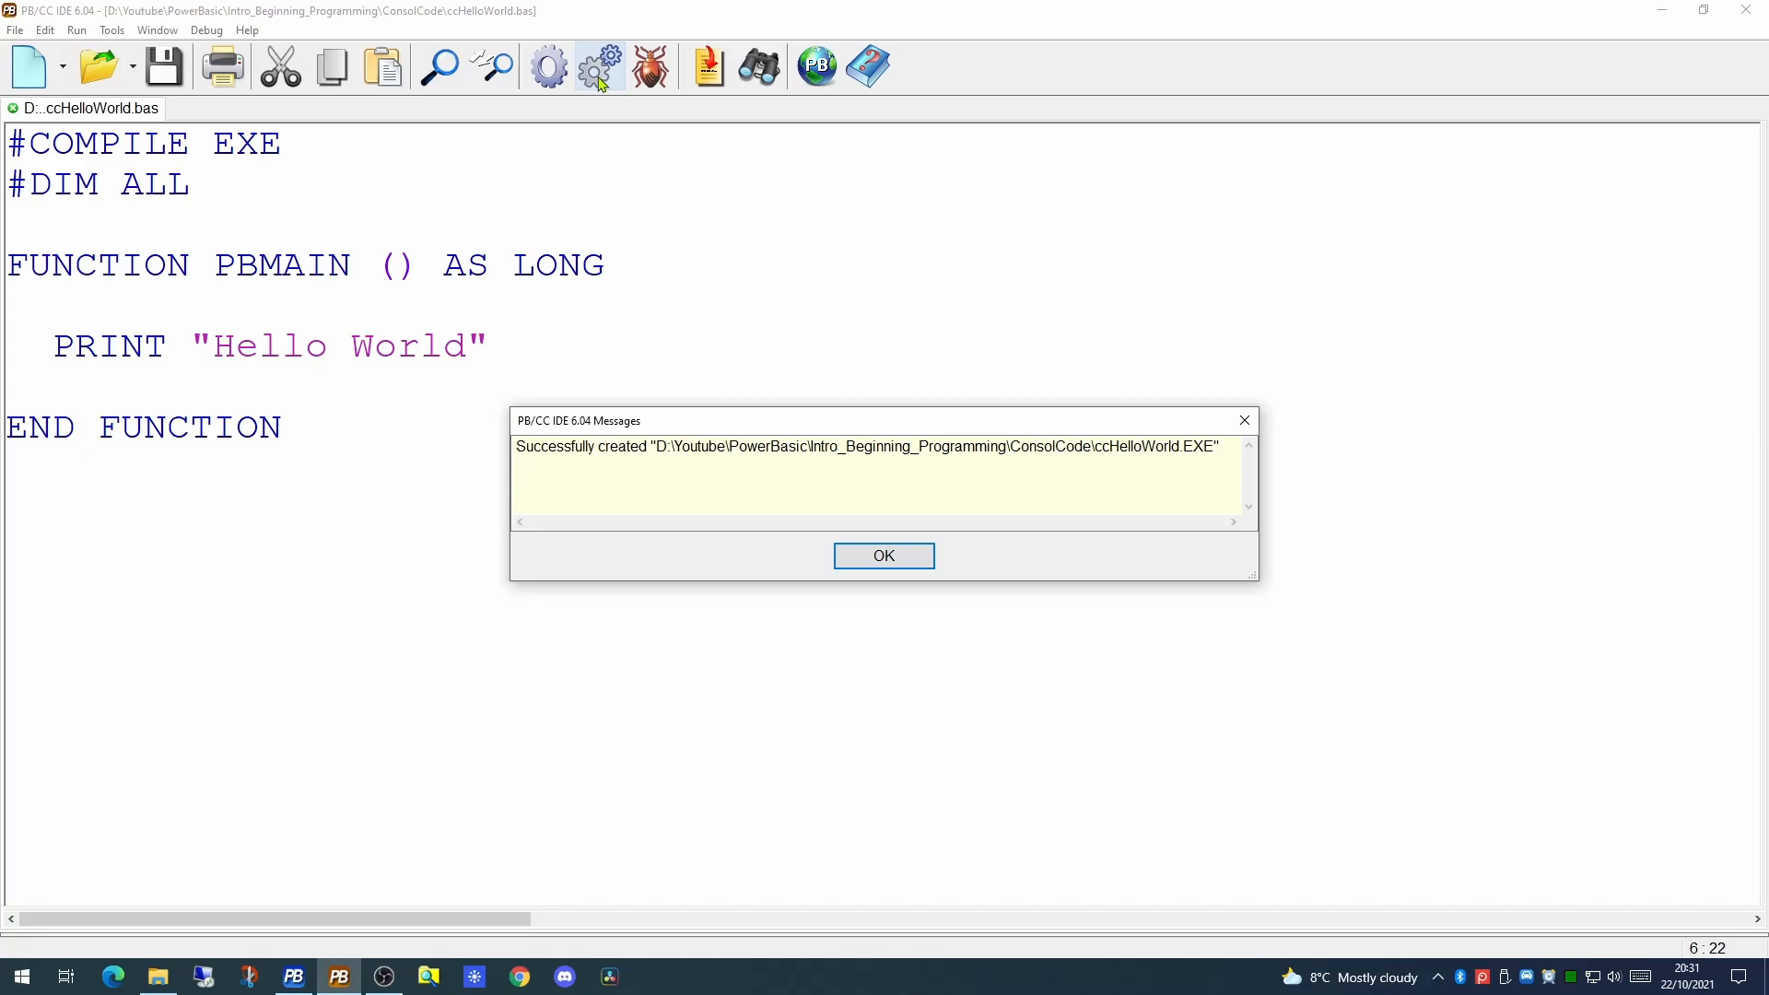
{"action": "left_click", "coordinate": [884, 556]}
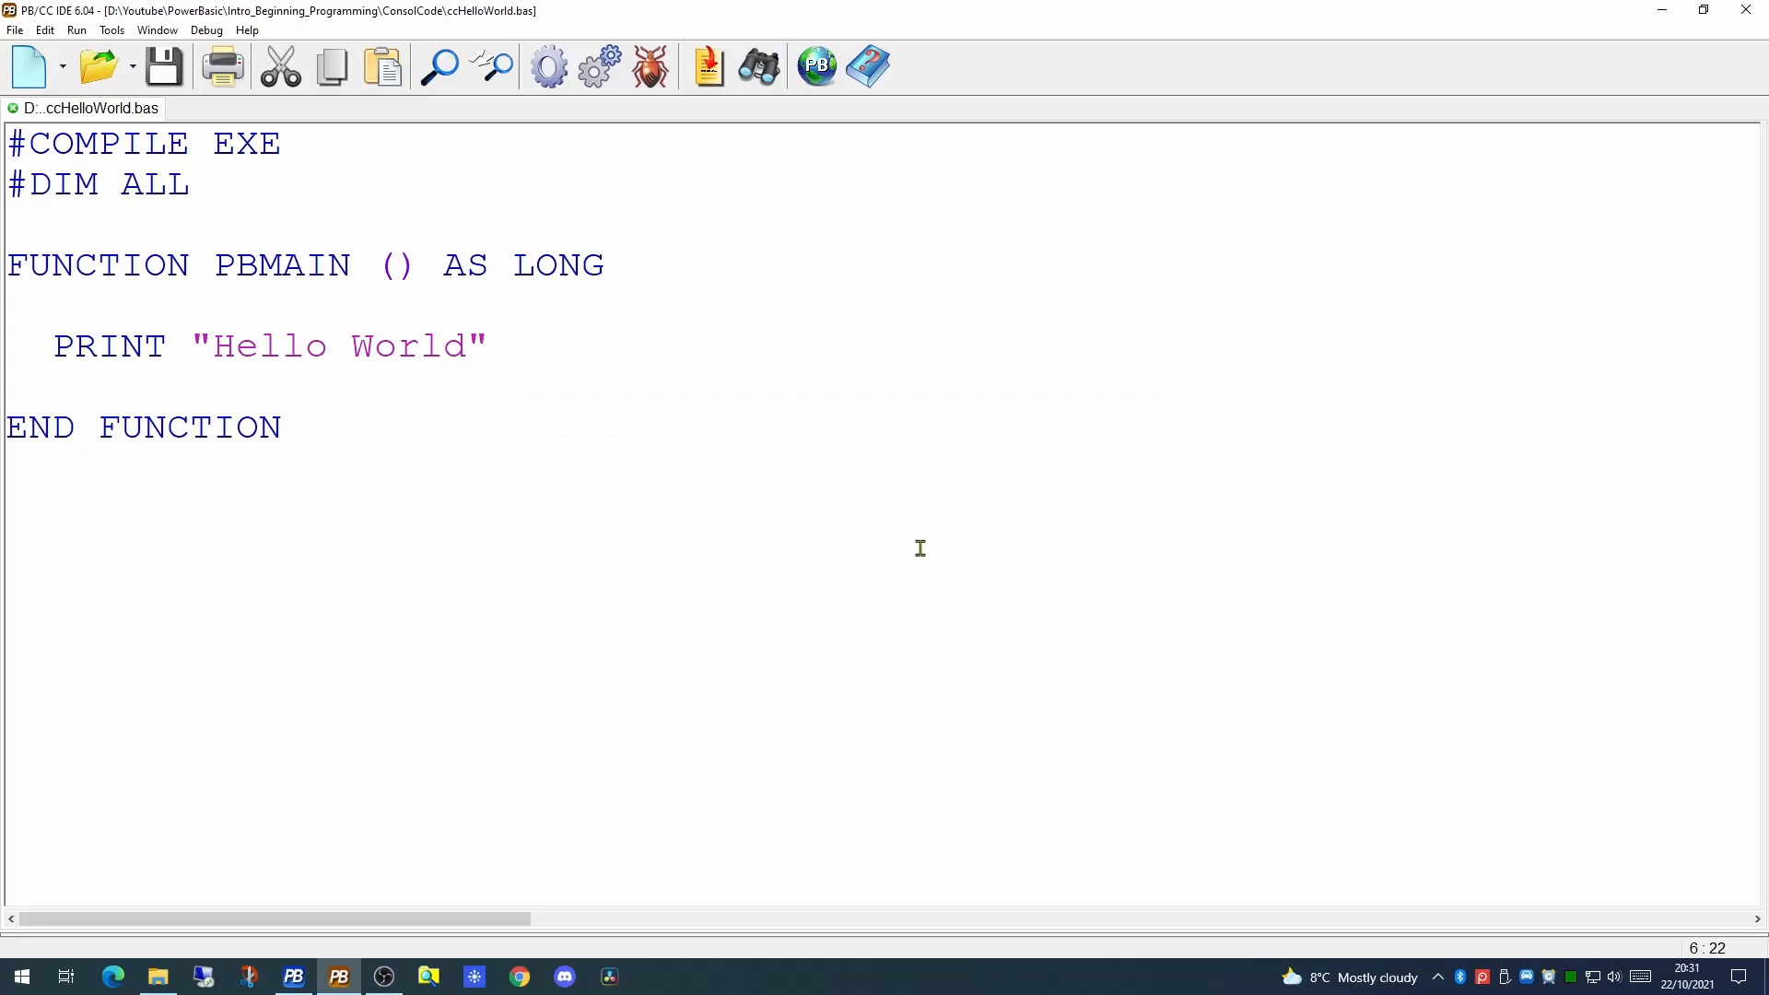
{"action": "mouse_move", "coordinate": [65, 346]}
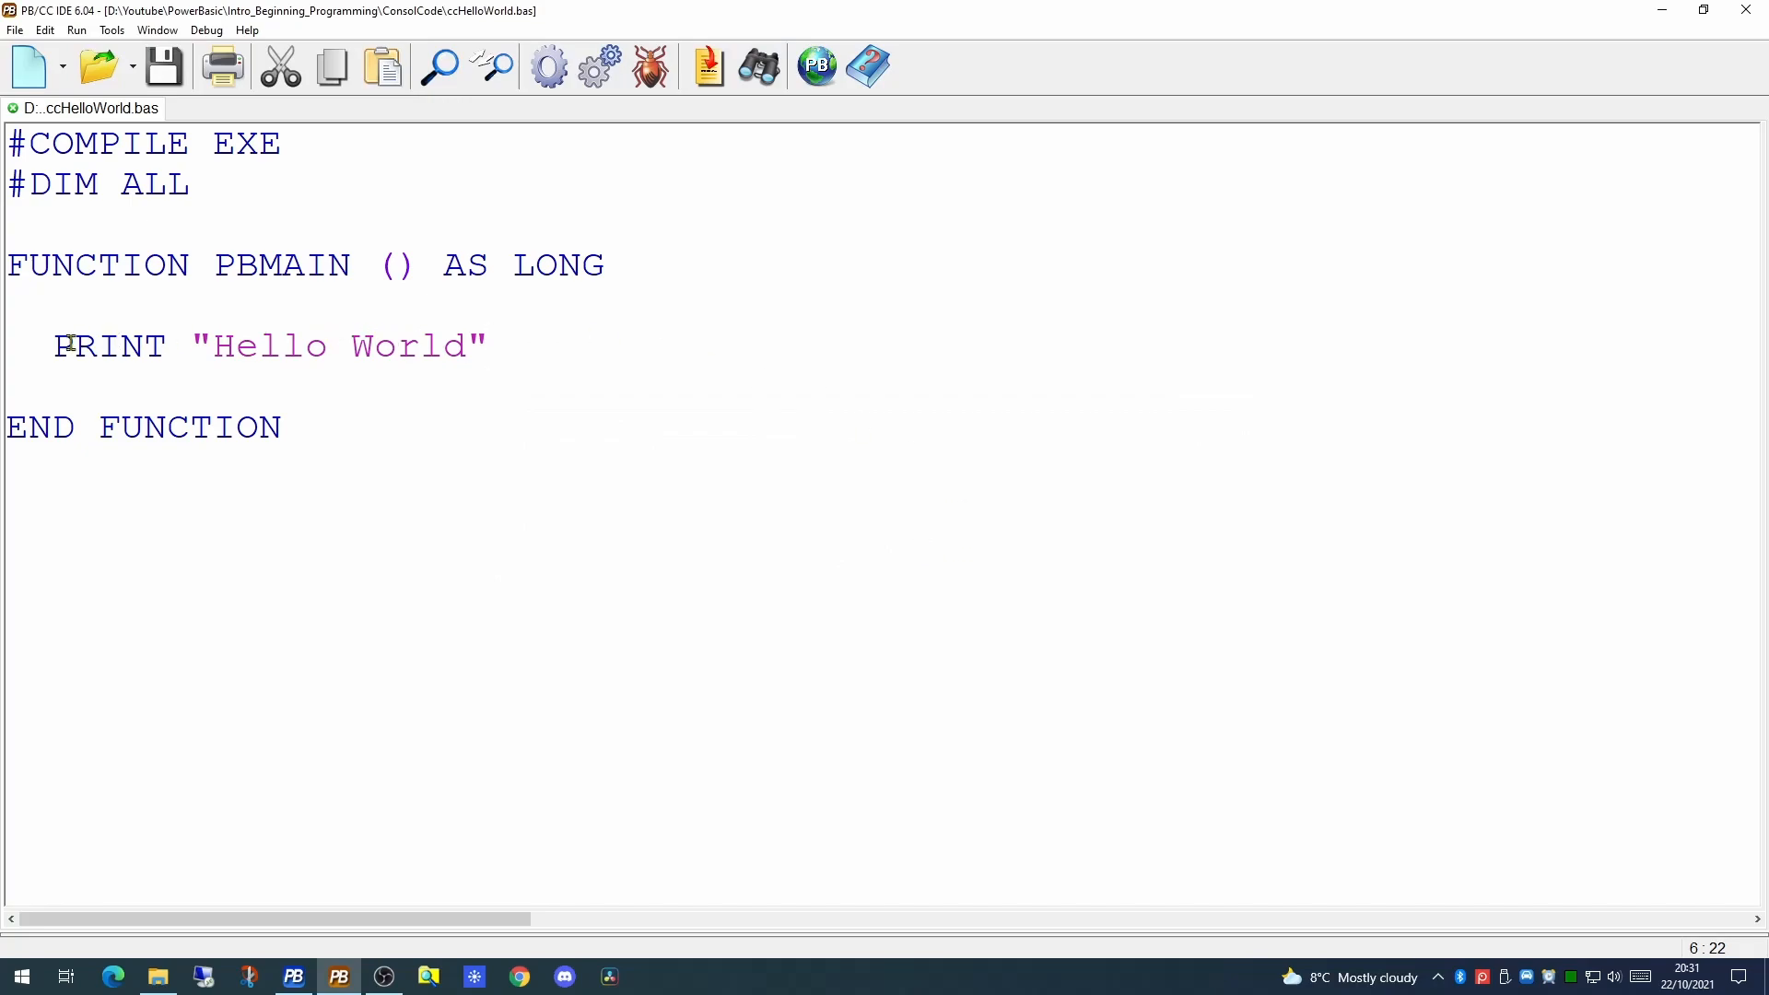
Select the whole PRINT "Hello World" line to start adding WAITKEY$ below it
{"action": "left_click_drag", "start_coordinate": [51, 345], "coordinate": [488, 344]}
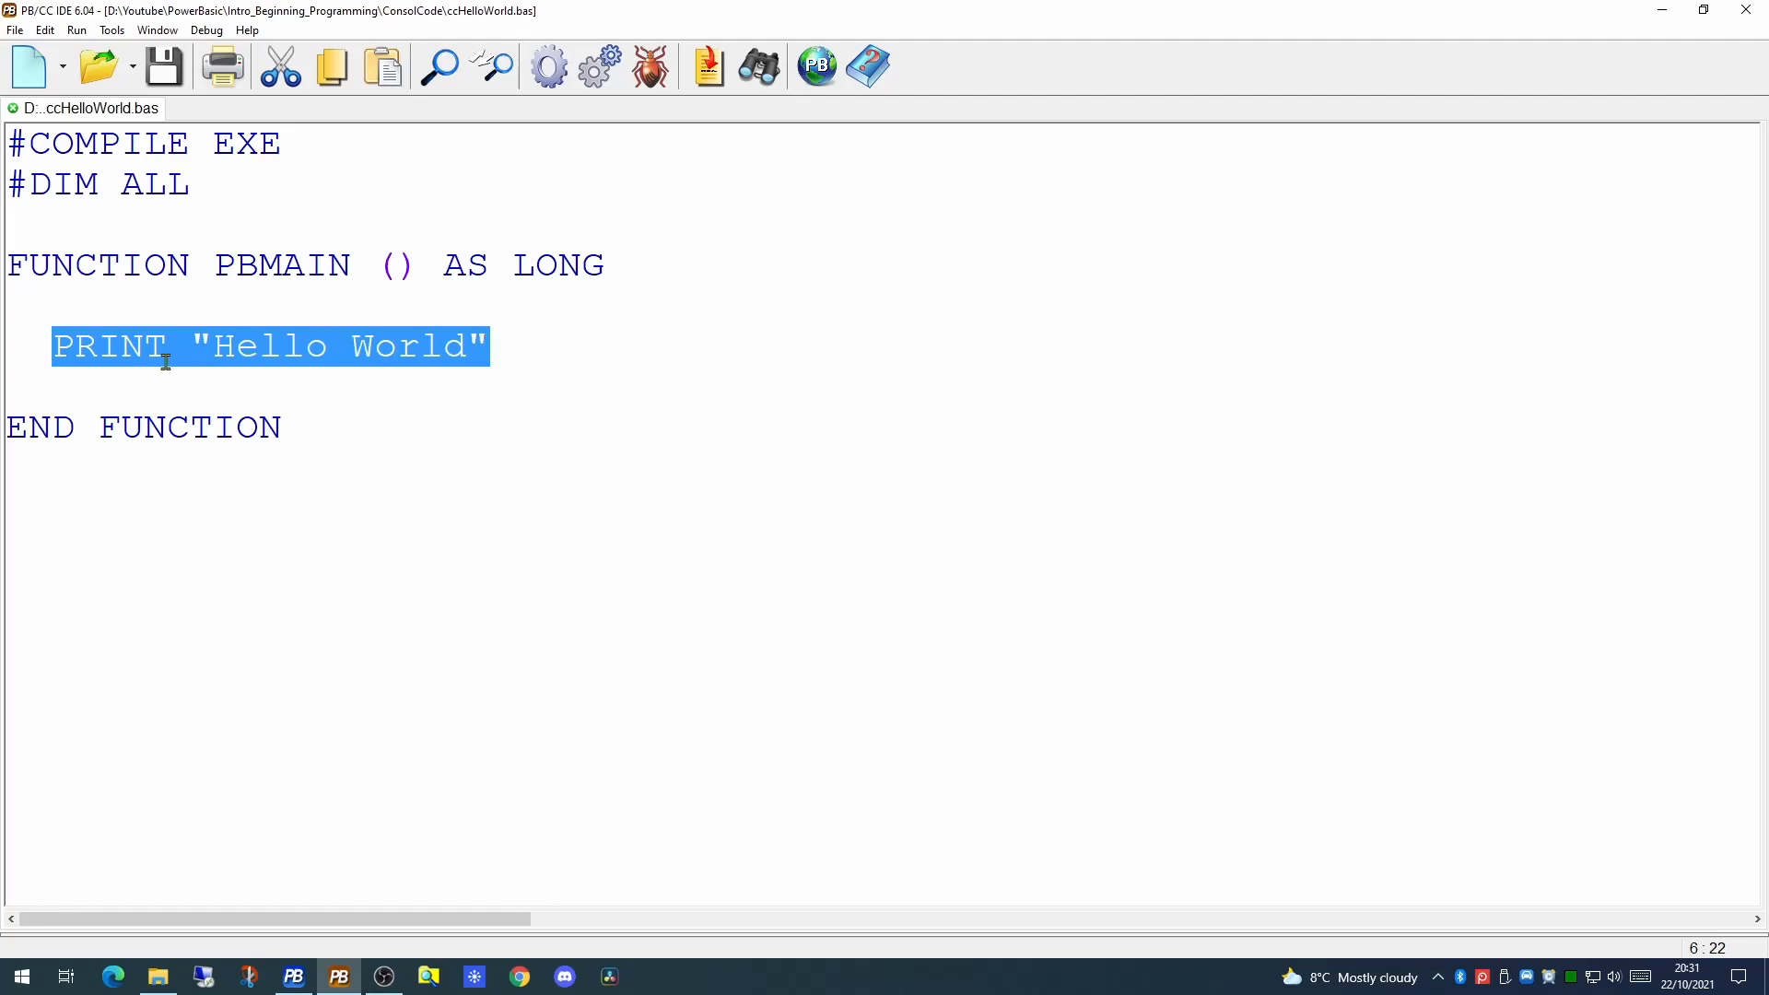
{"action": "mouse_move", "coordinate": [103, 428]}
{"action": "type", "text": "WAITKEY$"}
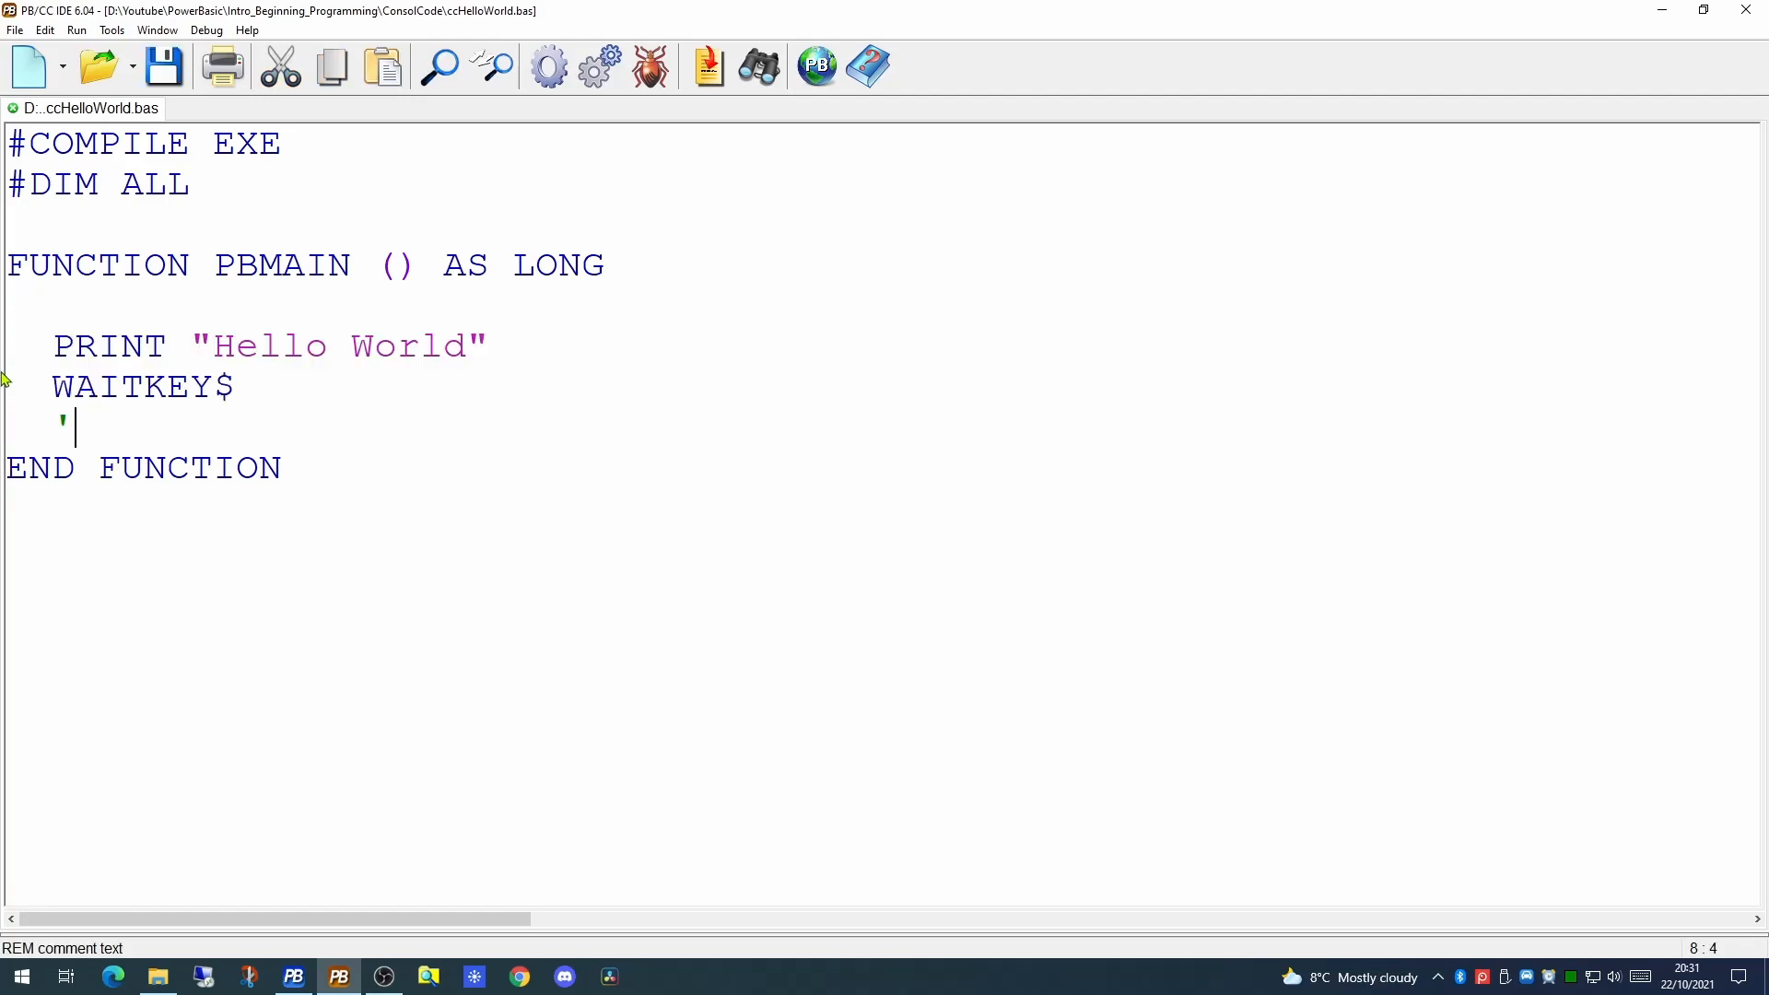
{"action": "mouse_move", "coordinate": [309, 512]}
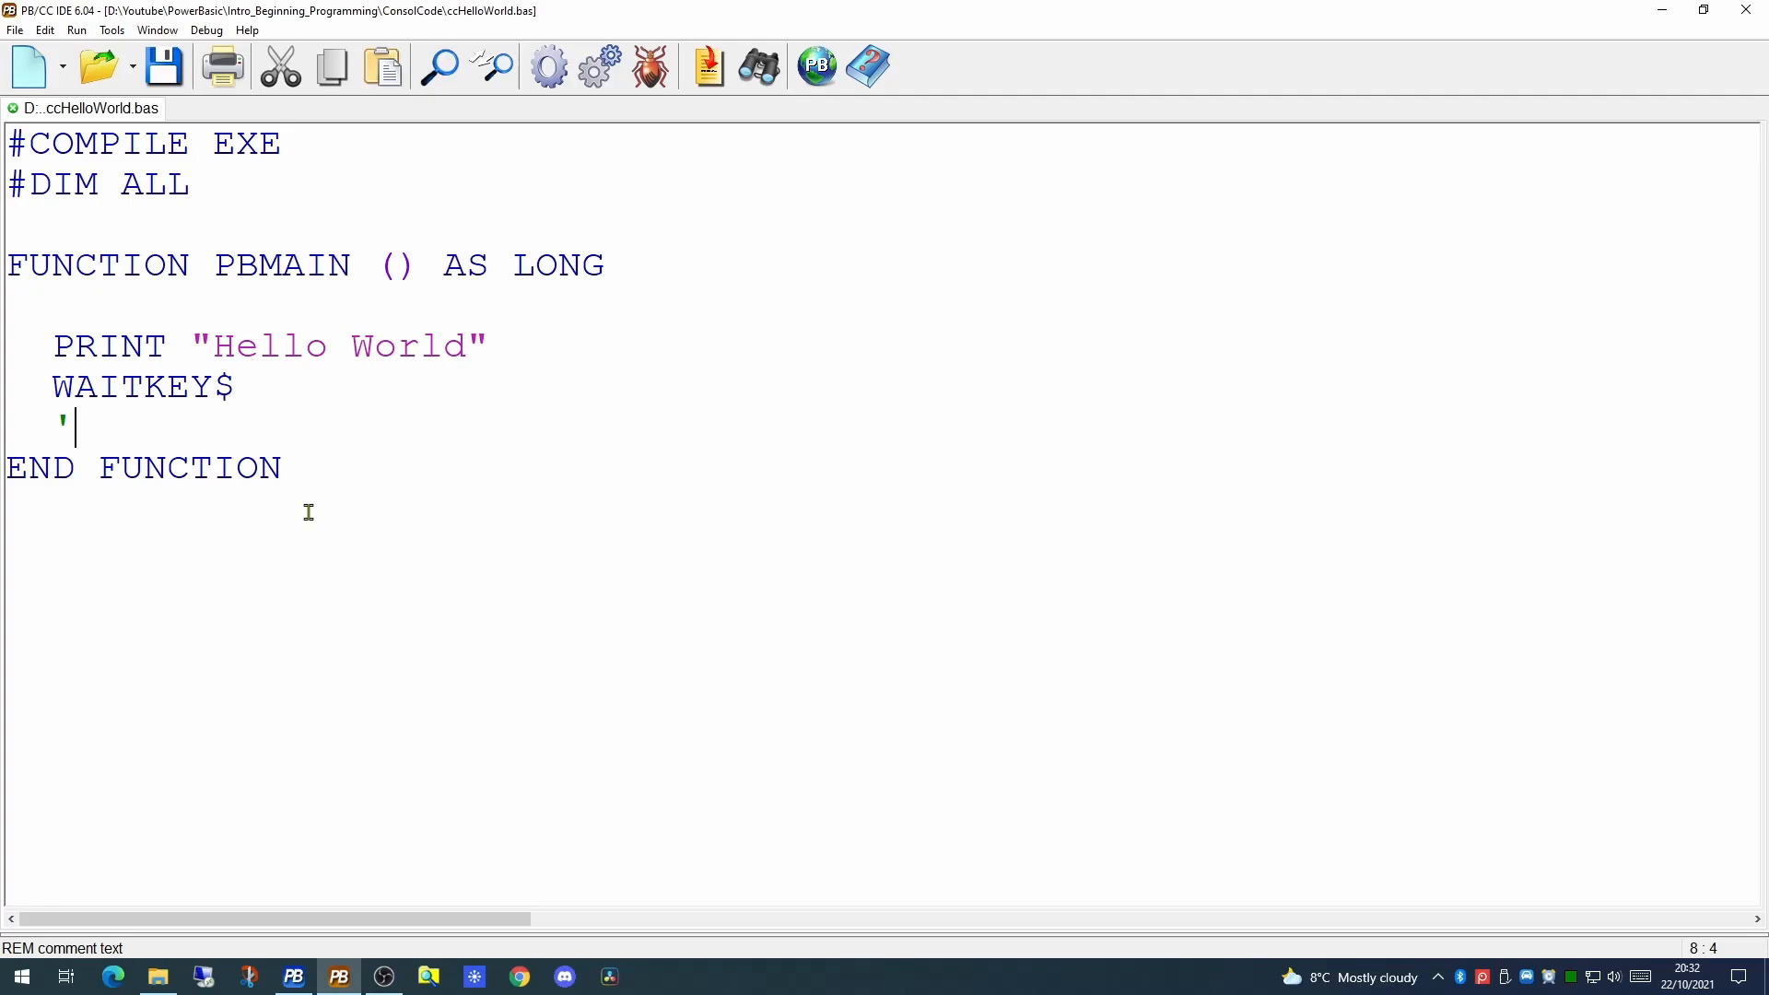
{"action": "mouse_move", "coordinate": [337, 487]}
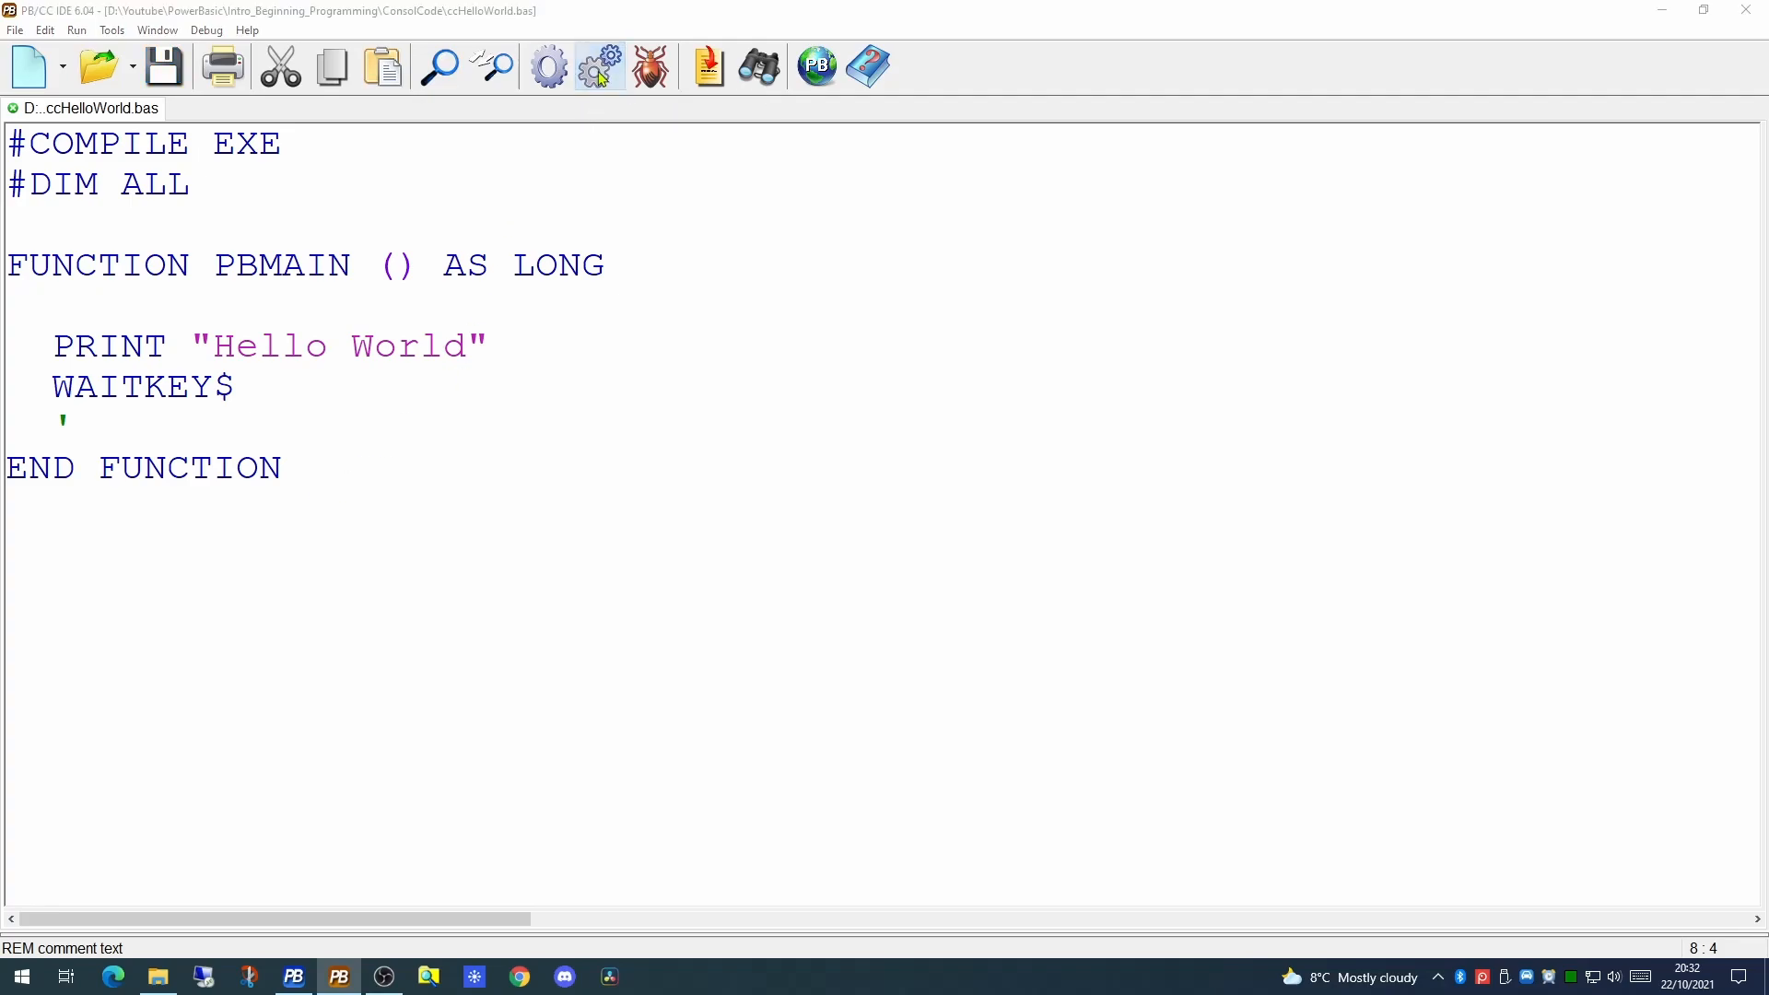
Recompile ccHelloWorld.bas into ccHelloWorld.EXE and run it, dismissing the compile message
{"action": "left_click", "coordinate": [597, 66]}
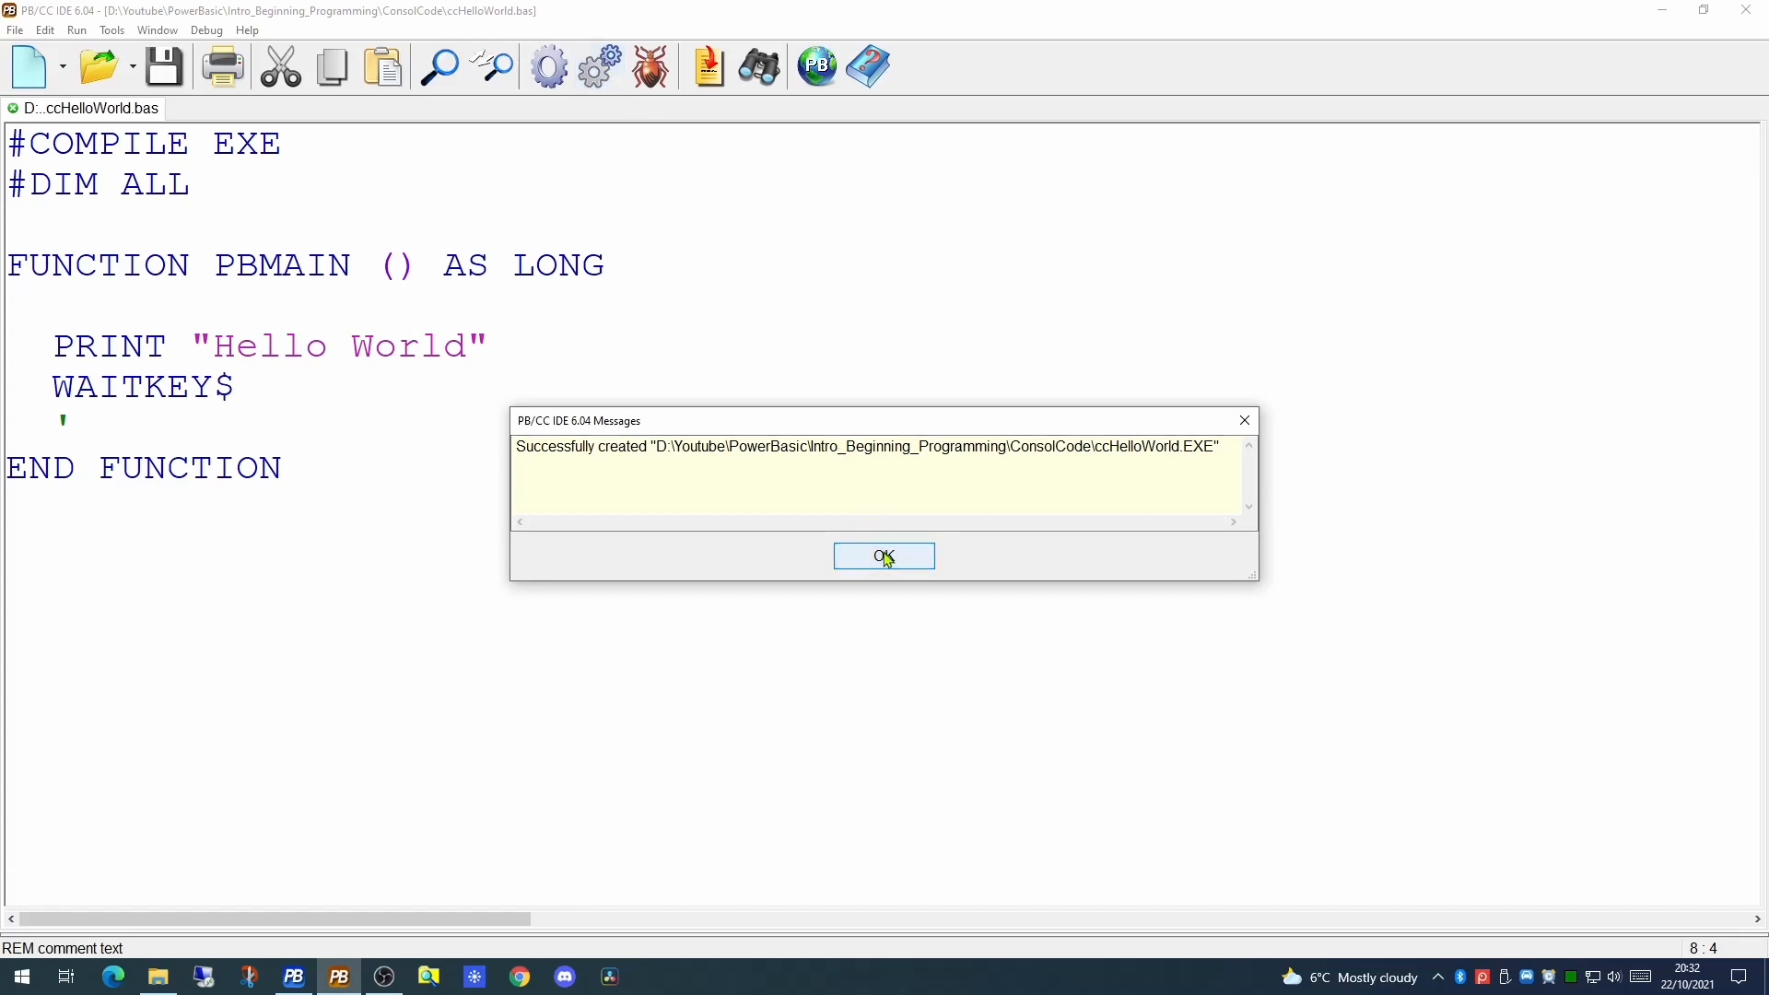
{"action": "left_click", "coordinate": [884, 556]}
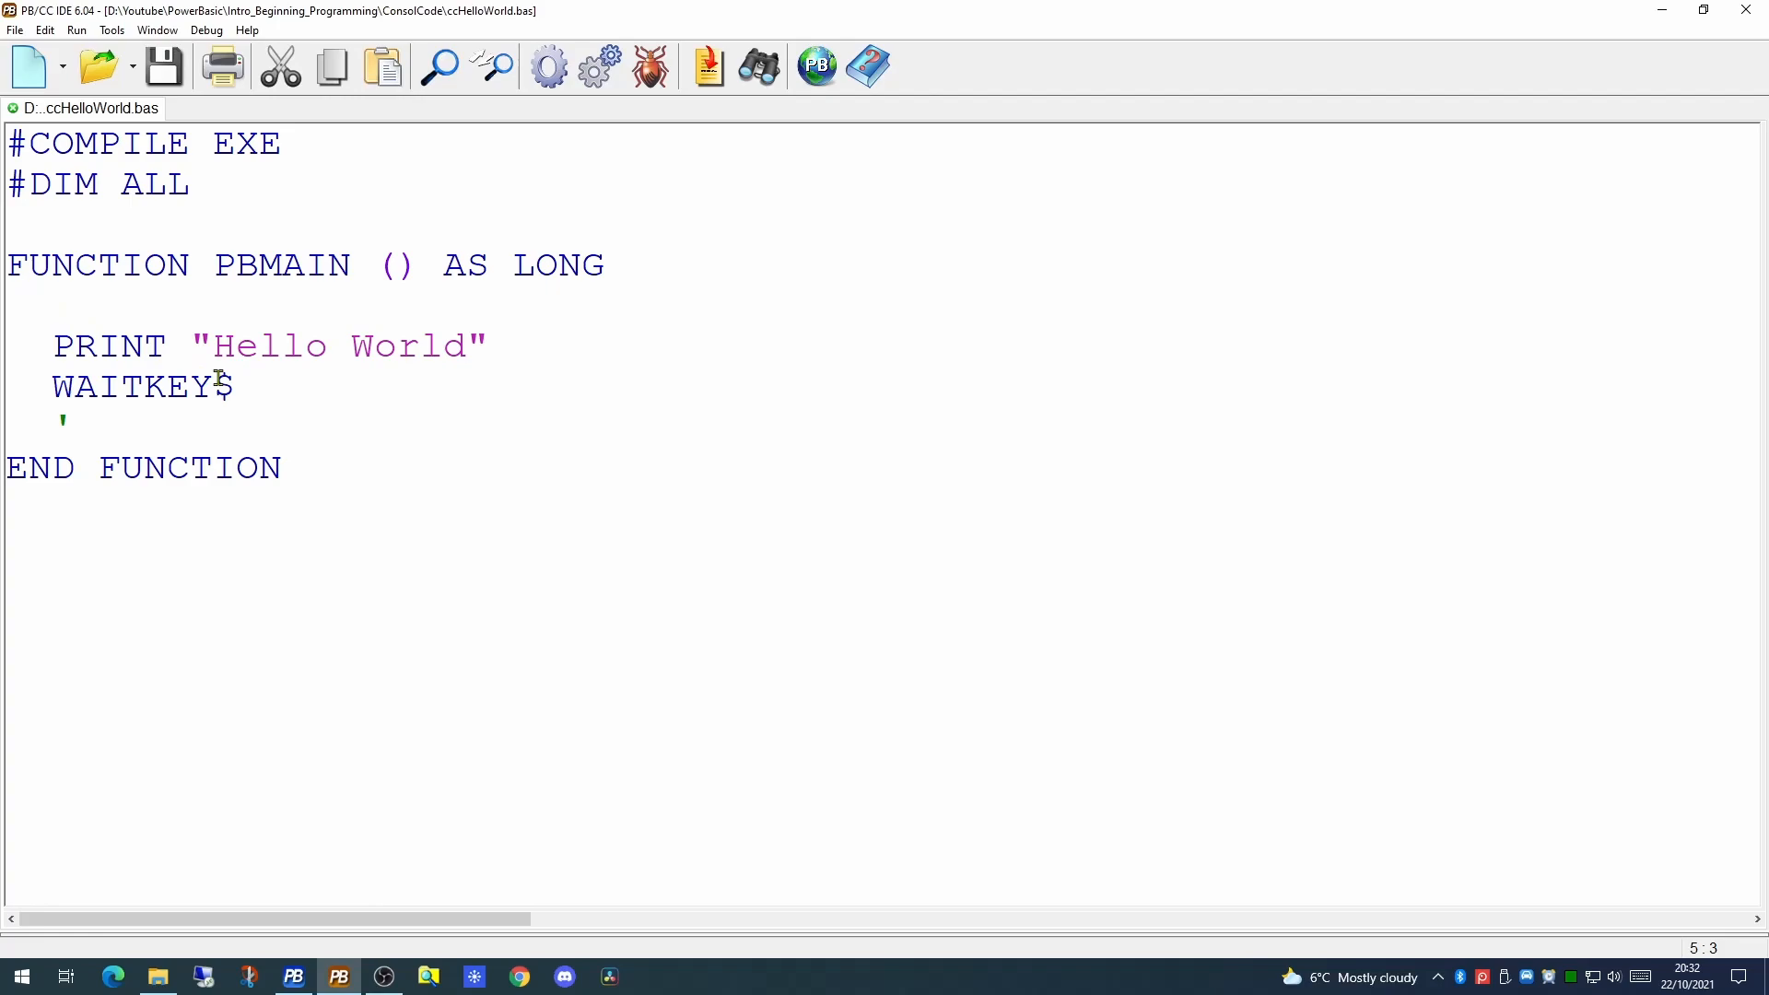
Write the comment 'this displays text on the console' on its own line above PRINT
{"action": "type", "text": "this displays text on the console"}
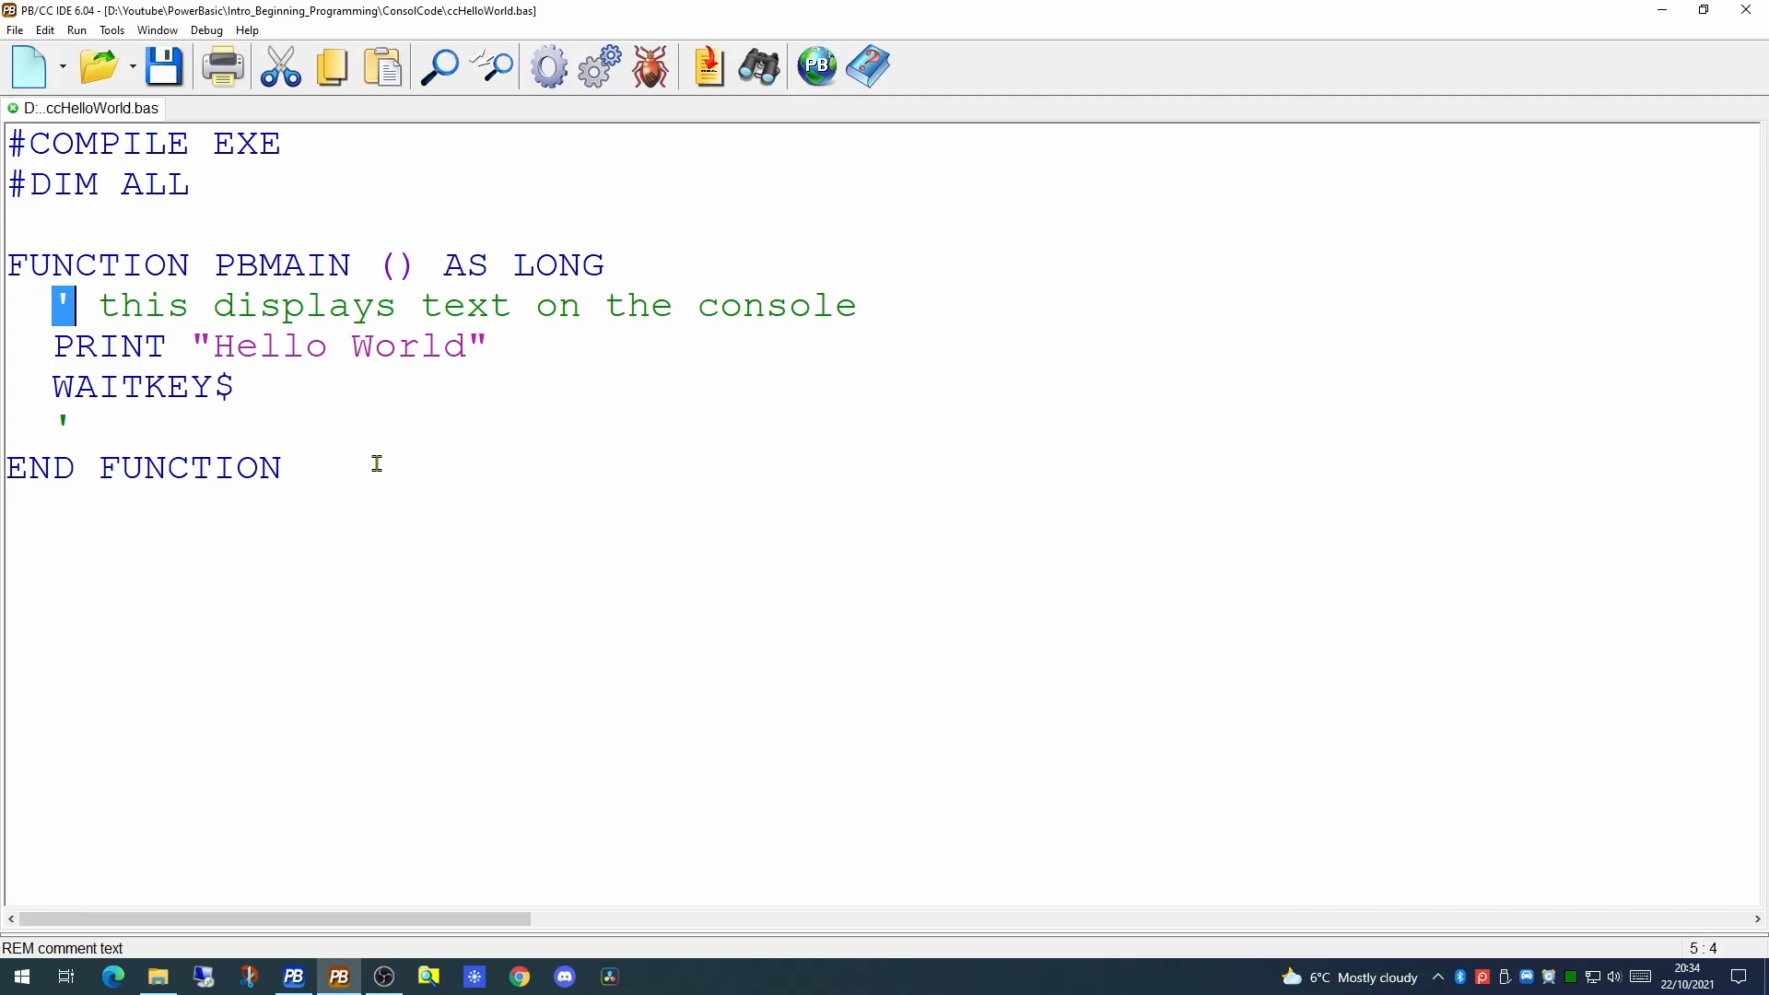
{"action": "mouse_move", "coordinate": [164, 117]}
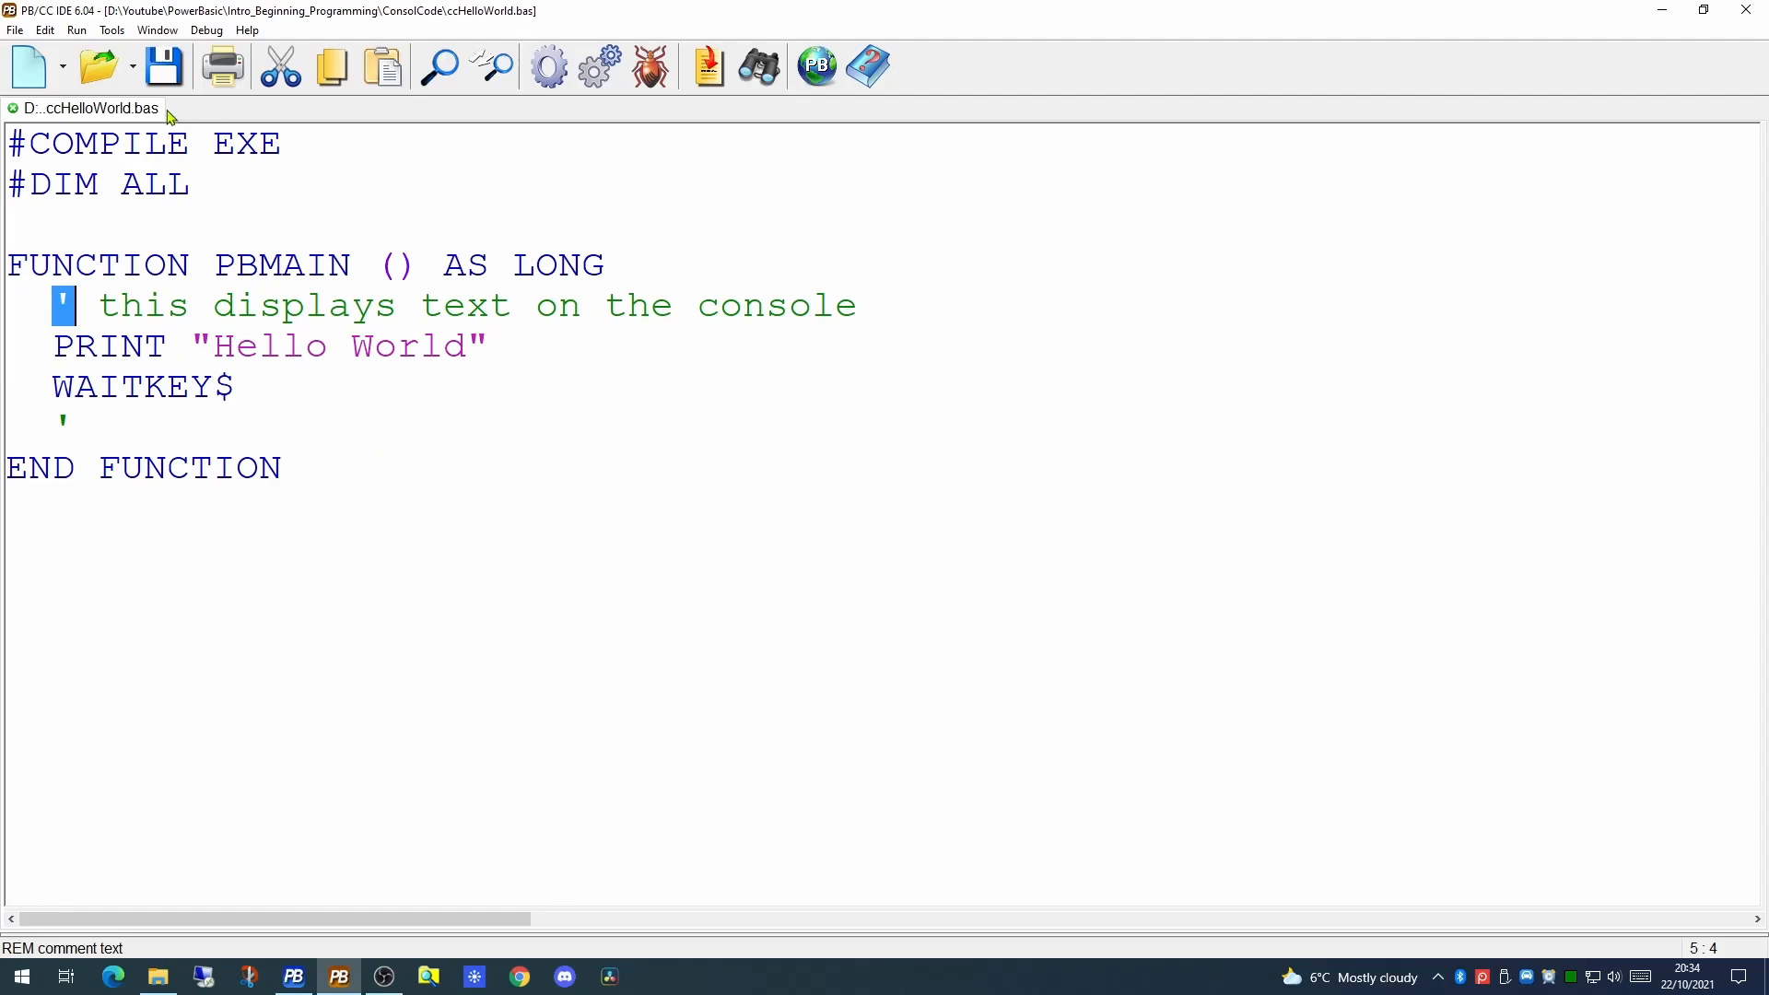
{"action": "mouse_move", "coordinate": [162, 67]}
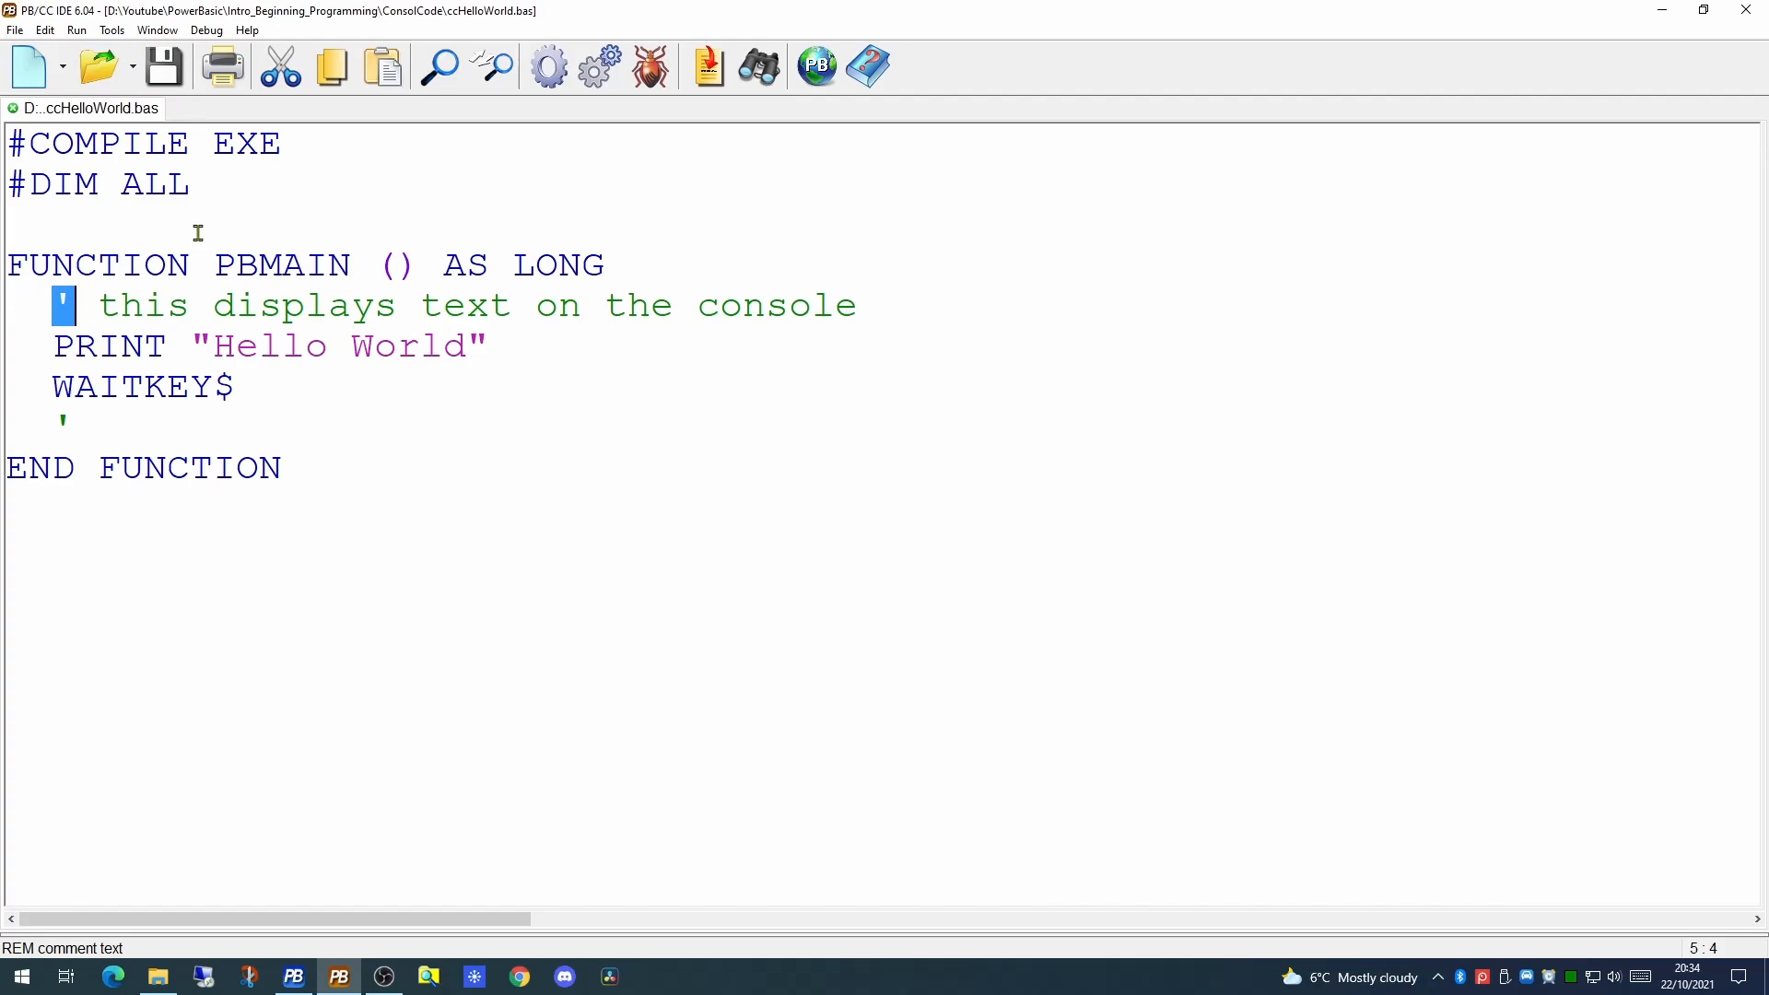
{"action": "mouse_move", "coordinate": [519, 328]}
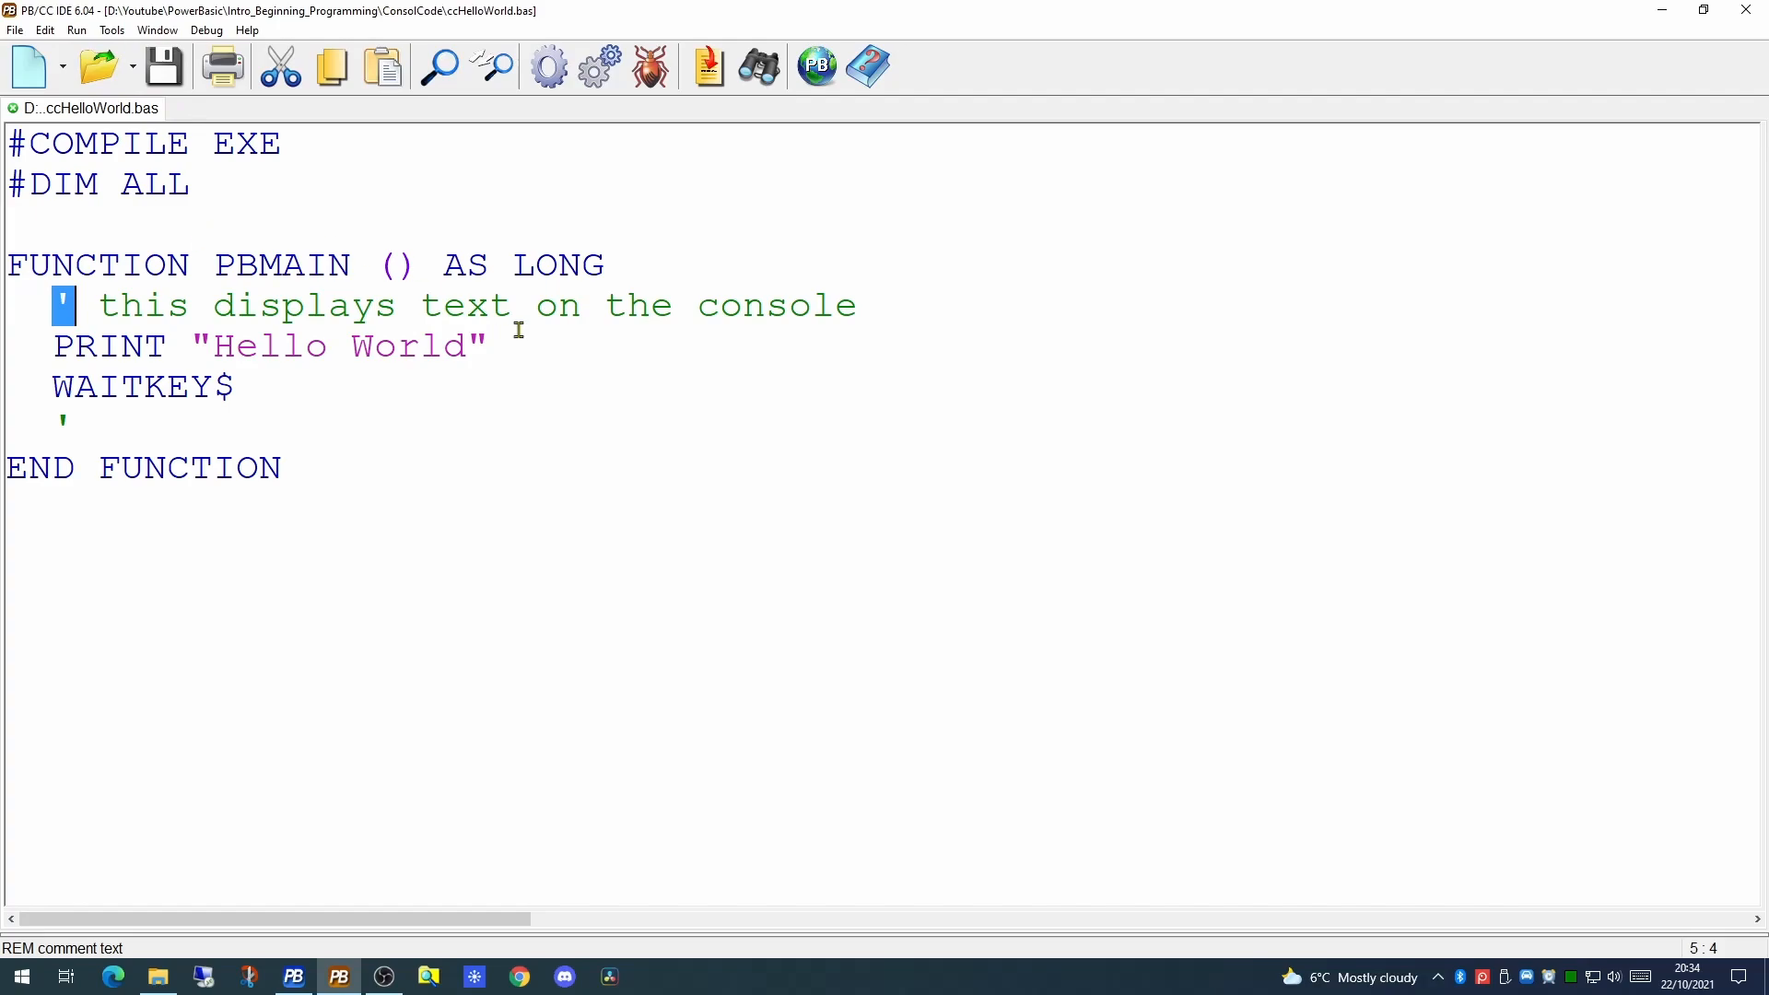
Insert a blank line between PRINT and WAITKEY$ and compile the file again
{"action": "key", "text": "Enter"}
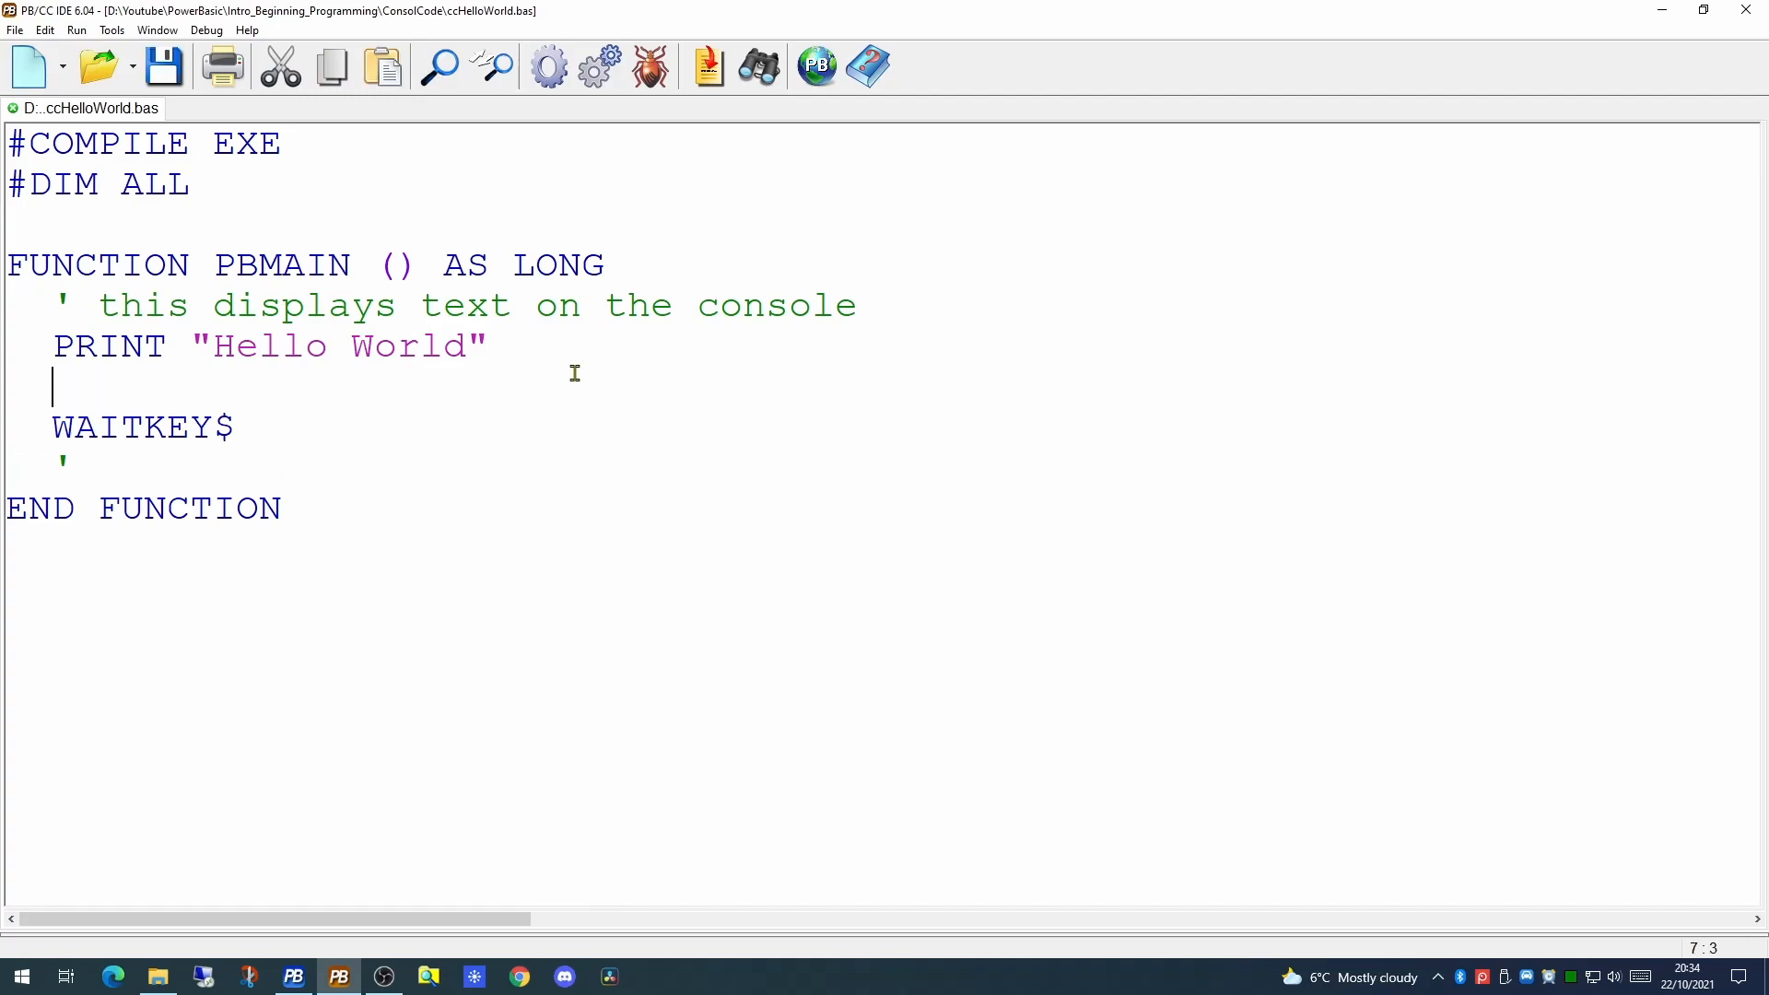
{"action": "mouse_move", "coordinate": [549, 68]}
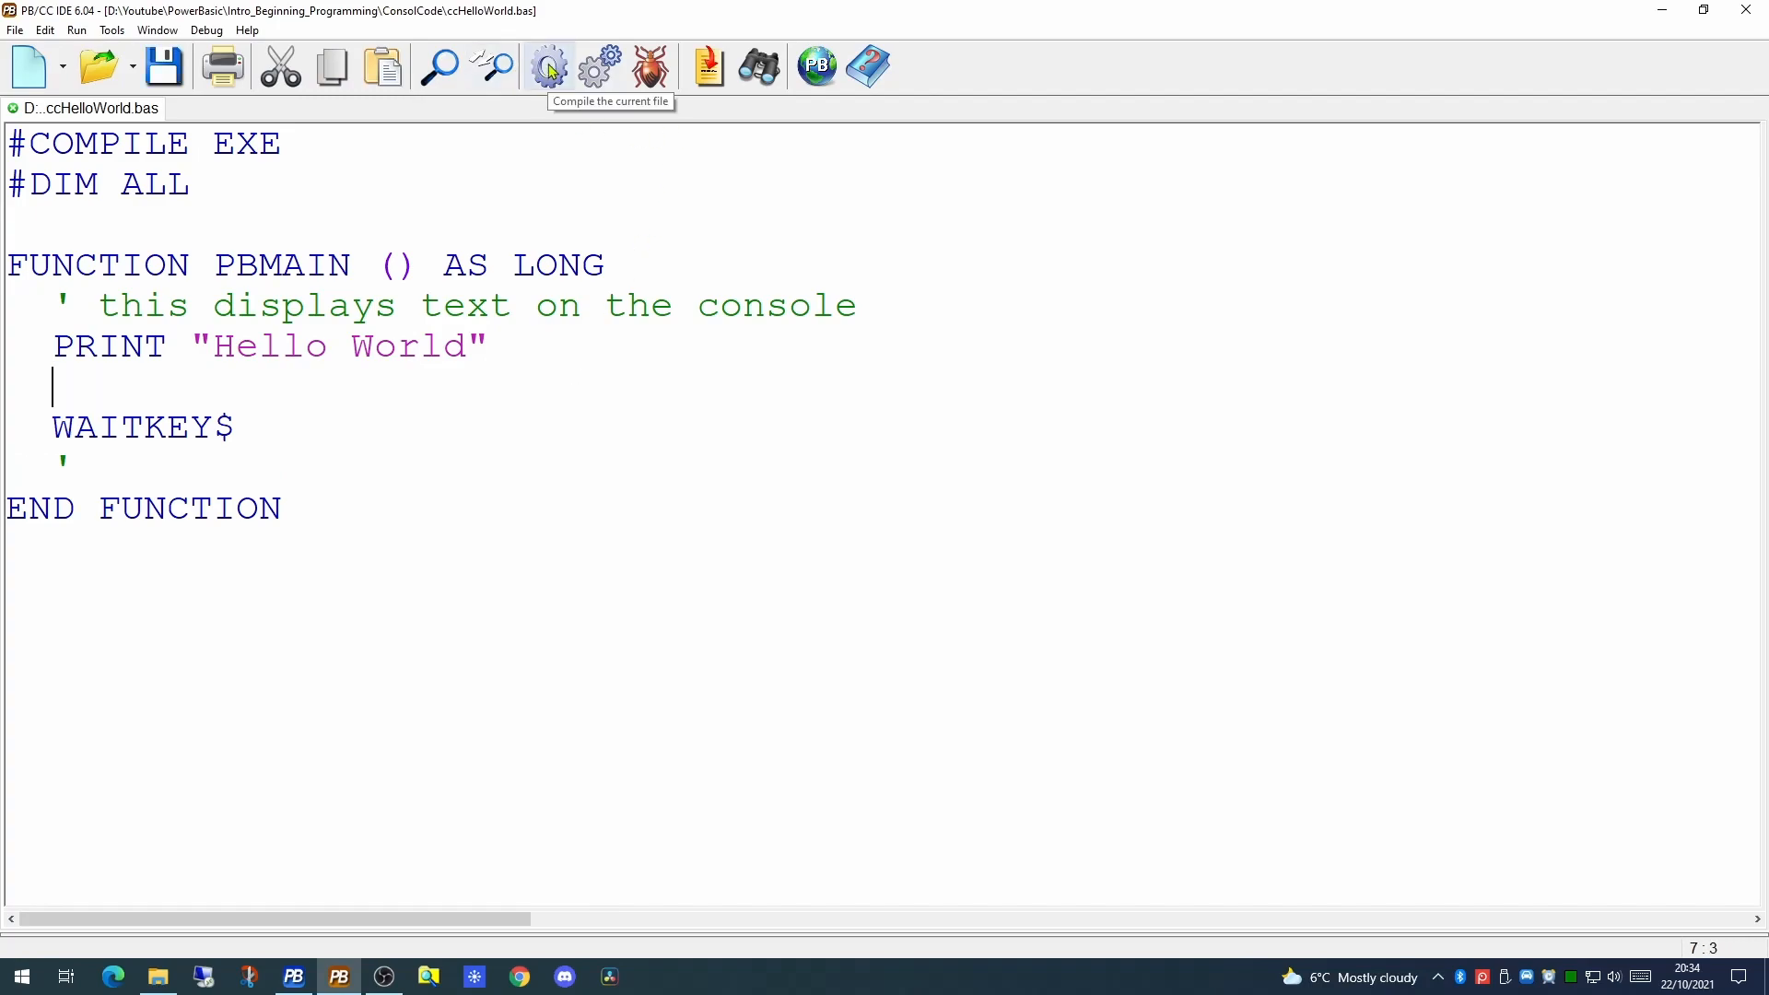
{"action": "left_click", "coordinate": [549, 66]}
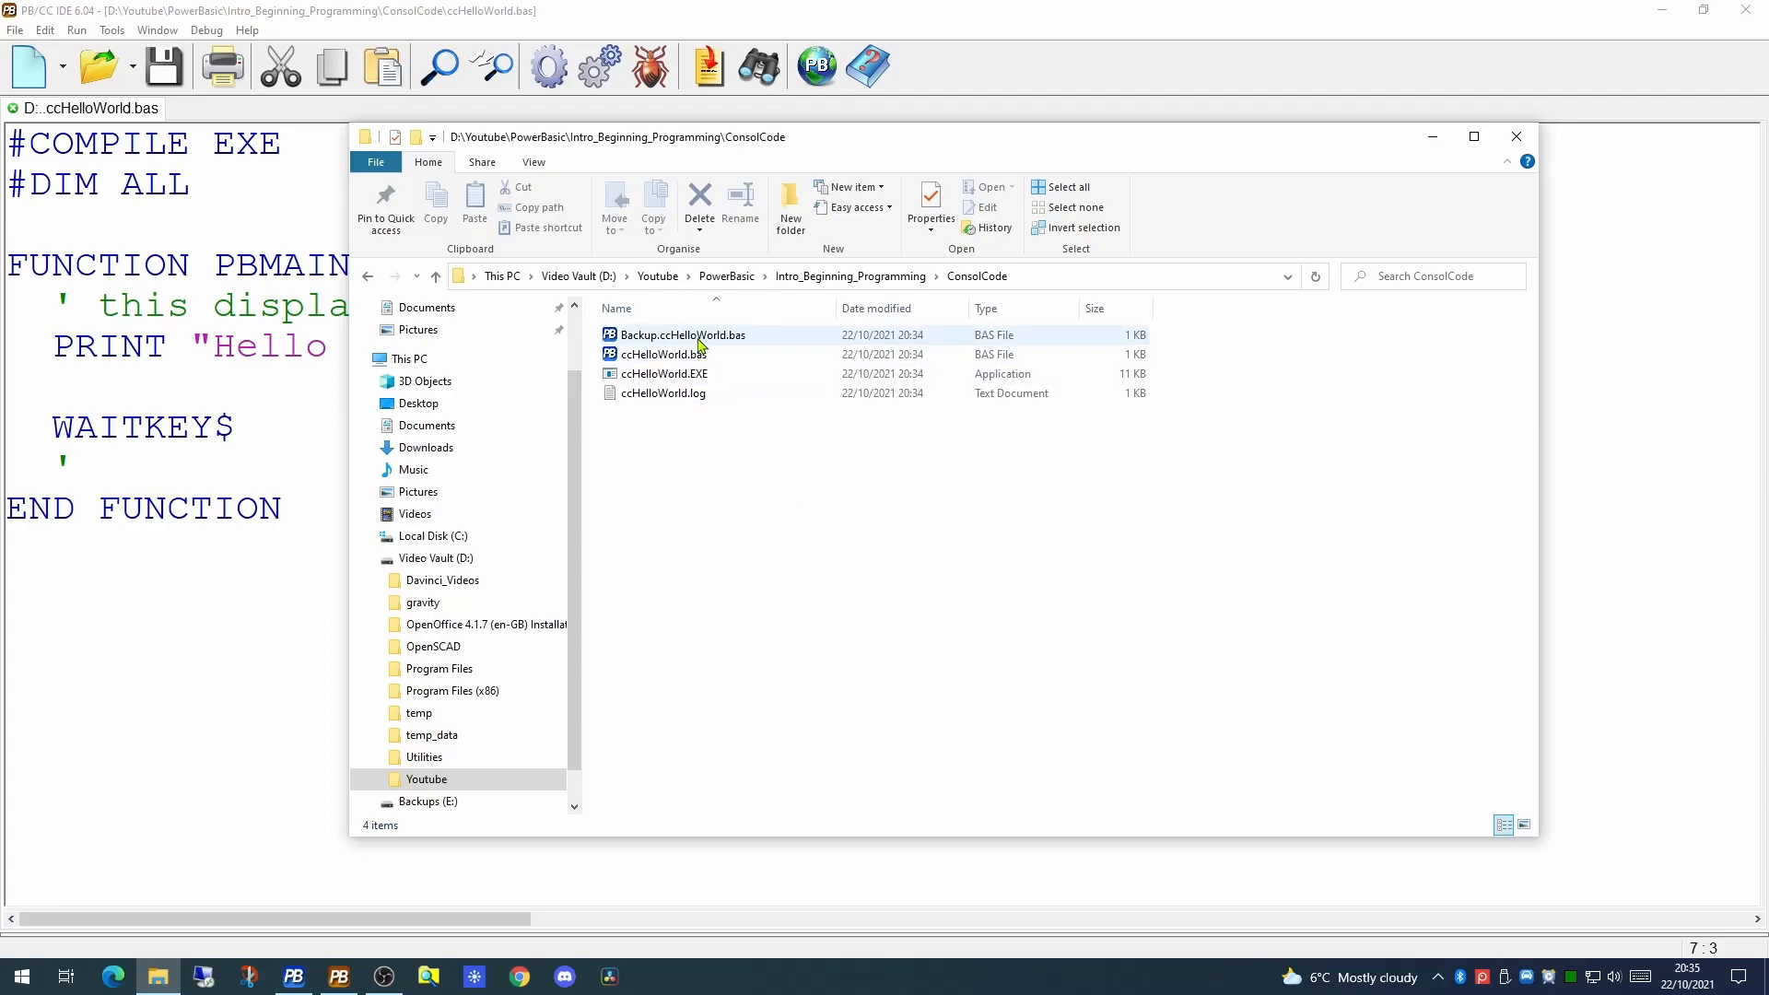
{"action": "mouse_move", "coordinate": [704, 343]}
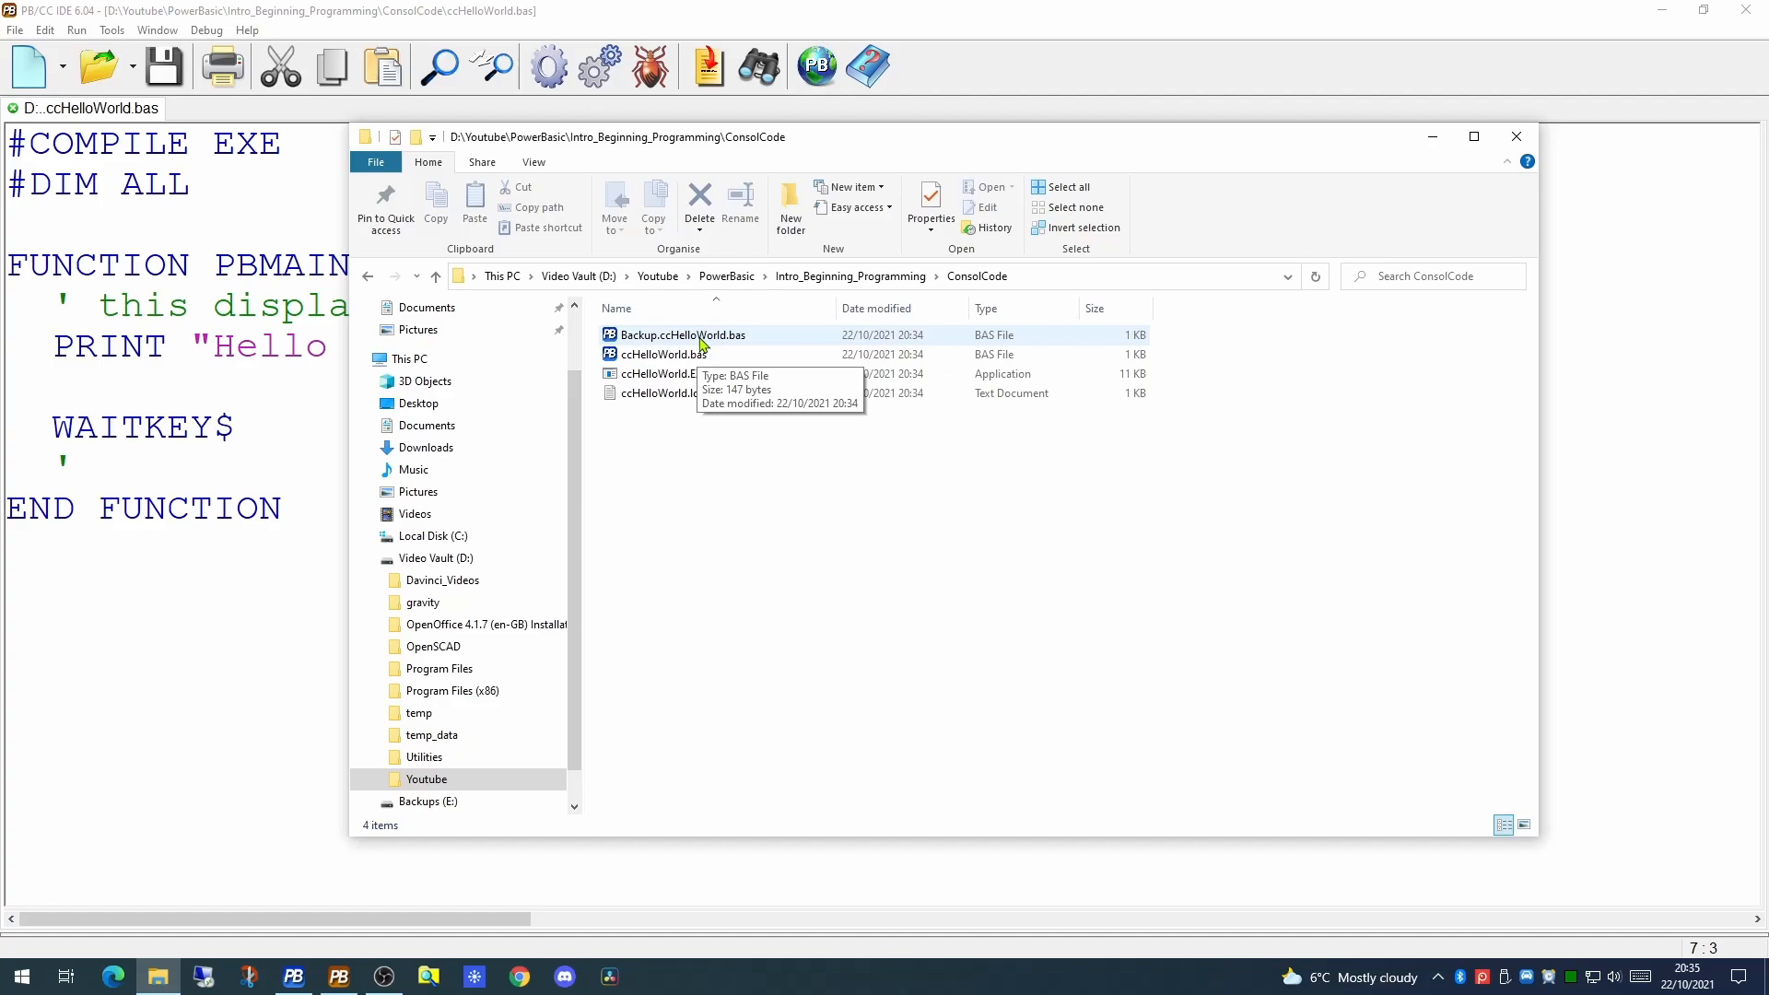
{"action": "mouse_move", "coordinate": [796, 442]}
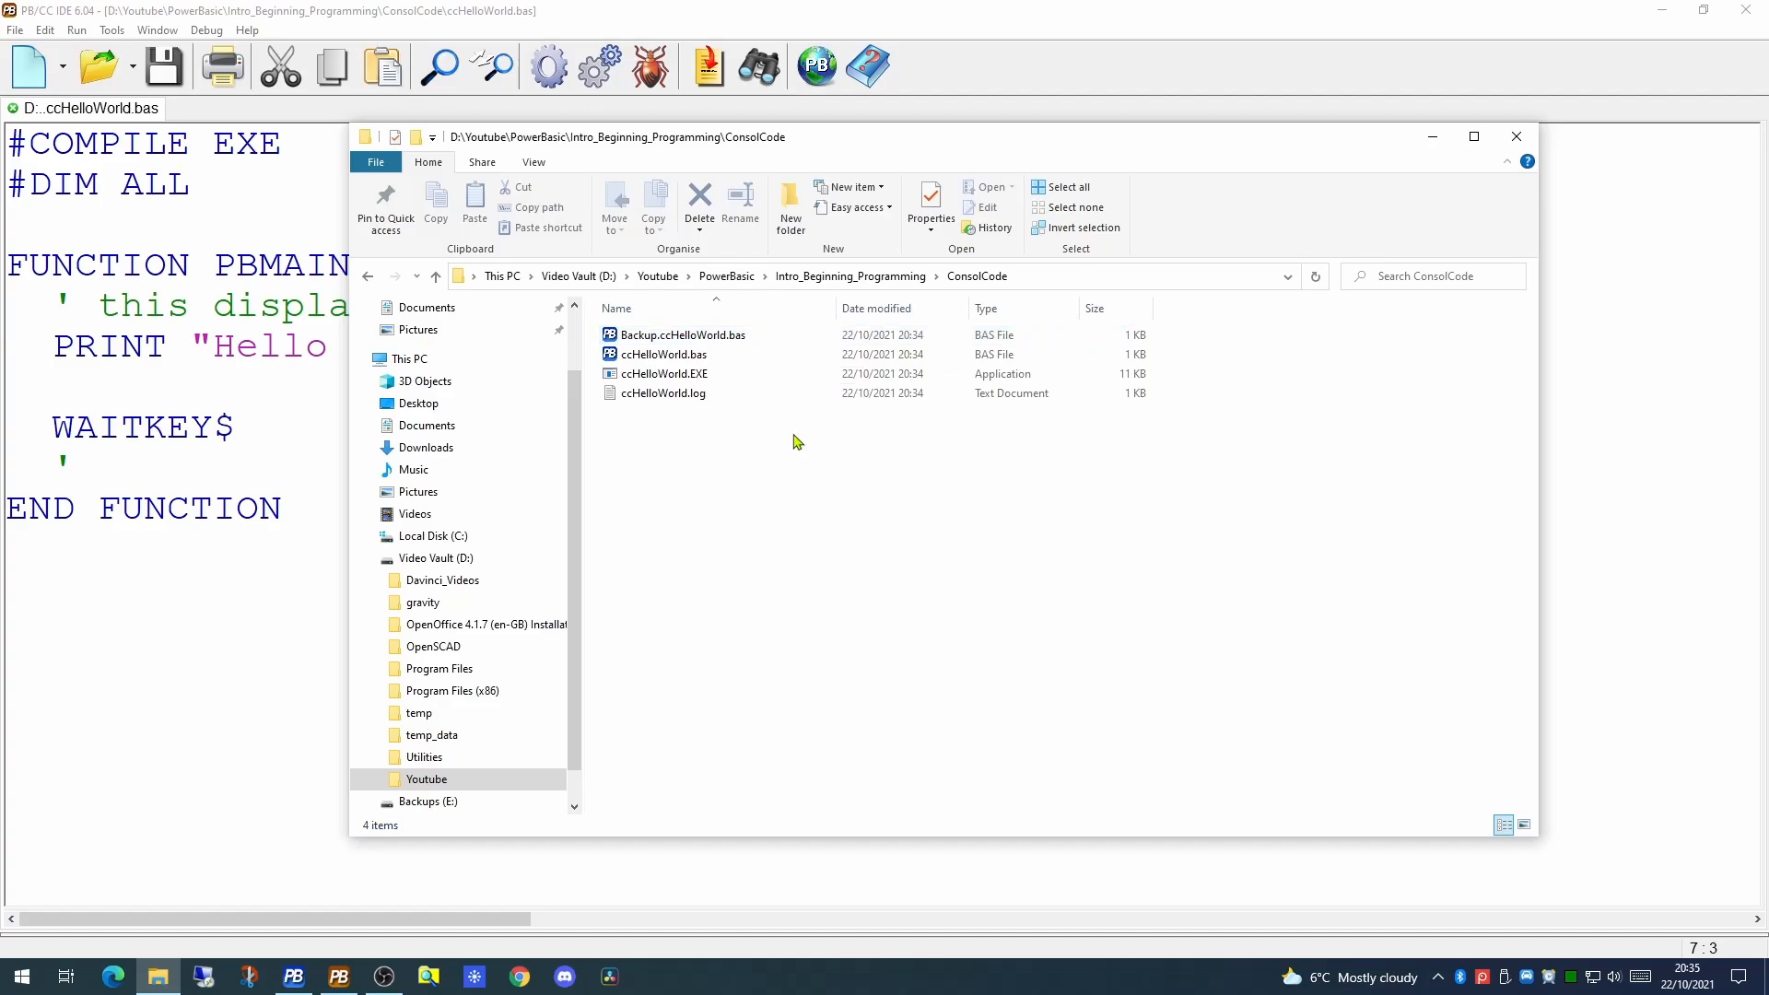